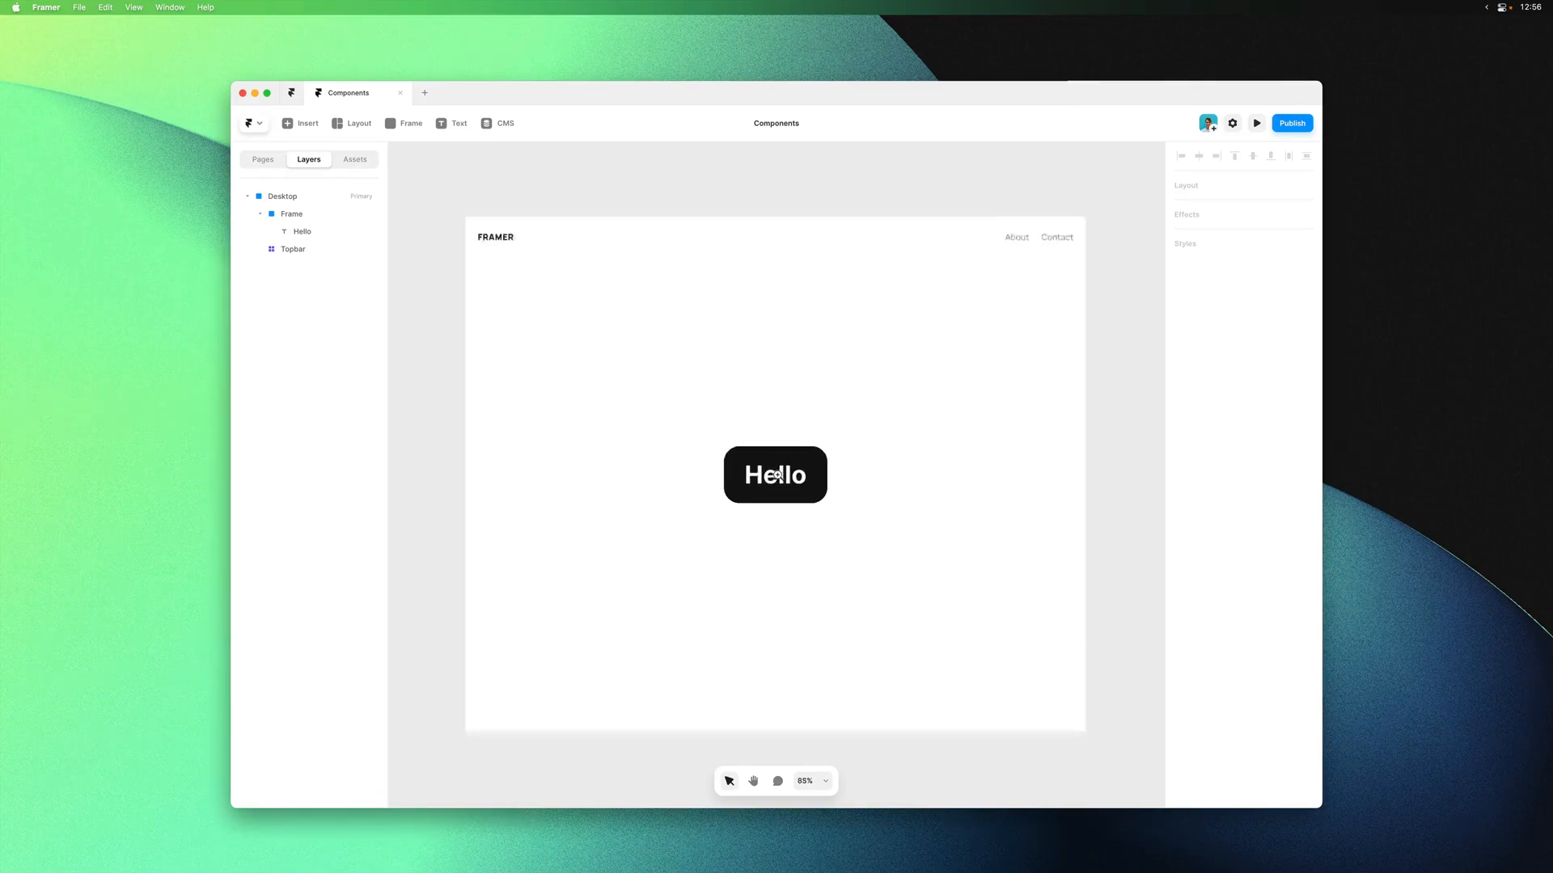
Select the dark Hello frame and create a component from it named 'Button'
click(775, 475)
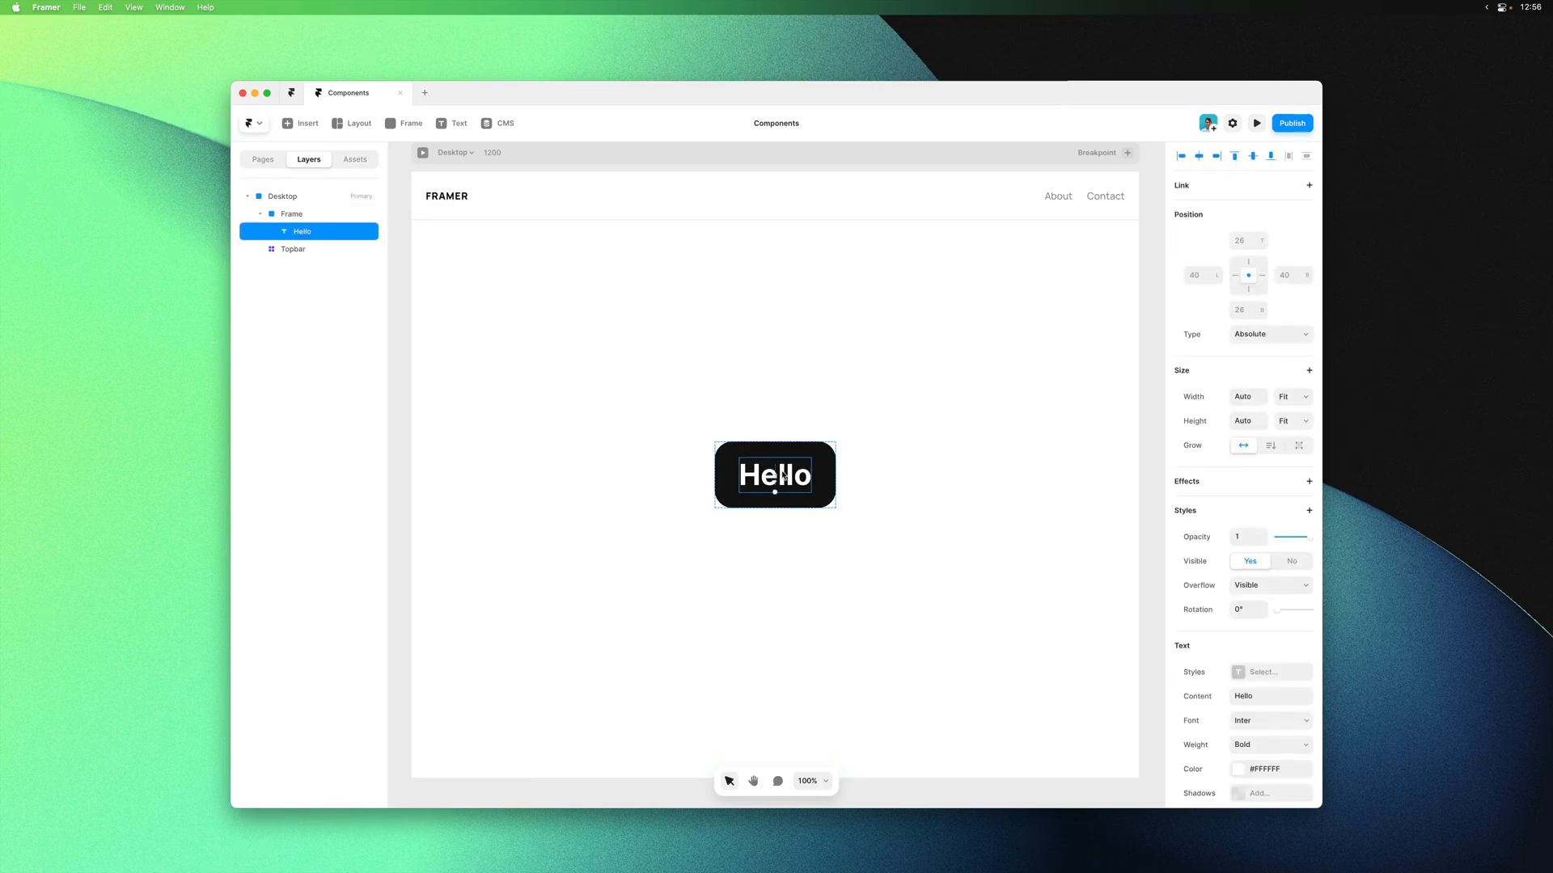
click(291, 214)
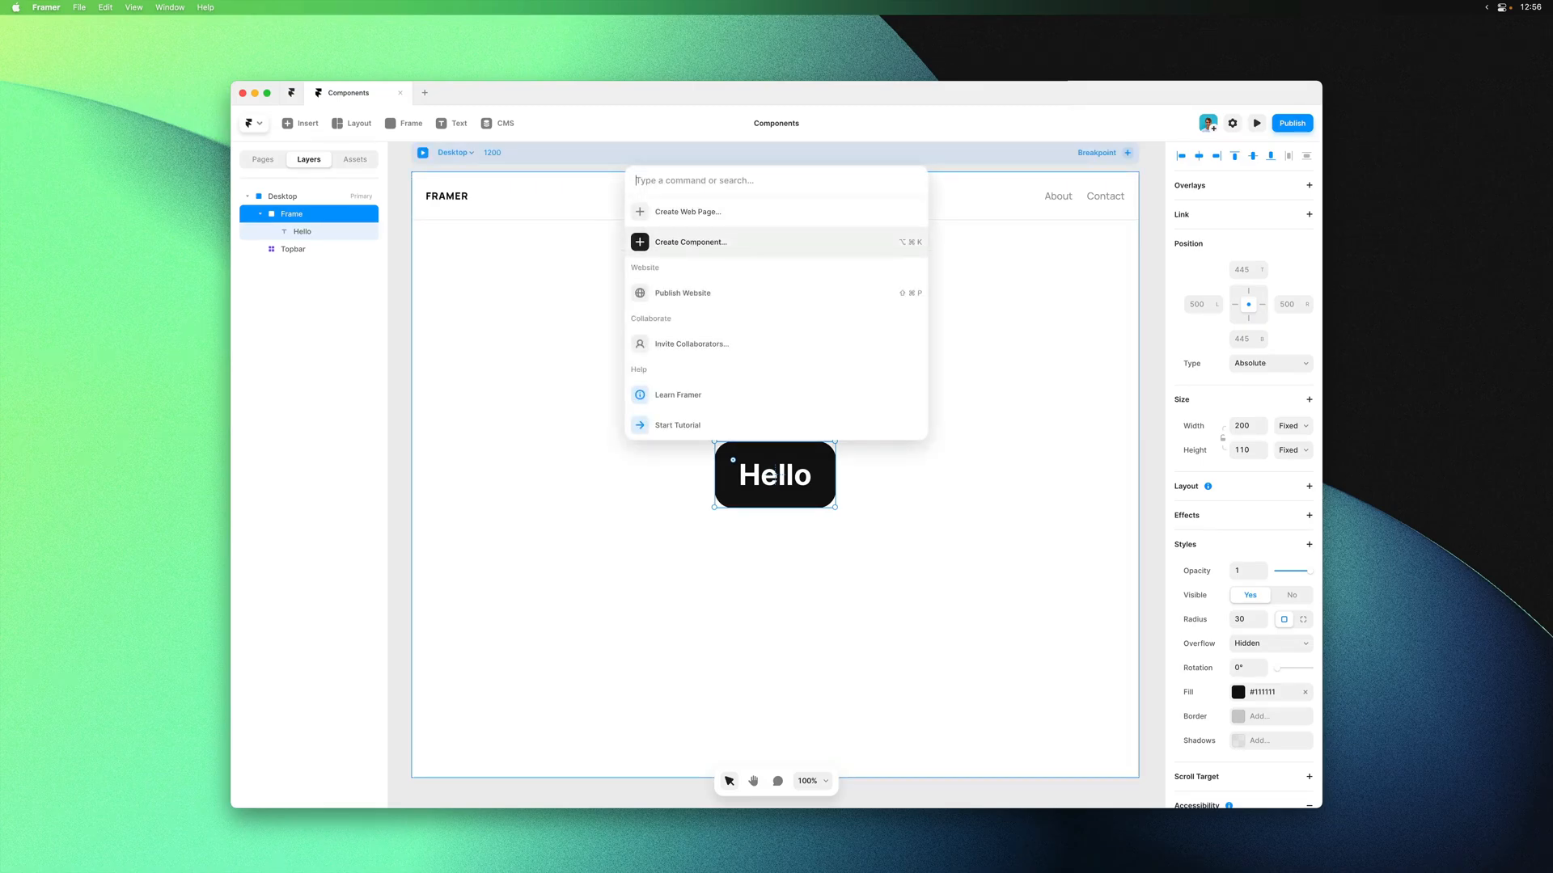
click(690, 242)
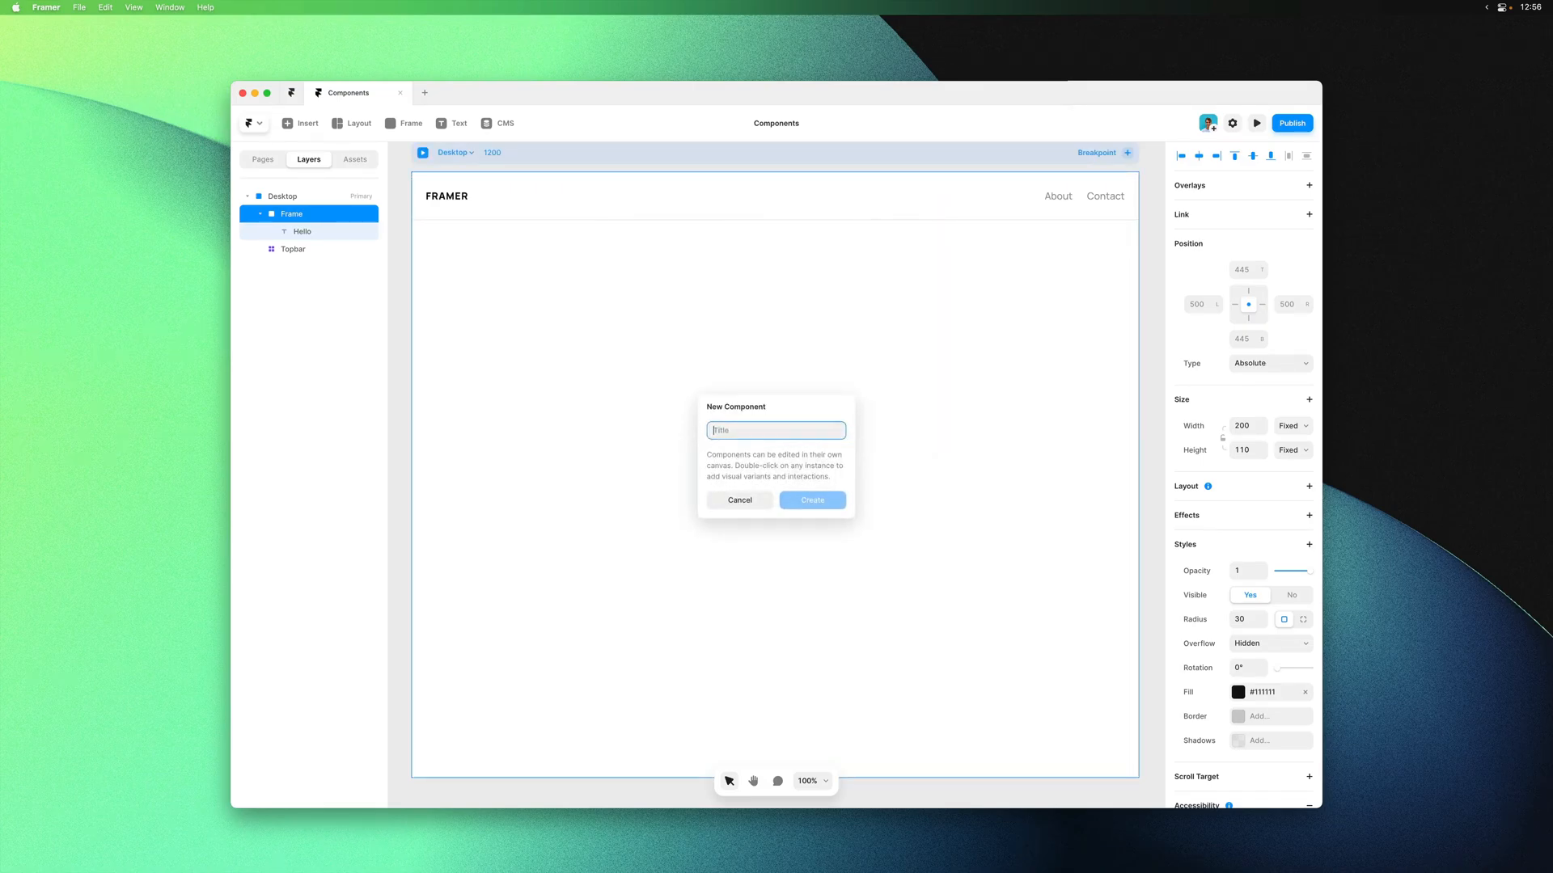
text(Button)
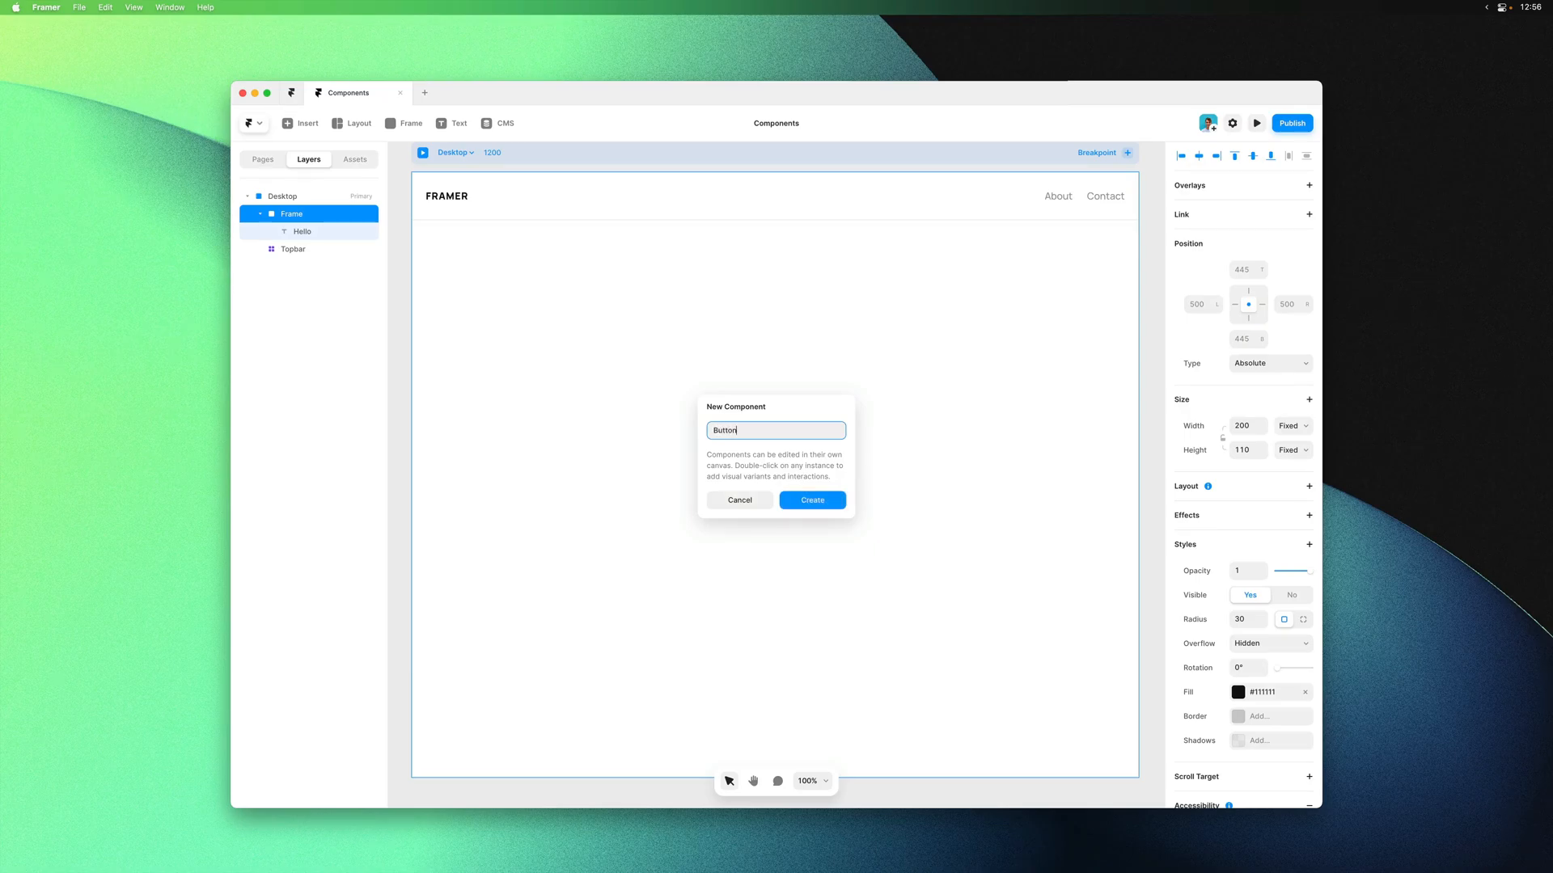
click(811, 500)
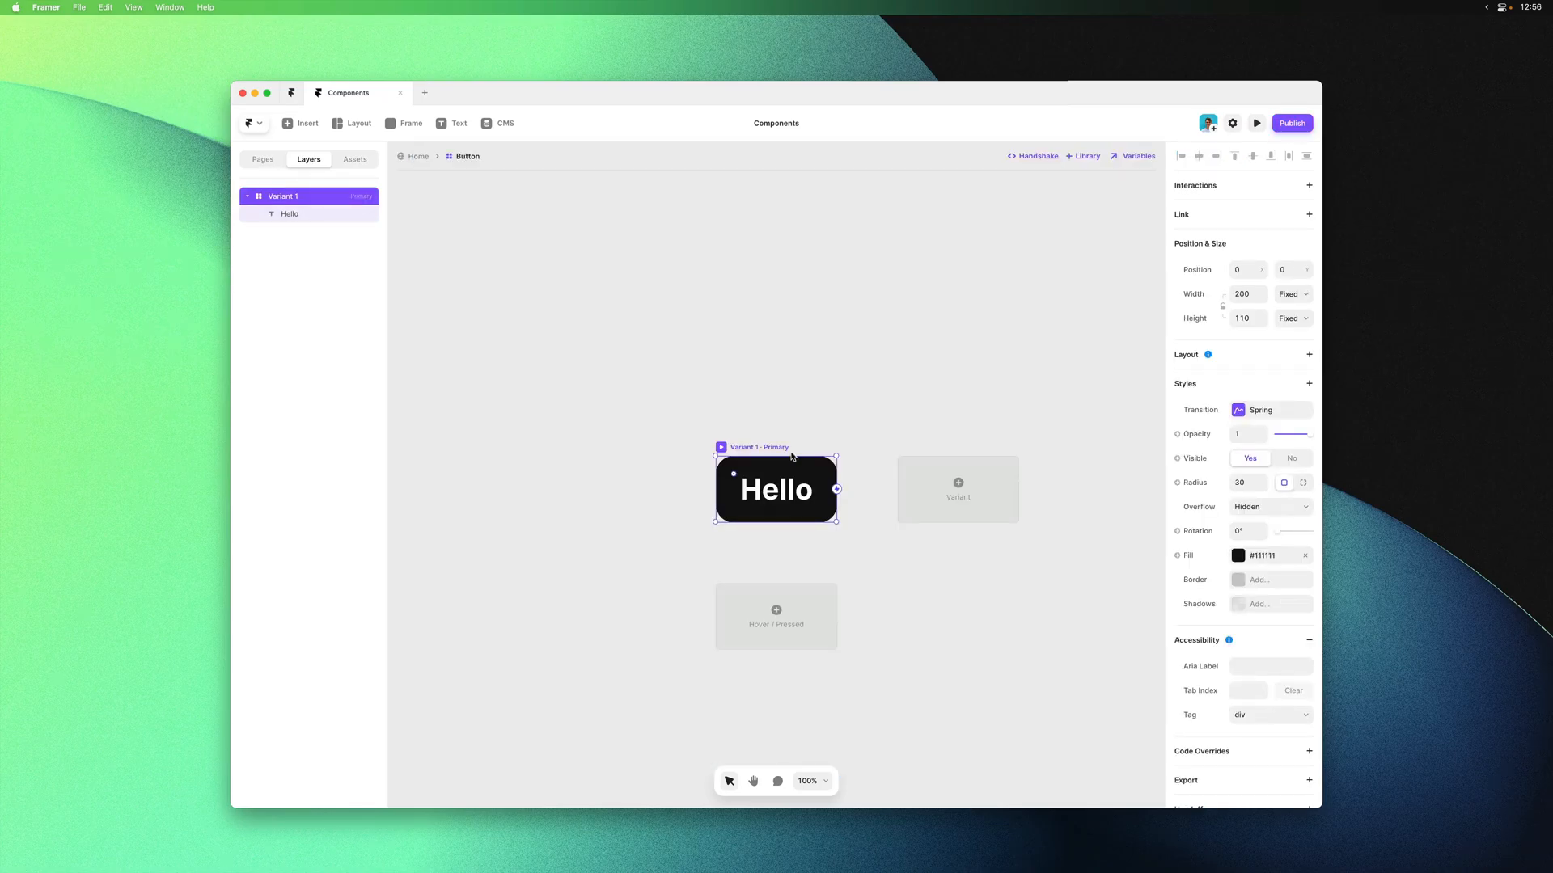
mouse_move(874, 389)
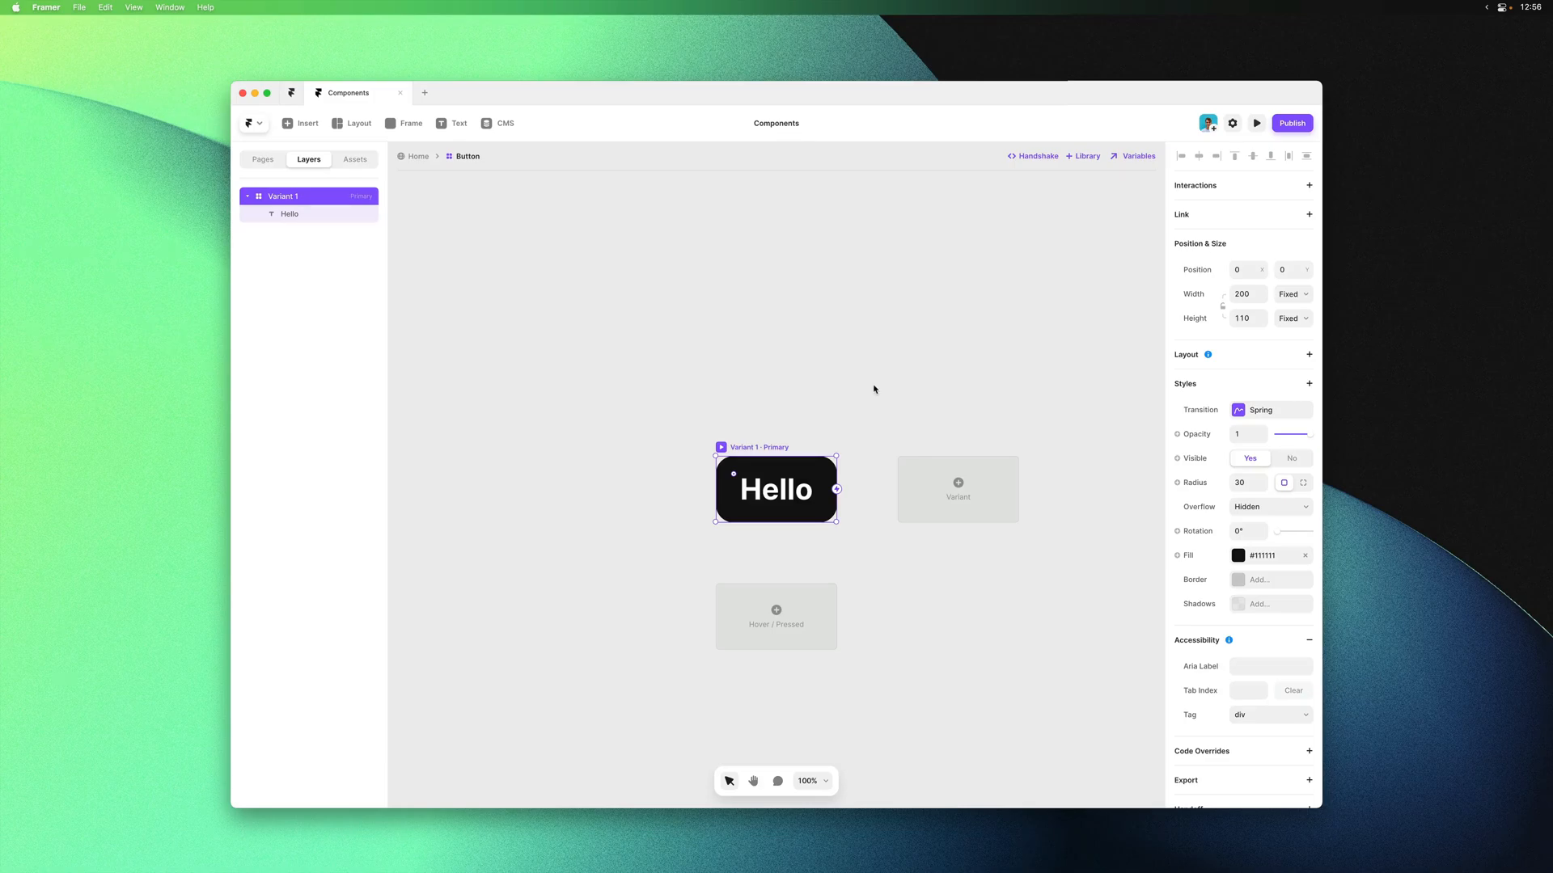
mouse_move(449, 182)
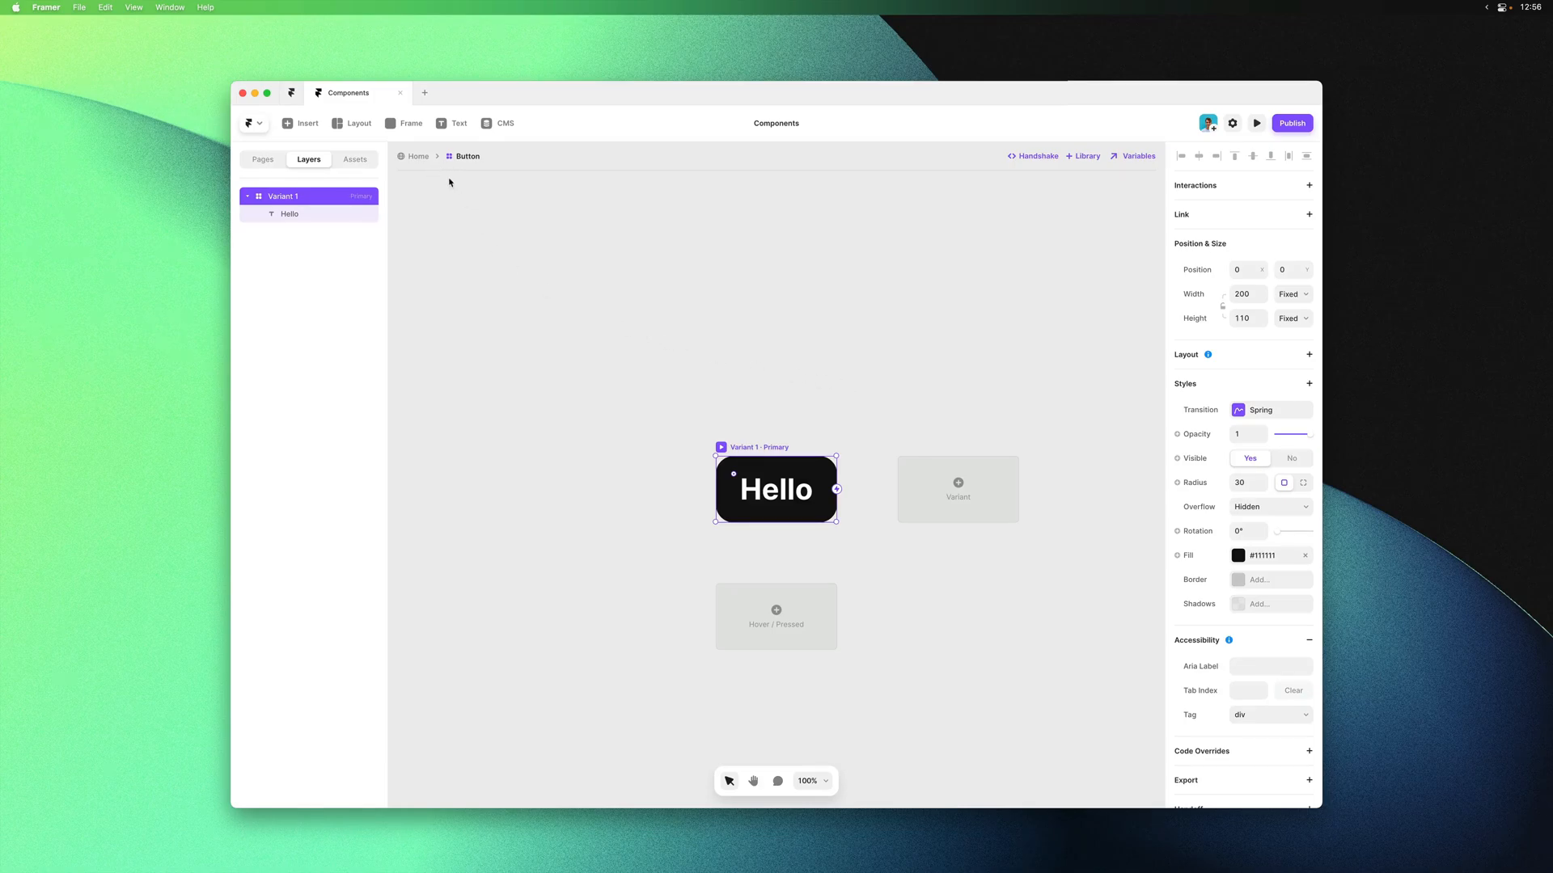
mouse_move(436, 172)
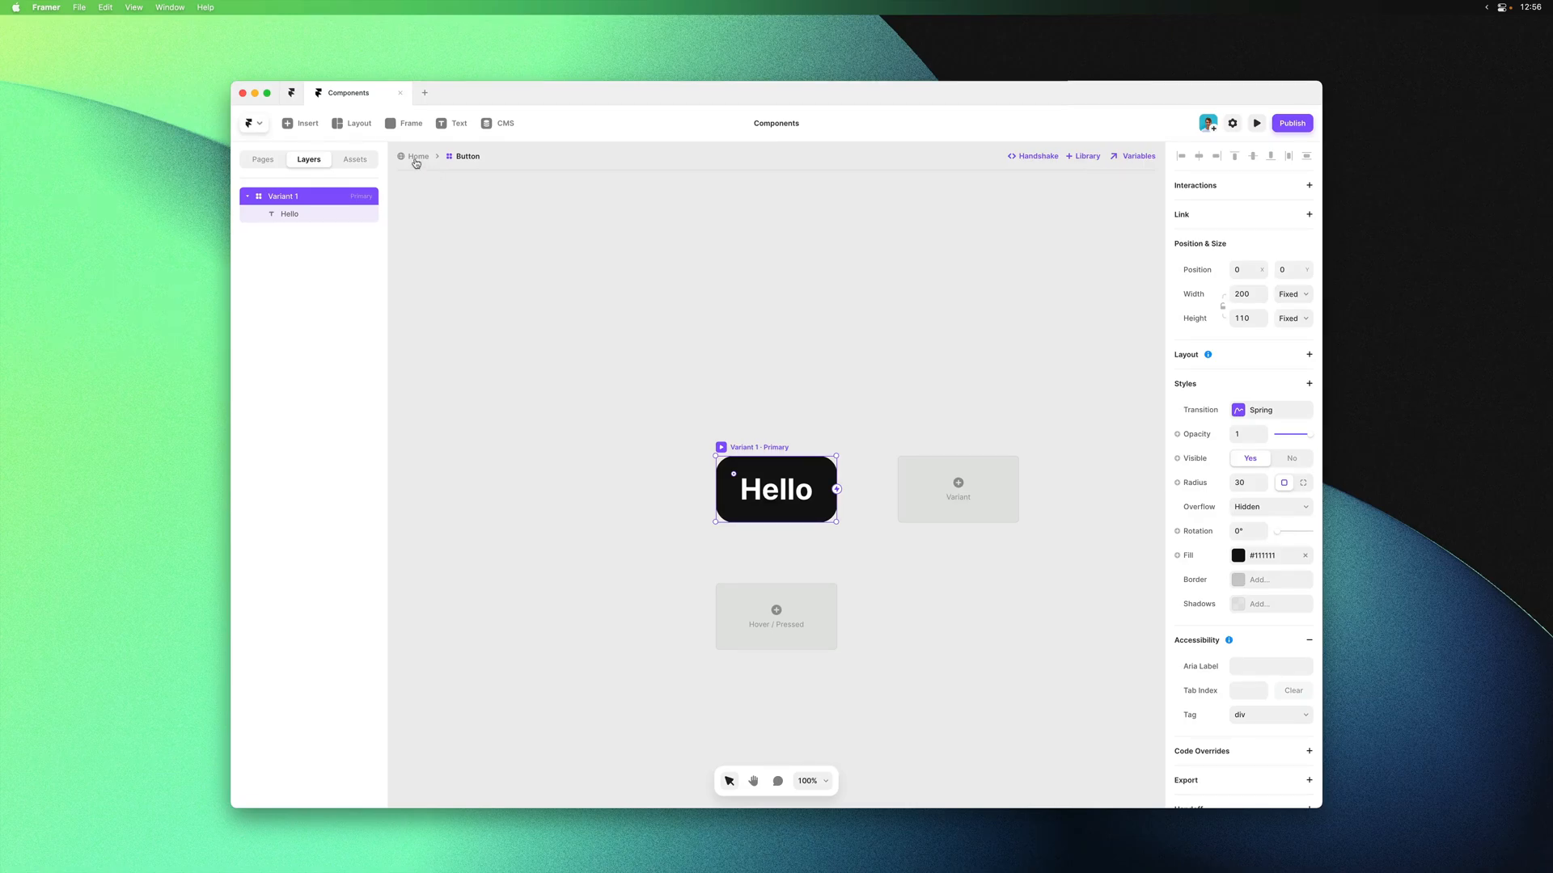
click(417, 156)
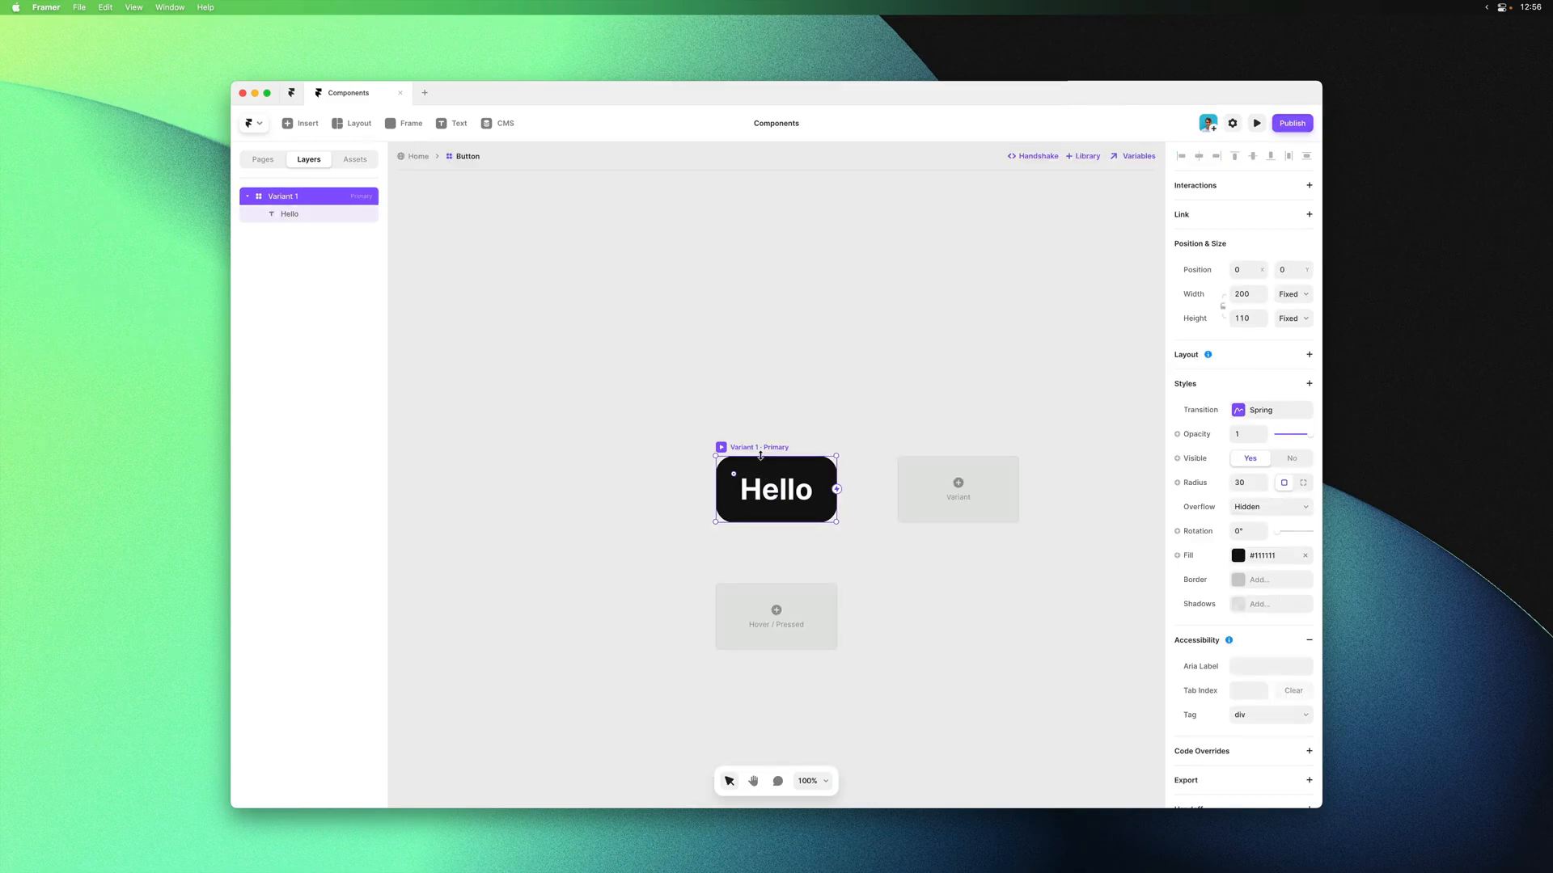
mouse_move(811, 435)
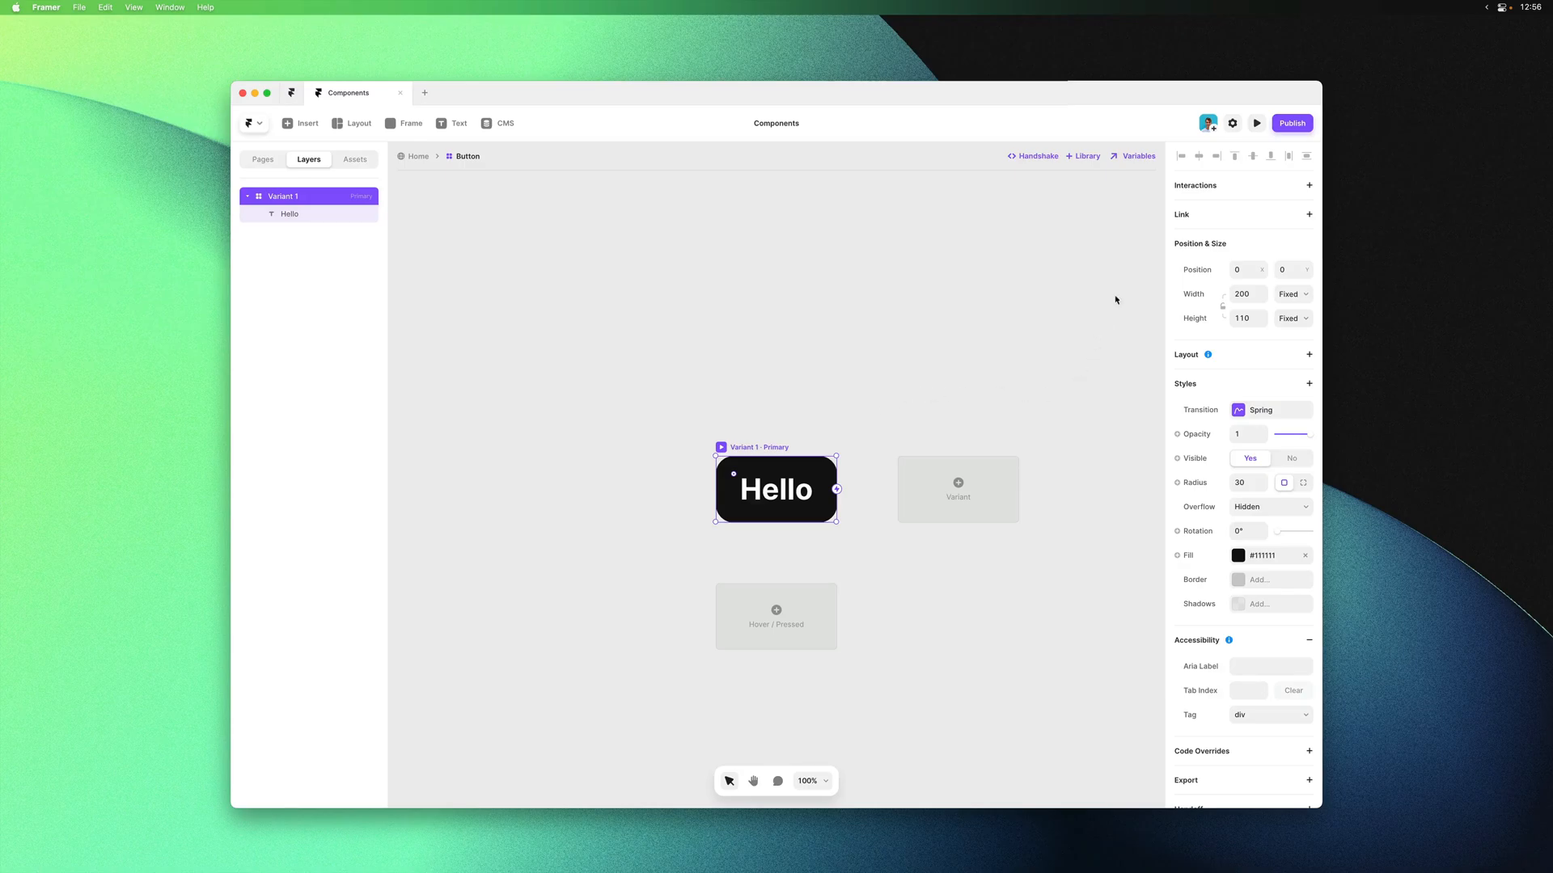
mouse_move(1157, 186)
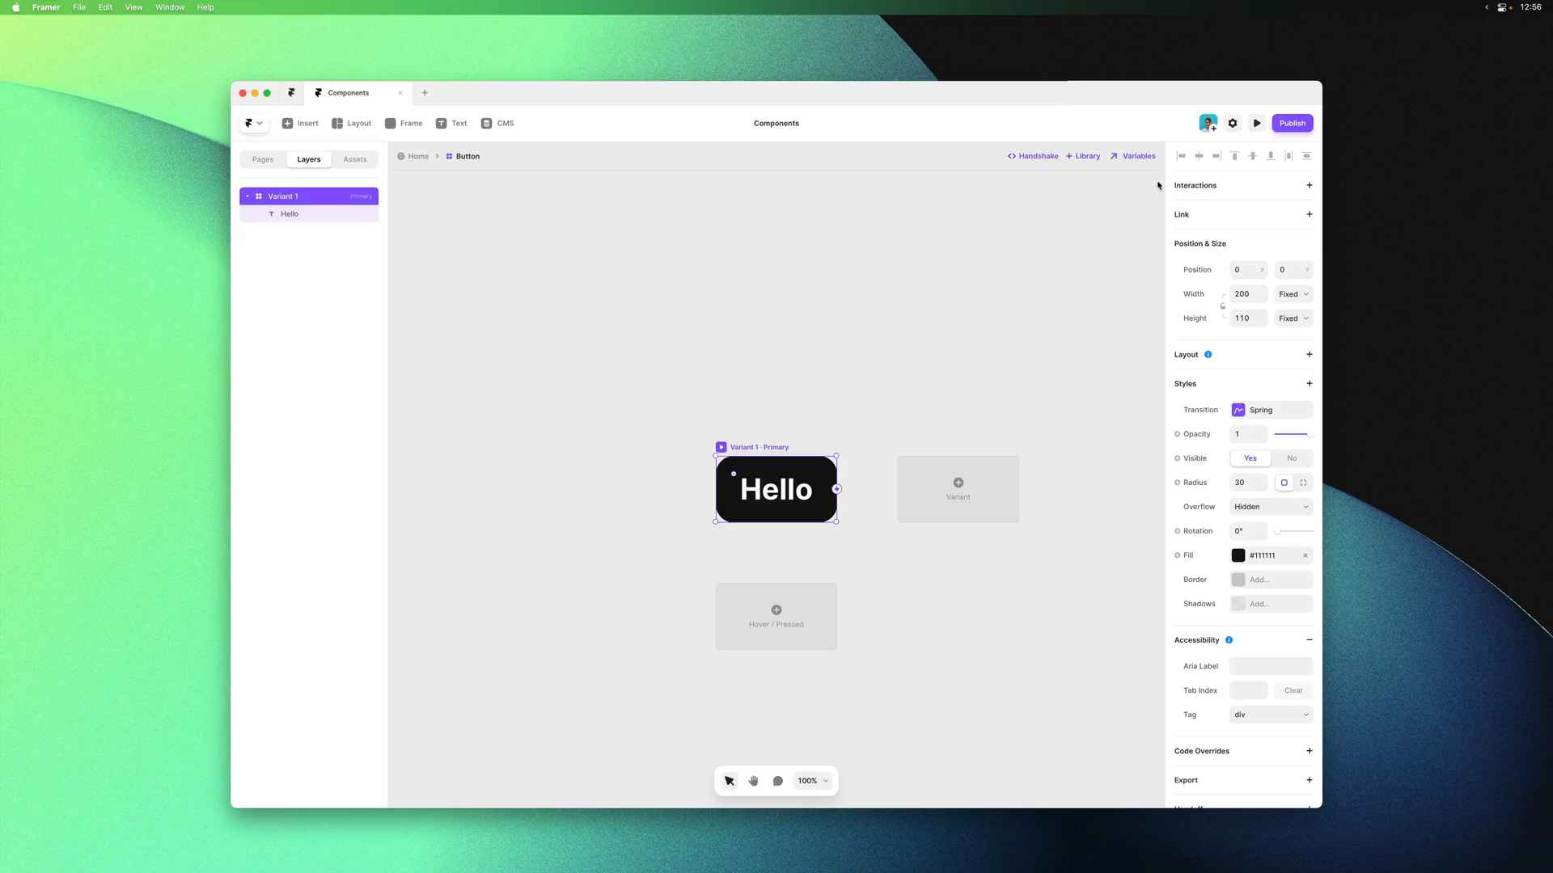
mouse_move(1010, 190)
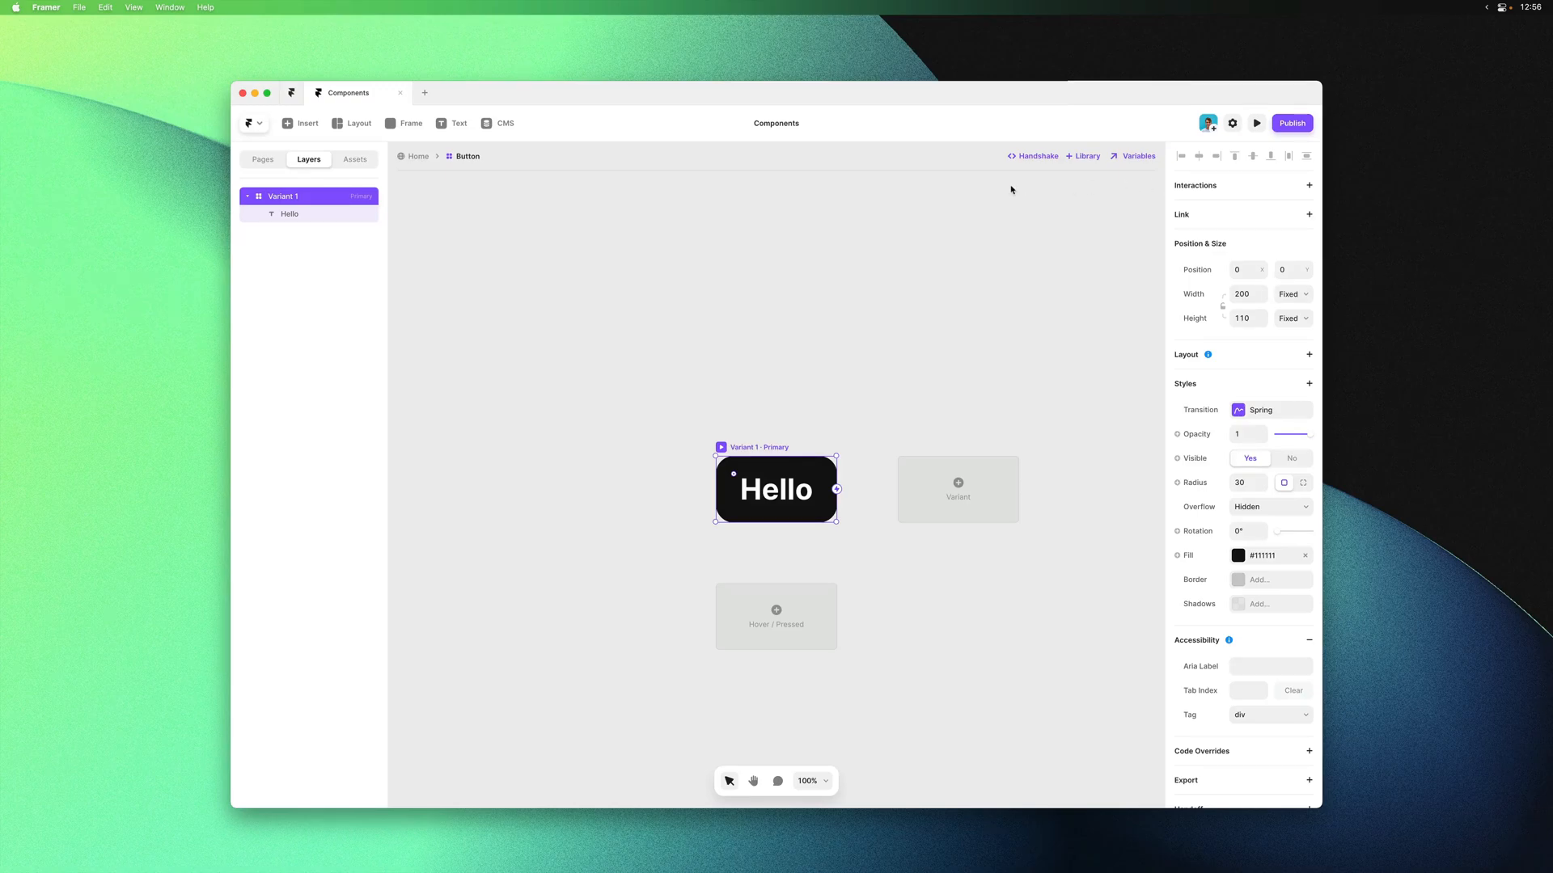
mouse_move(955, 431)
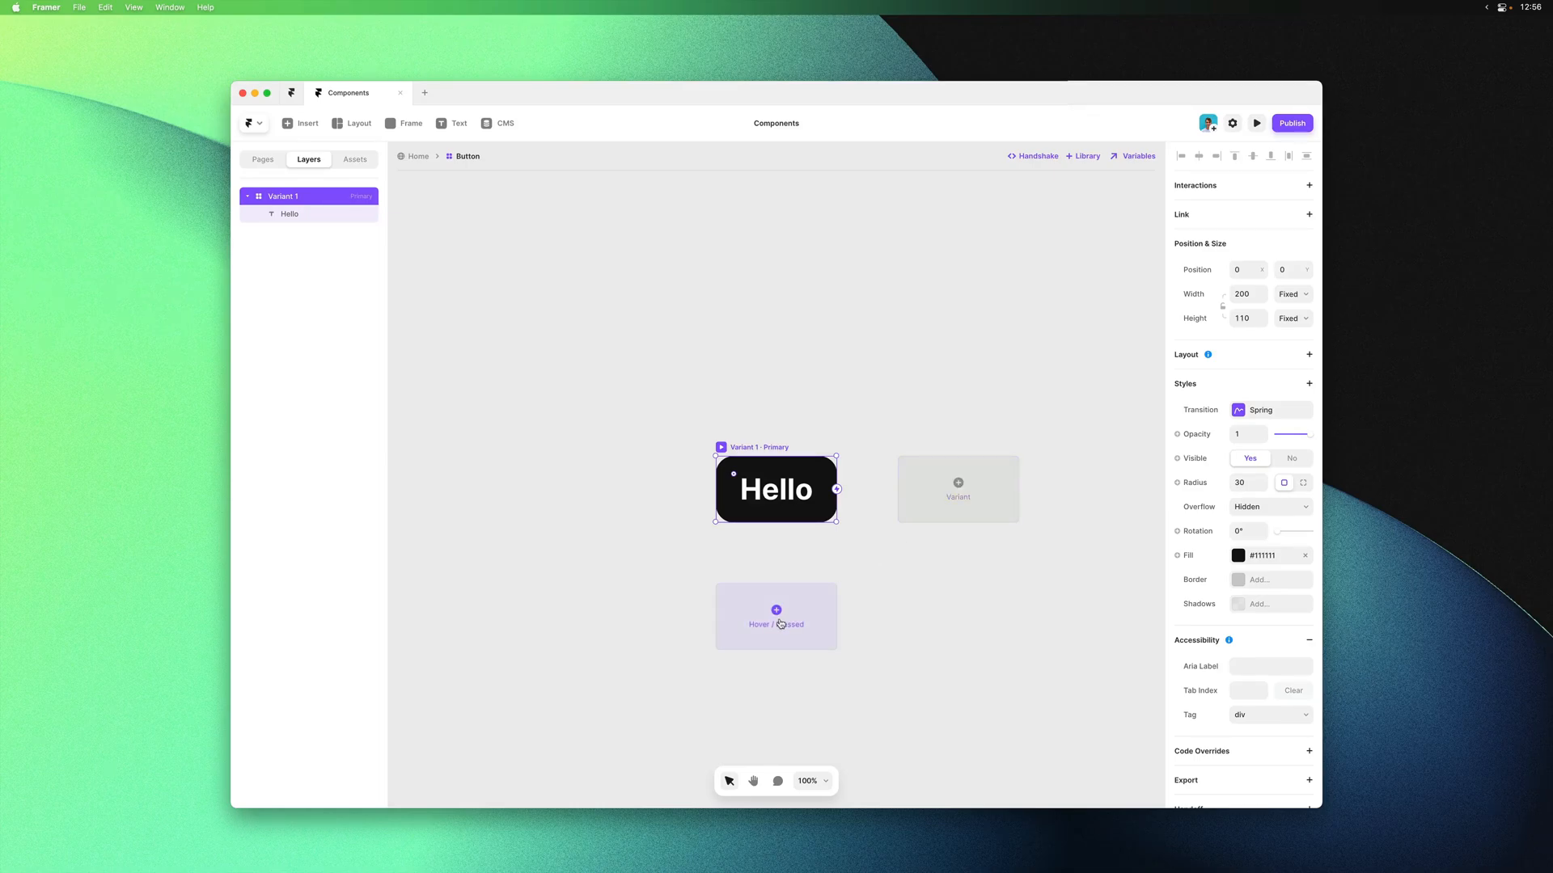
mouse_move(874, 572)
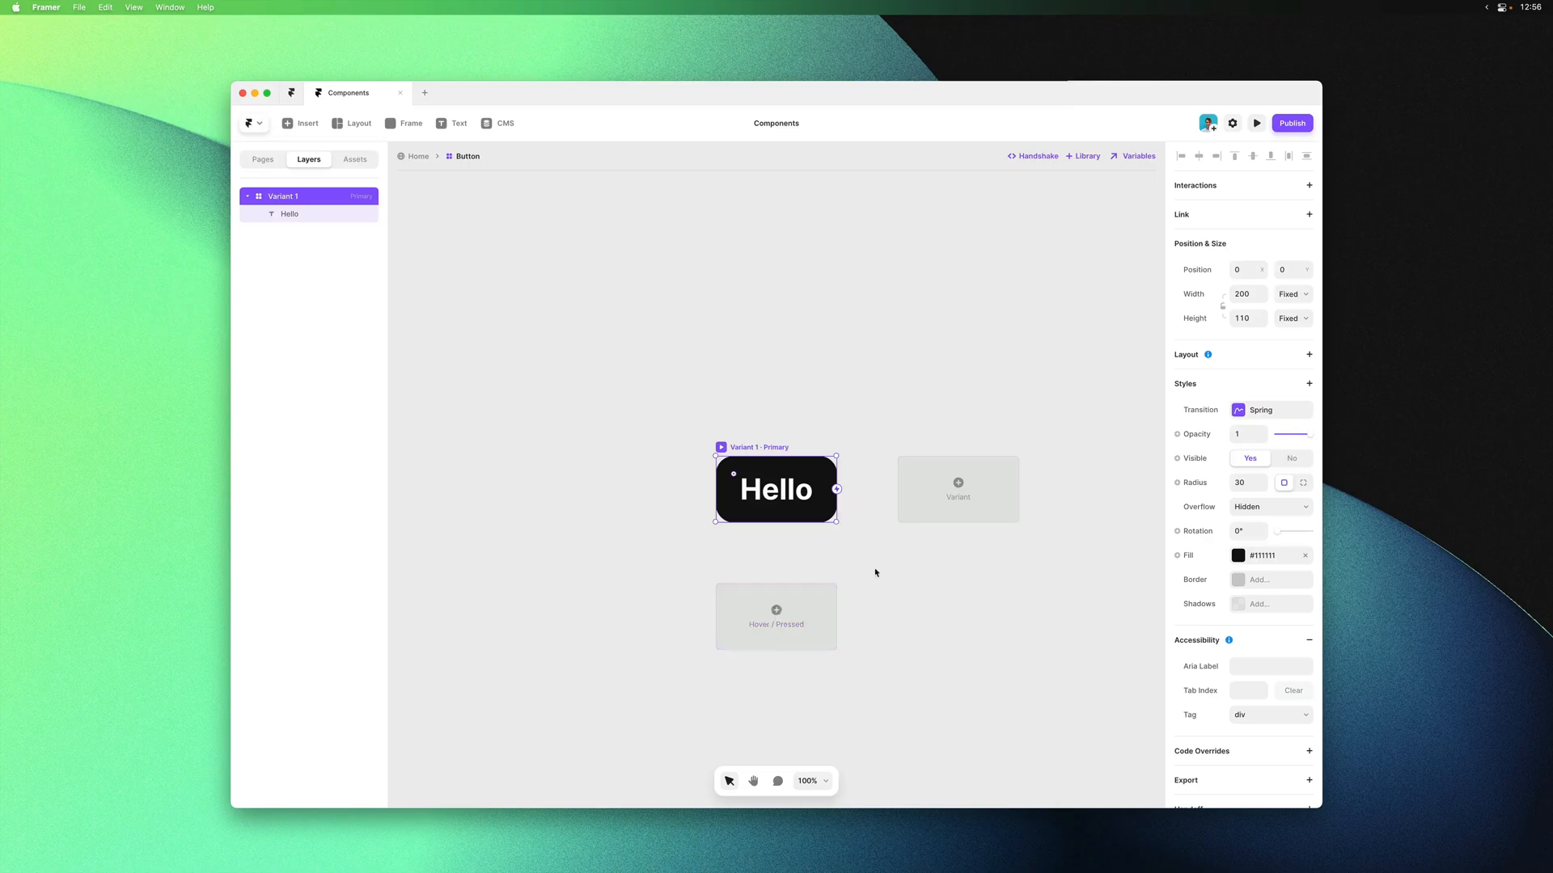
mouse_move(776, 616)
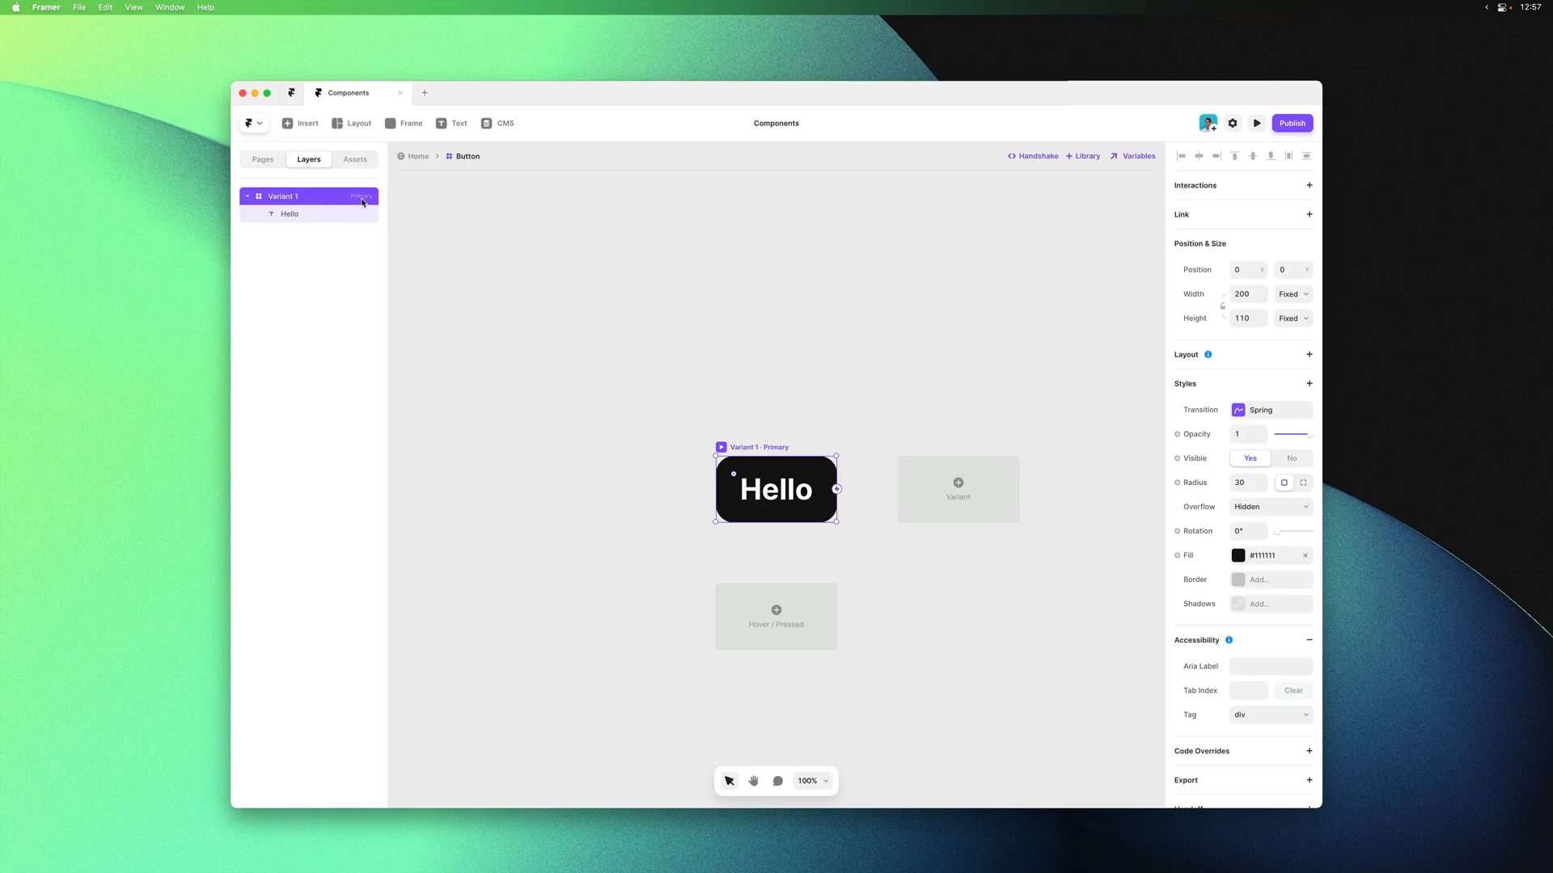
mouse_move(418, 169)
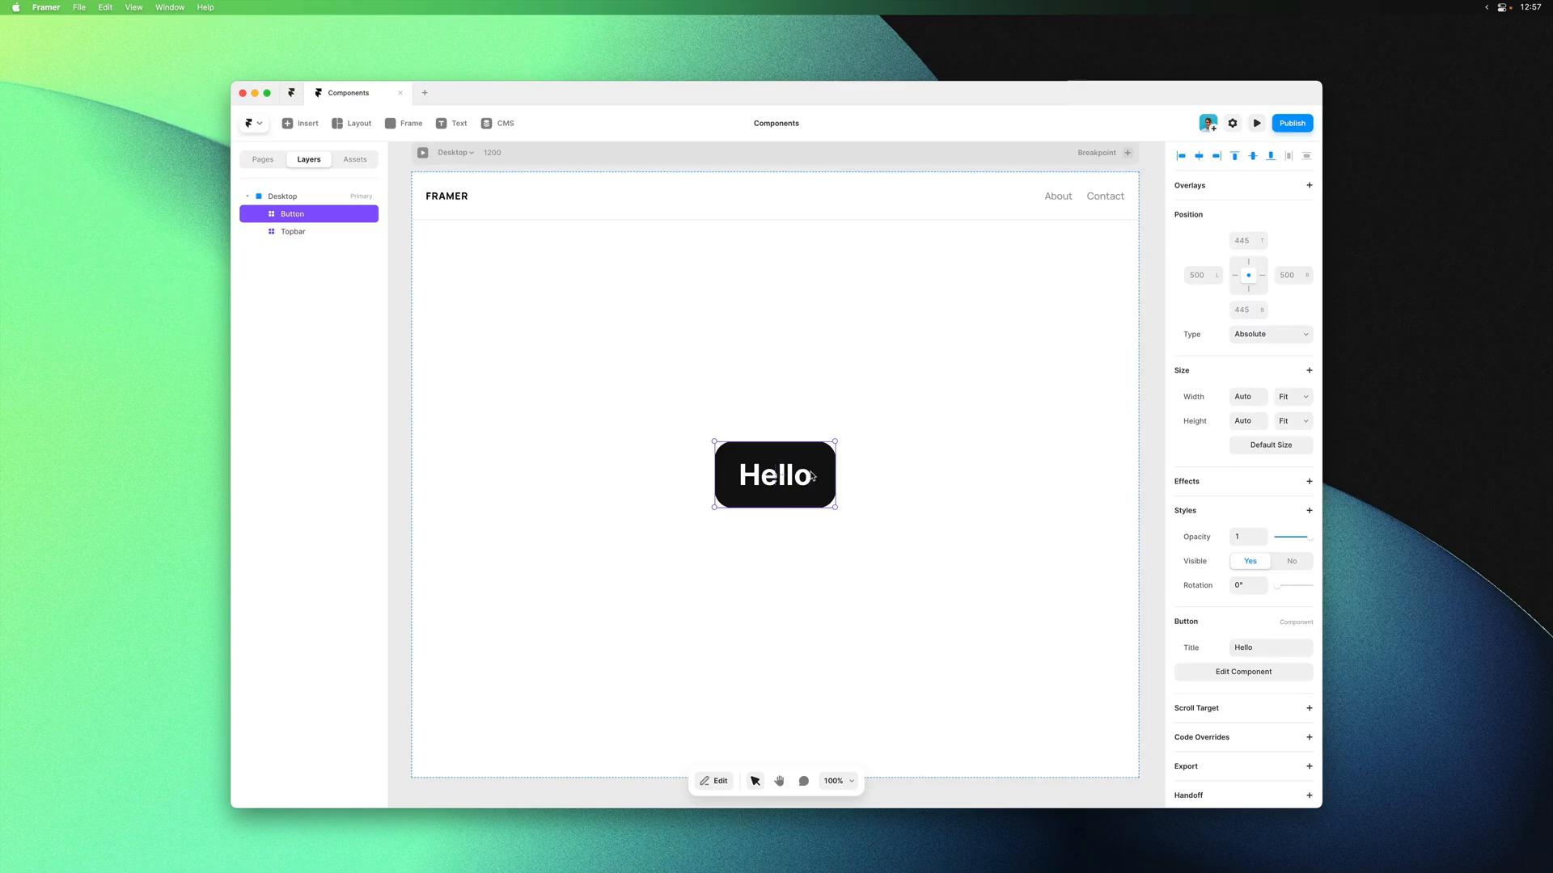
Place a duplicate Hello button beside the first and set the Button fill to #0099FF
drag(774, 476, 705, 476)
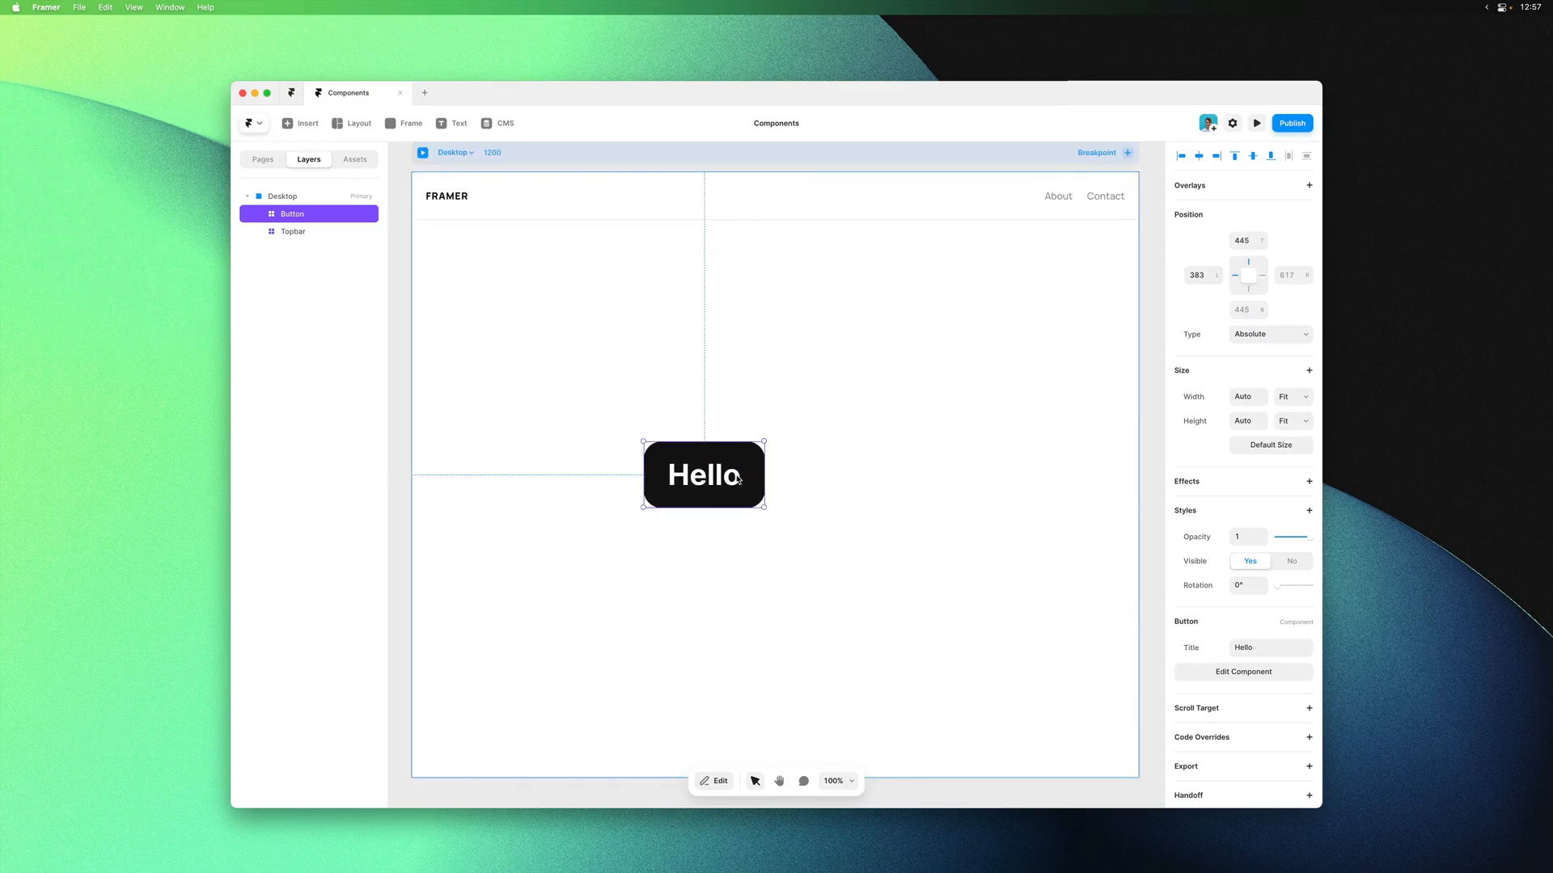
drag(704, 474, 878, 475)
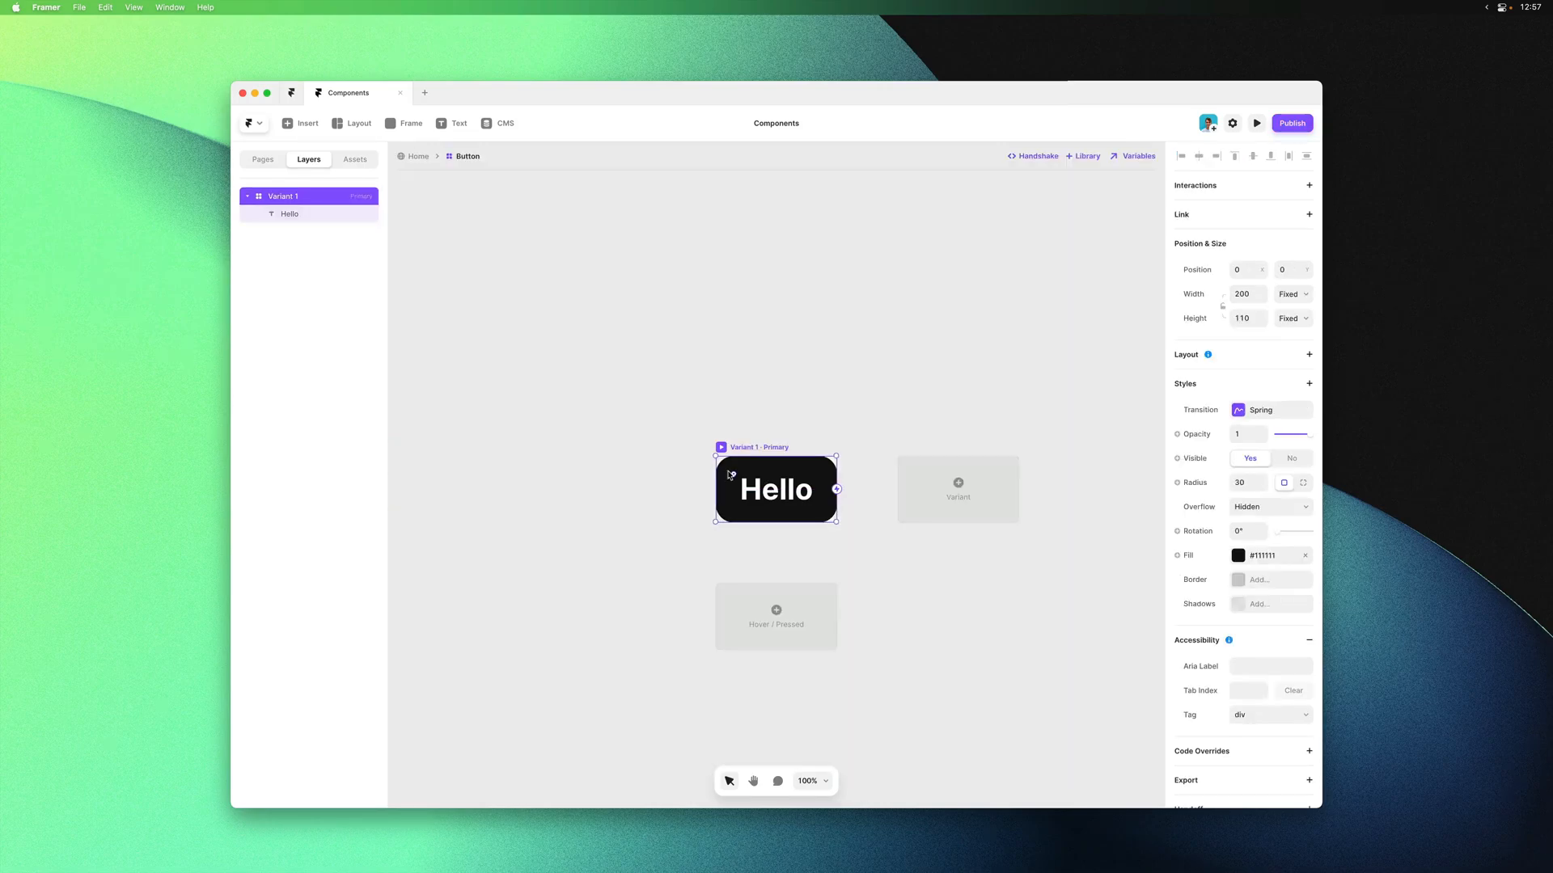
click(1239, 556)
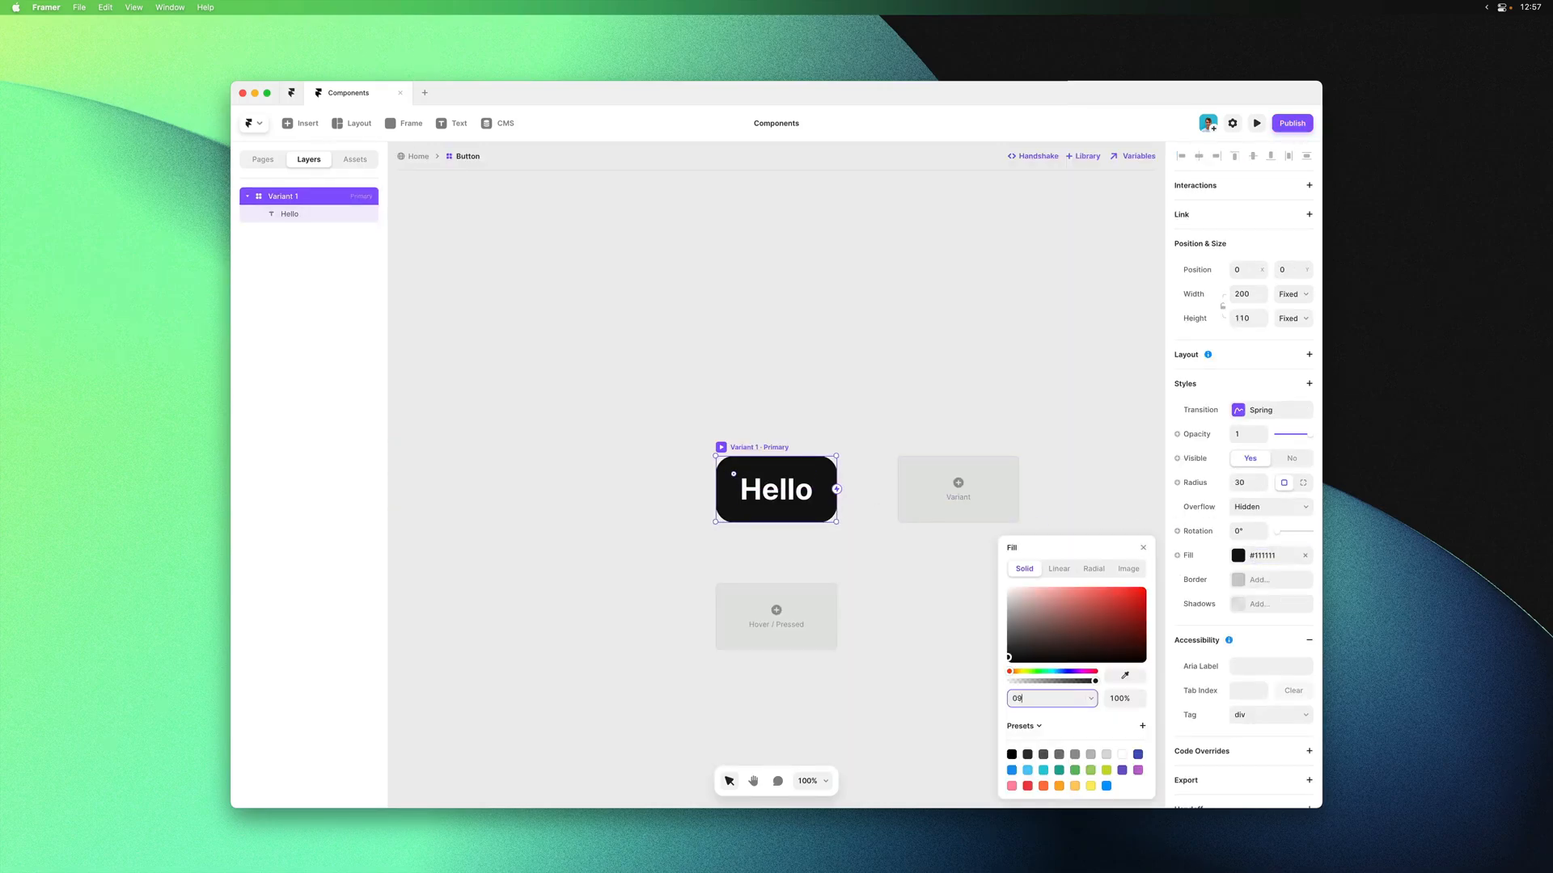
text(0099FF)
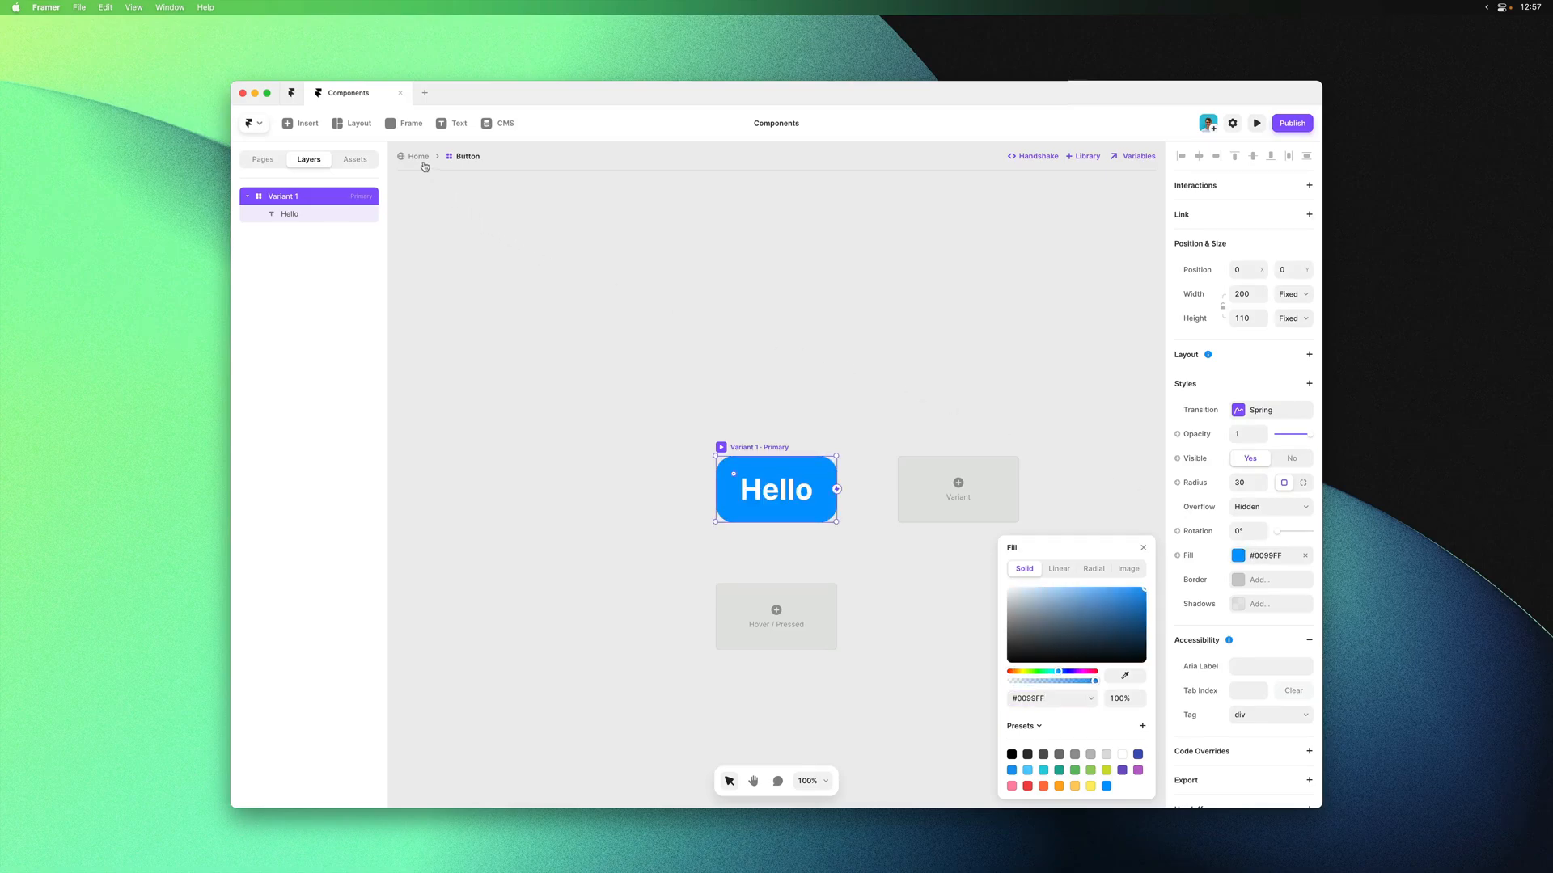
click(419, 155)
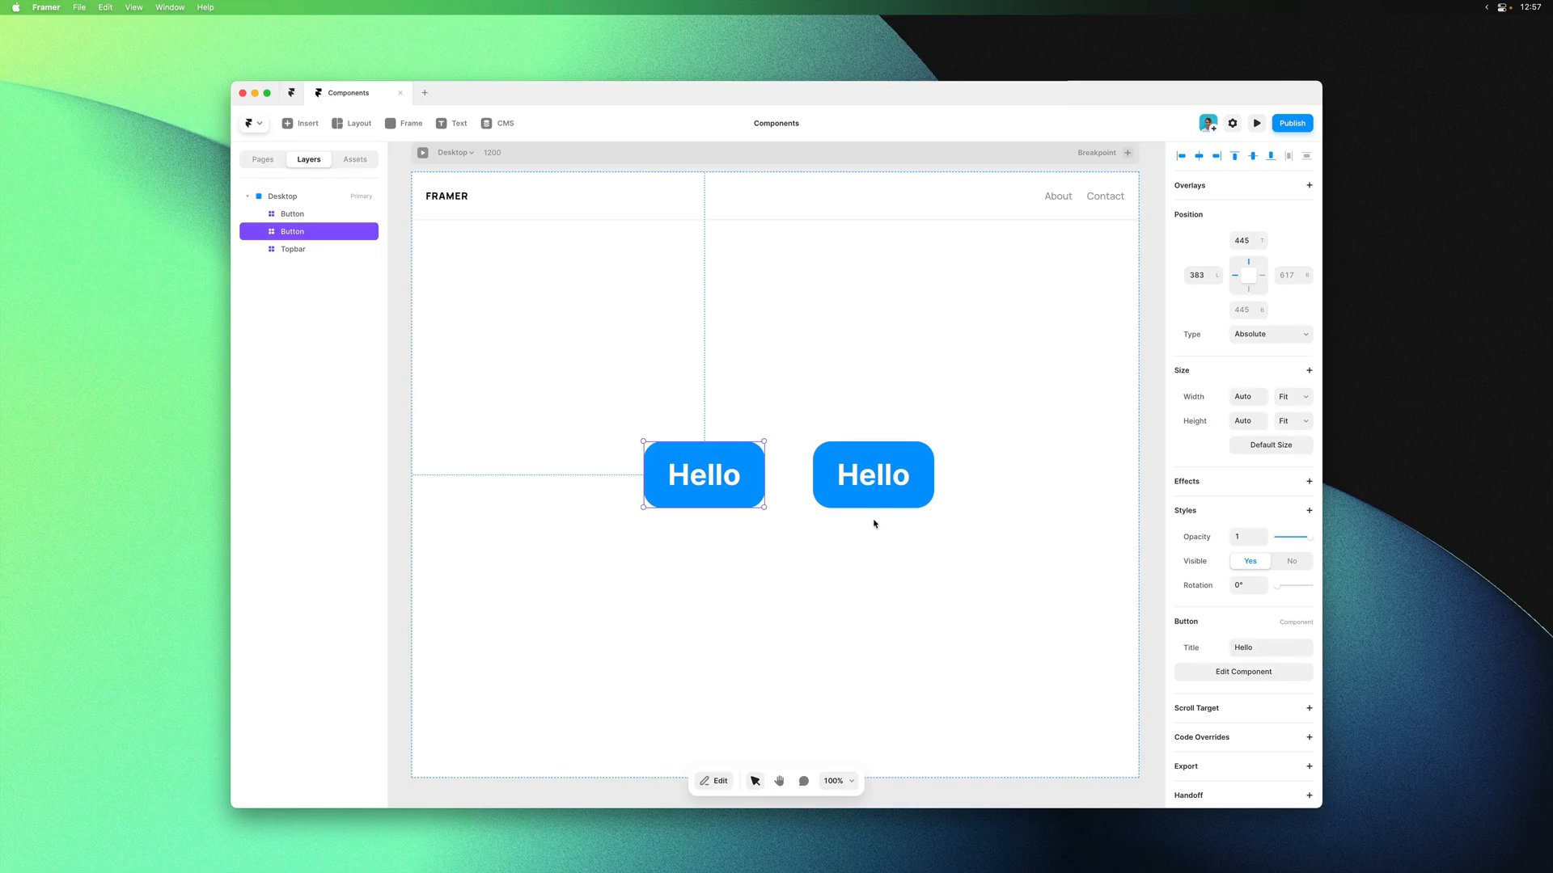
mouse_move(749, 528)
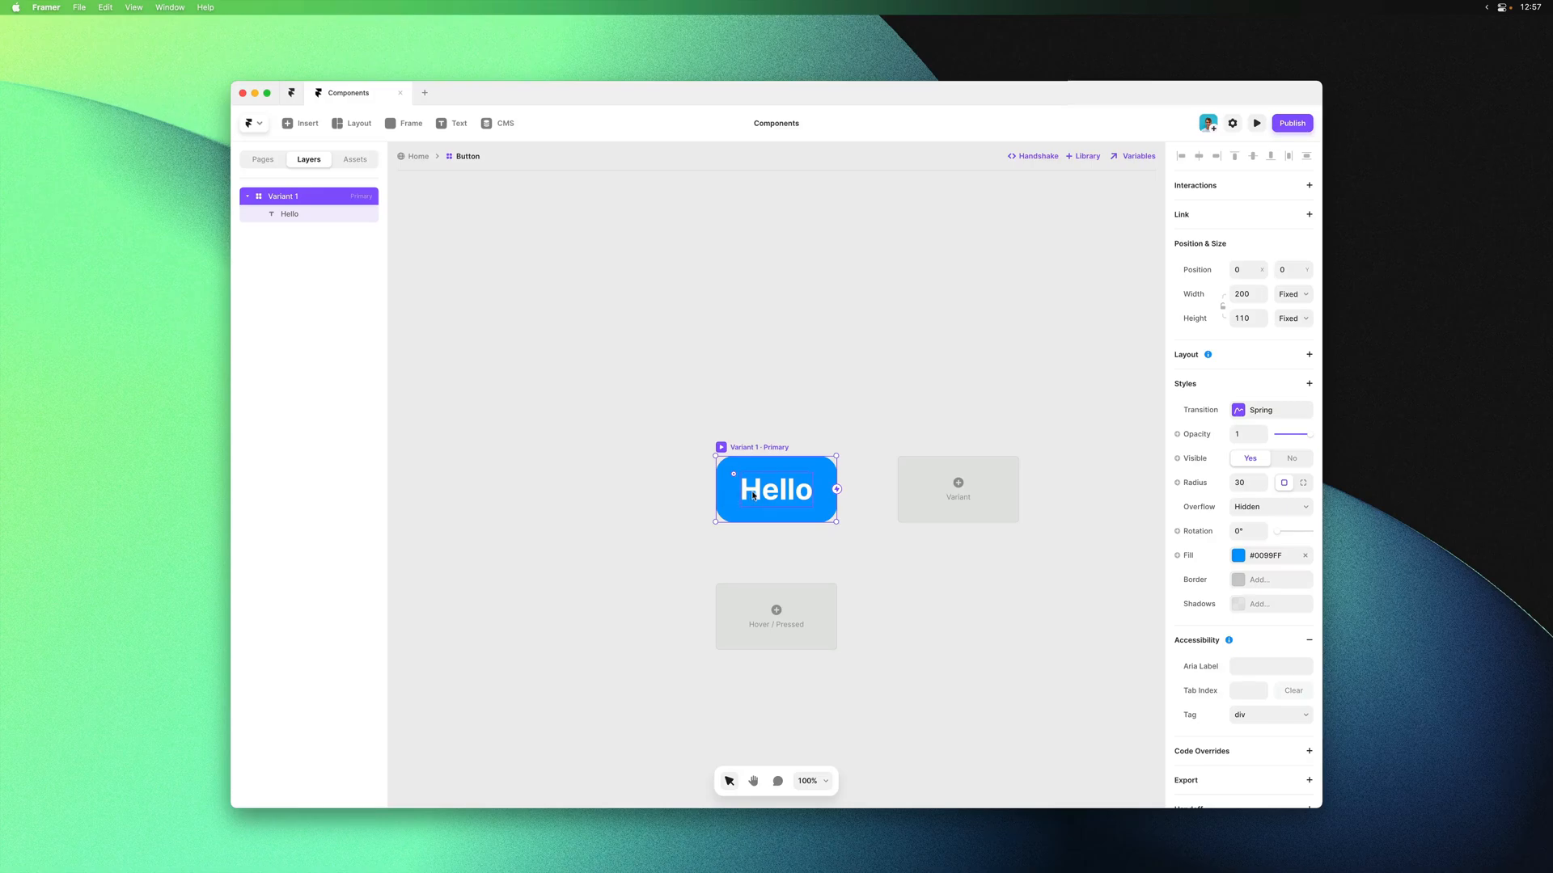
Set the primary variant fill to black #000000, keep Hover blue #0099FF, then return Home
click(290, 214)
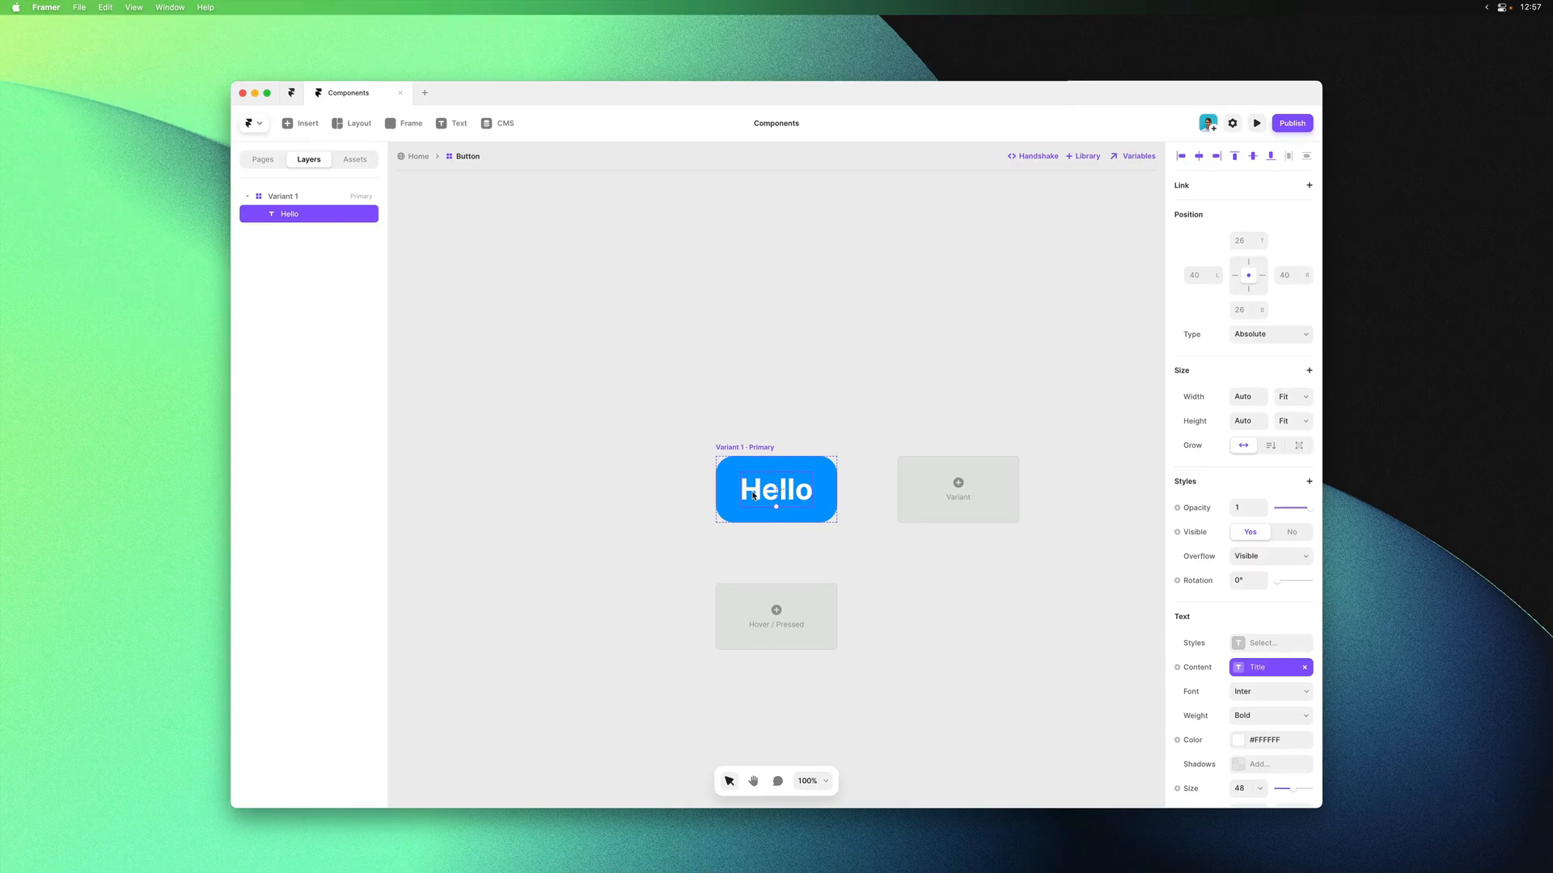
mouse_move(812, 507)
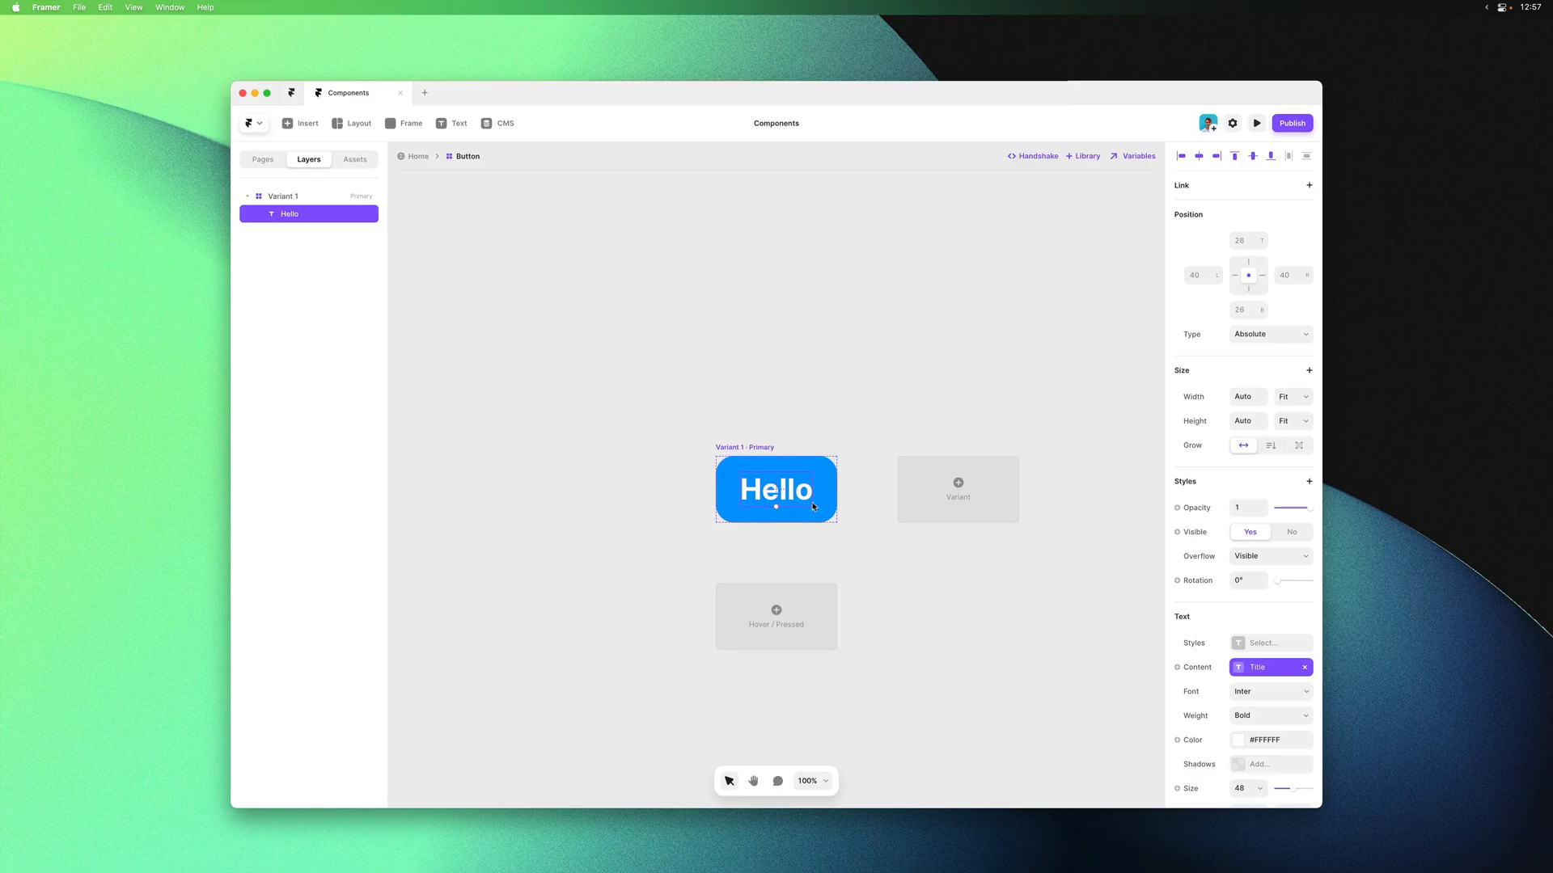
mouse_move(838, 609)
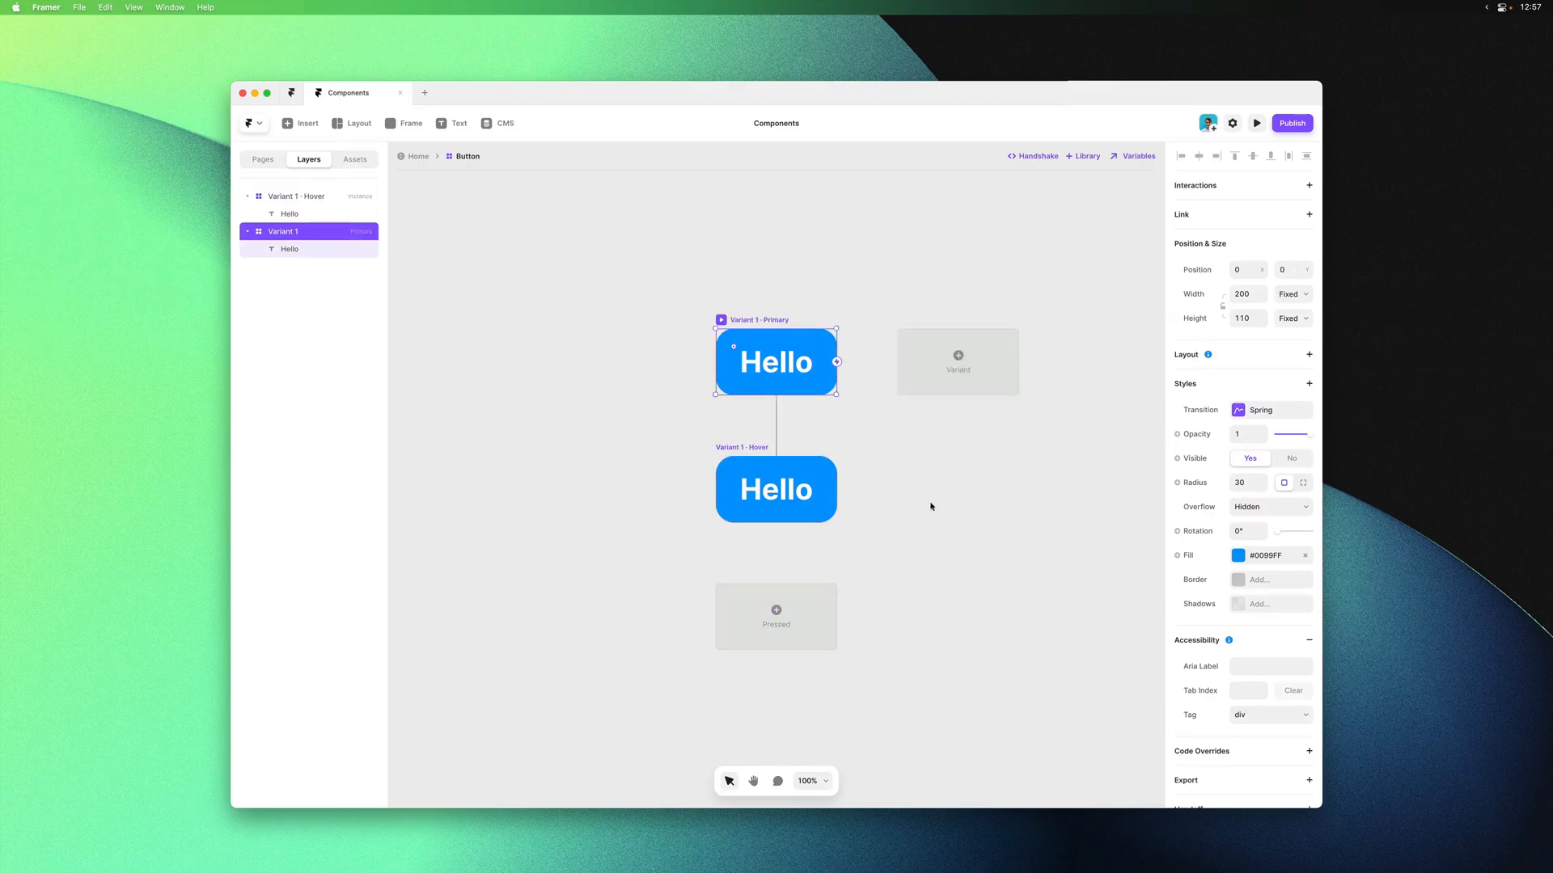
mouse_move(1256, 570)
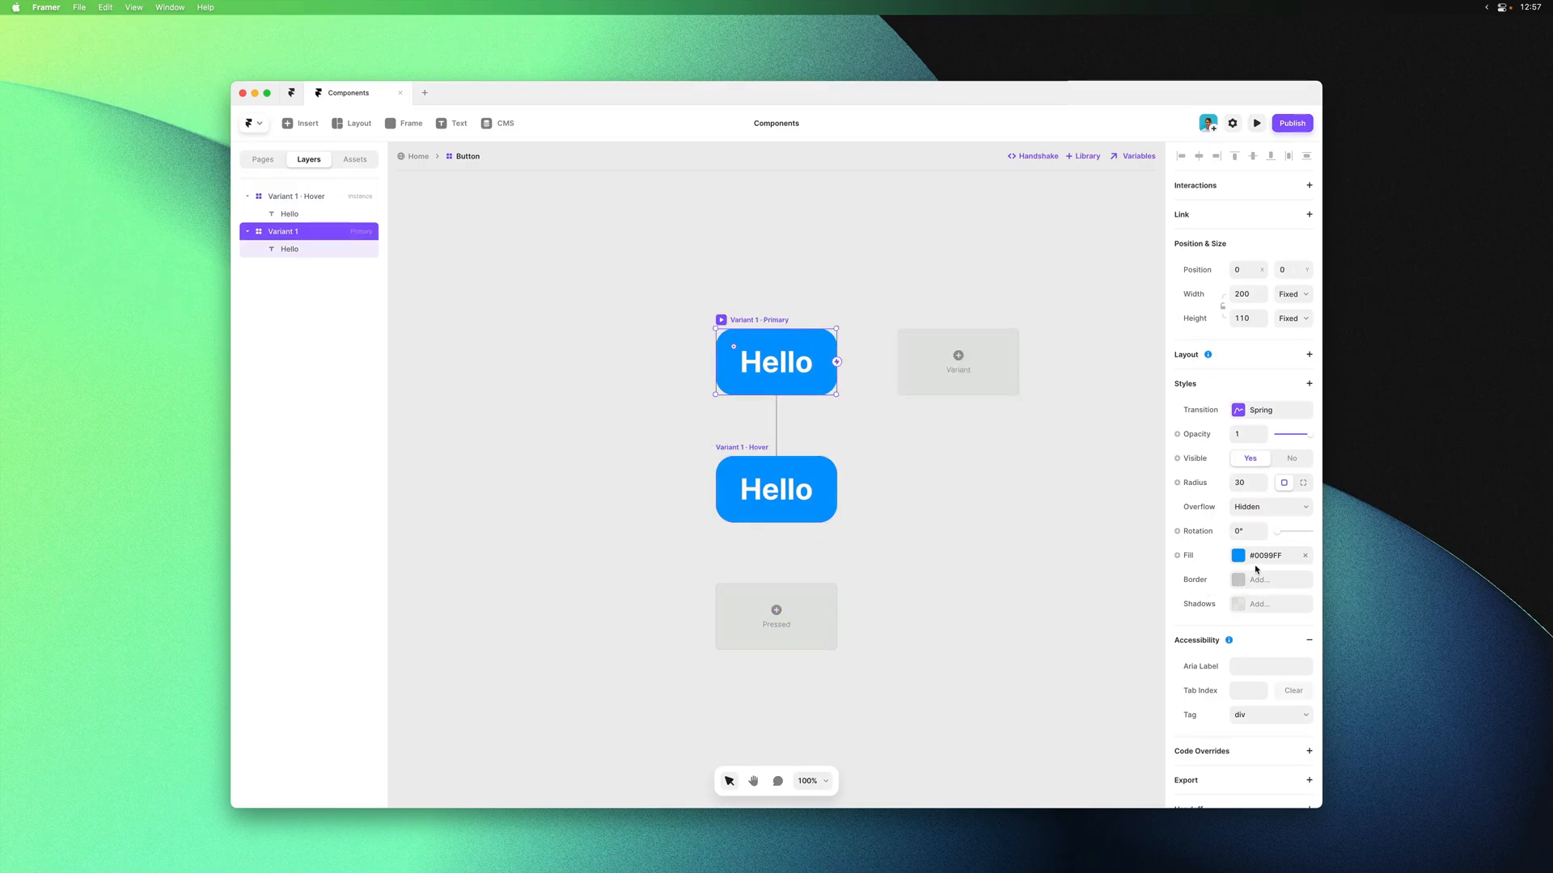
click(1238, 556)
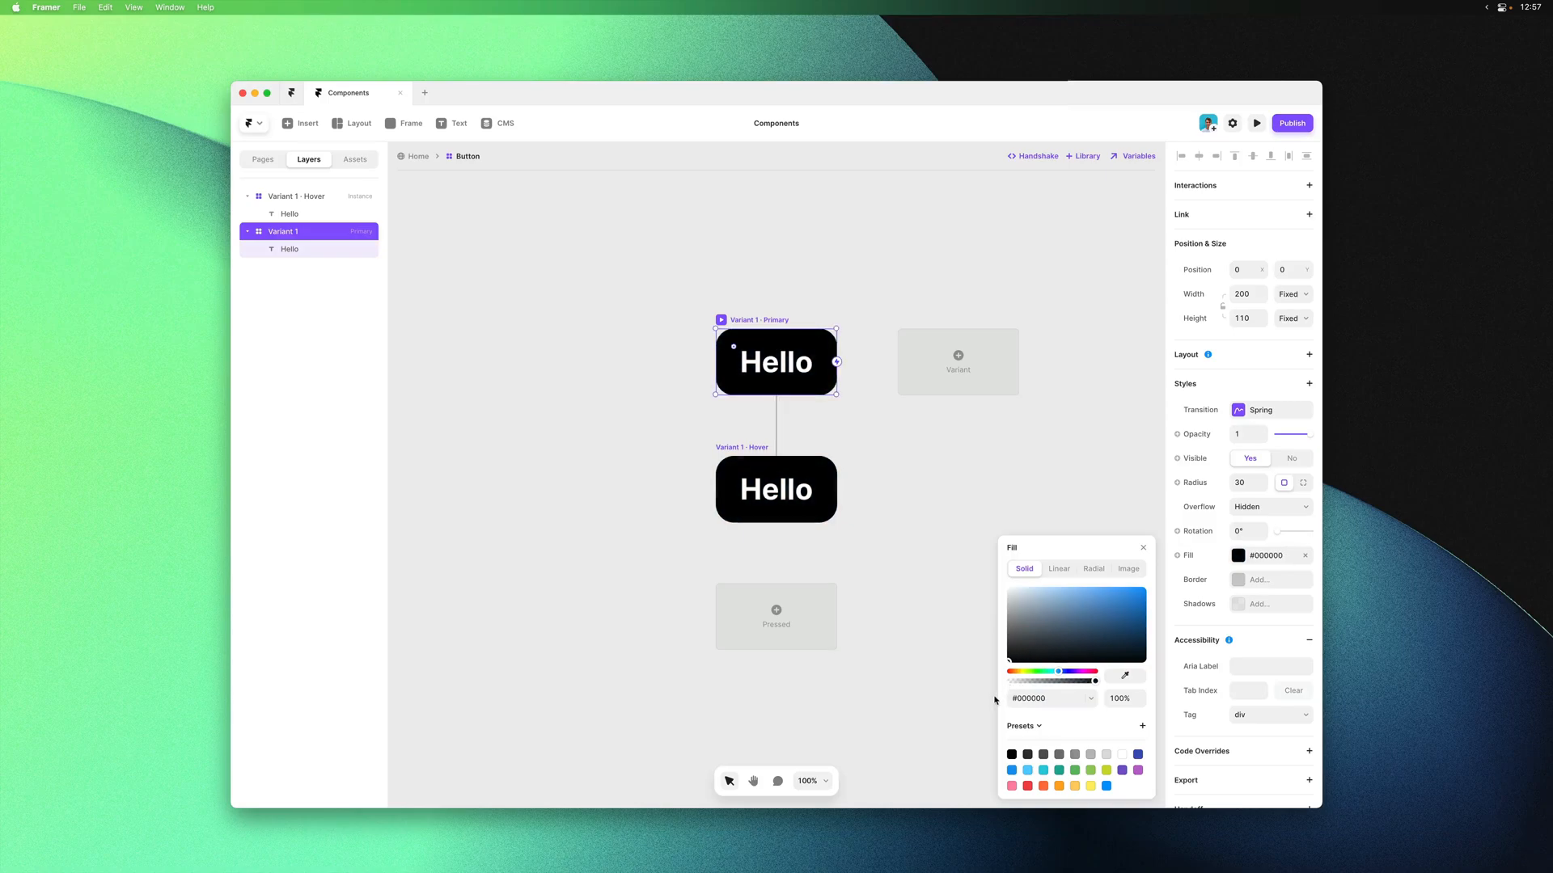
click(776, 489)
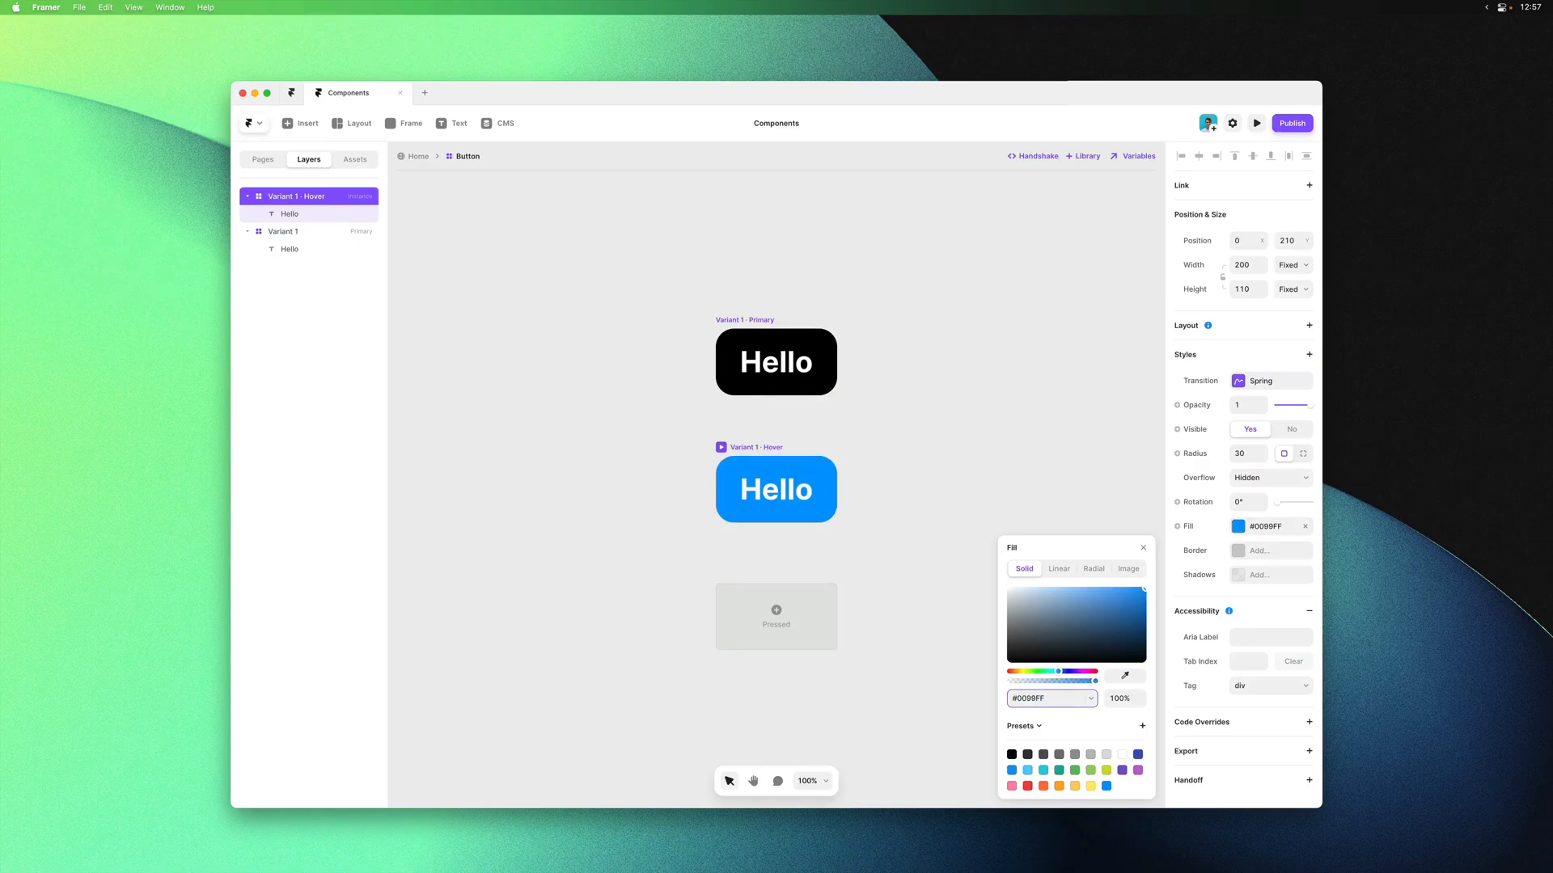
click(702, 402)
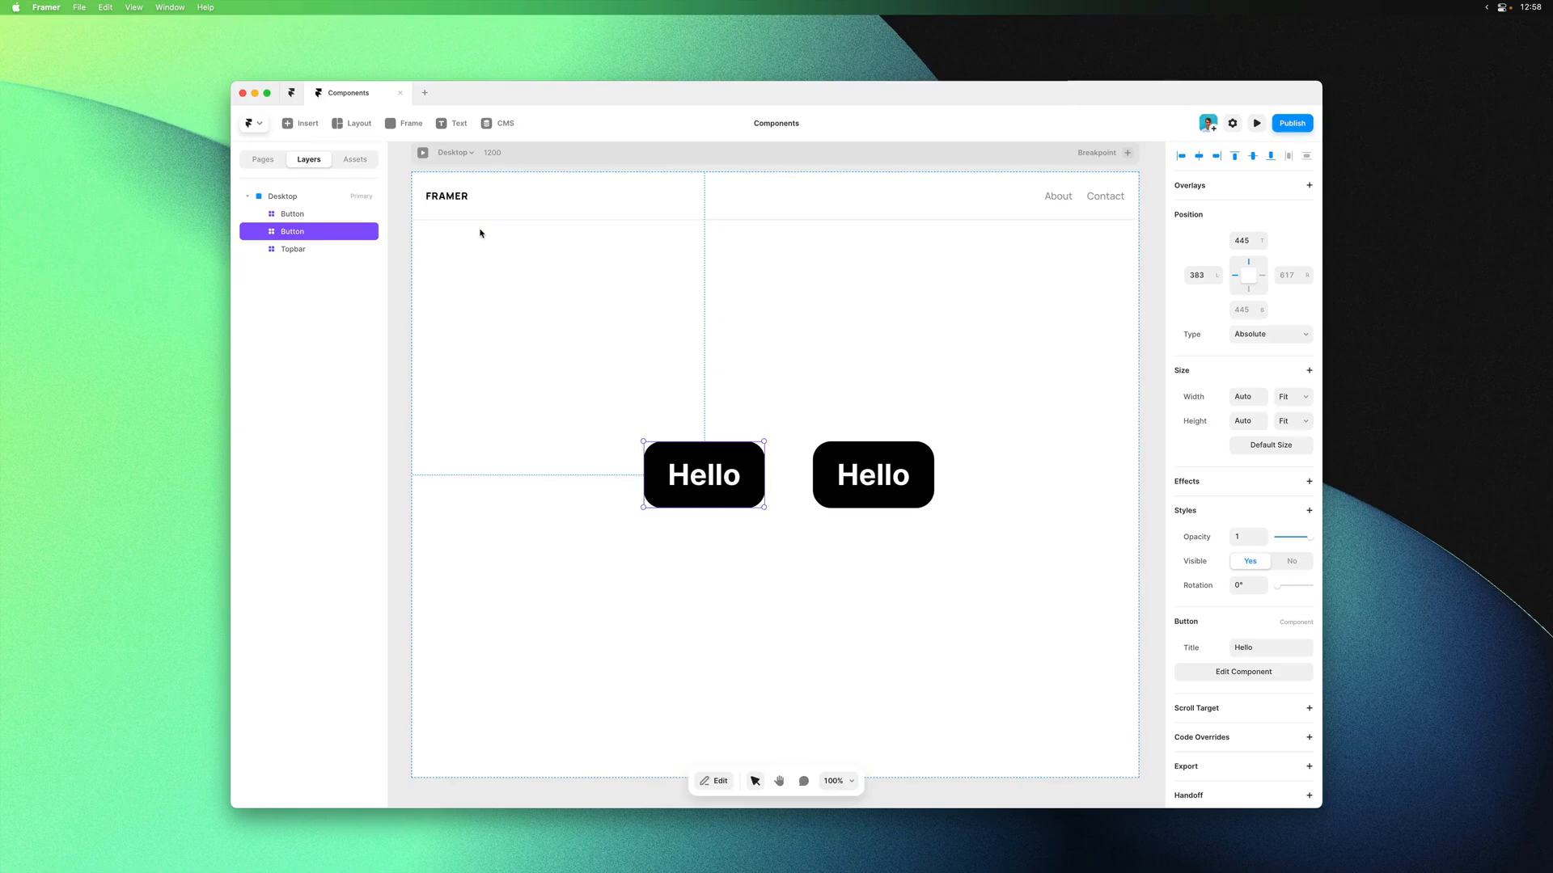
Preview the page and hover the first Hello button to confirm it turns blue
click(1256, 123)
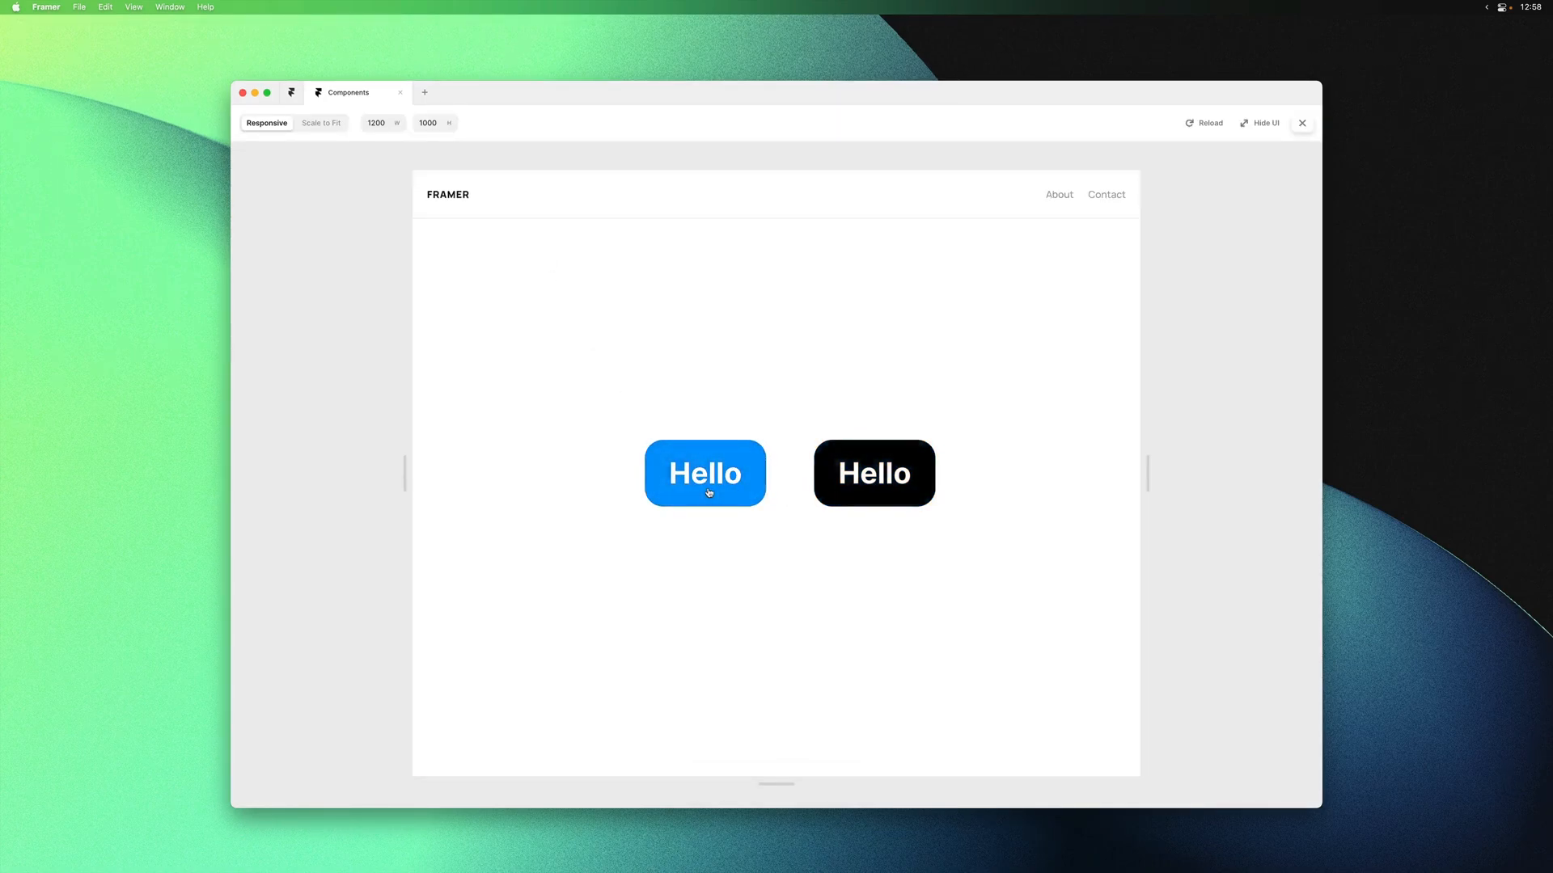
click(1301, 123)
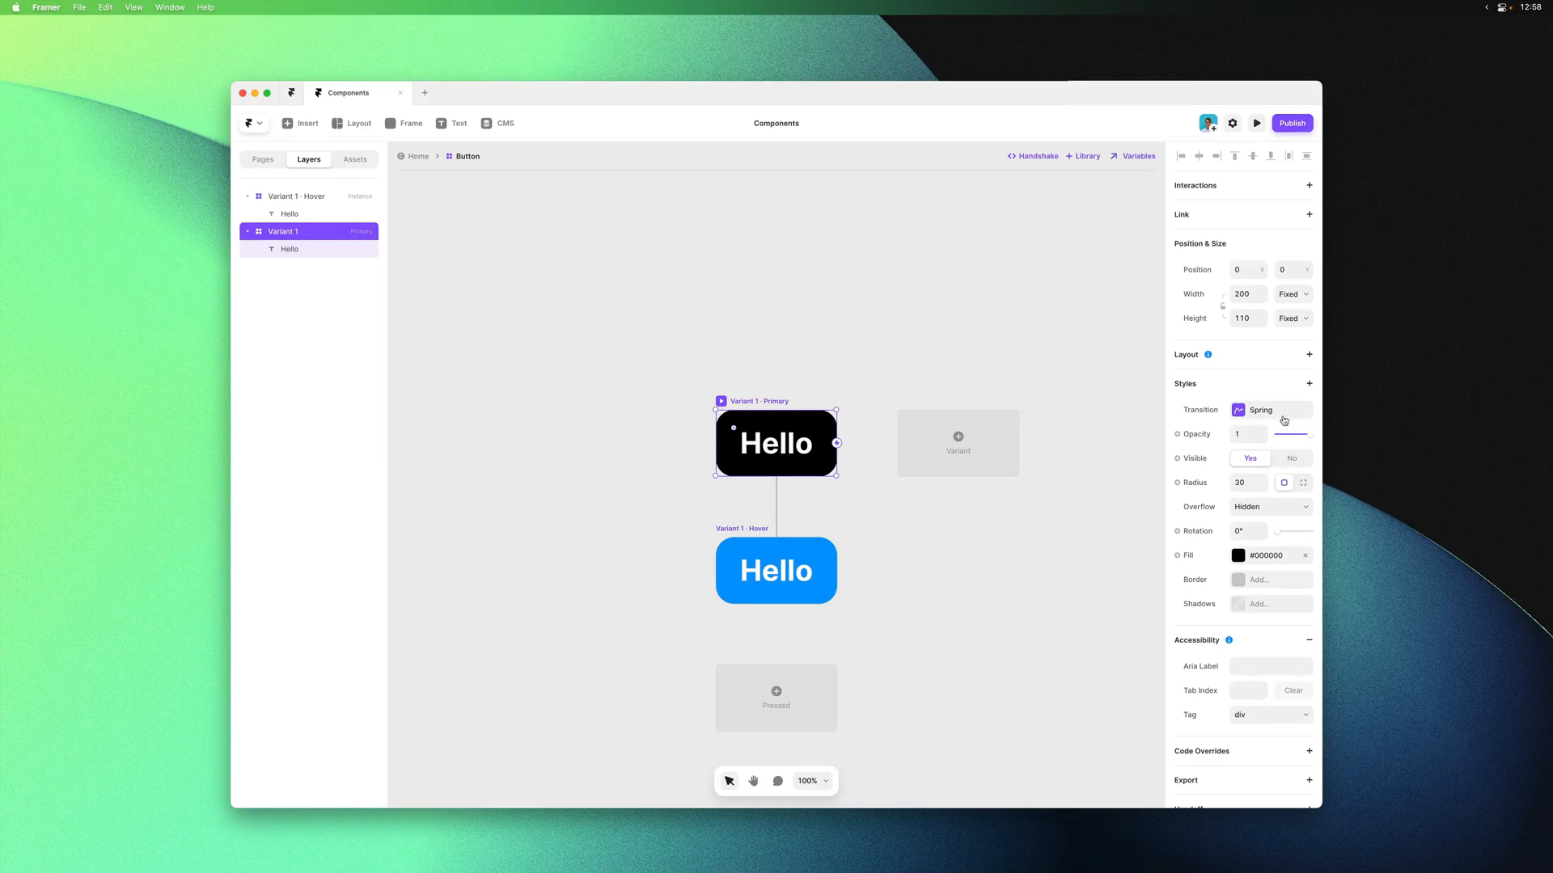
Briefly try an Ease transition, then restore Spring with stiffness 500 and damping 60
click(1271, 409)
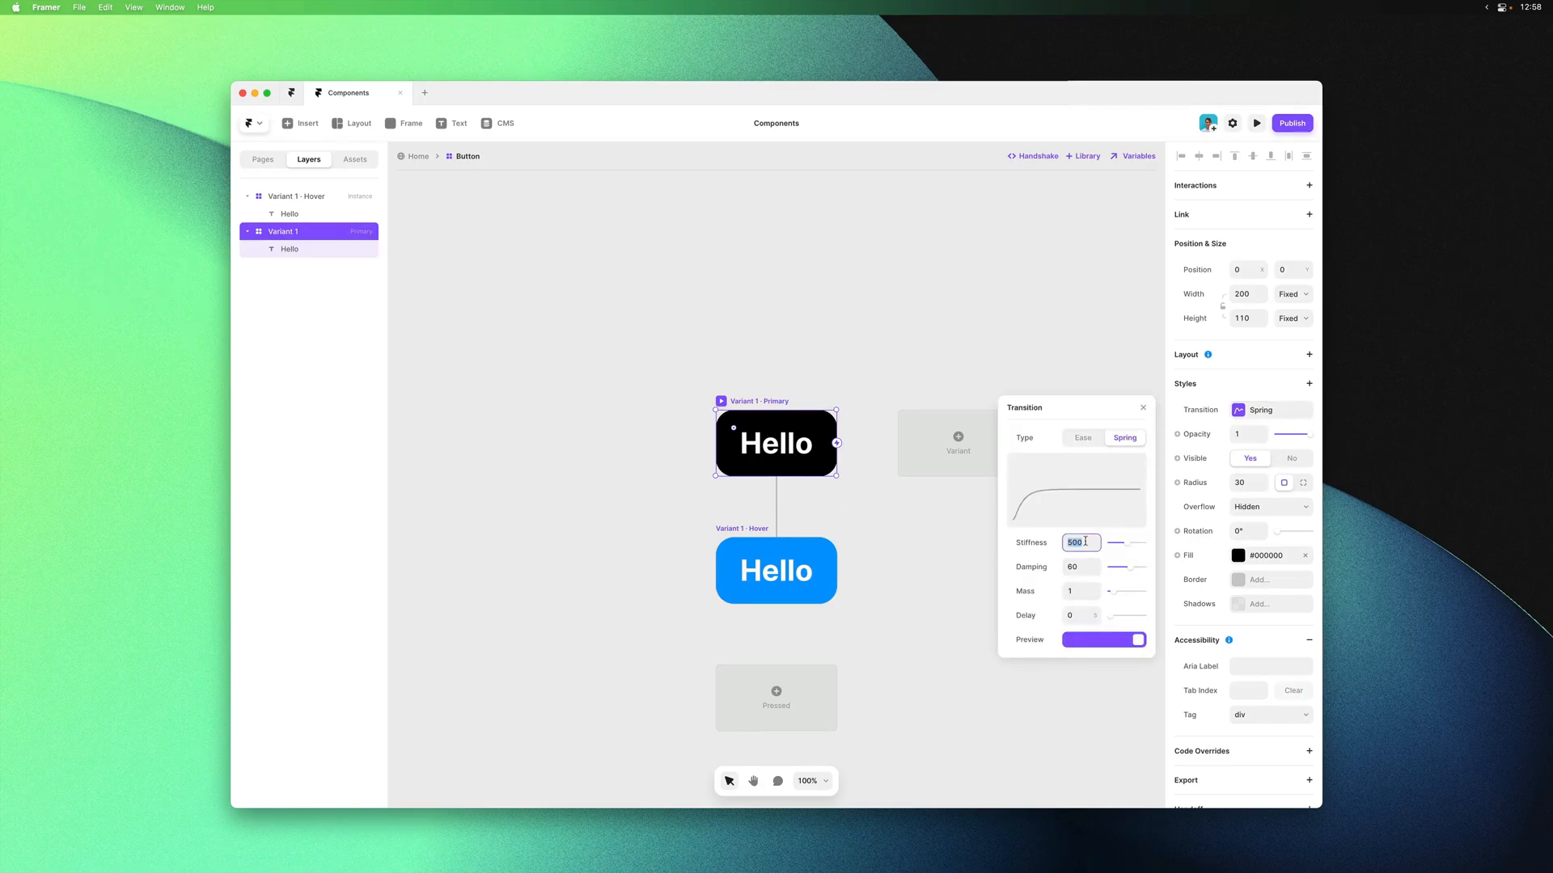
click(1082, 437)
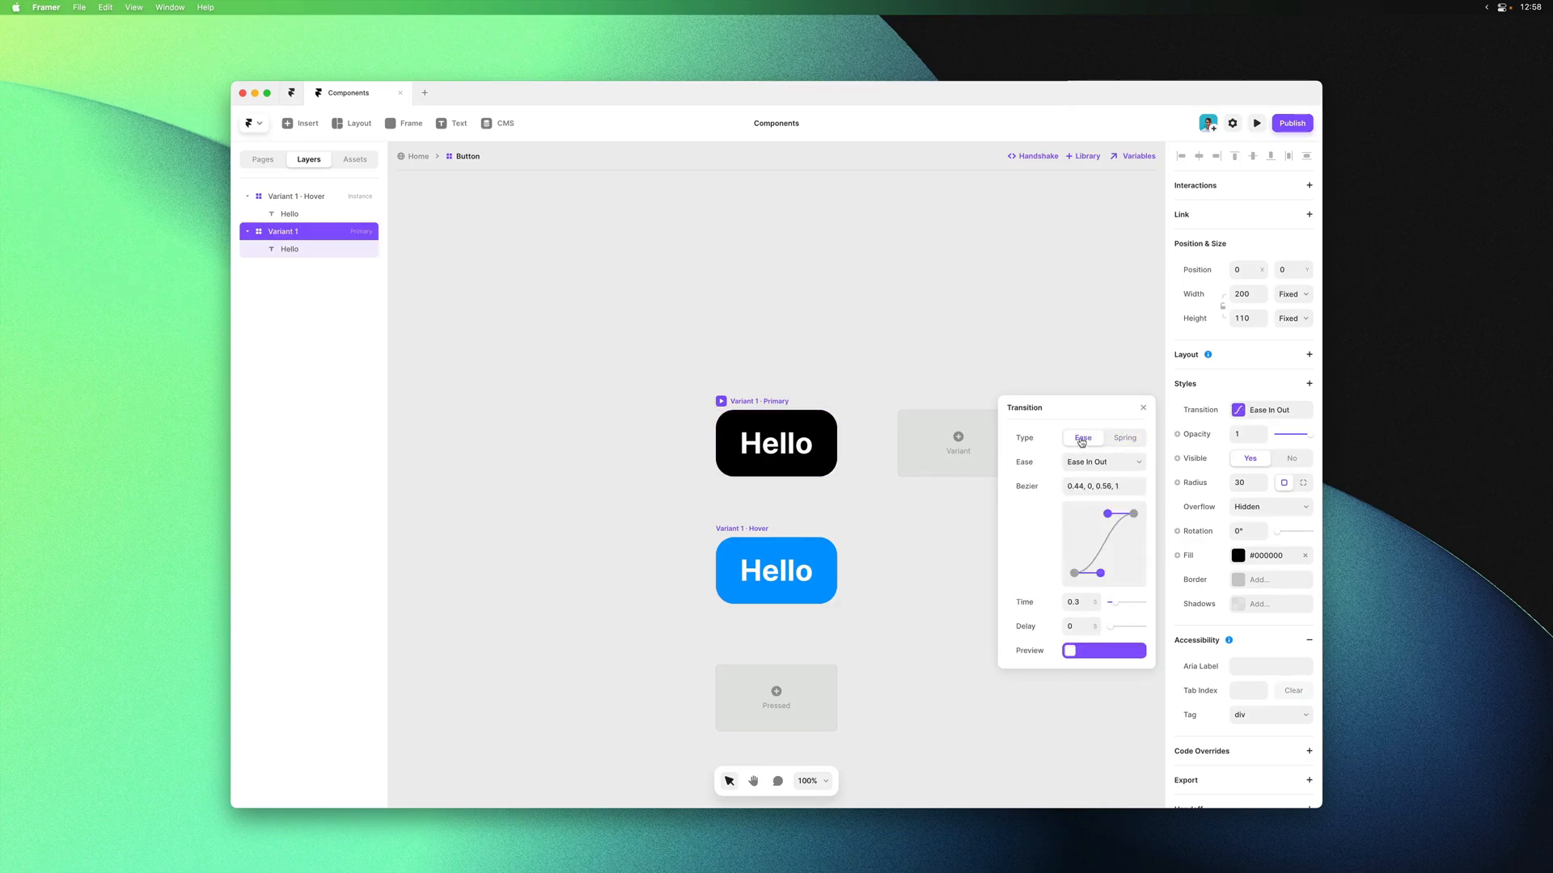
click(1125, 437)
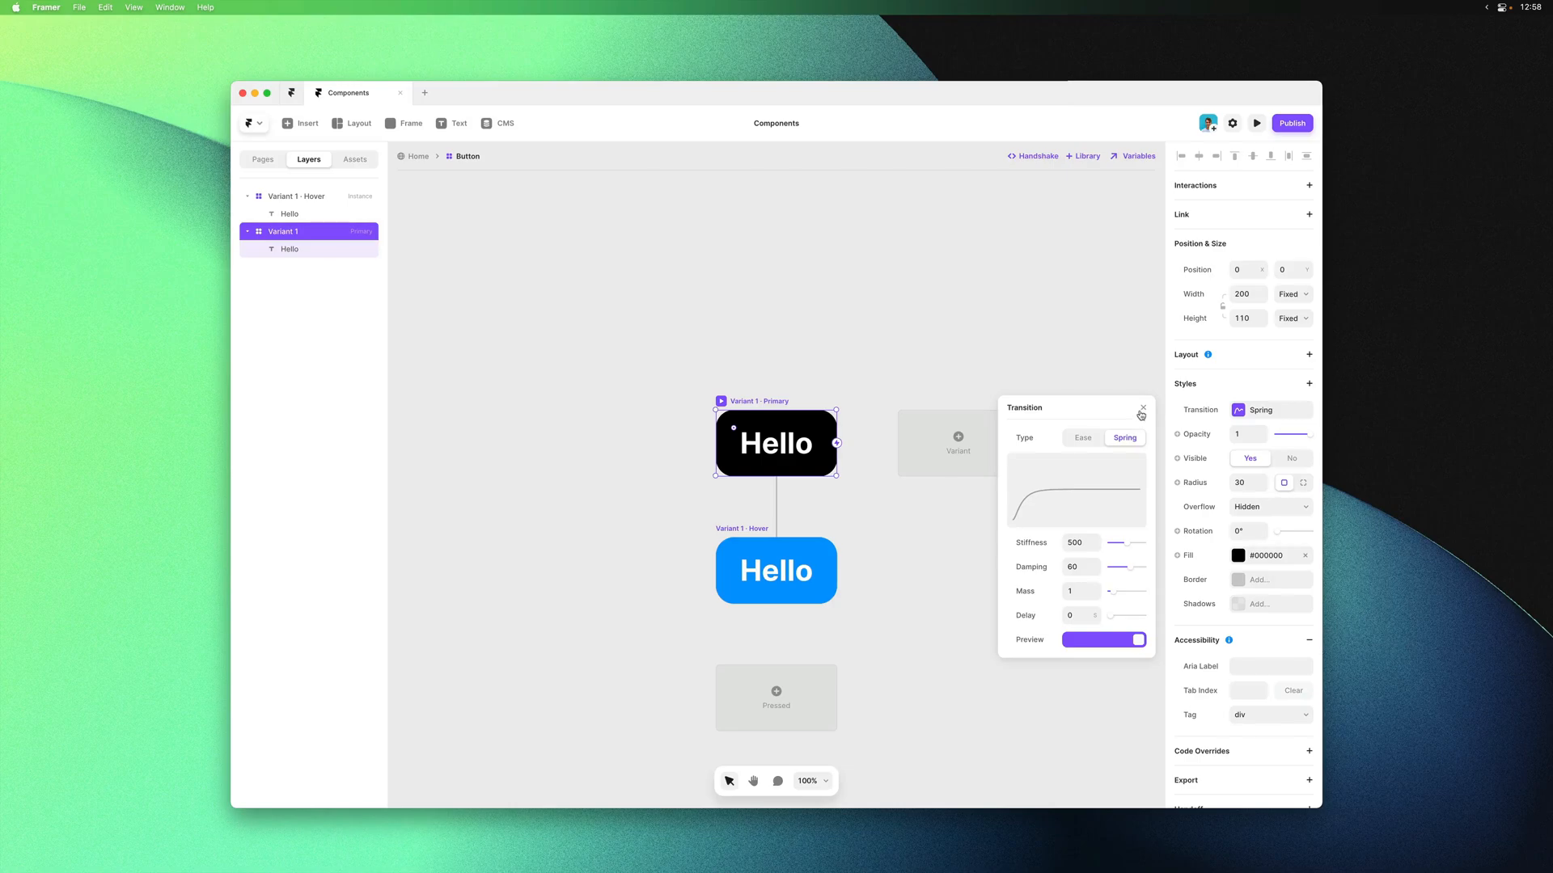
click(1141, 409)
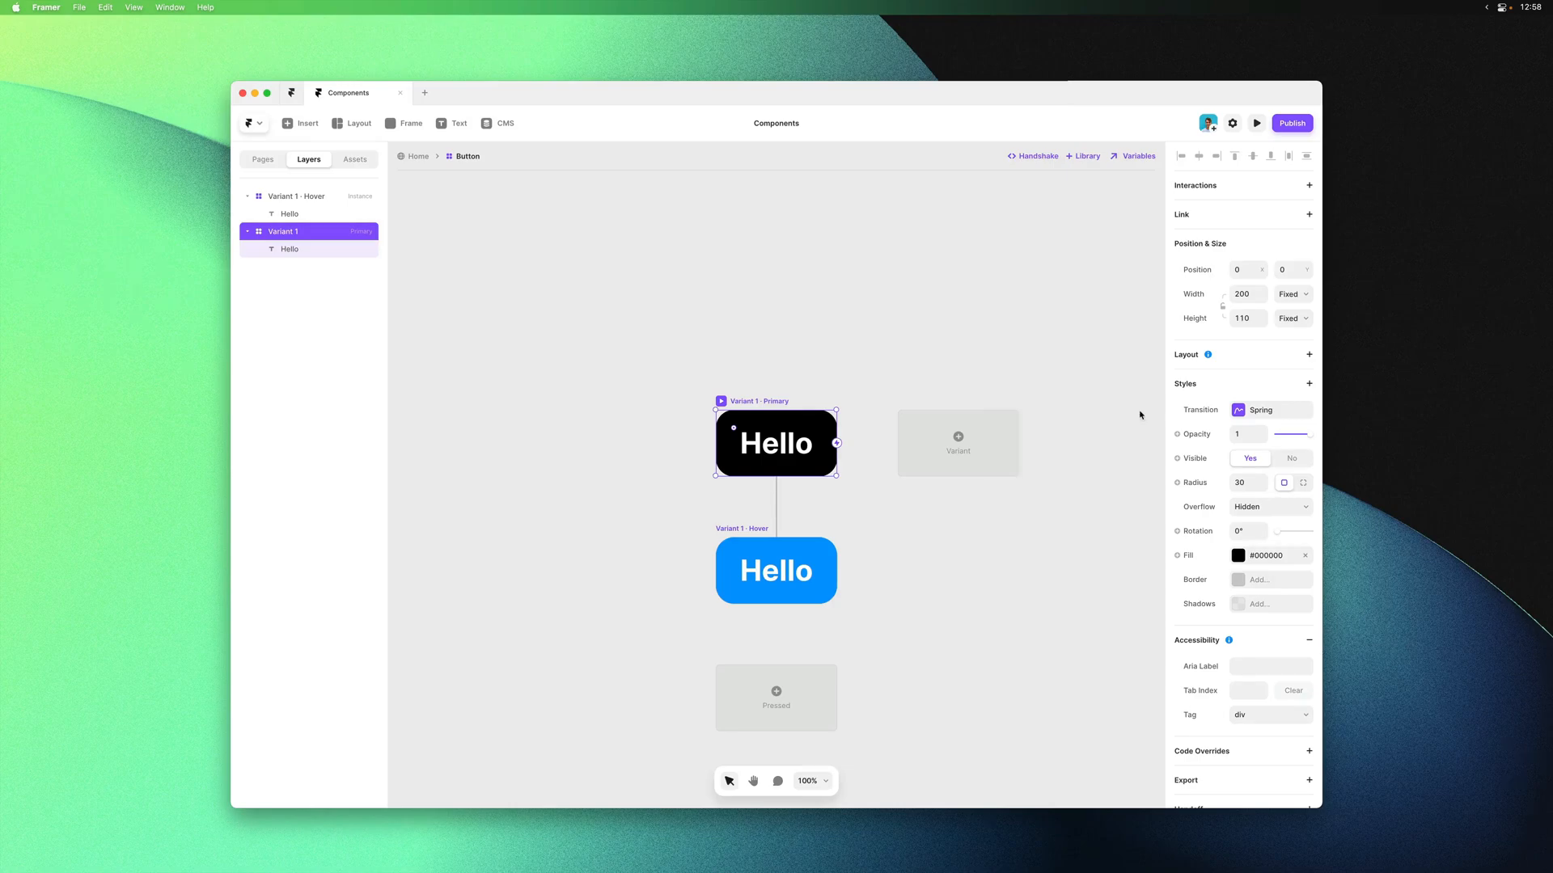
mouse_move(1008, 460)
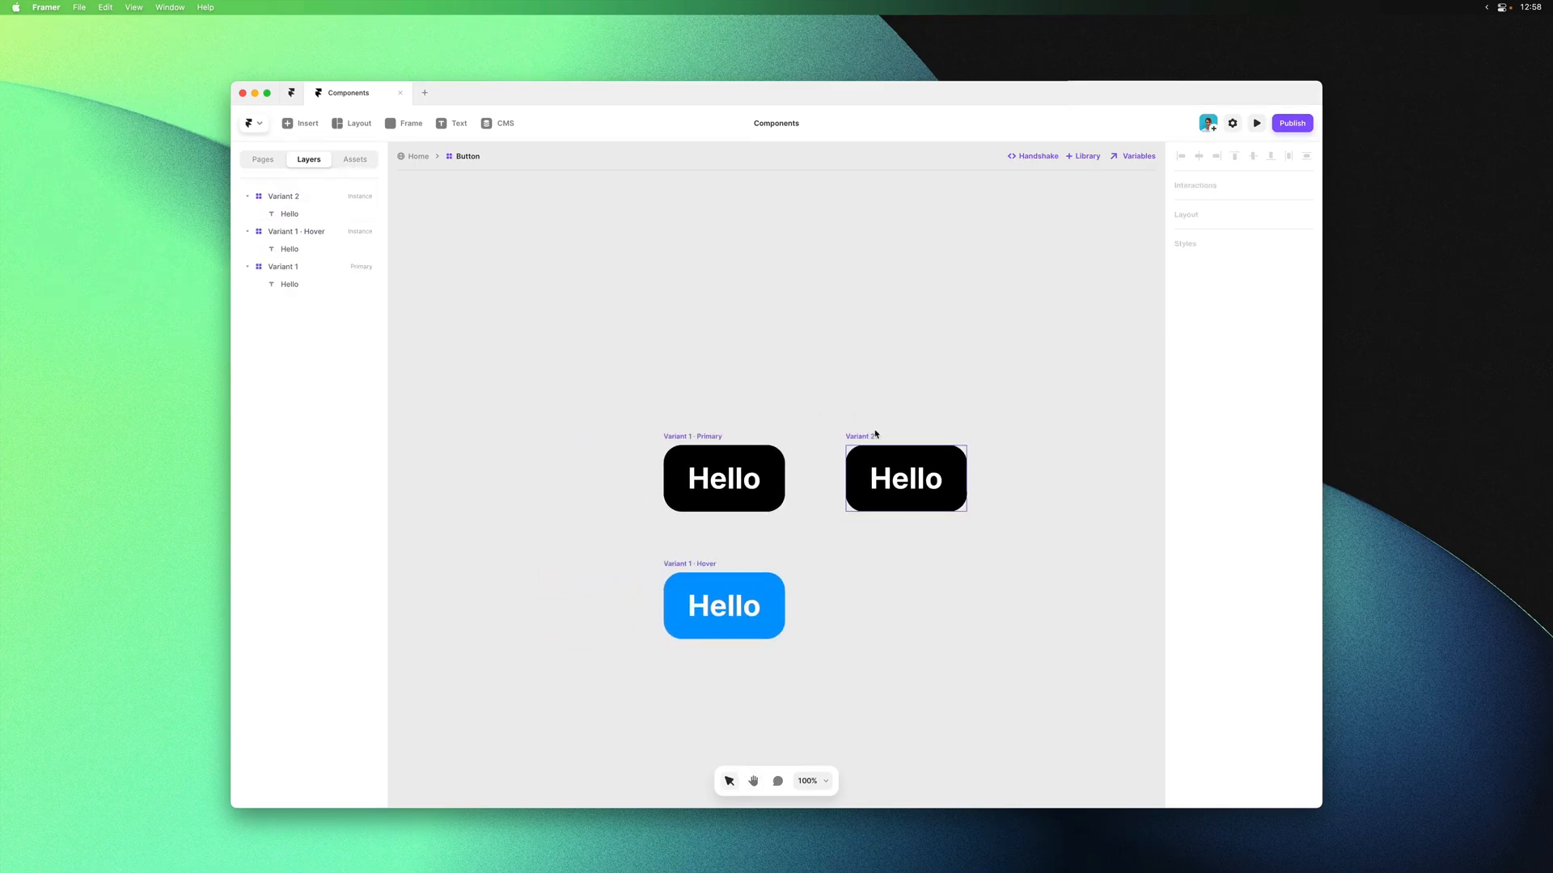
Give Variant 2 pill-shaped corners (radius 55) and add its own Hover state with a fill colour
click(904, 478)
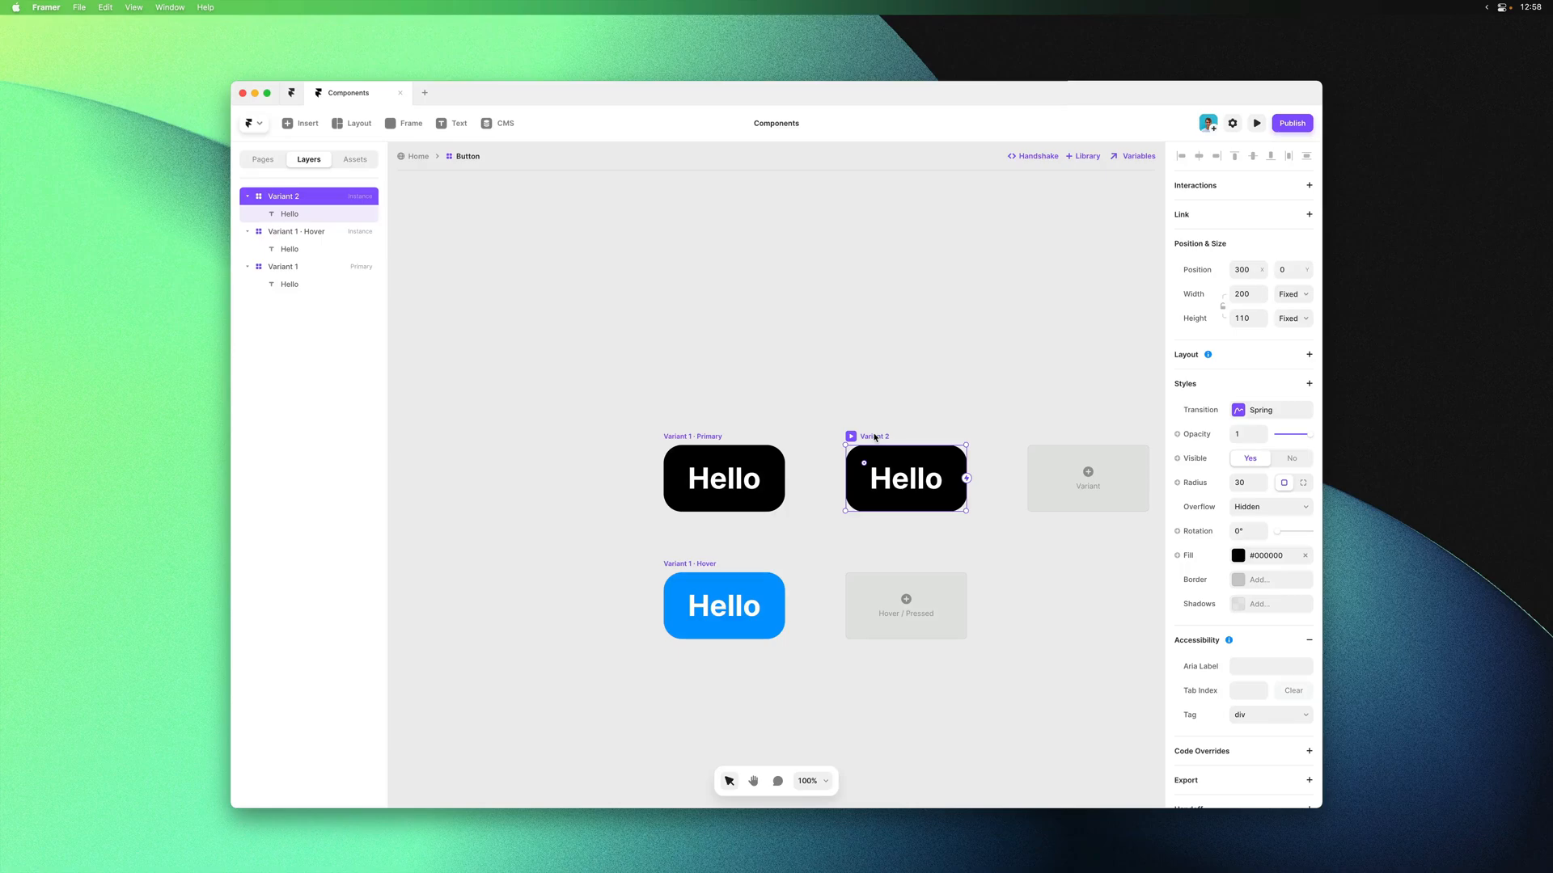
drag(868, 466, 882, 486)
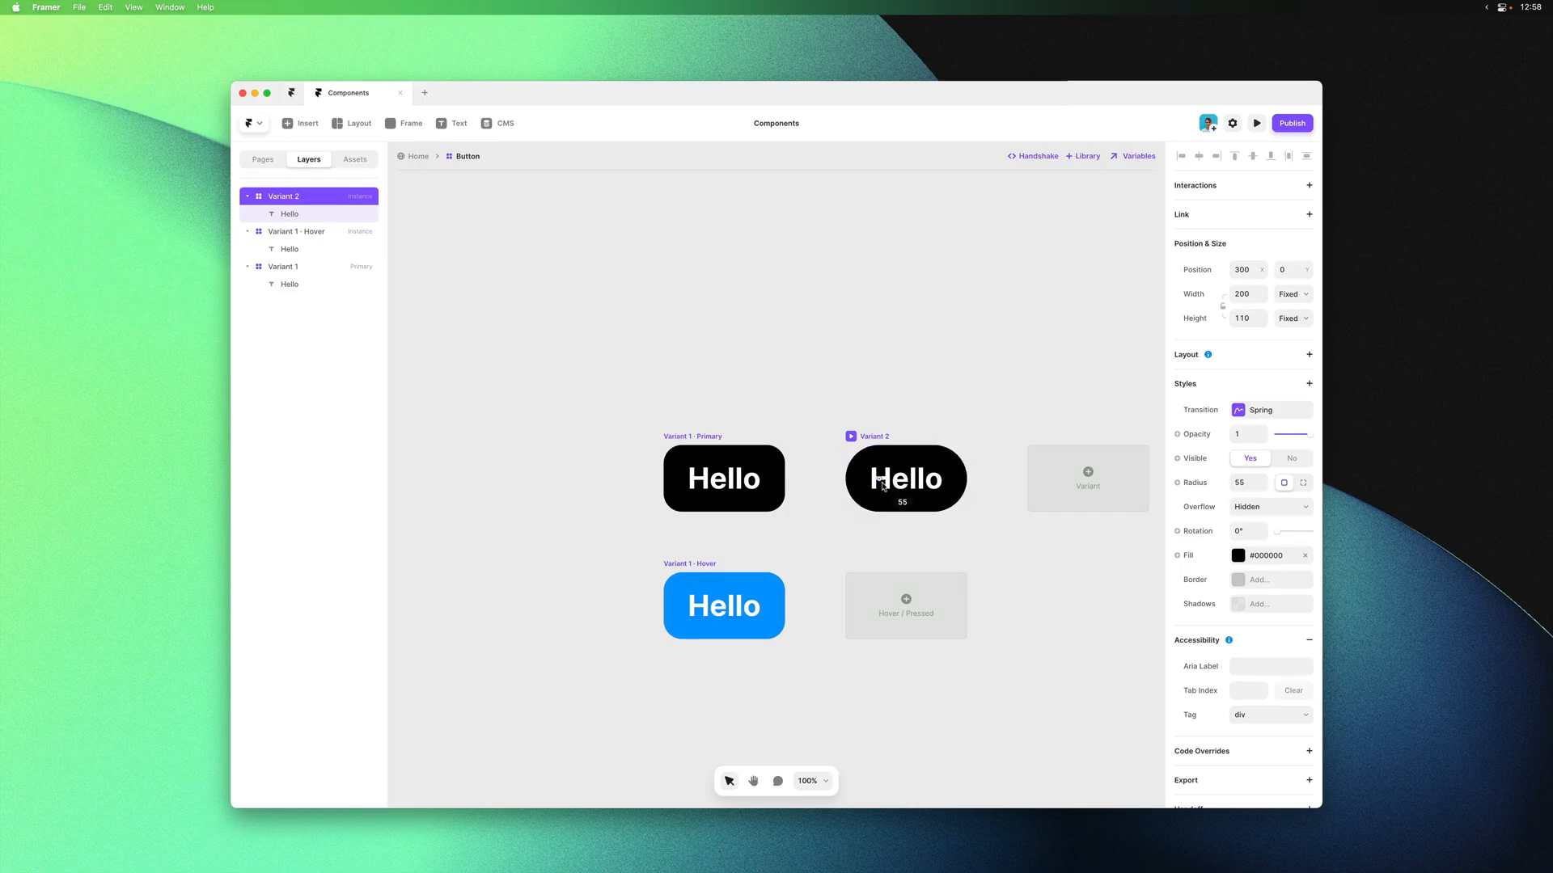
click(903, 478)
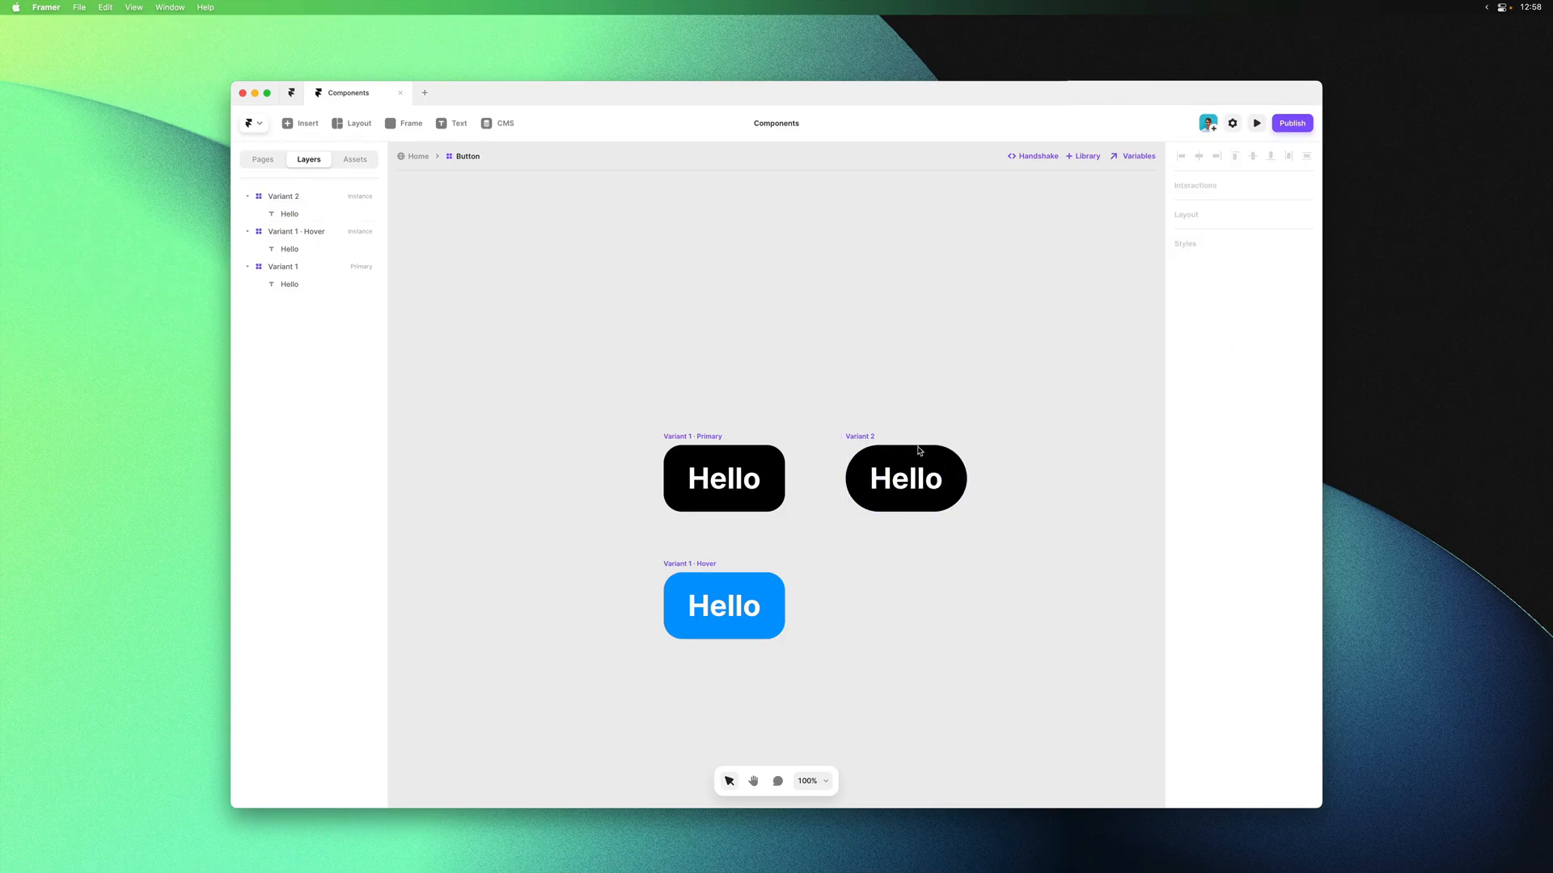
click(904, 478)
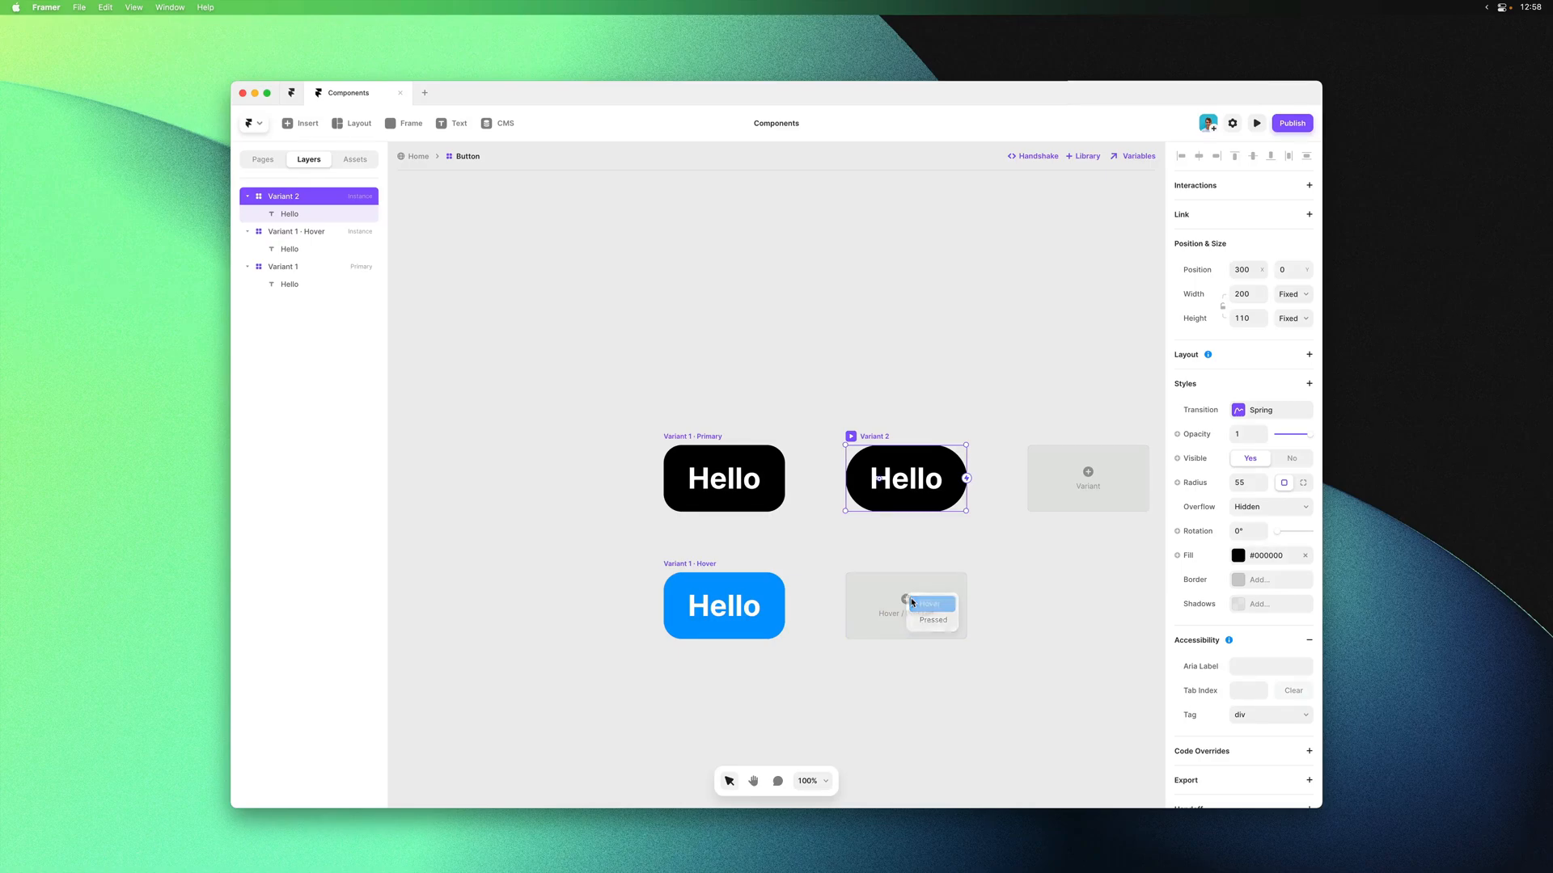
click(1237, 526)
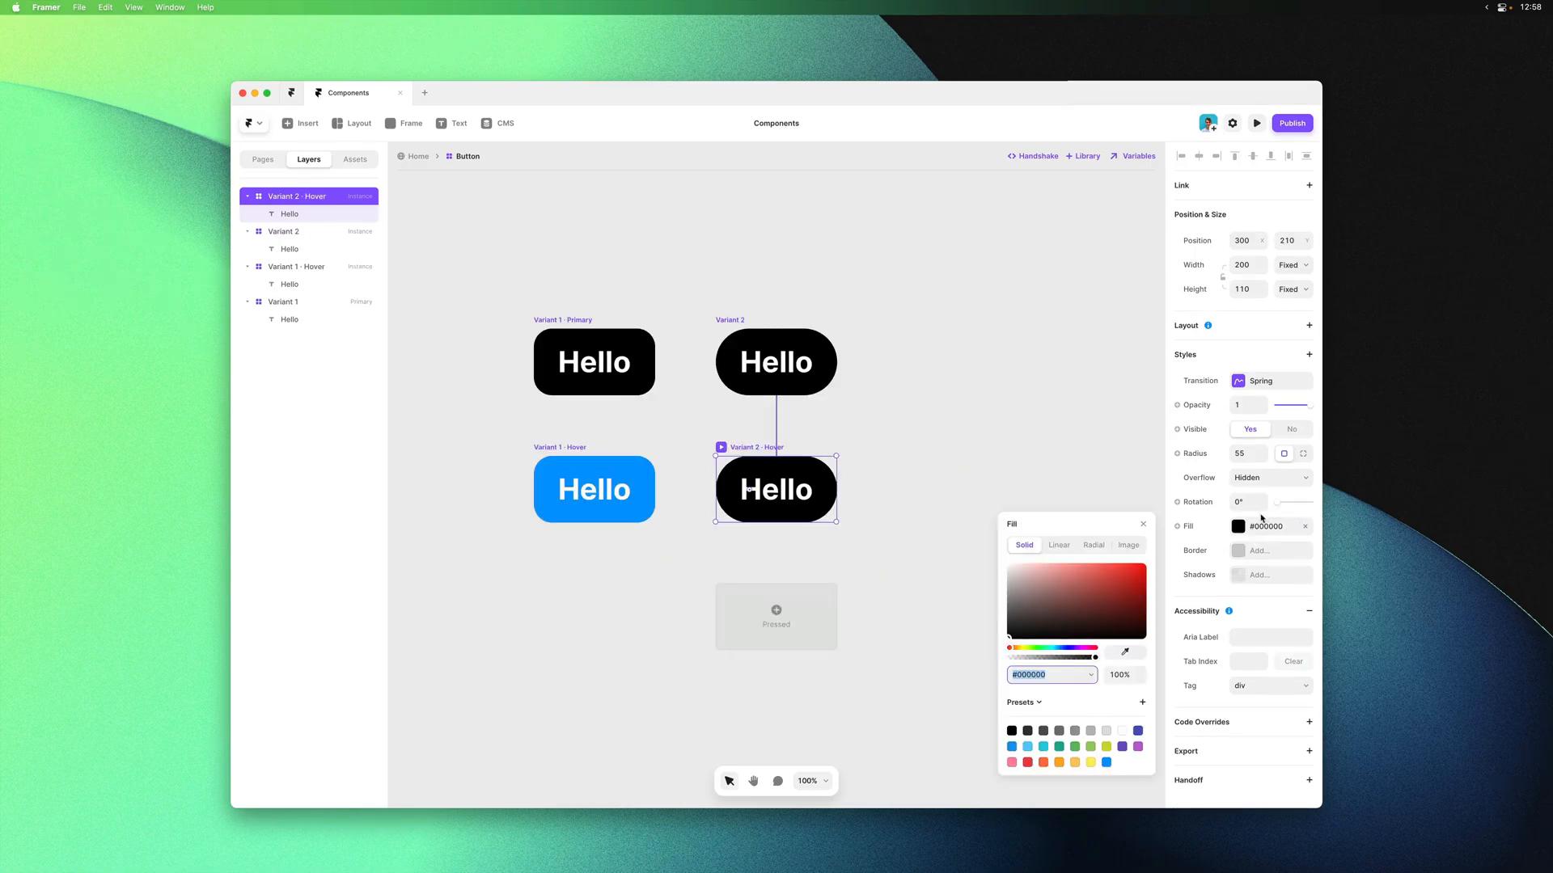
click(891, 472)
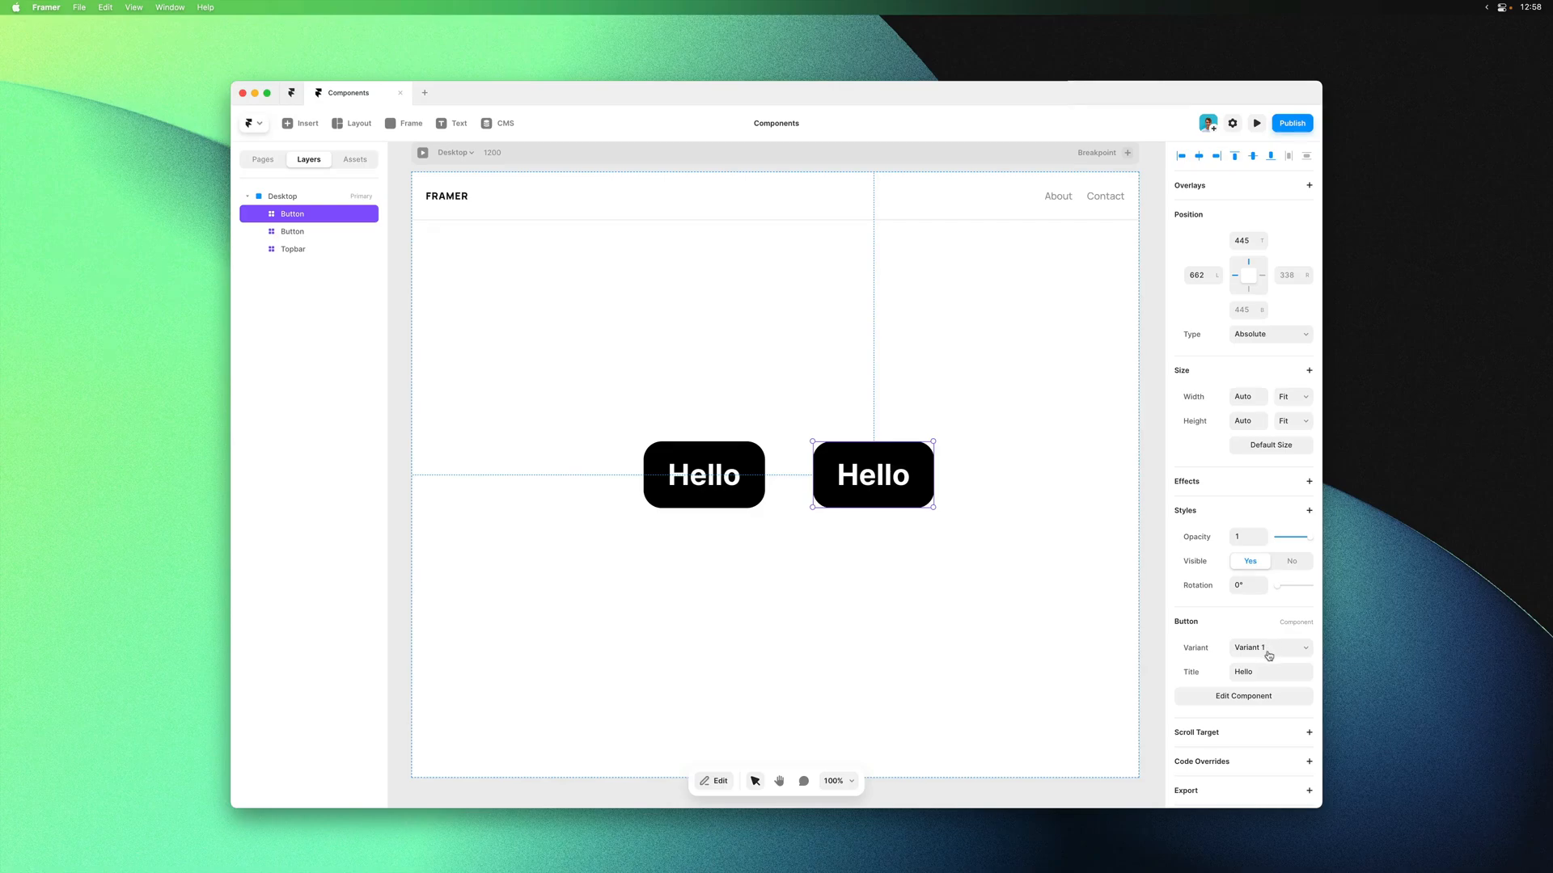
Switch the second page button to Variant 2 and test both buttons' hover in live preview
click(1270, 648)
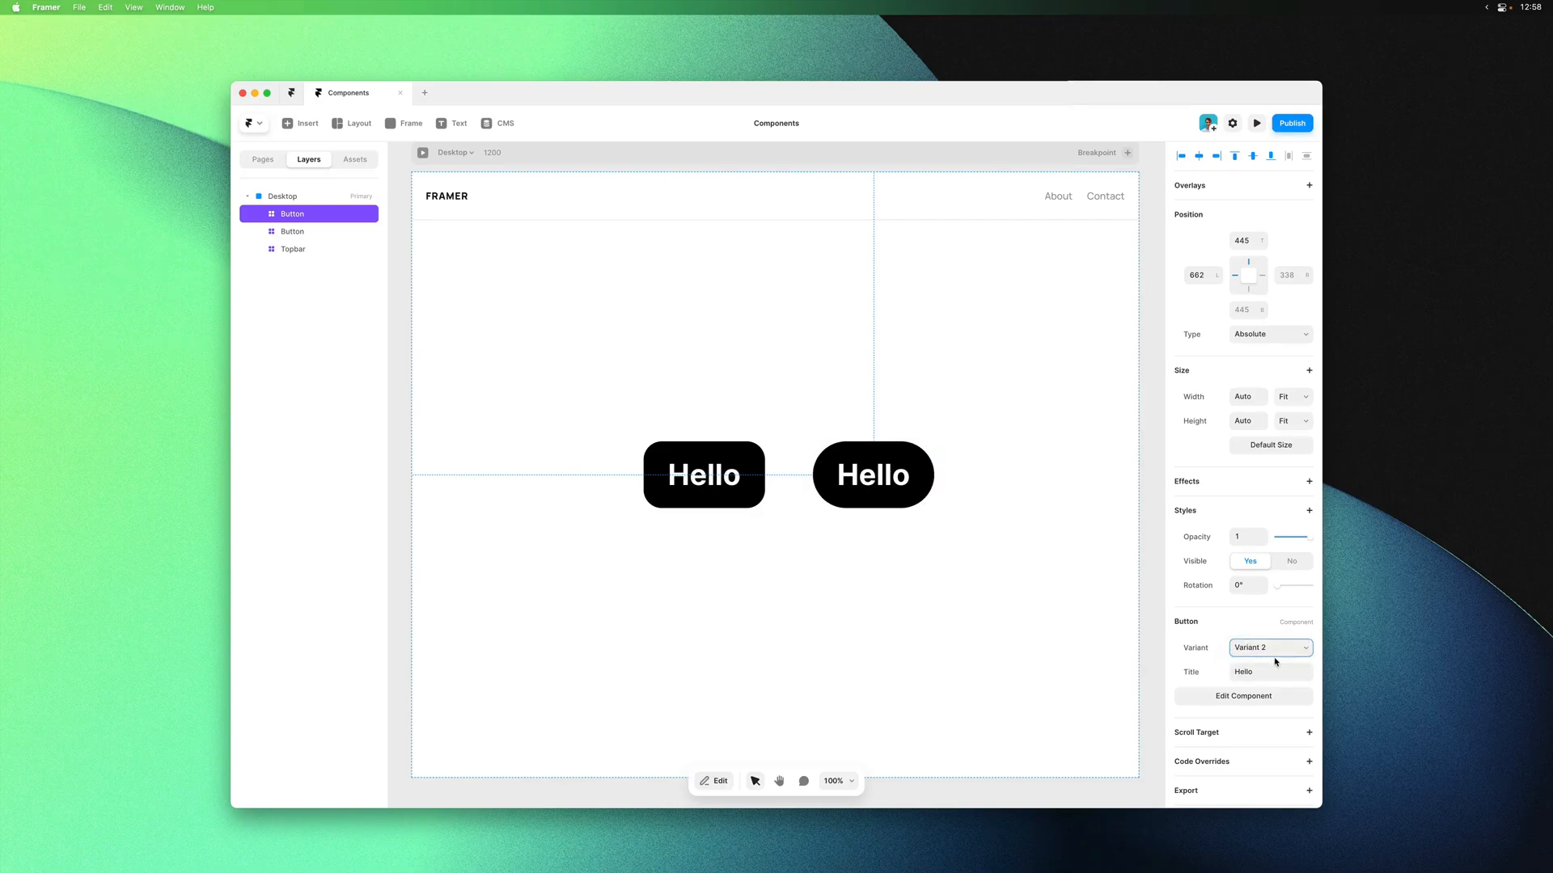
click(872, 475)
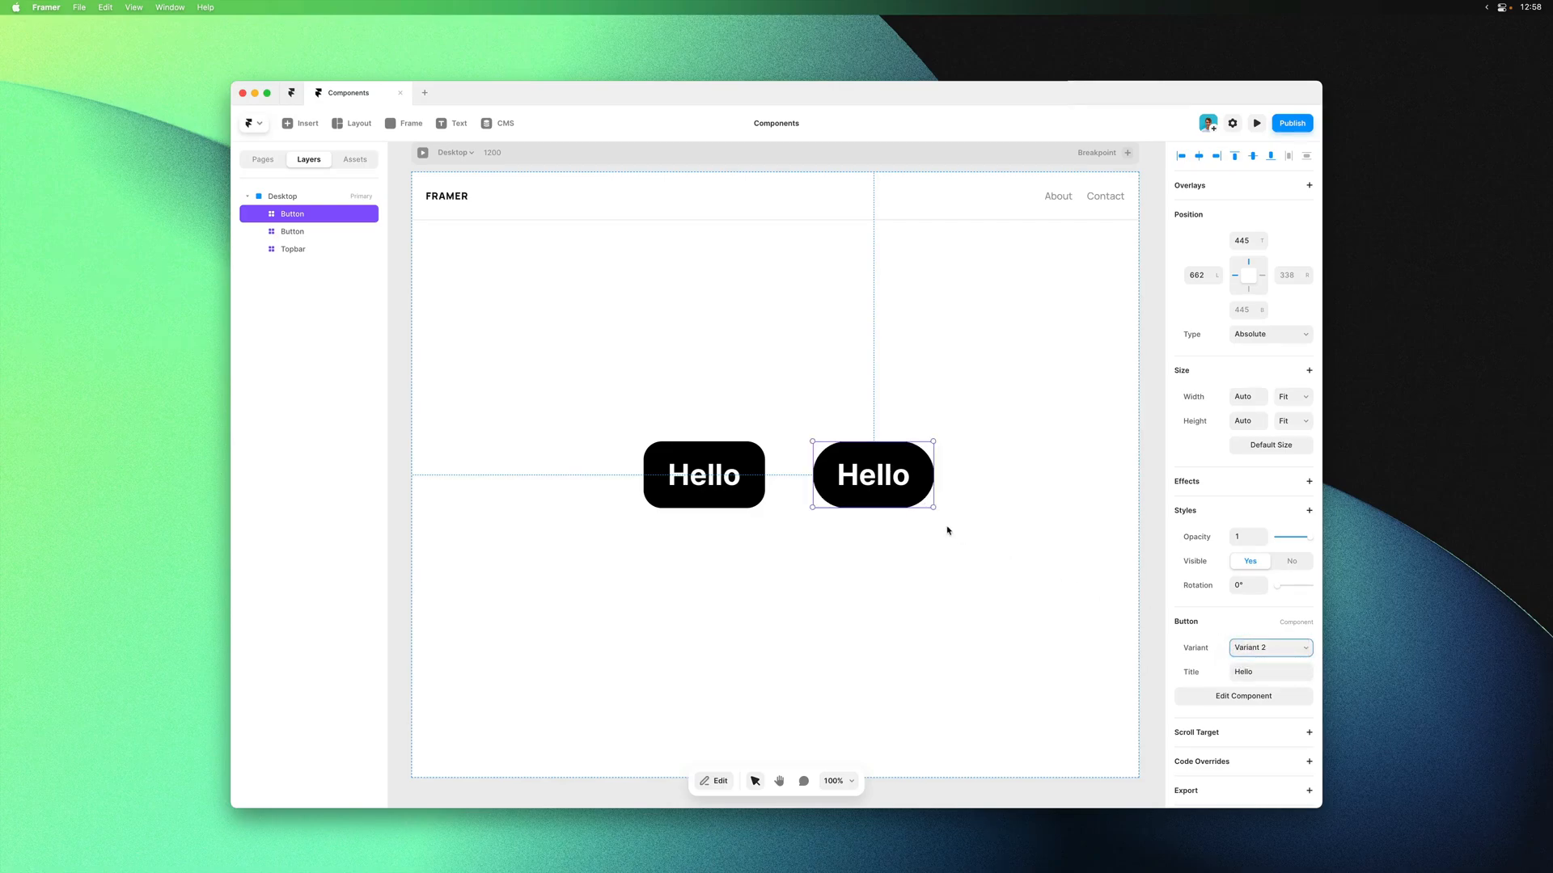
click(1256, 123)
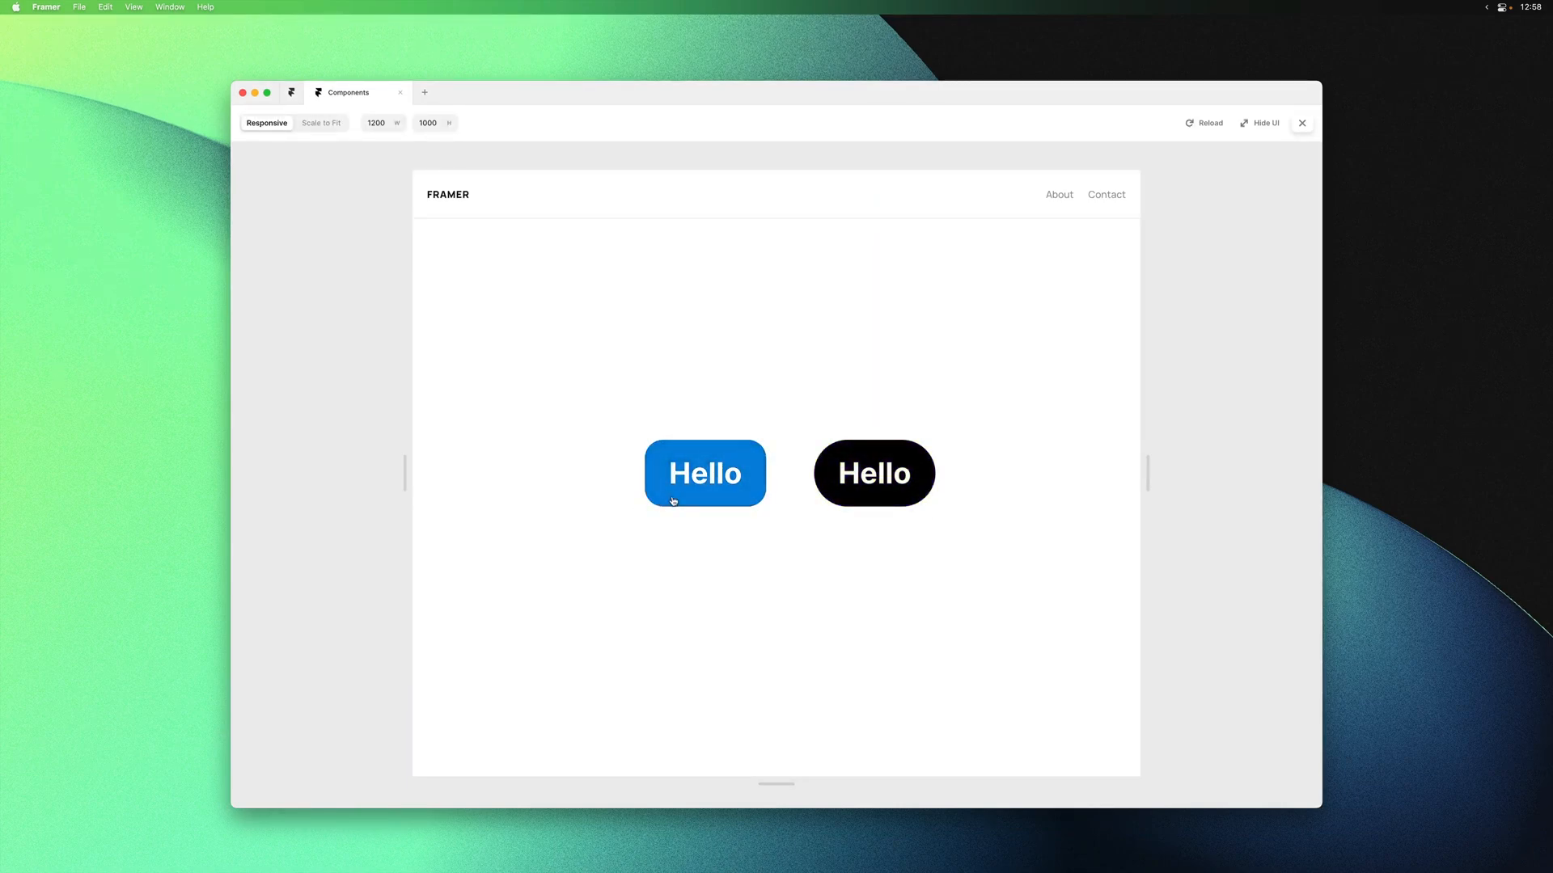
click(1302, 123)
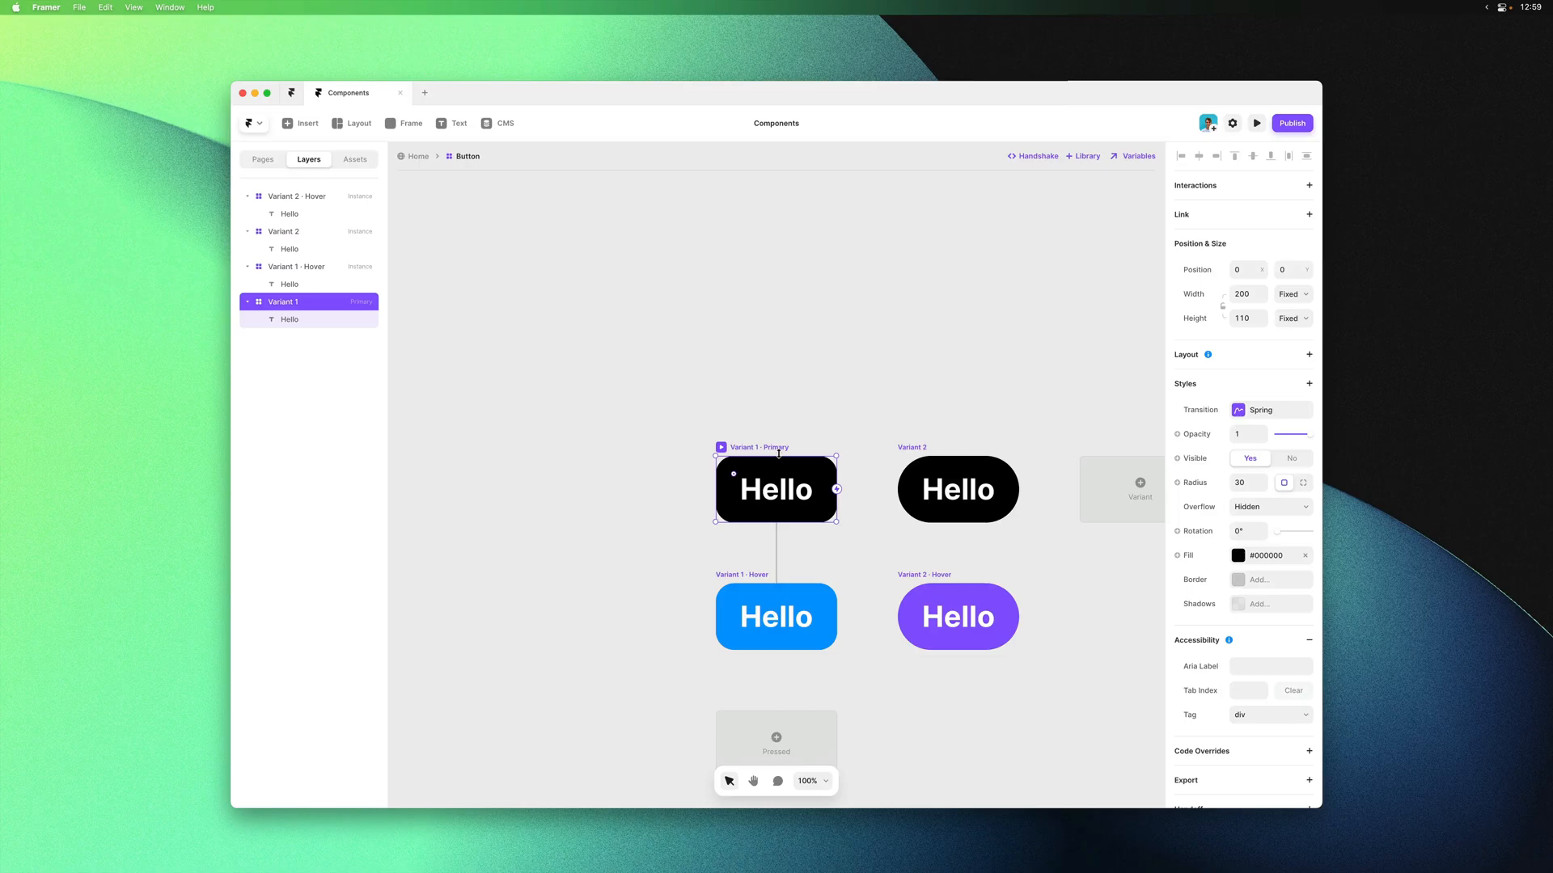
Bind Variant 1 Hover's fill to a new colour variable 'Hover' defaulting to orange #FFBB00
click(776, 616)
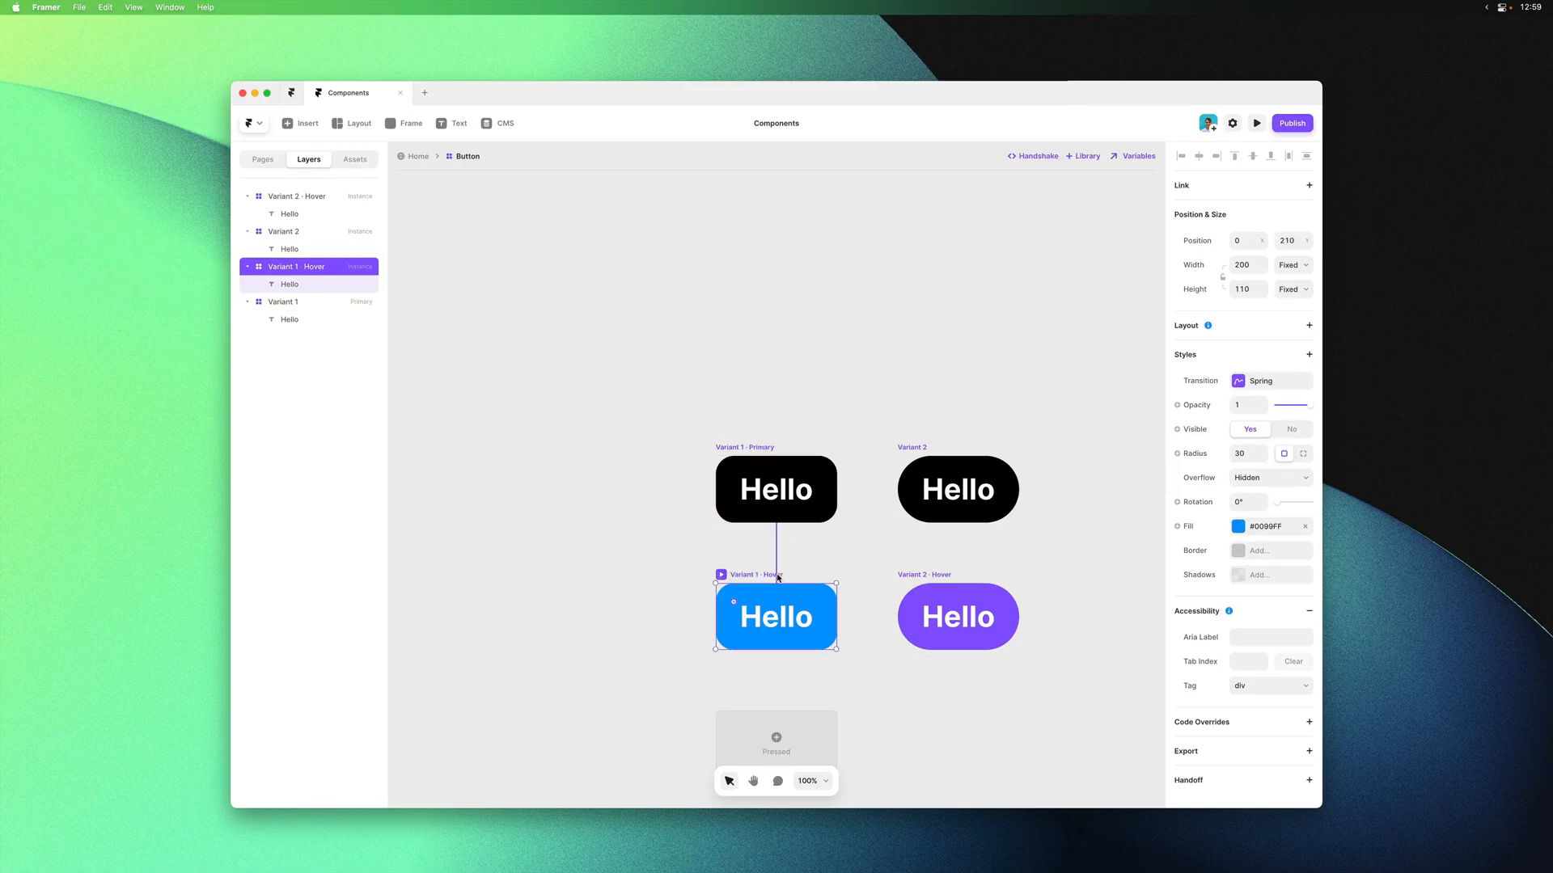
click(1237, 526)
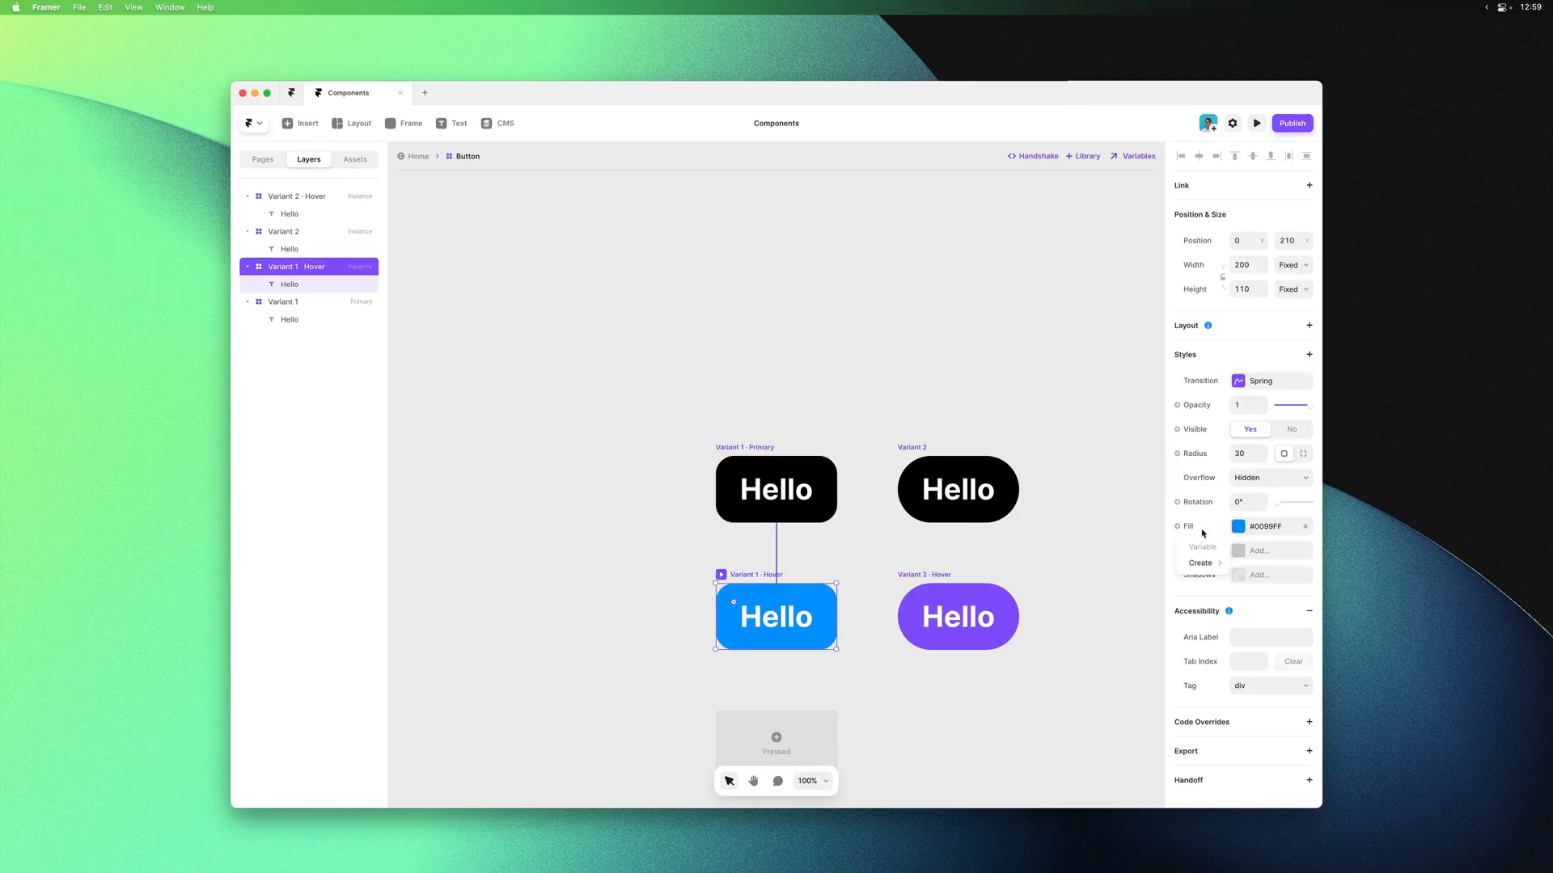
click(1200, 563)
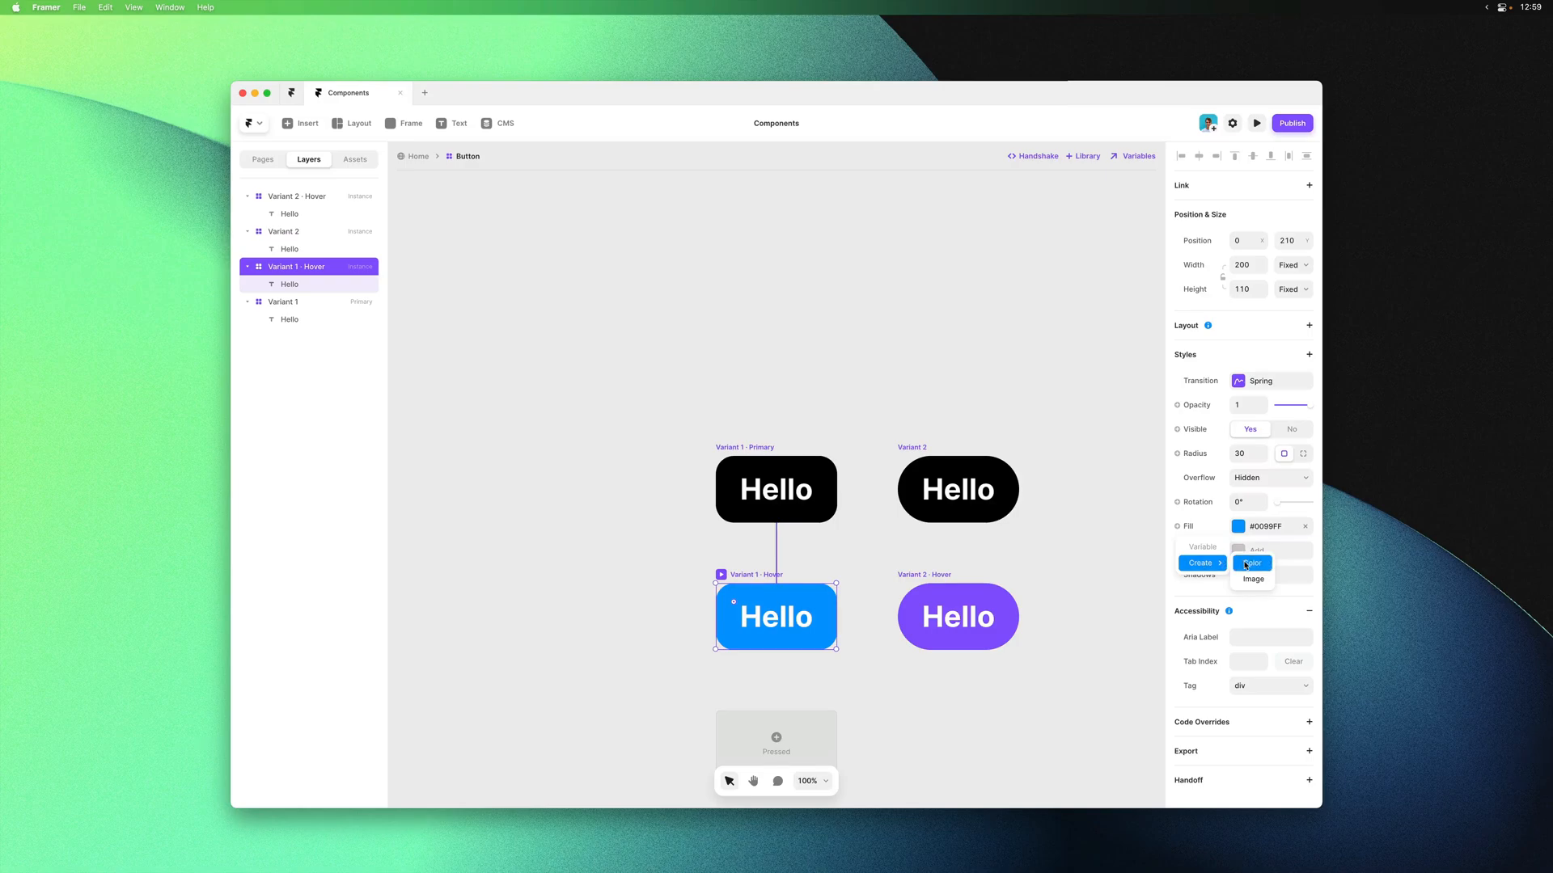
click(1252, 563)
text(Hover)
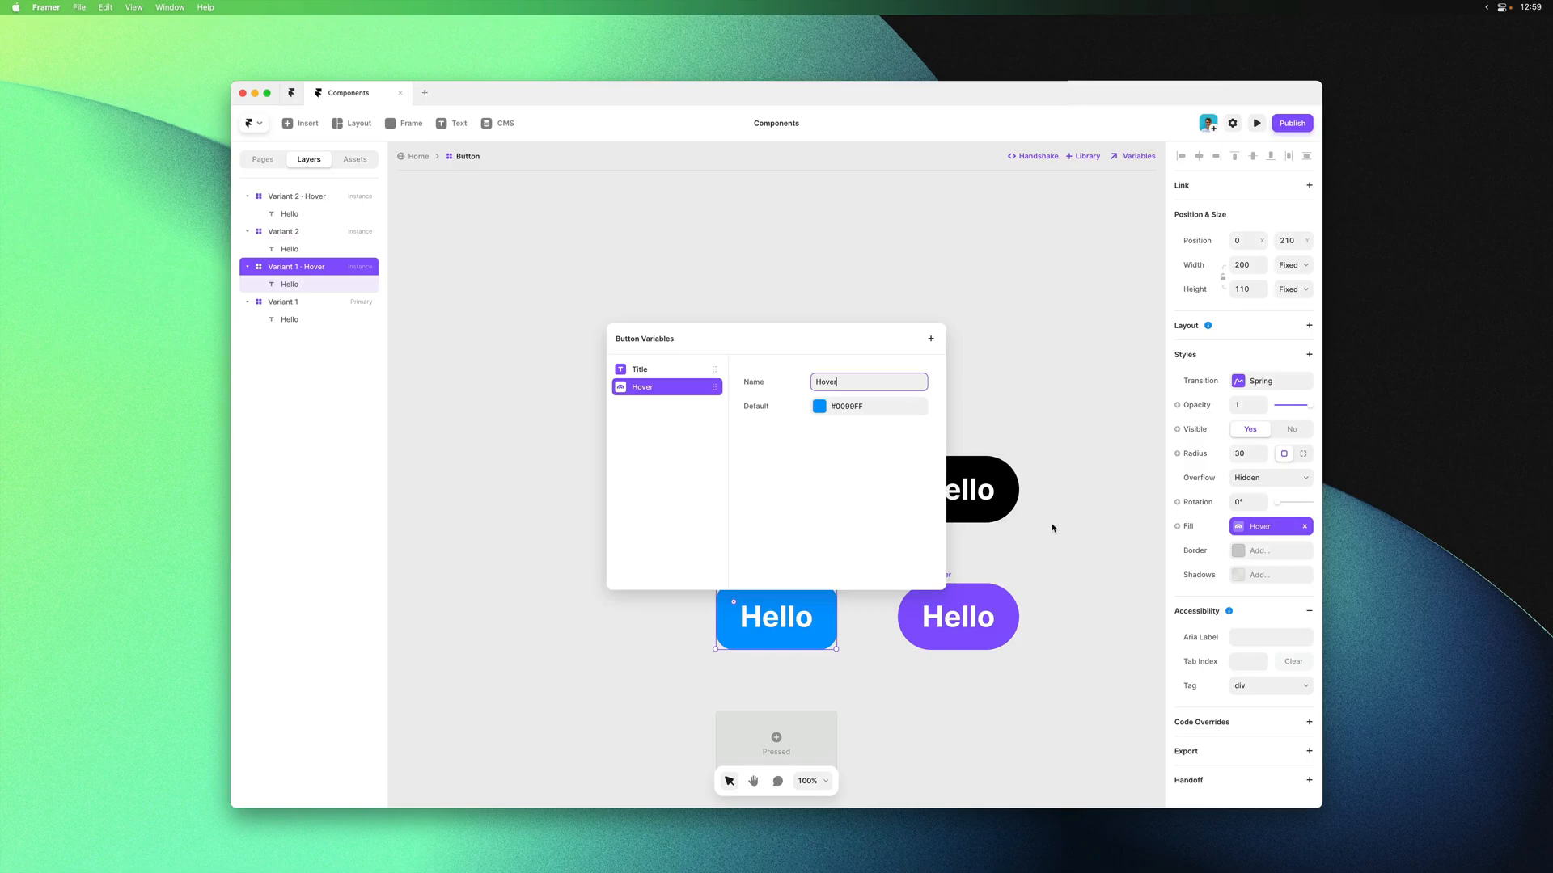
click(821, 406)
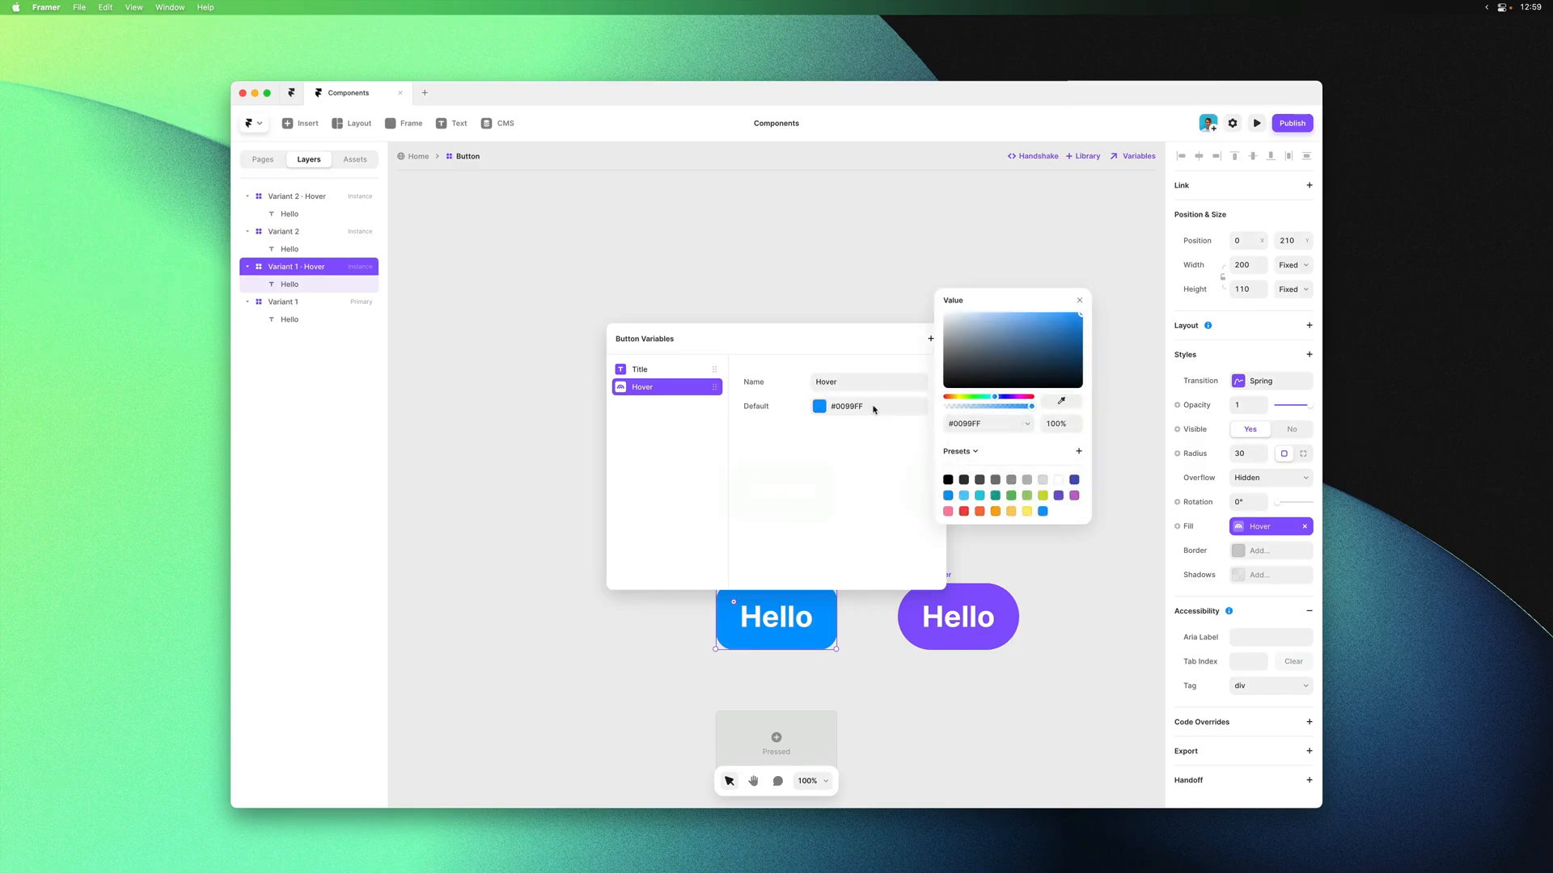
text(fb0)
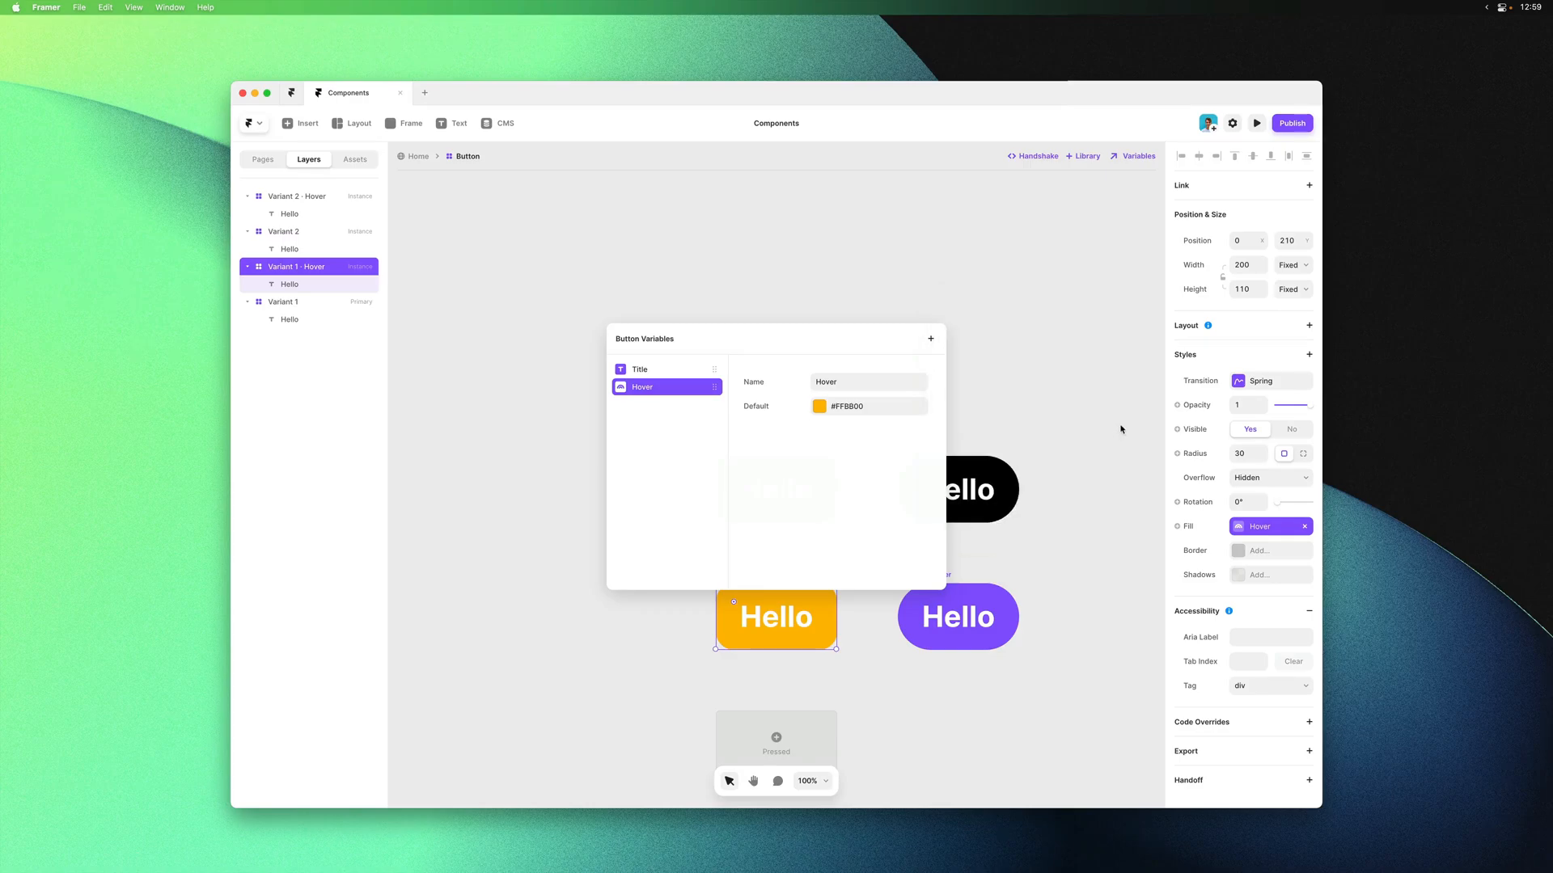
mouse_move(1103, 432)
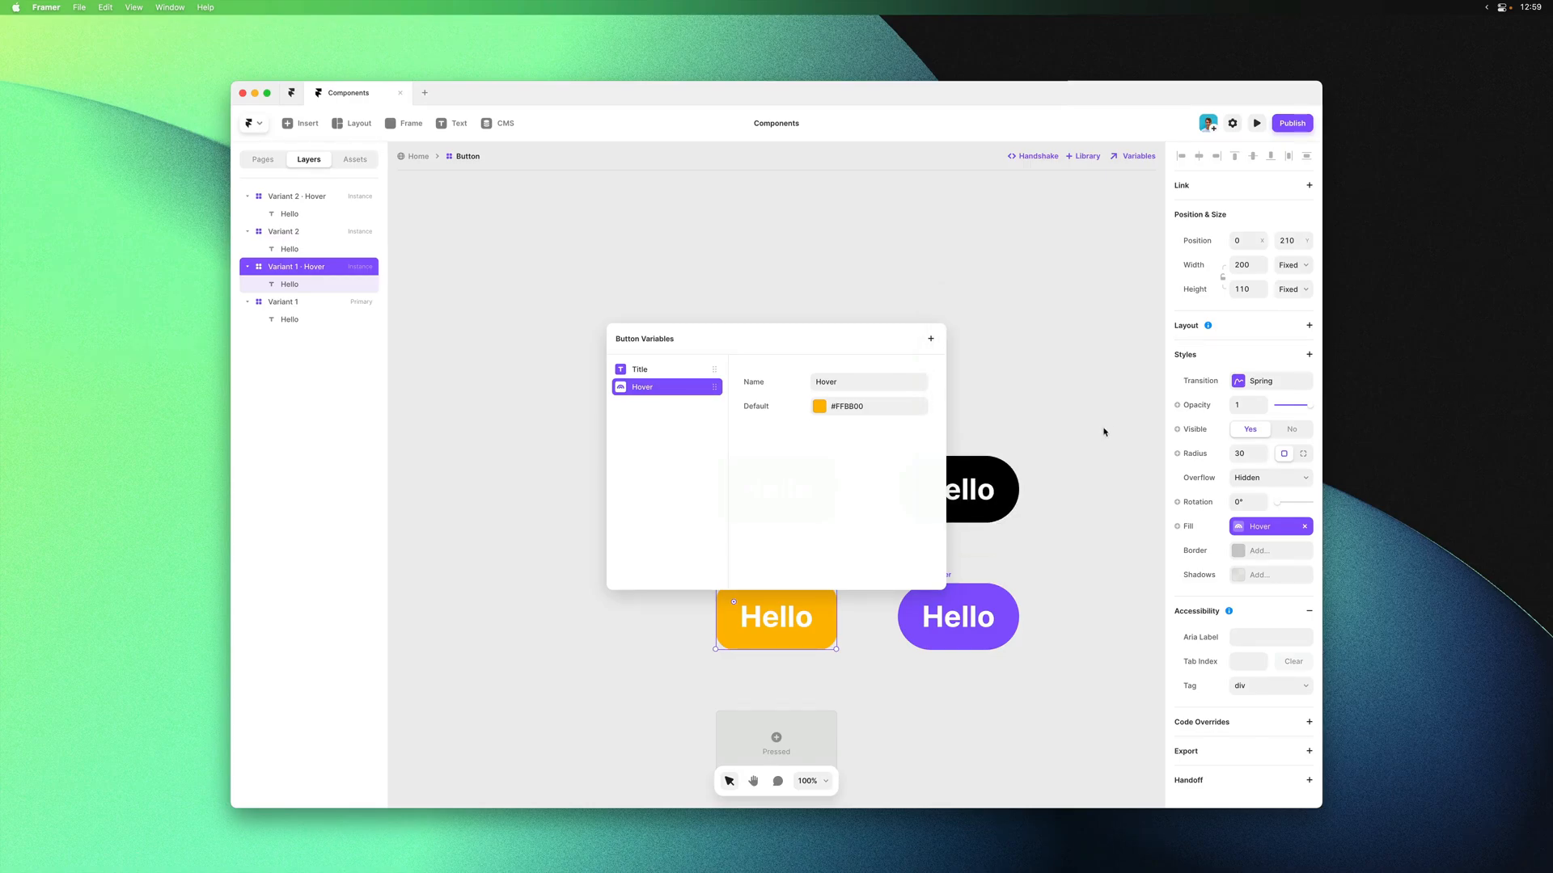
mouse_move(997, 442)
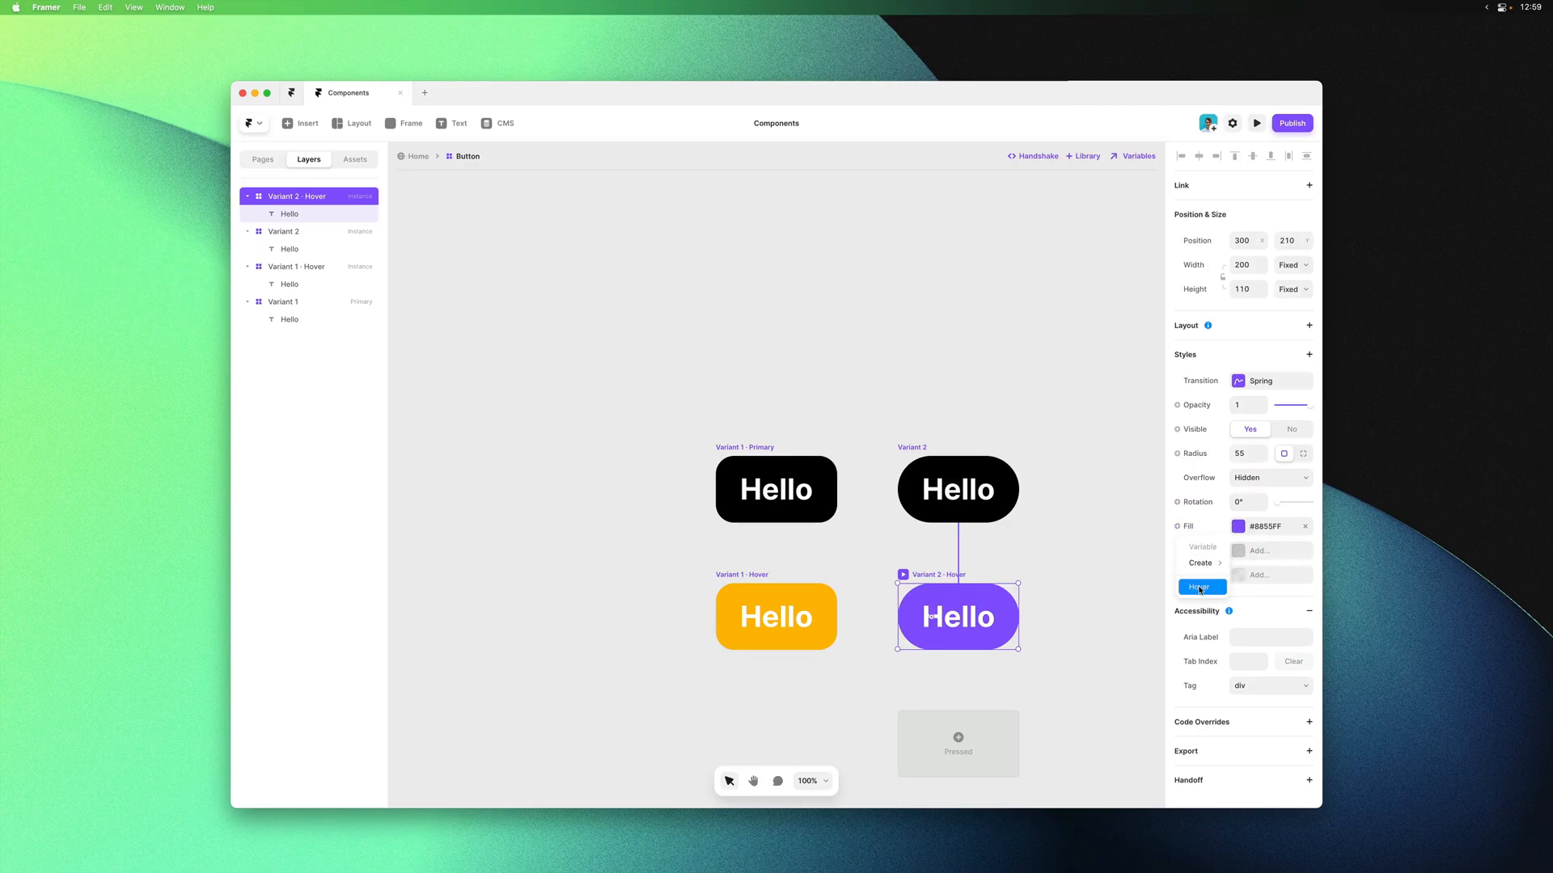
Link Variant 2 Hover's fill to the Hover variable and preview the orange hover effect
click(1200, 586)
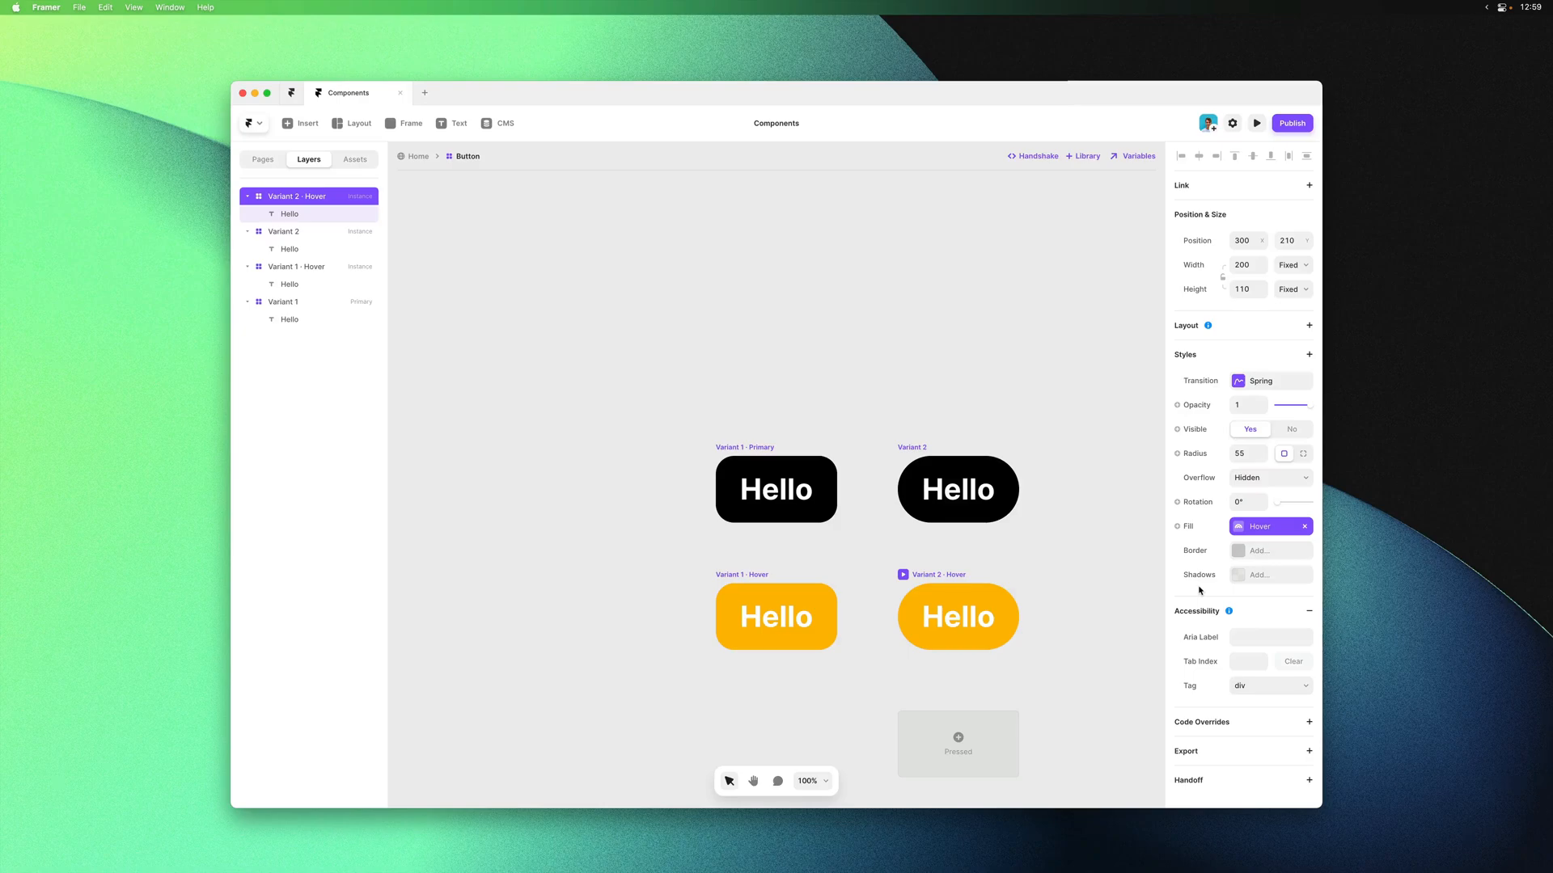
click(956, 616)
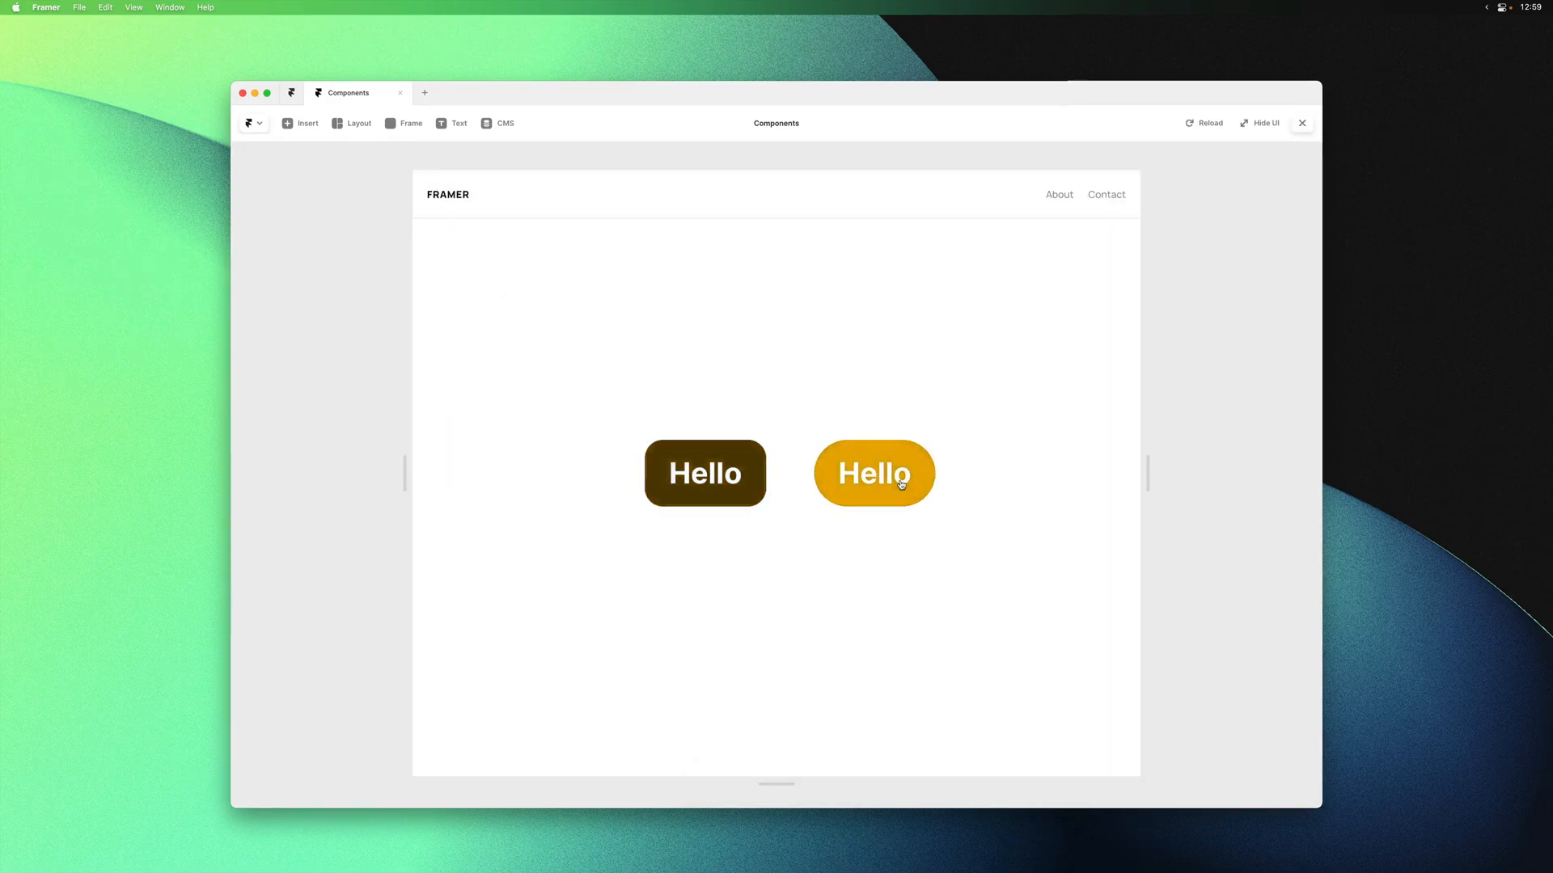
click(1257, 123)
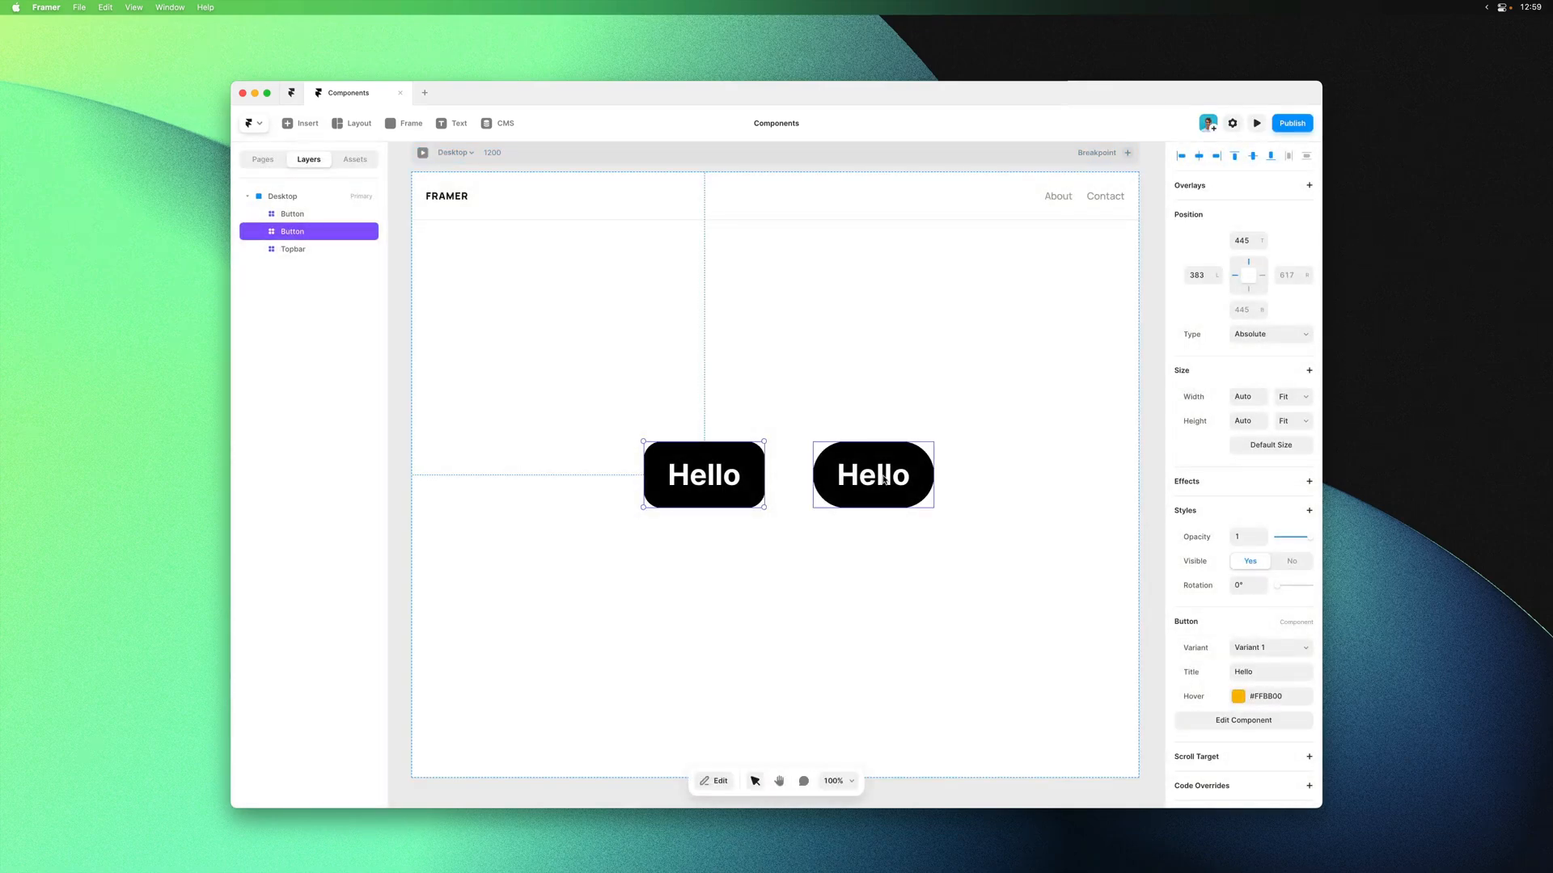
mouse_move(881, 478)
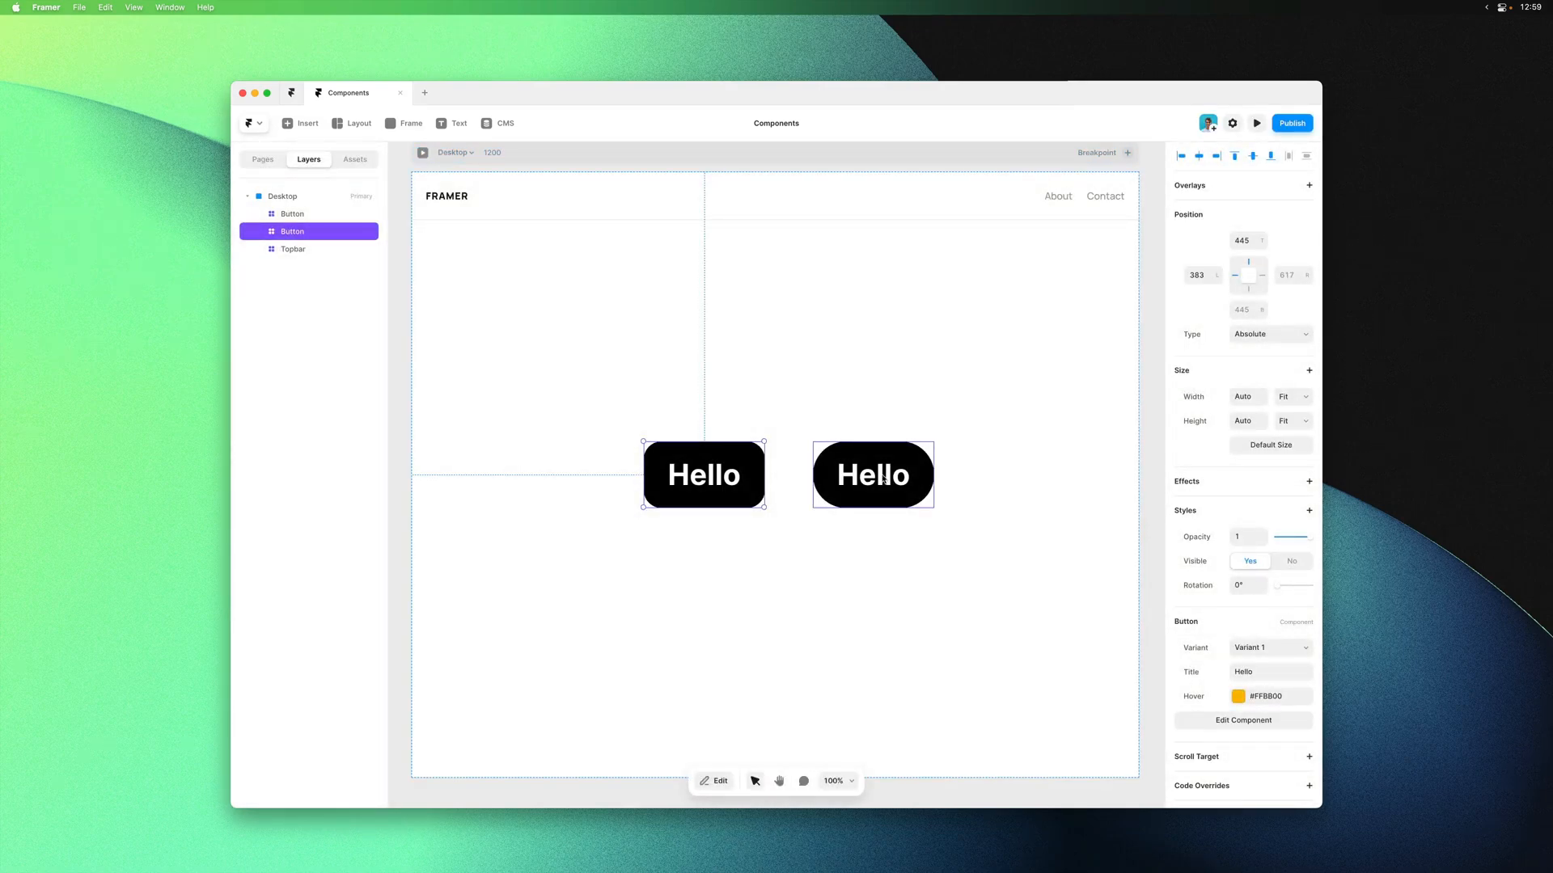
click(873, 474)
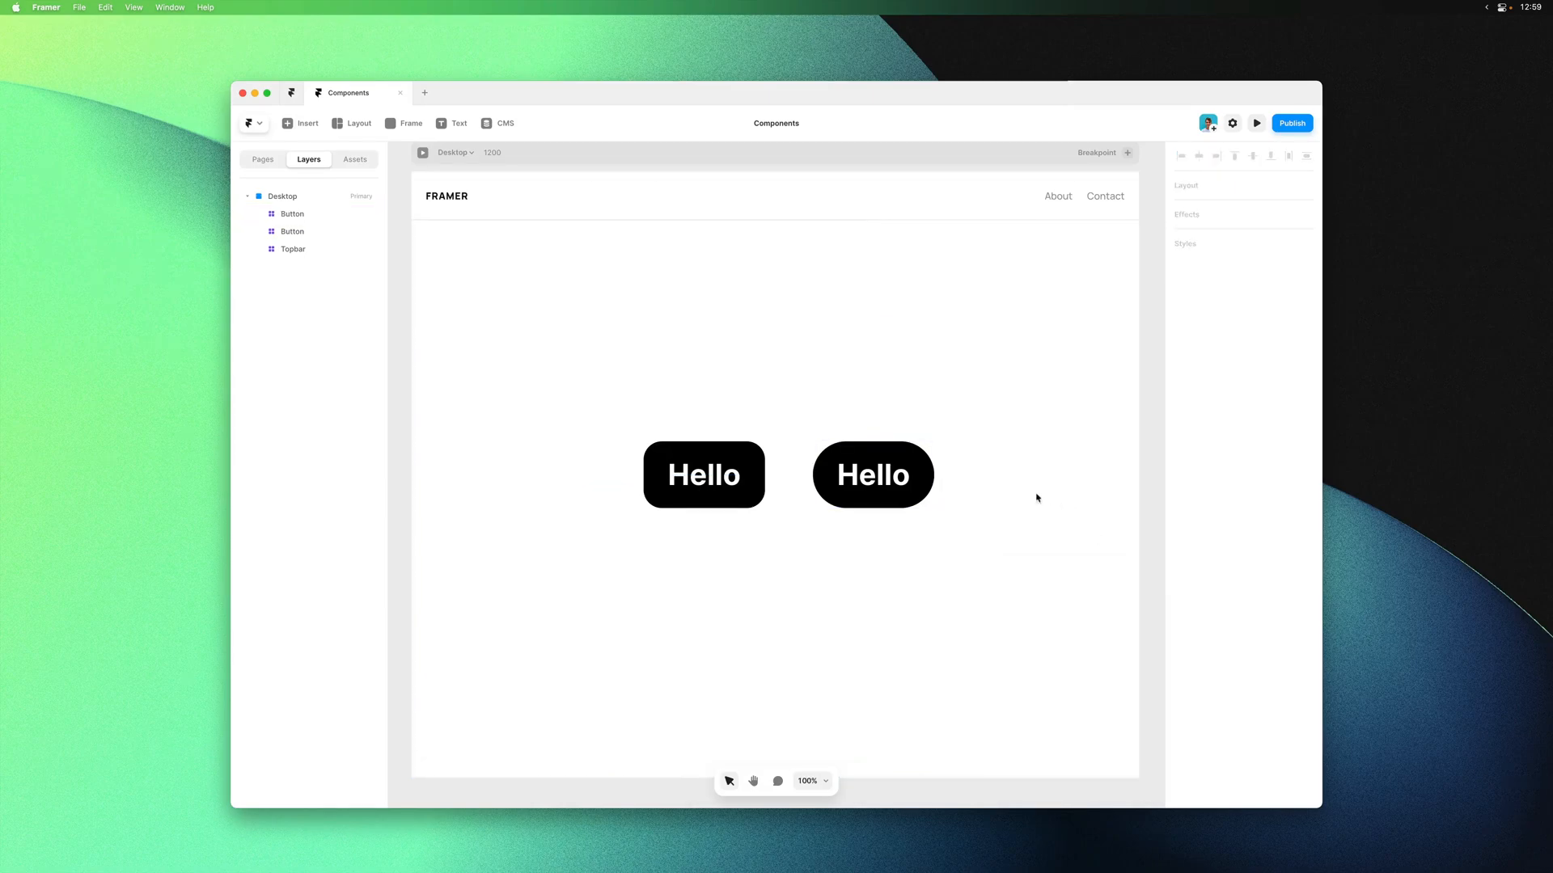
click(1254, 123)
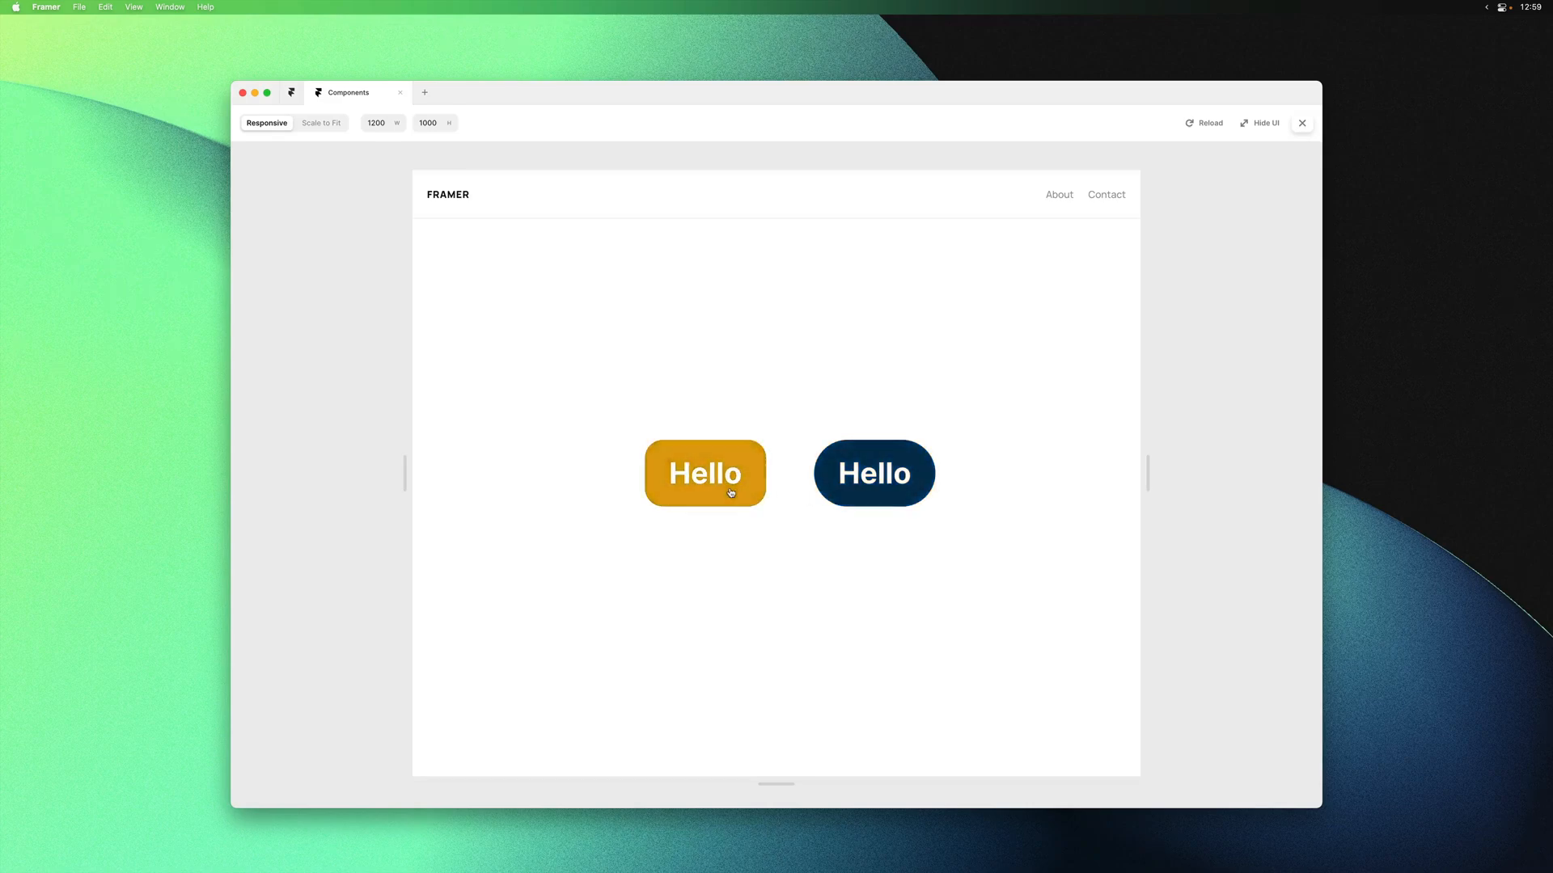
Close the preview and confirm the Hello label's Content is linked to the Title variable
click(1301, 123)
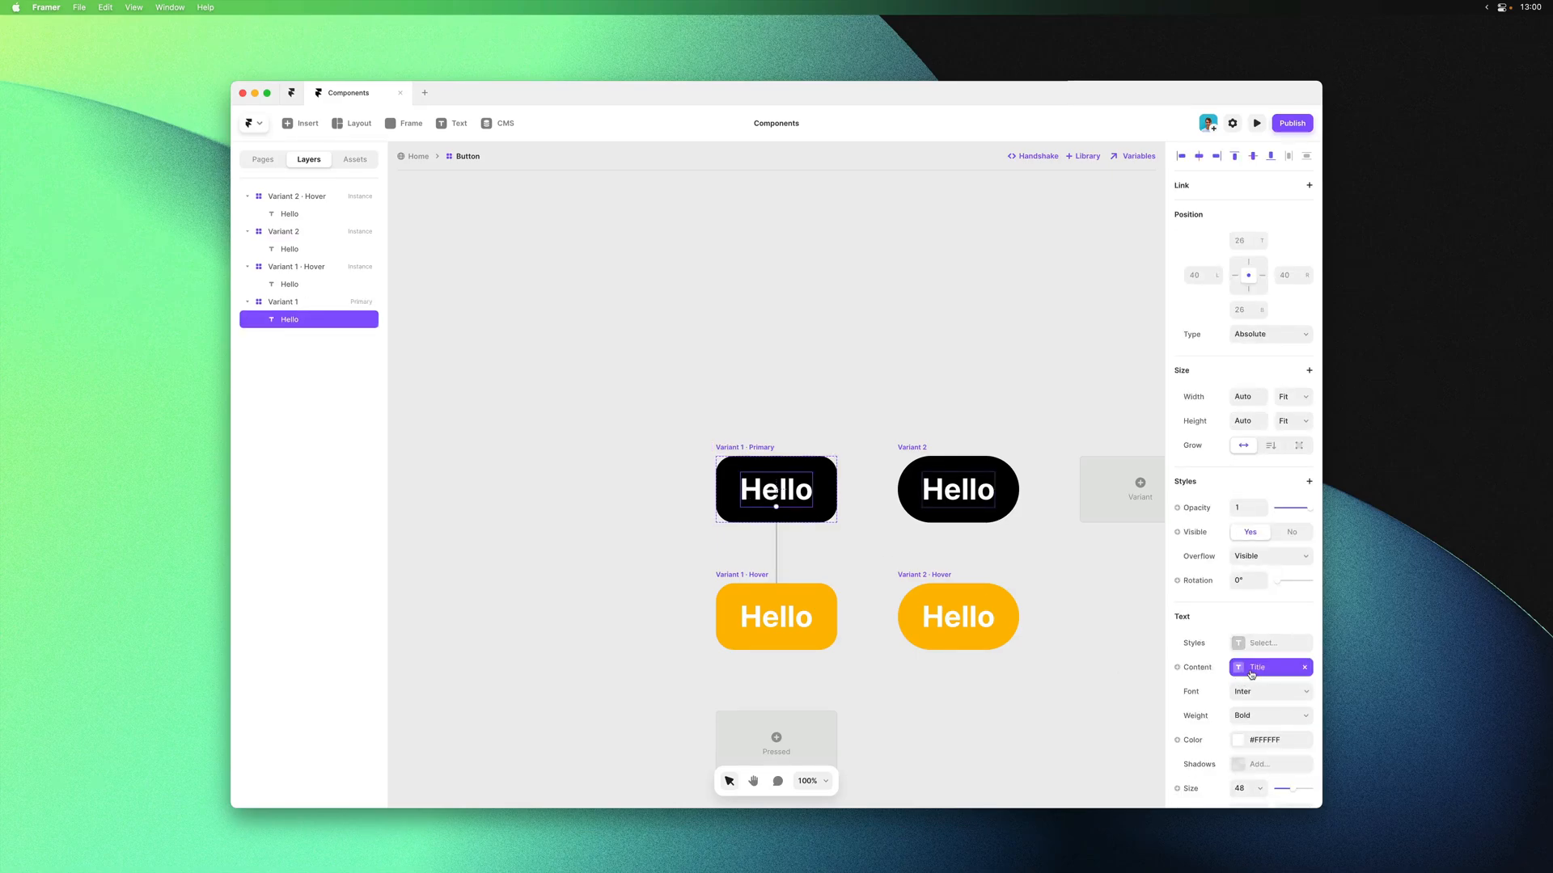
click(1258, 667)
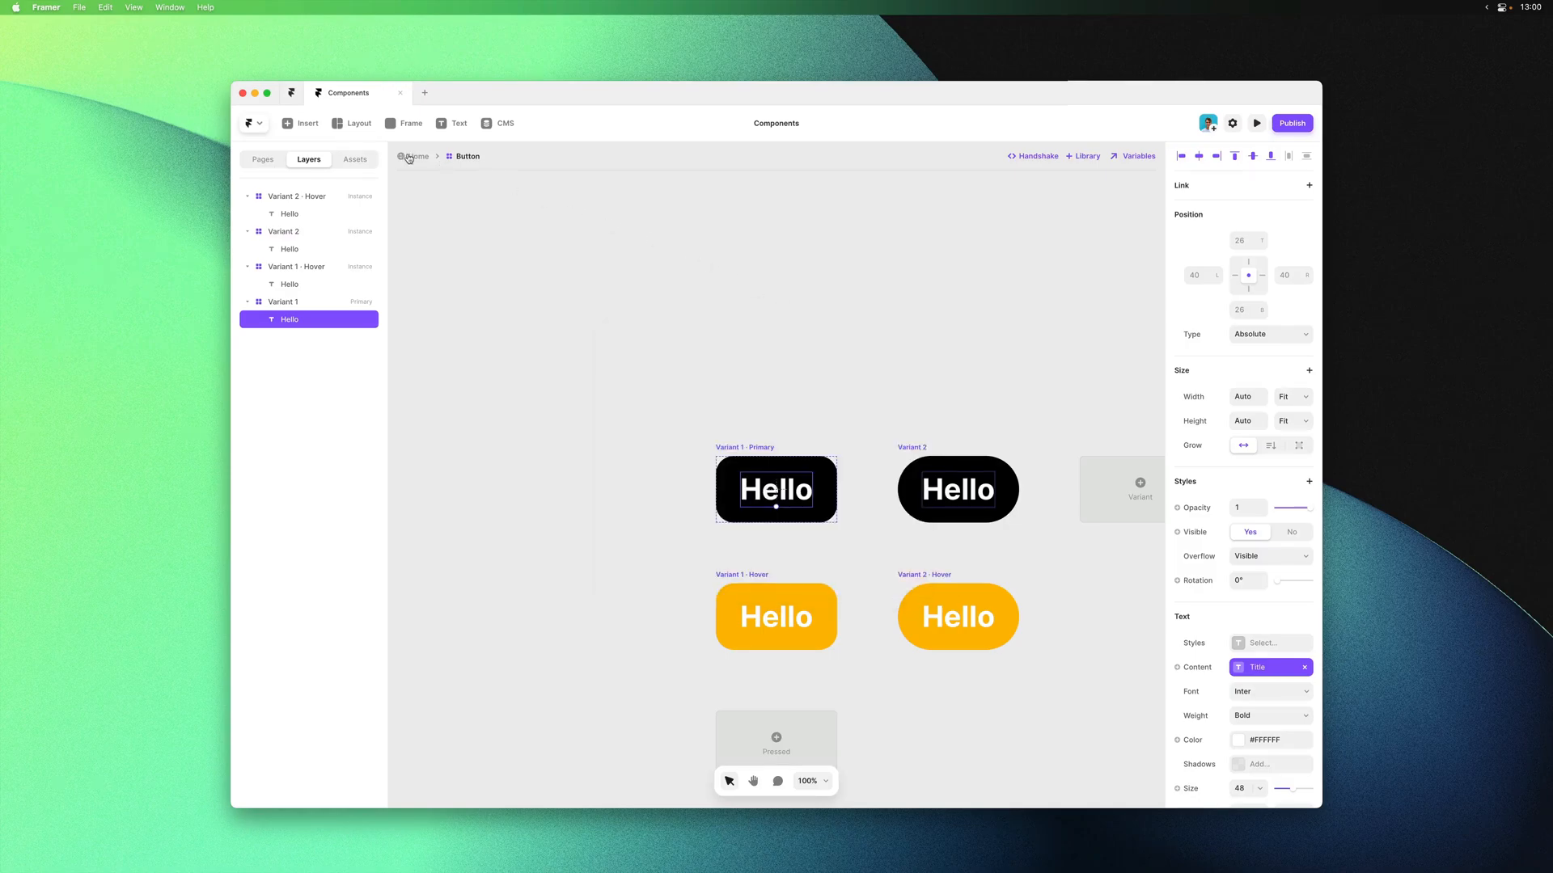
Title the page buttons Hola and Hey, nudge Hey left, and reopen the Button component
click(414, 156)
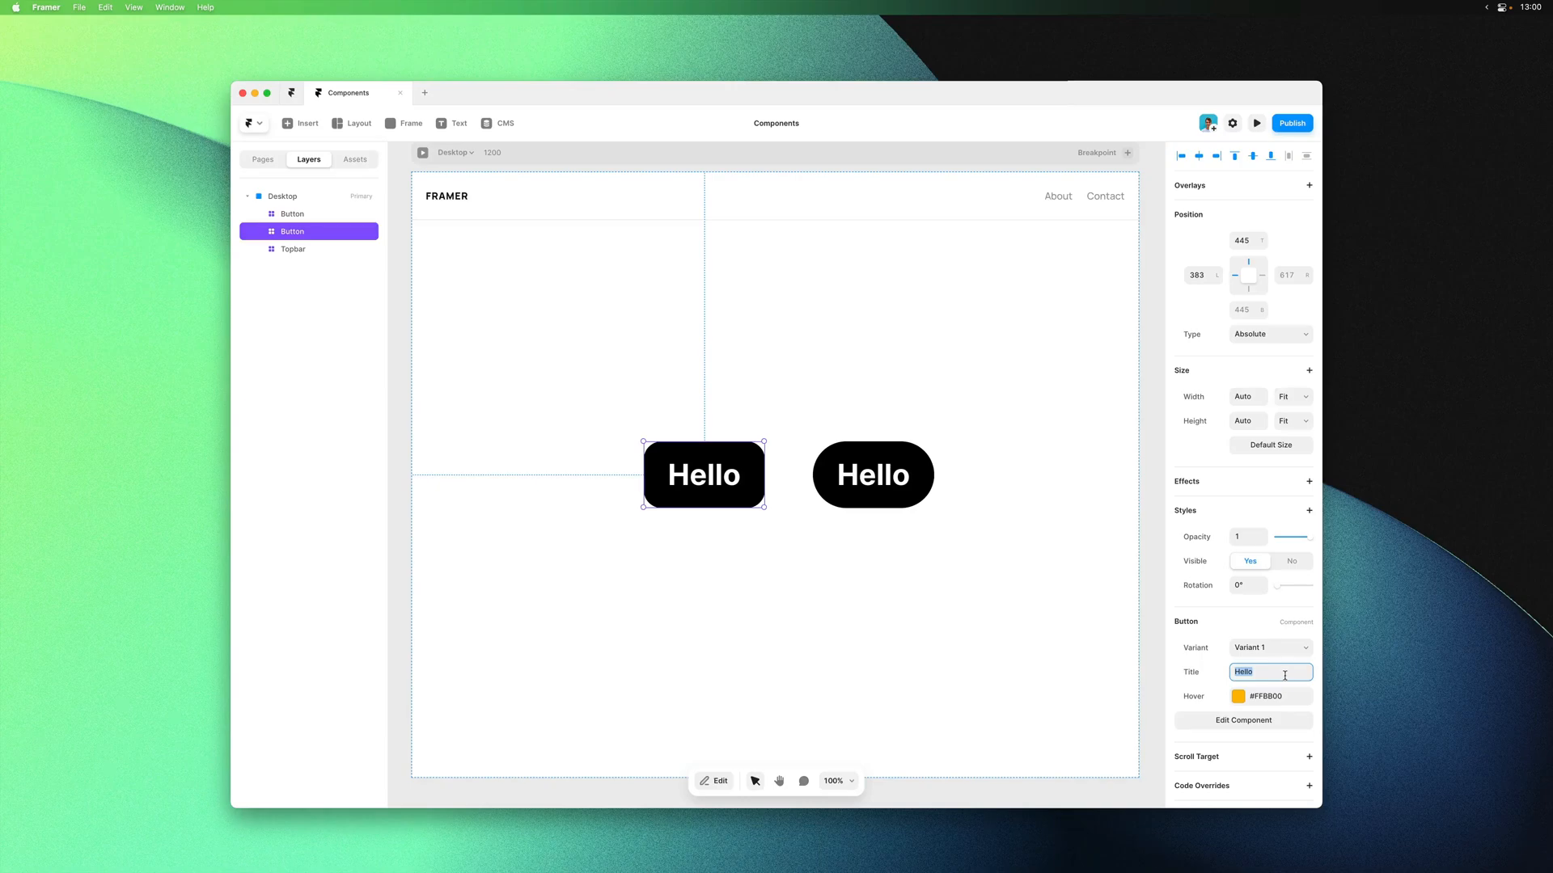
text(Hola)
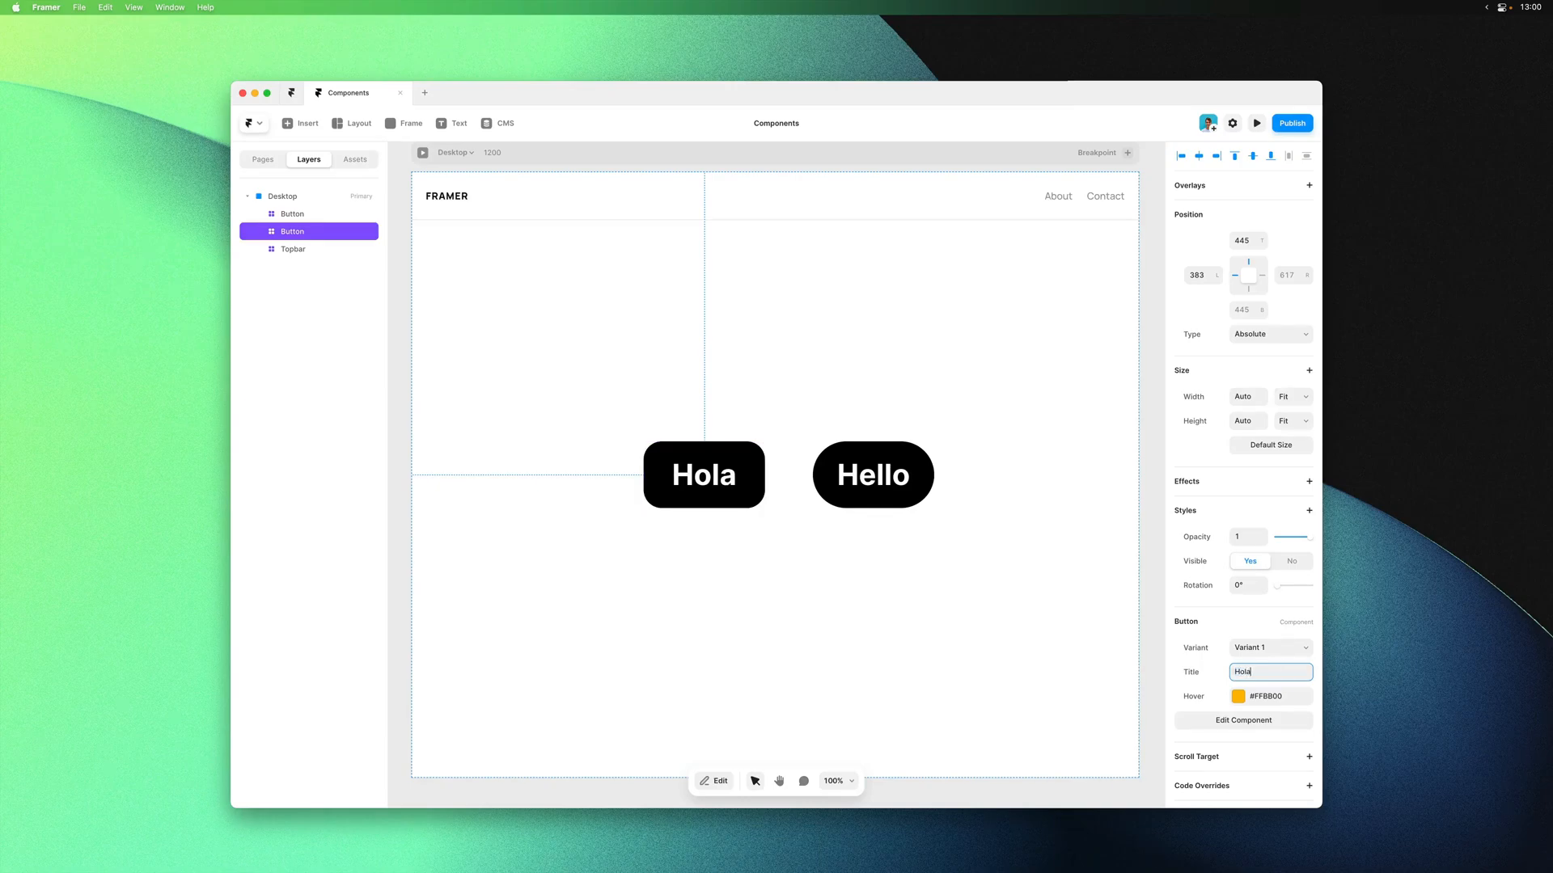
click(872, 474)
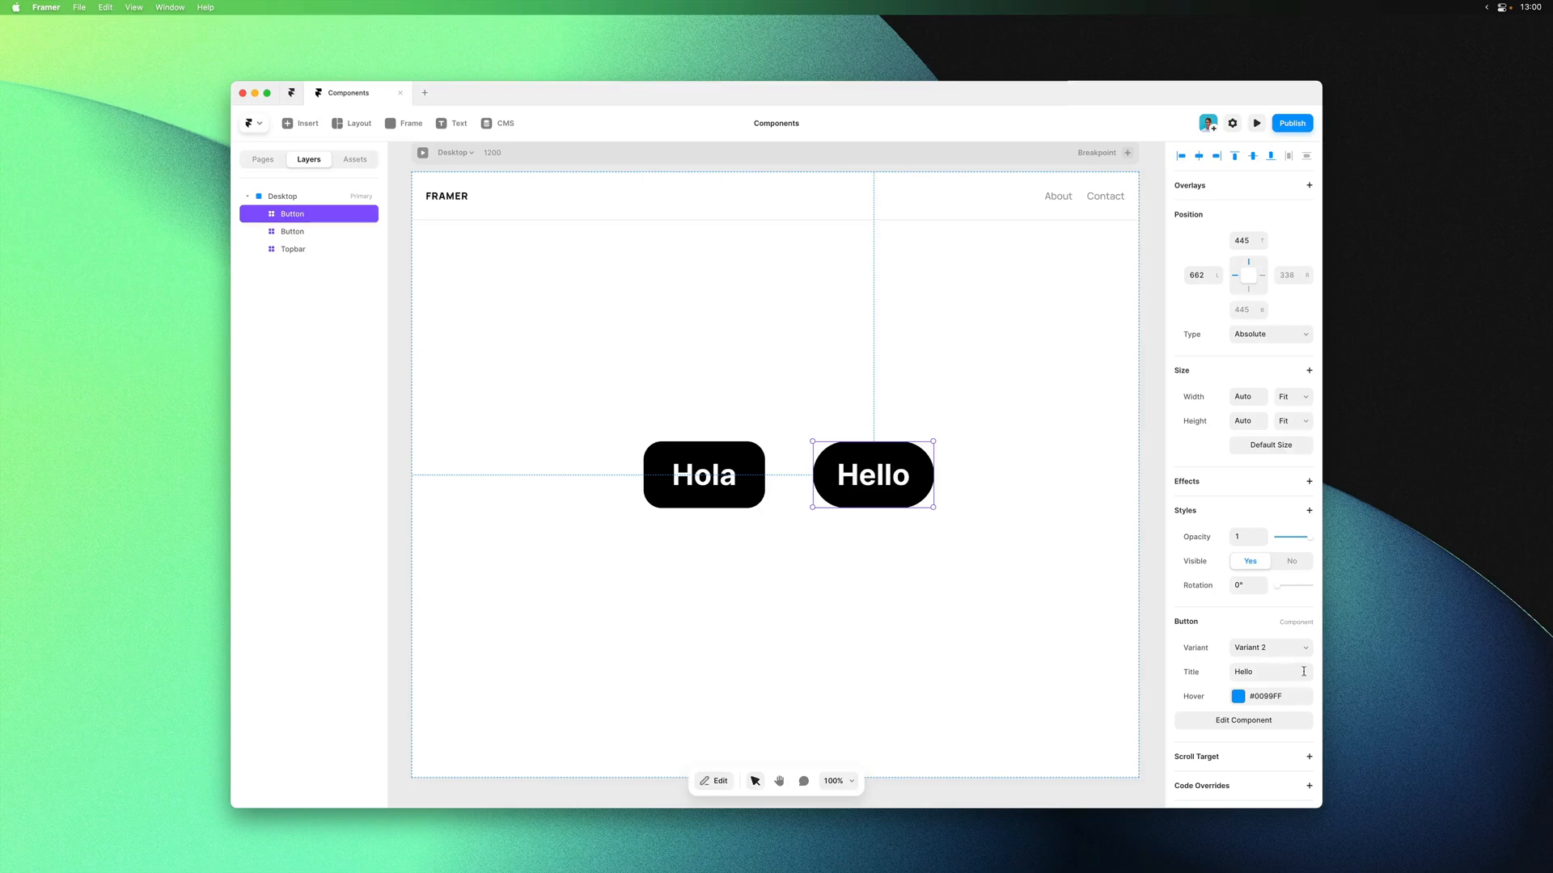
text(Hey)
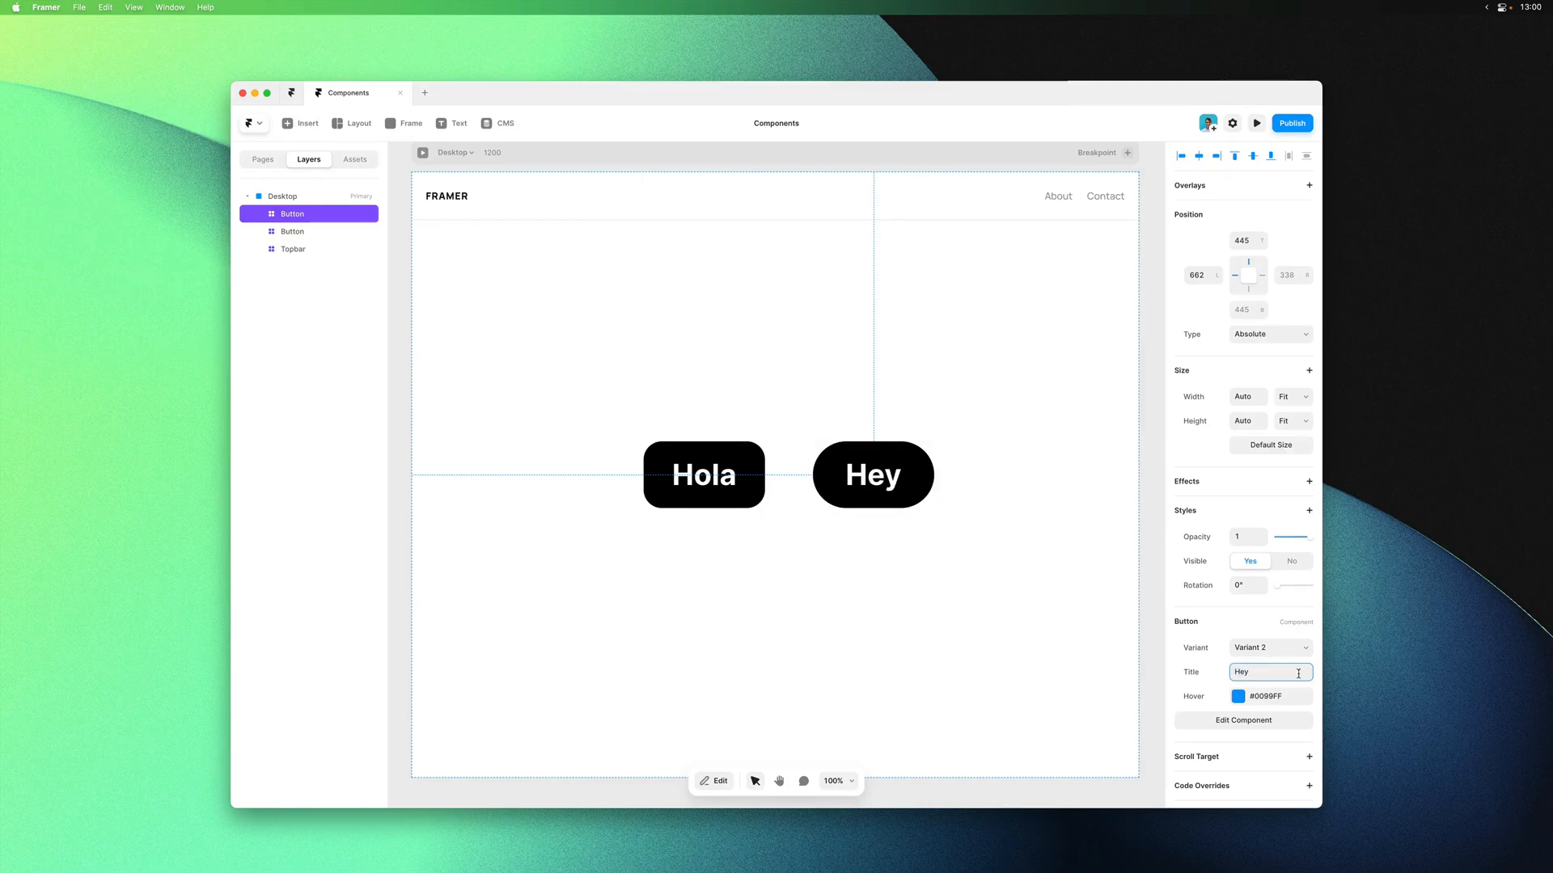
drag(869, 475, 855, 475)
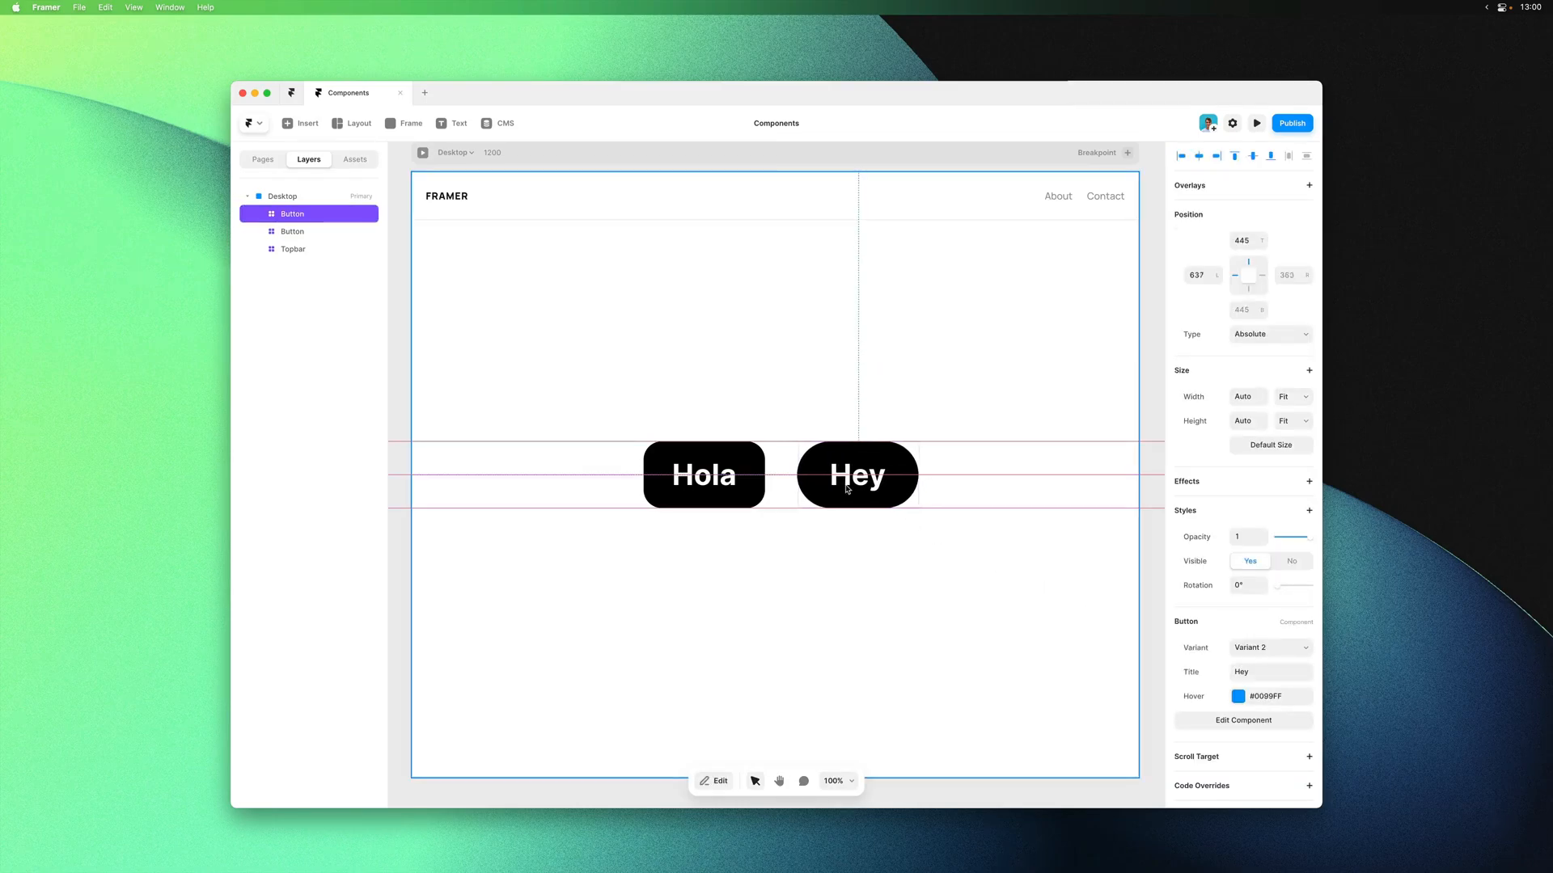
click(703, 475)
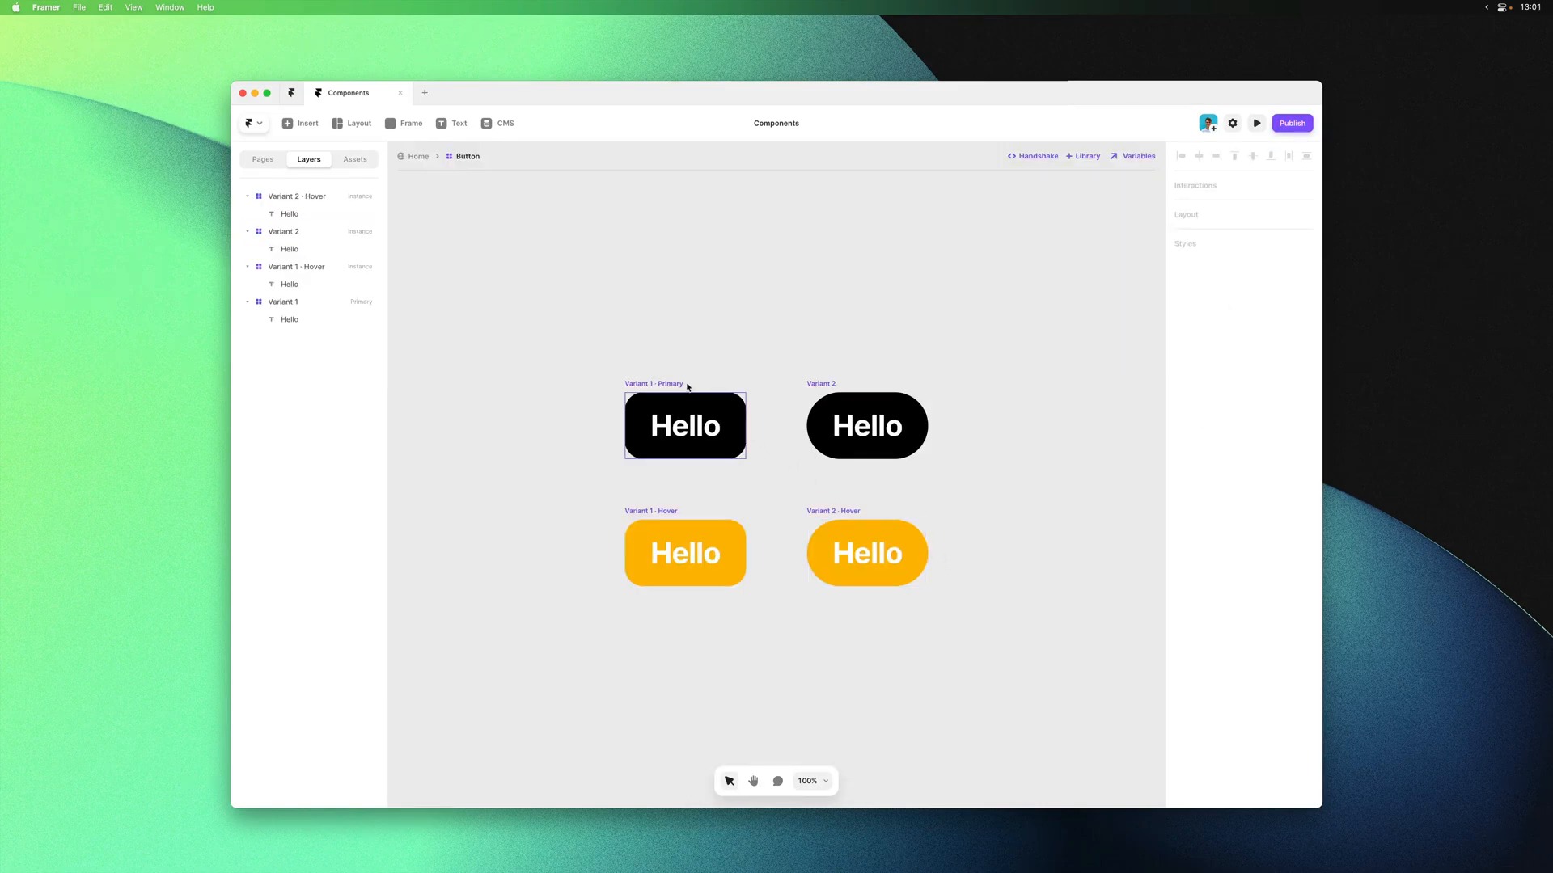
Set Variant 1's width to Fit Content and change its padding values to 20 and 40
click(281, 301)
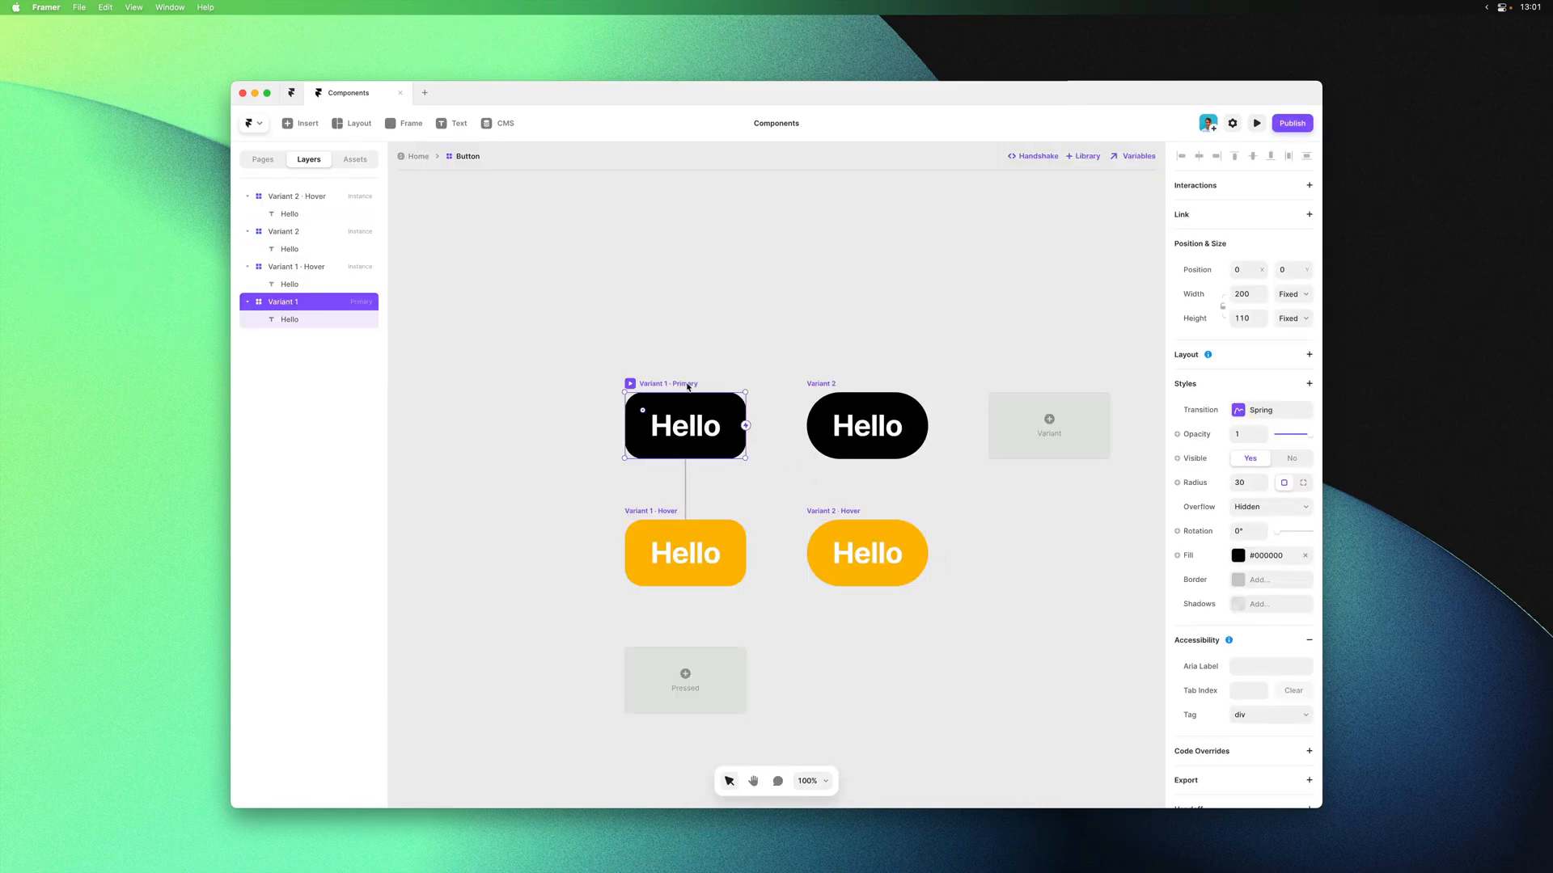
click(866, 427)
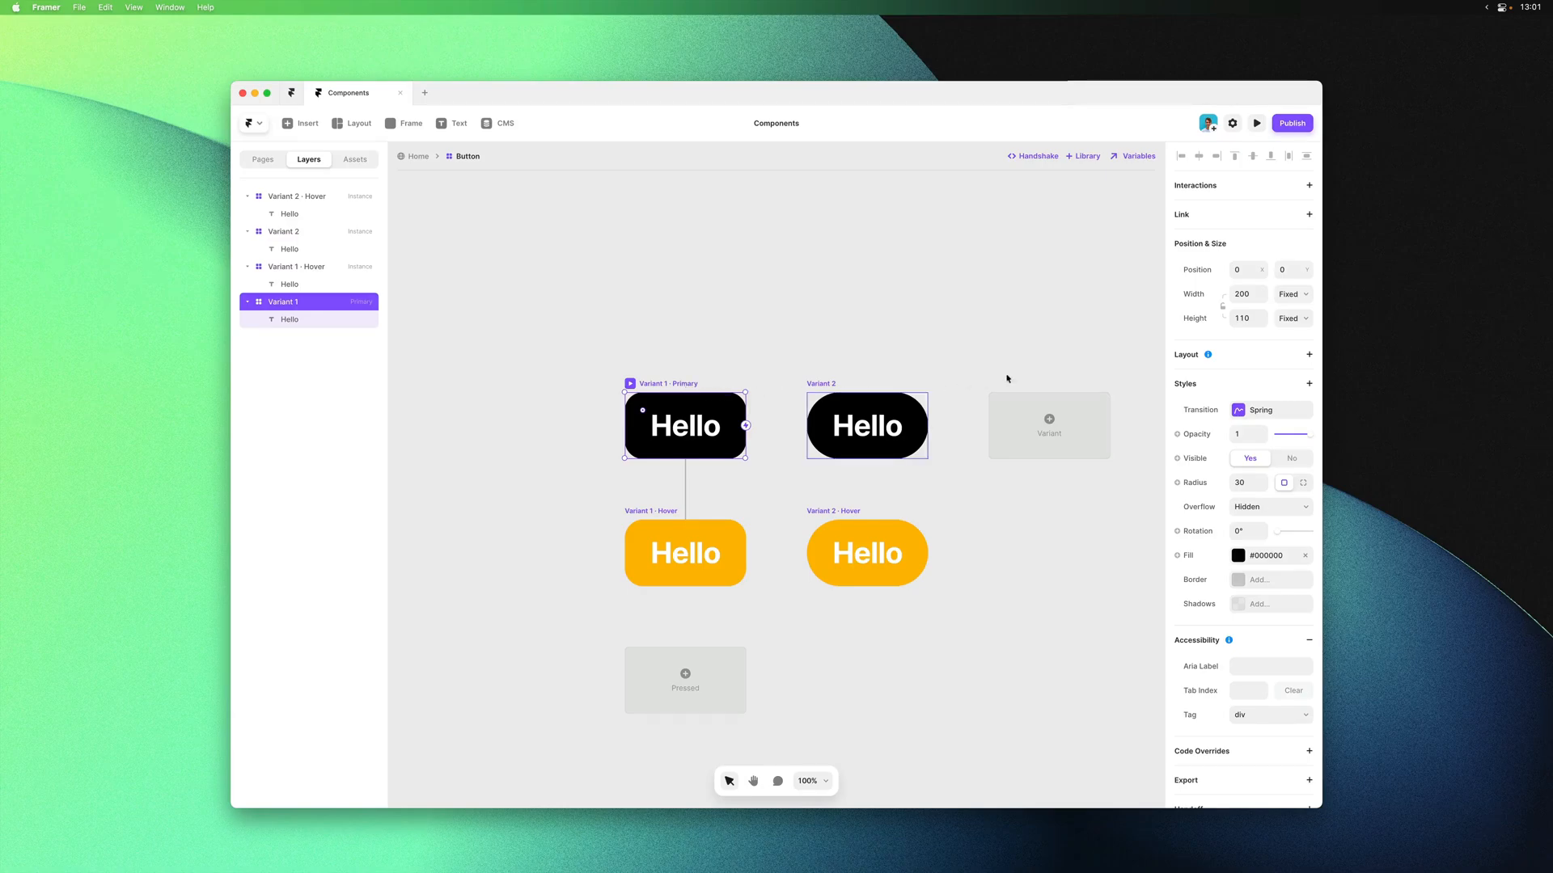
click(1292, 293)
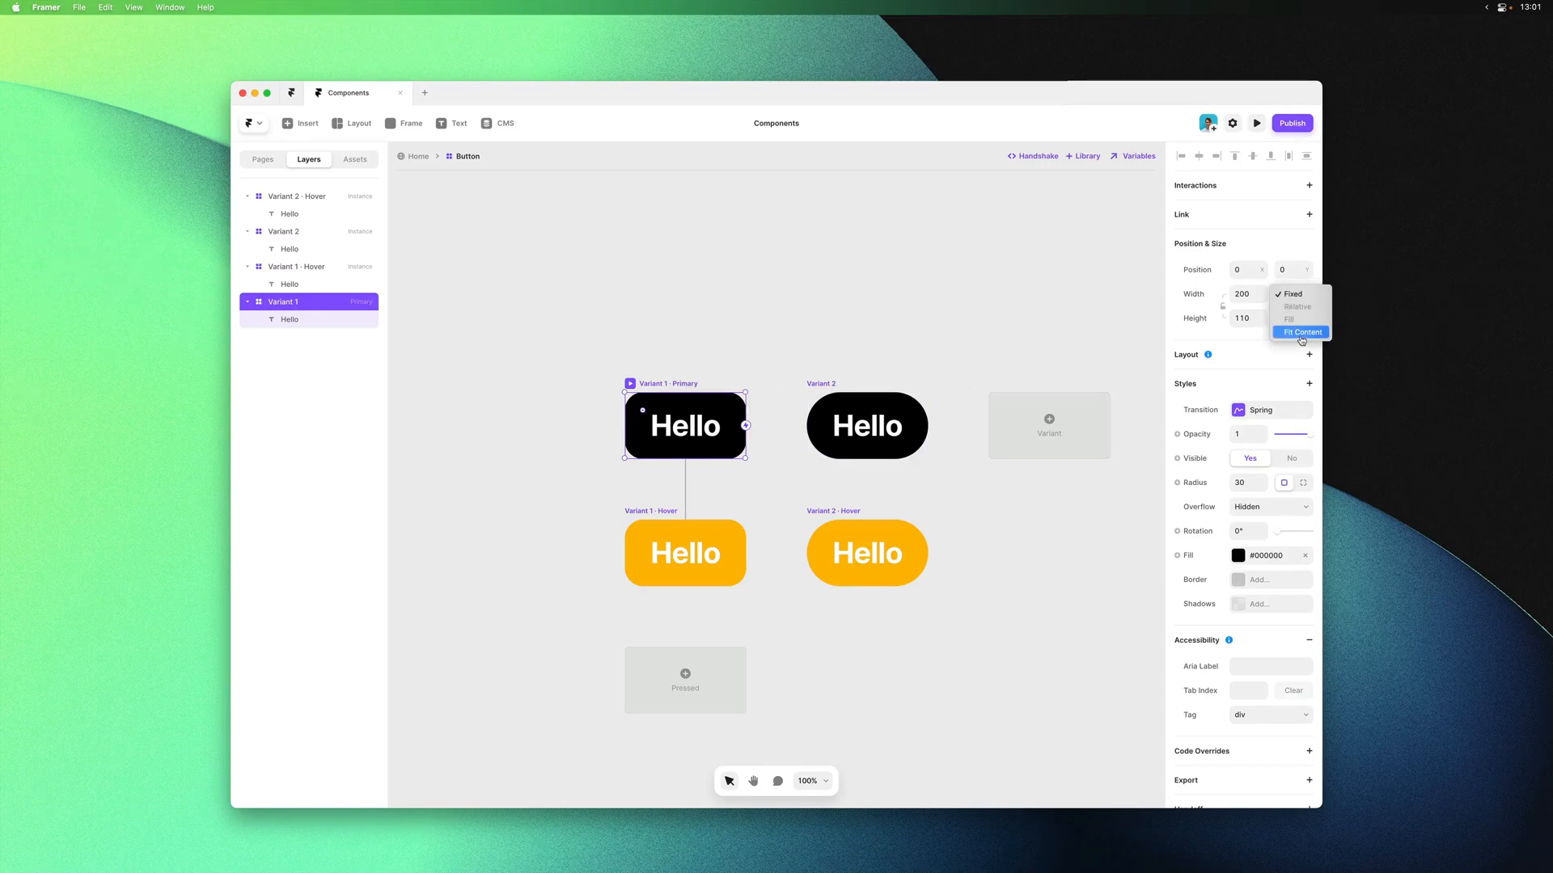
click(1300, 331)
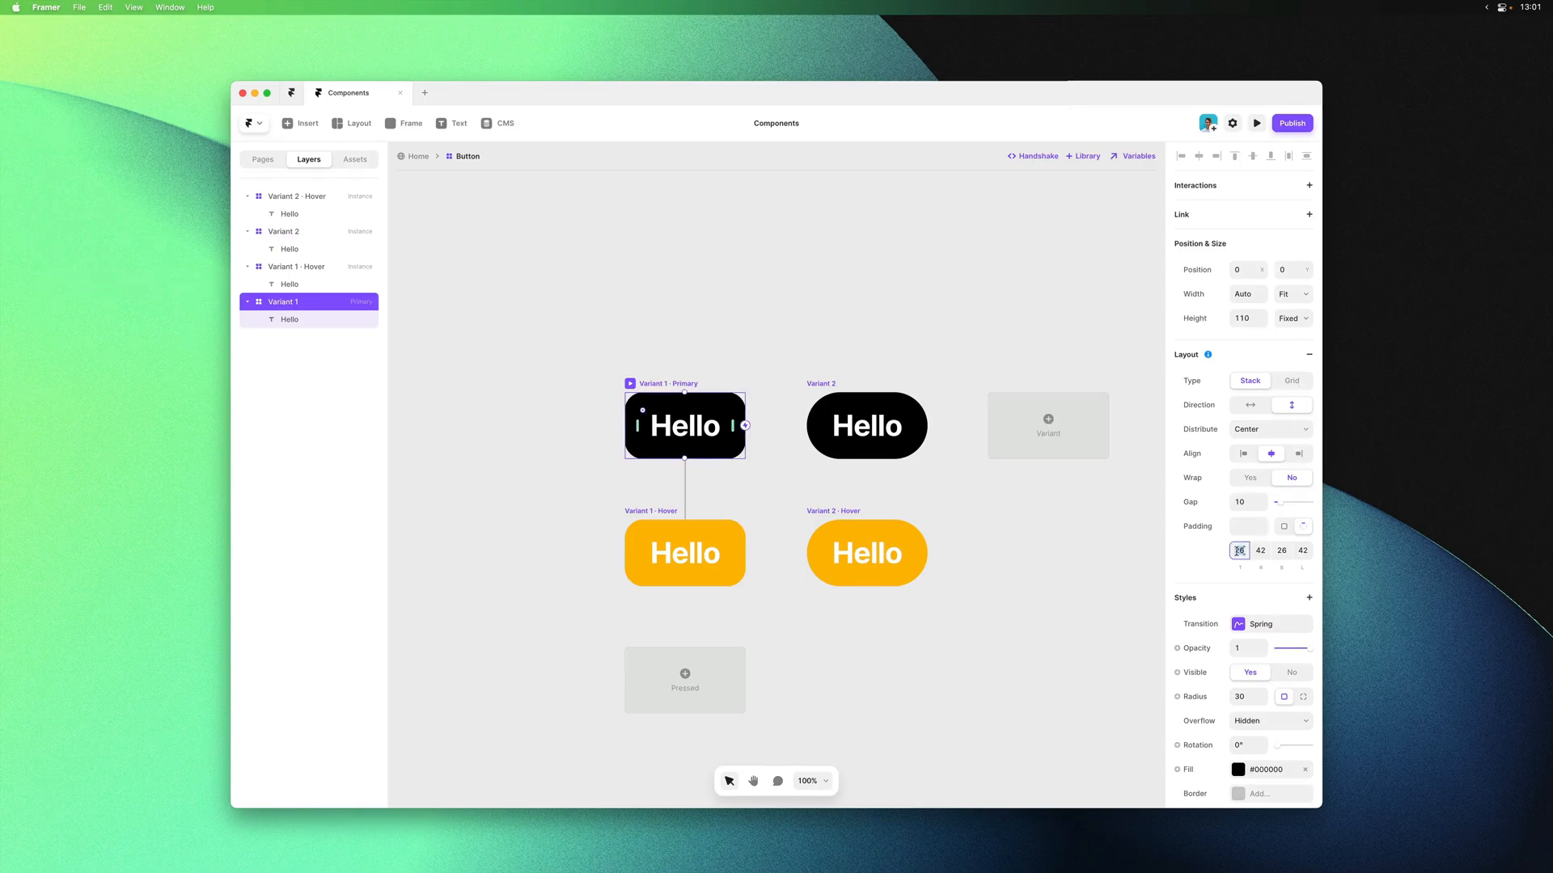
click(1248, 550)
text(0)
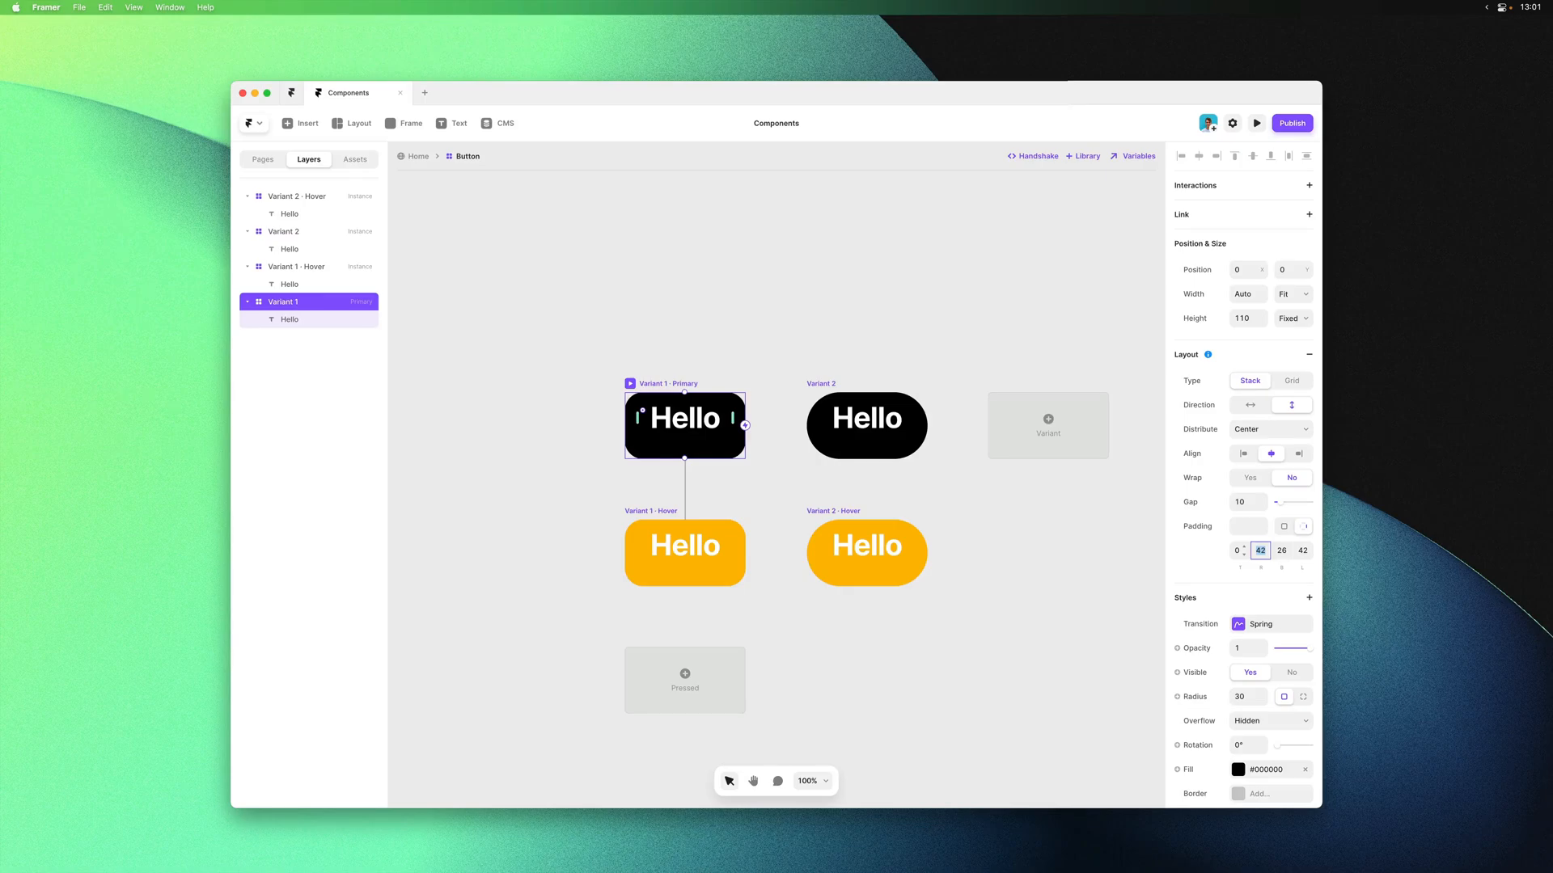
text(20)
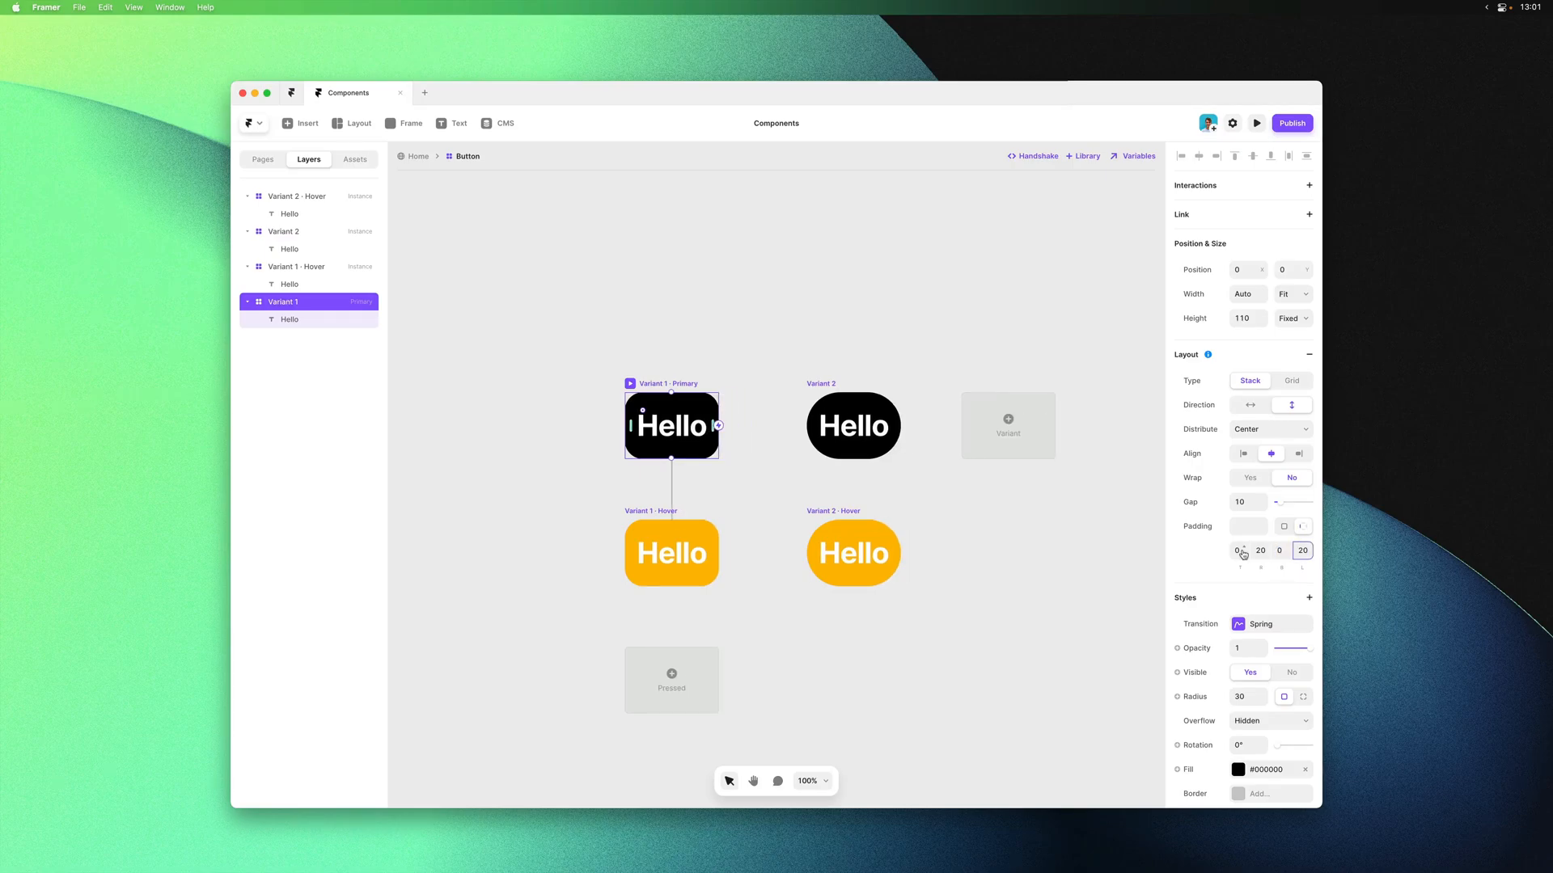
text(40)
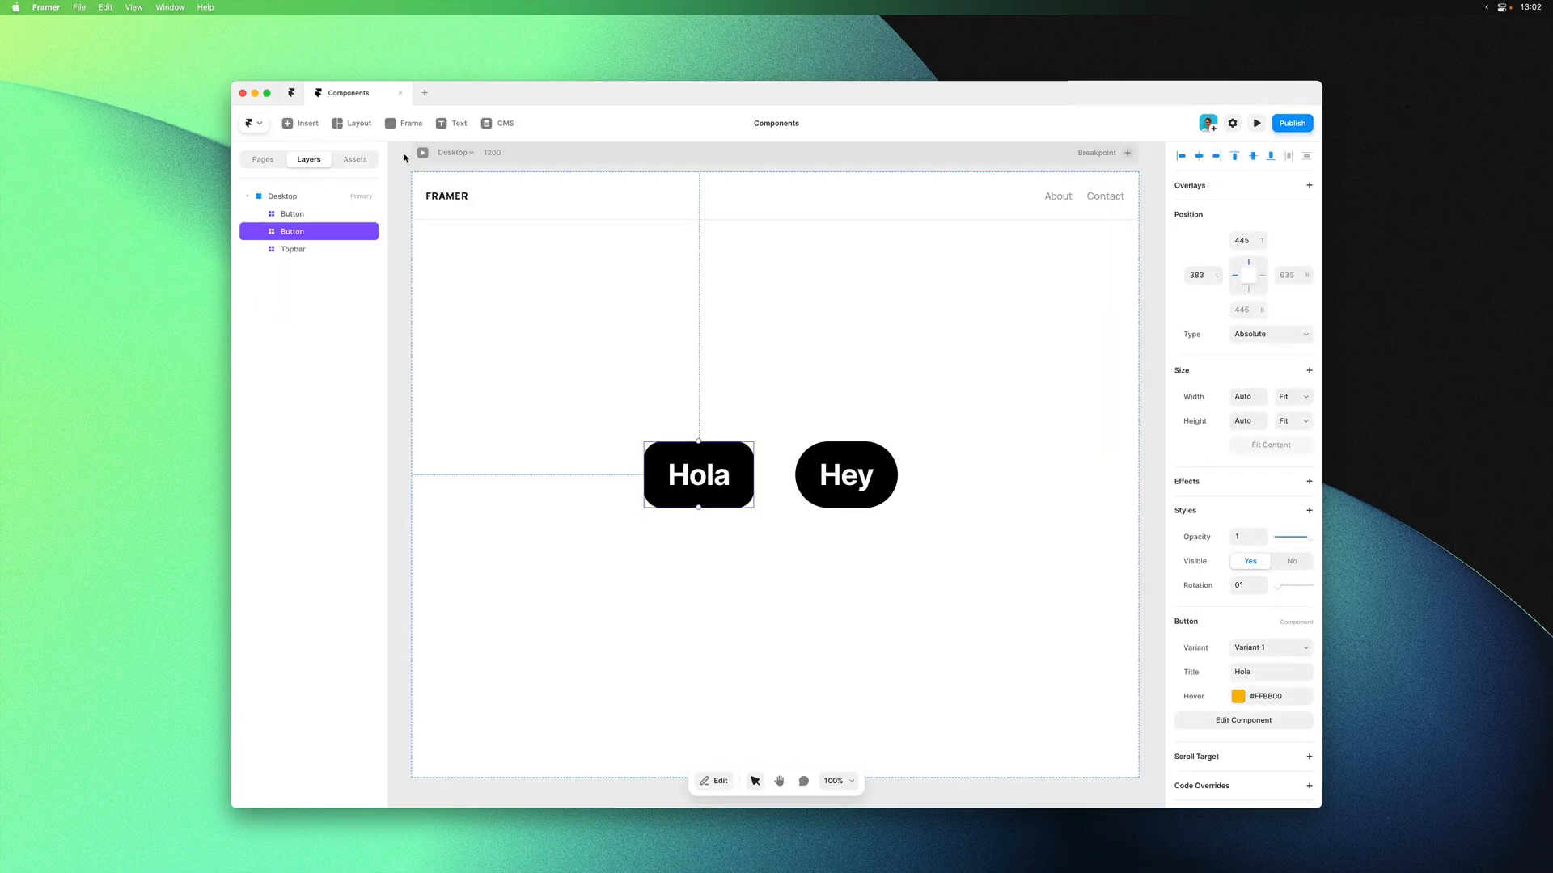
mouse_move(1221, 390)
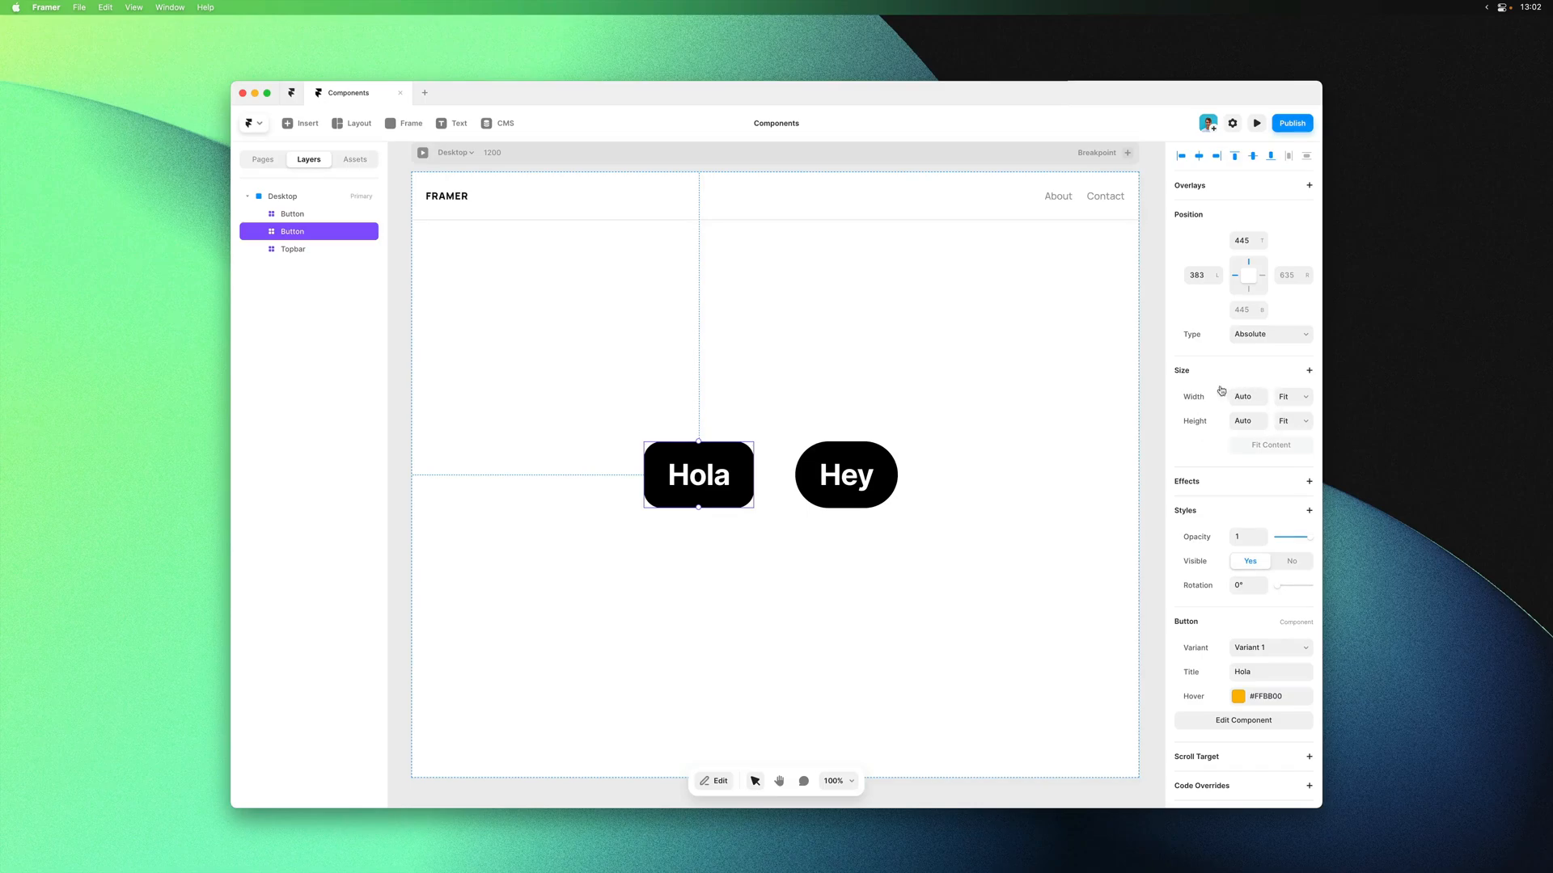
Test the first button with the title 'Hello', stretch it wider, and check its width options
click(846, 475)
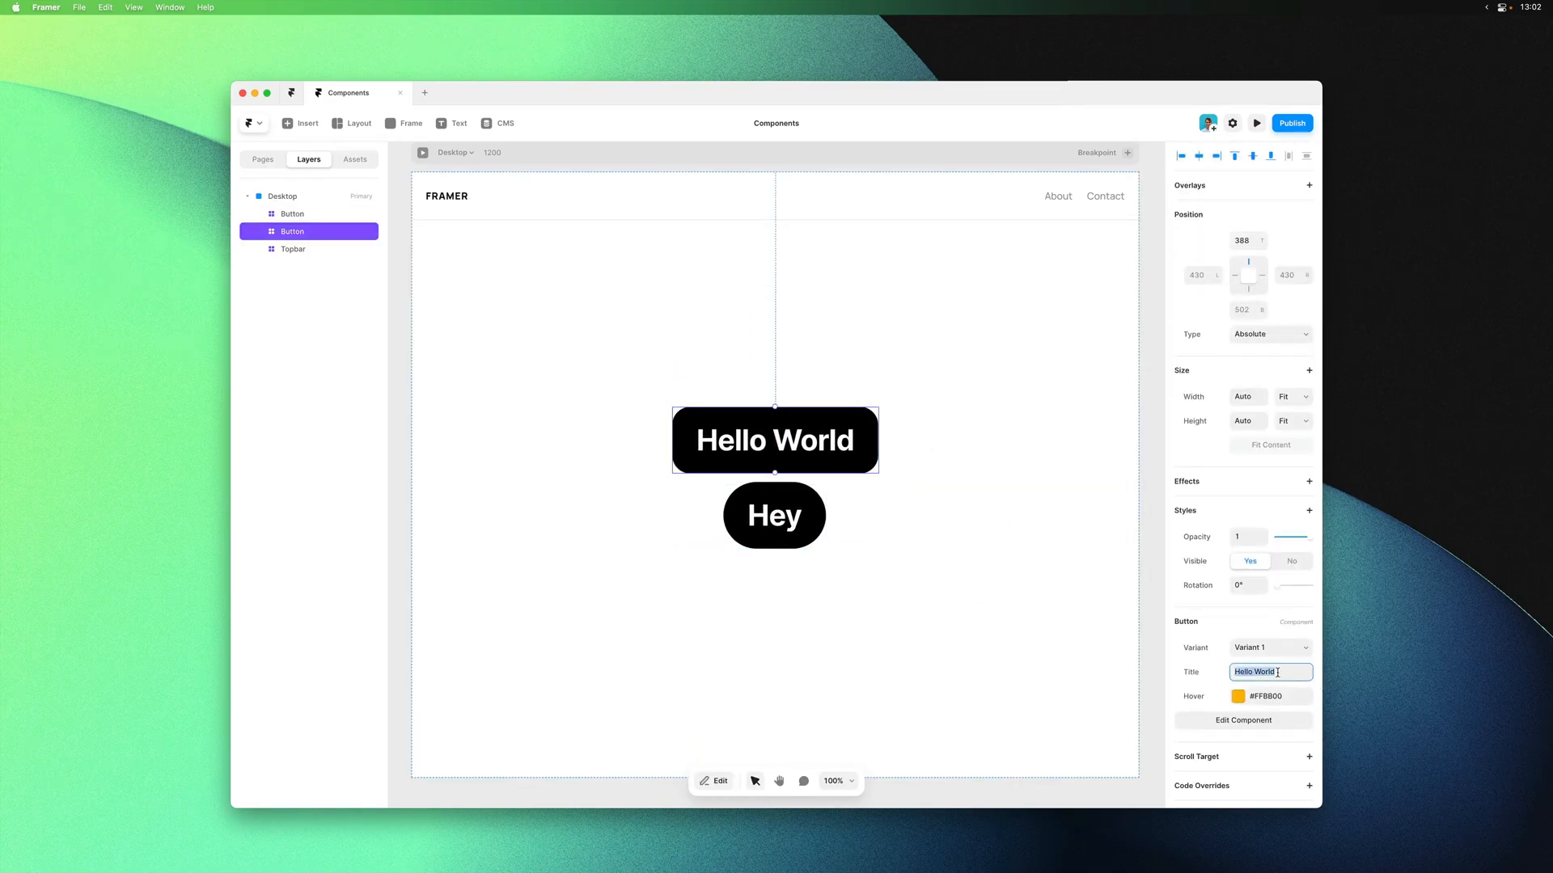
text(Hello)
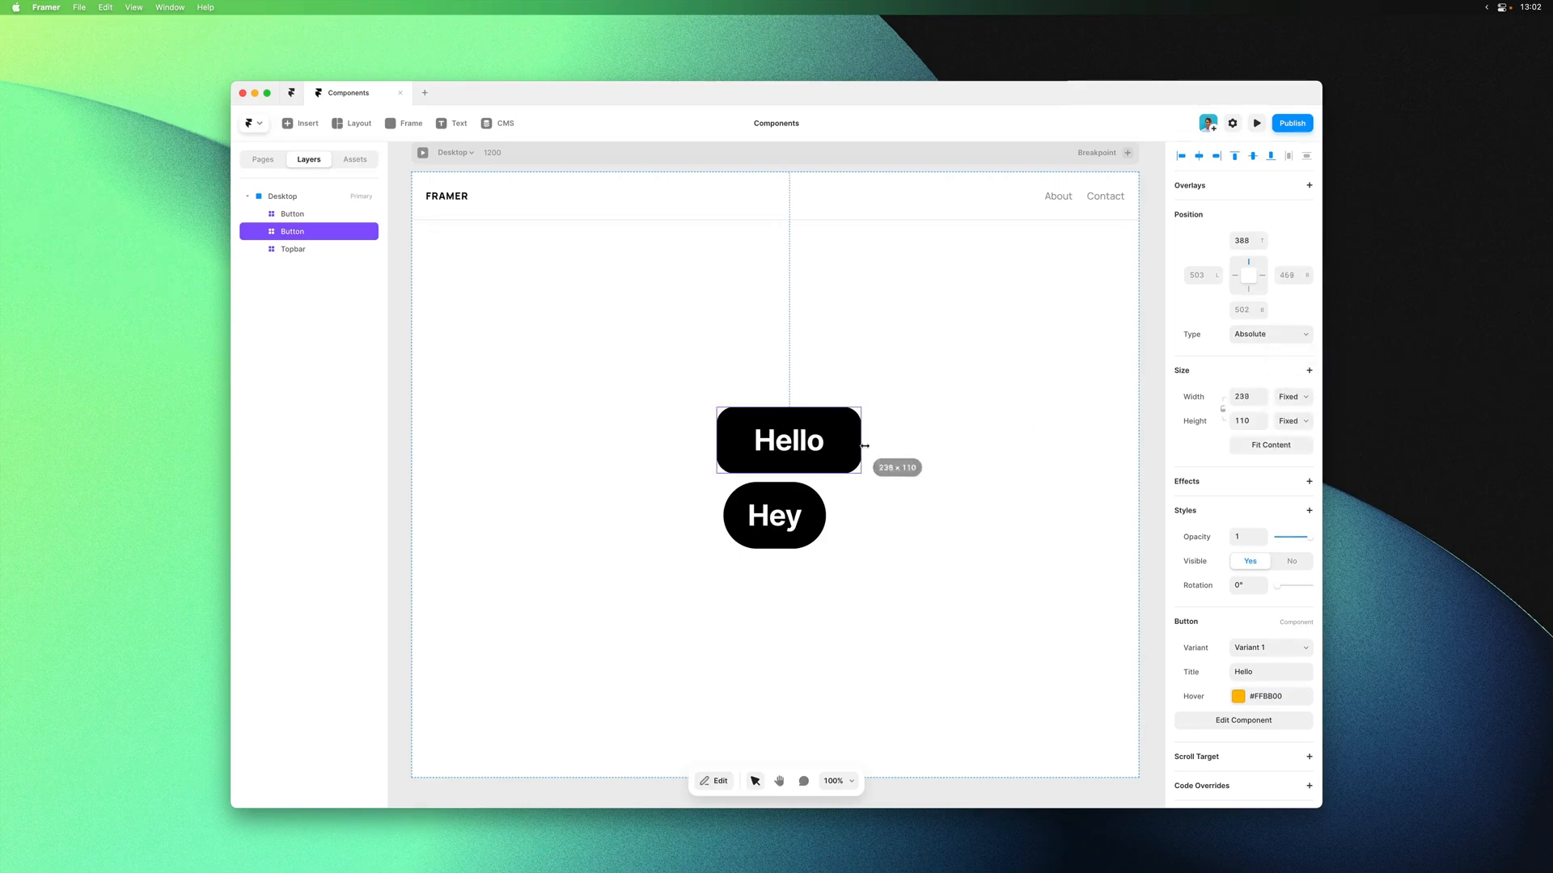
drag(860, 441, 941, 441)
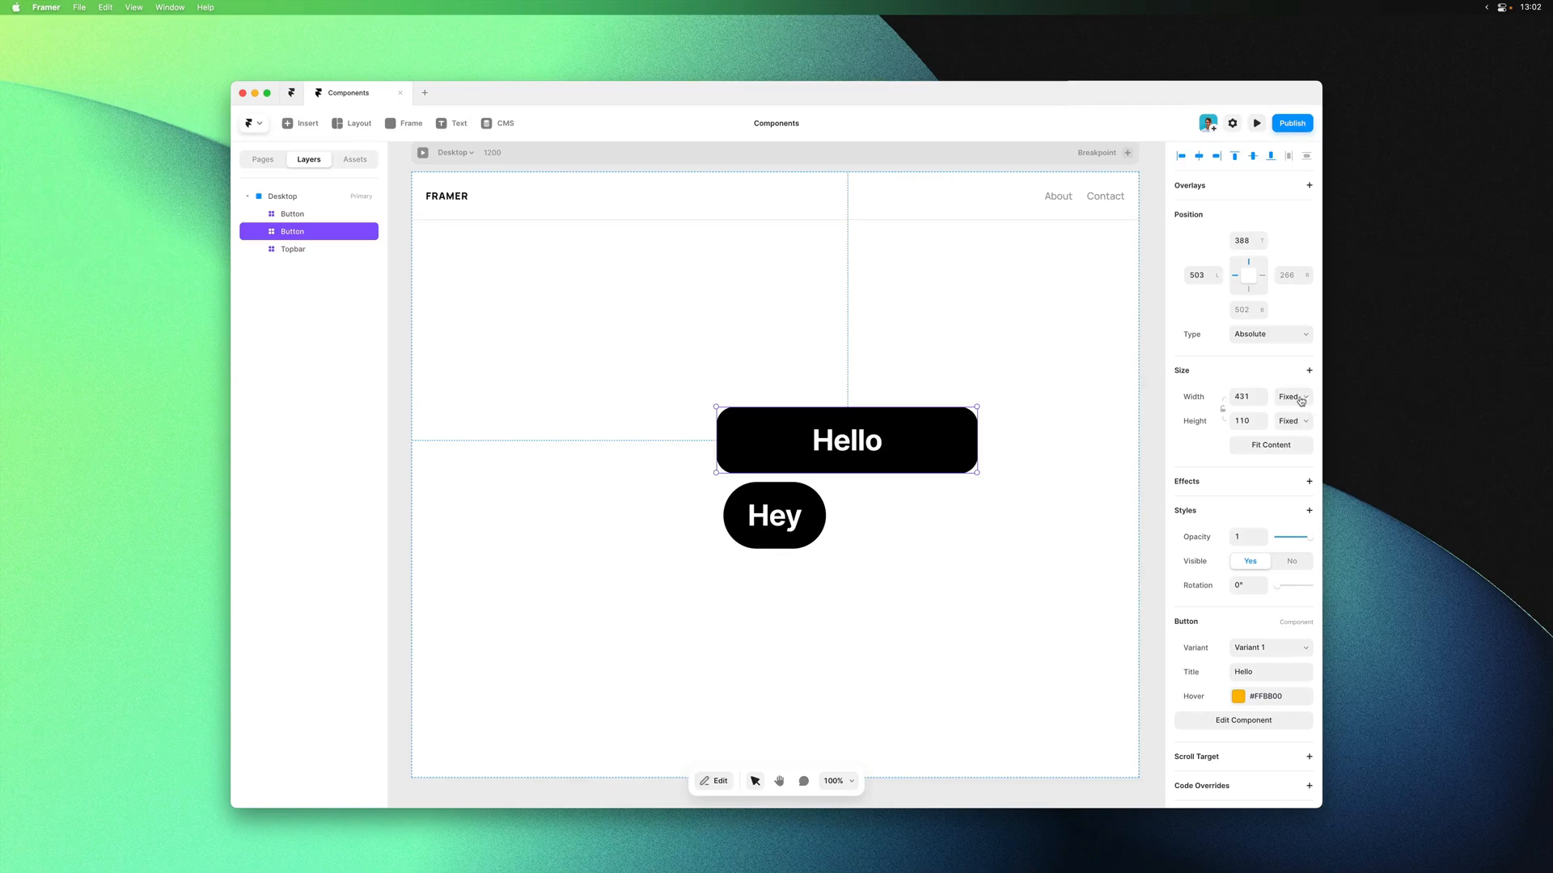
click(1292, 396)
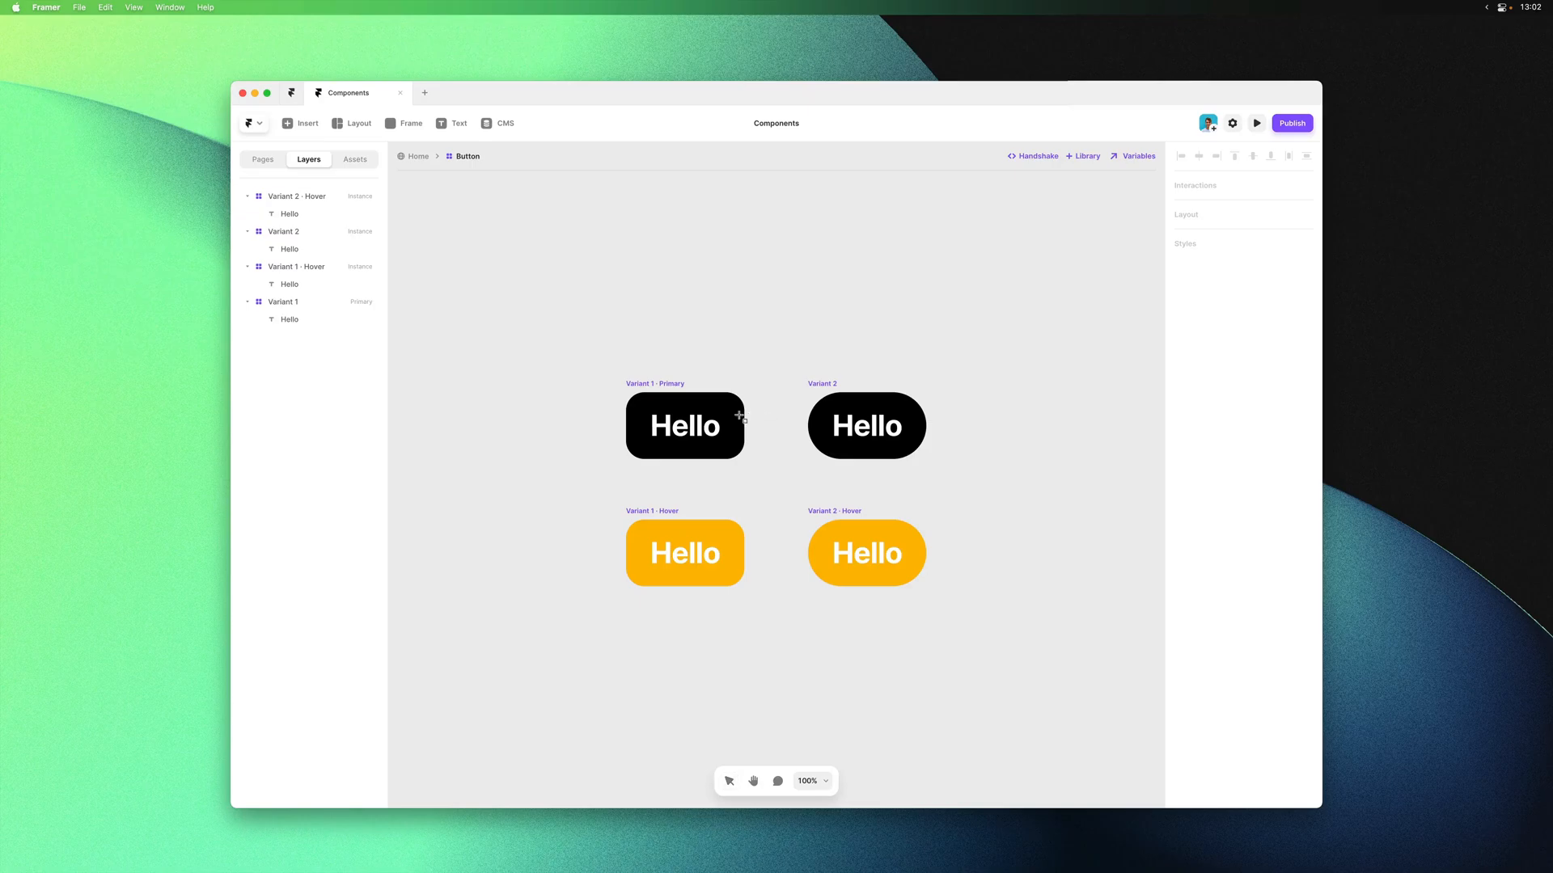
Add a round white dot to each Button variant and lower the opacity of Variant 2's dot
click(685, 426)
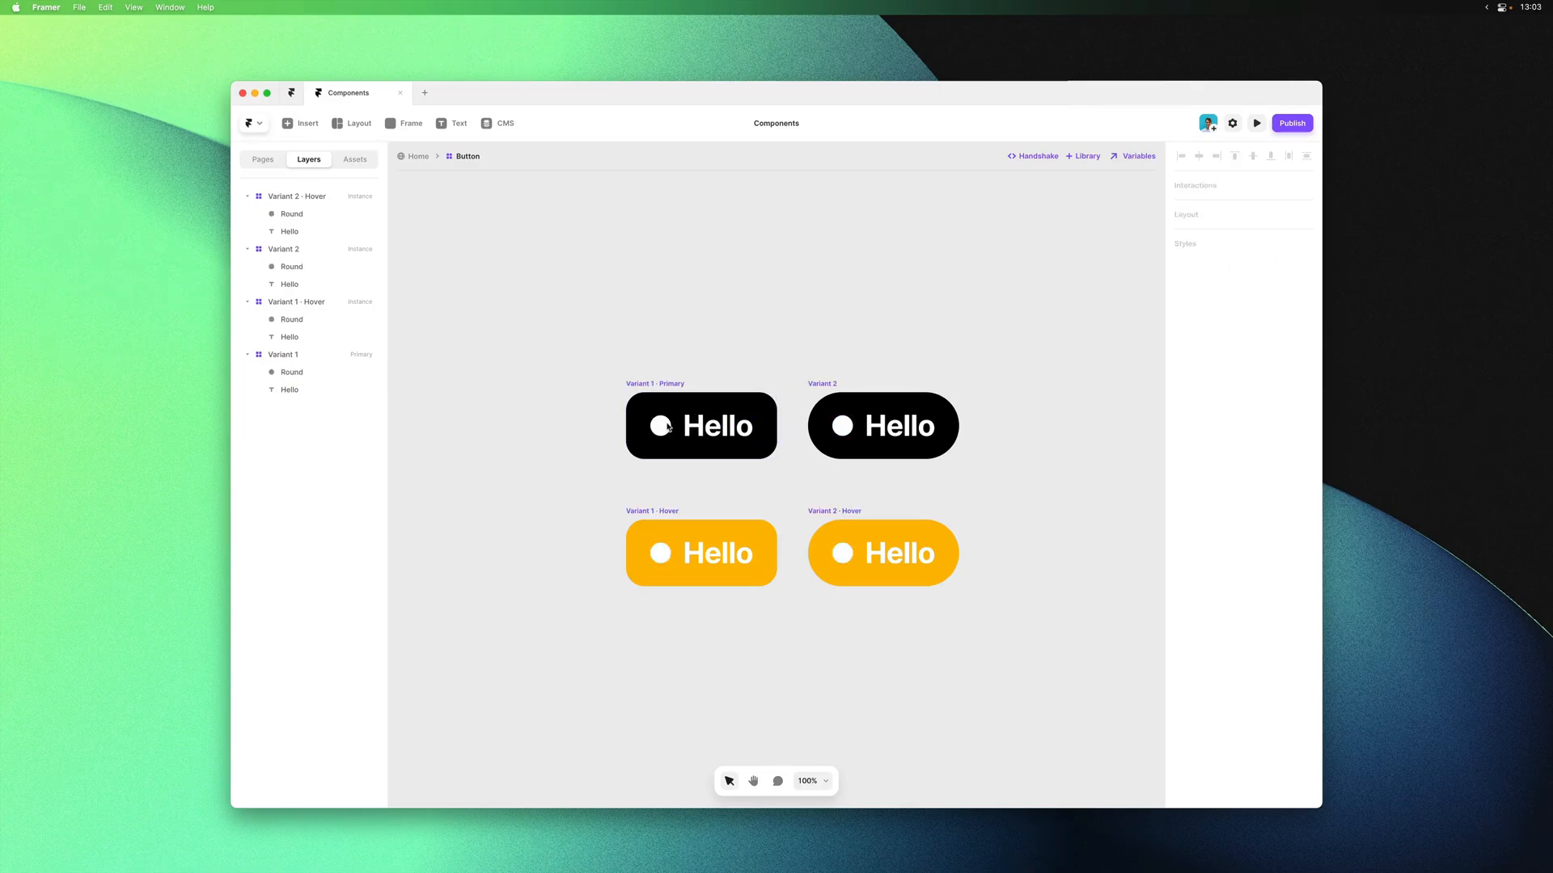
click(660, 426)
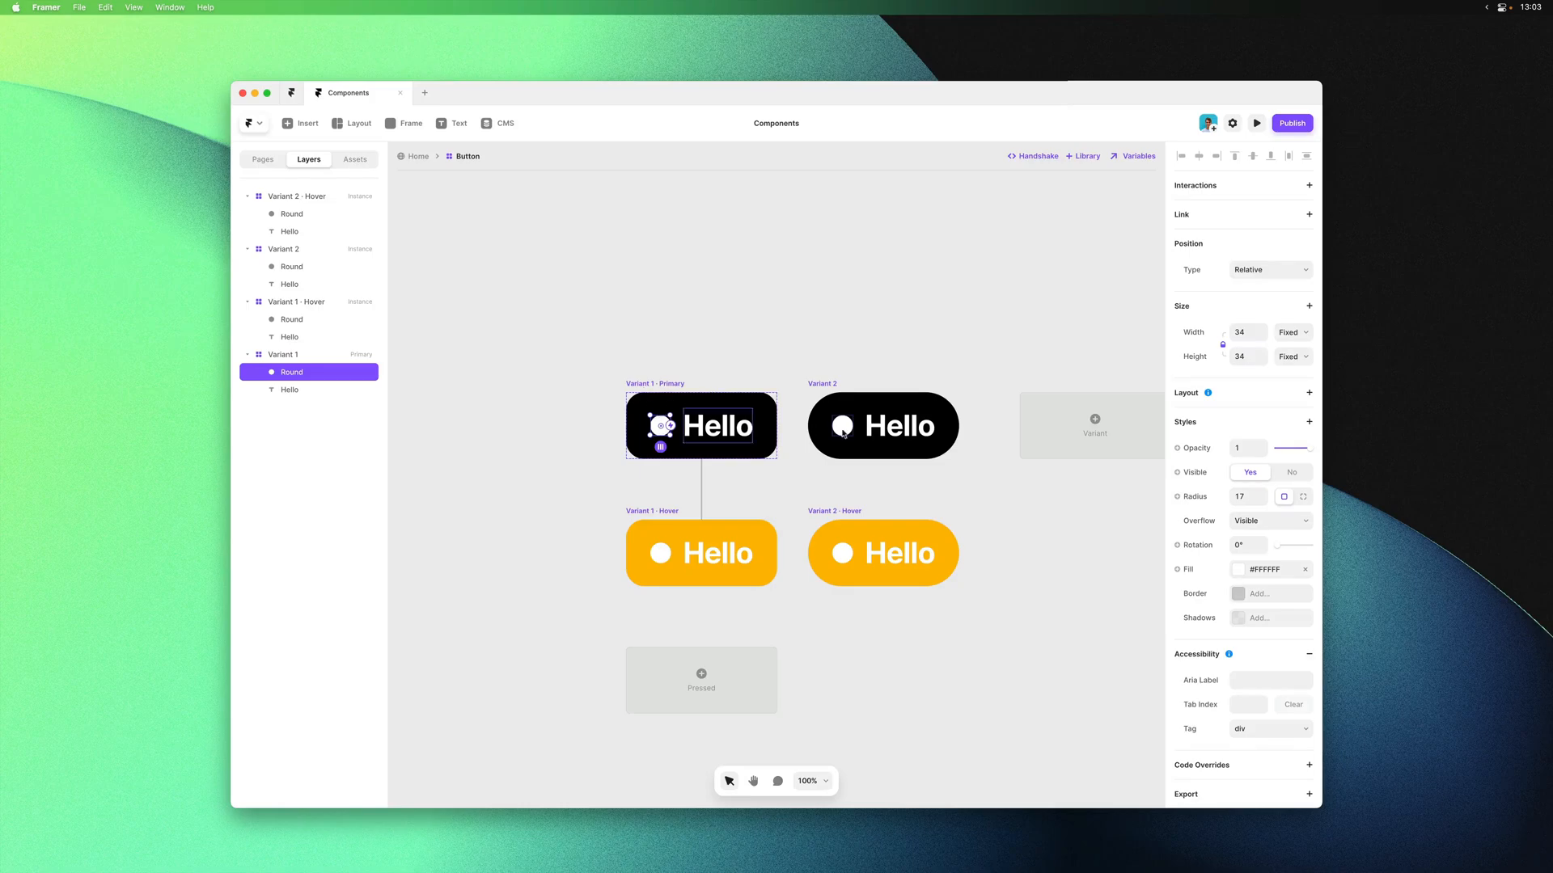
mouse_move(771, 434)
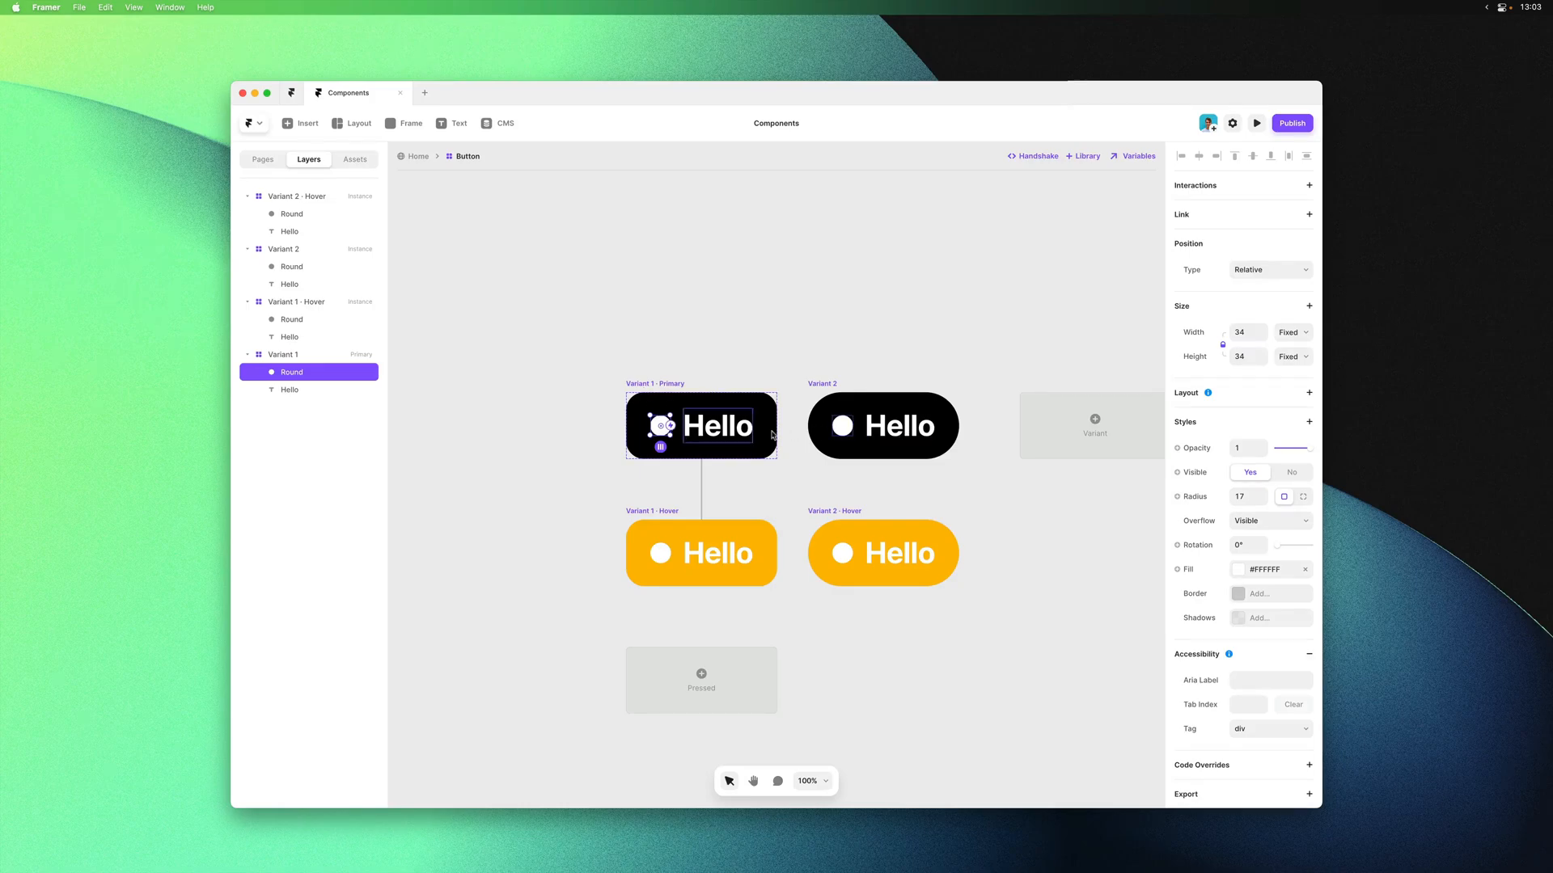
click(841, 426)
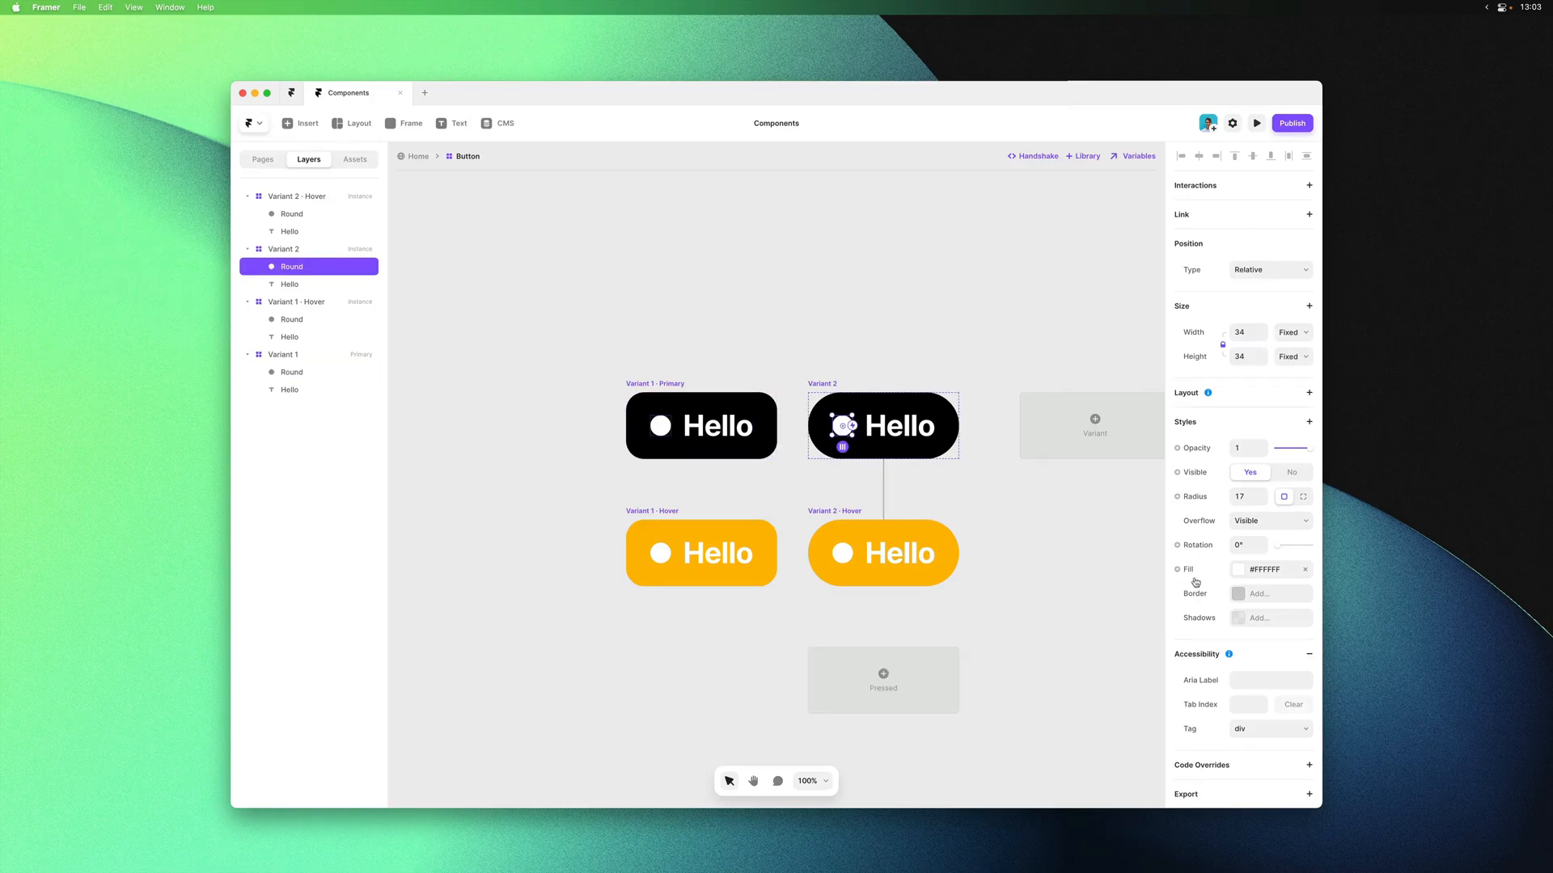
click(1066, 555)
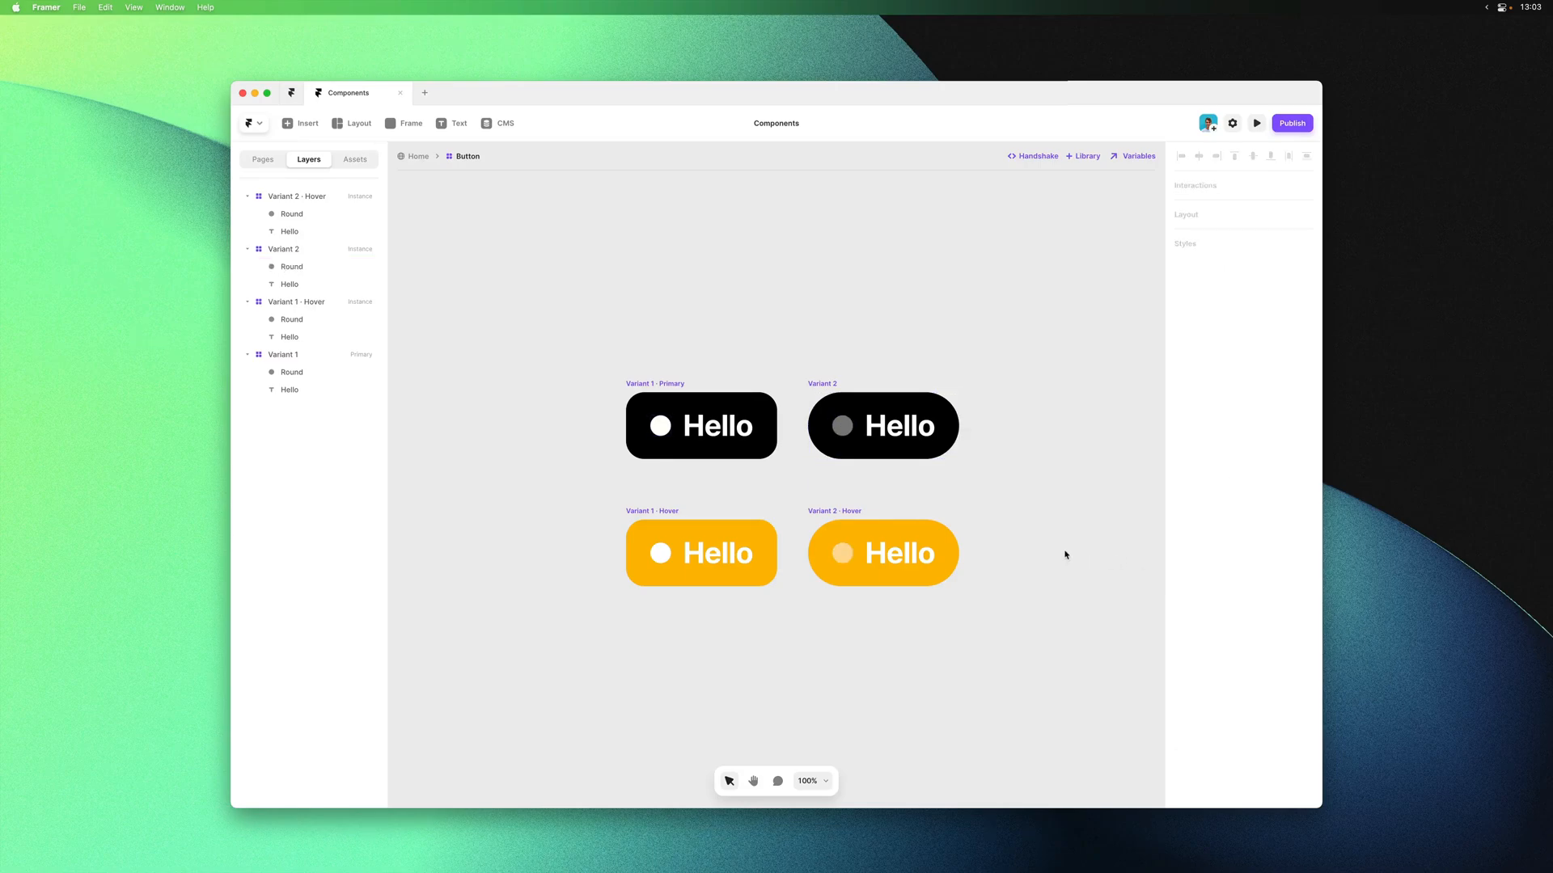
mouse_move(843, 471)
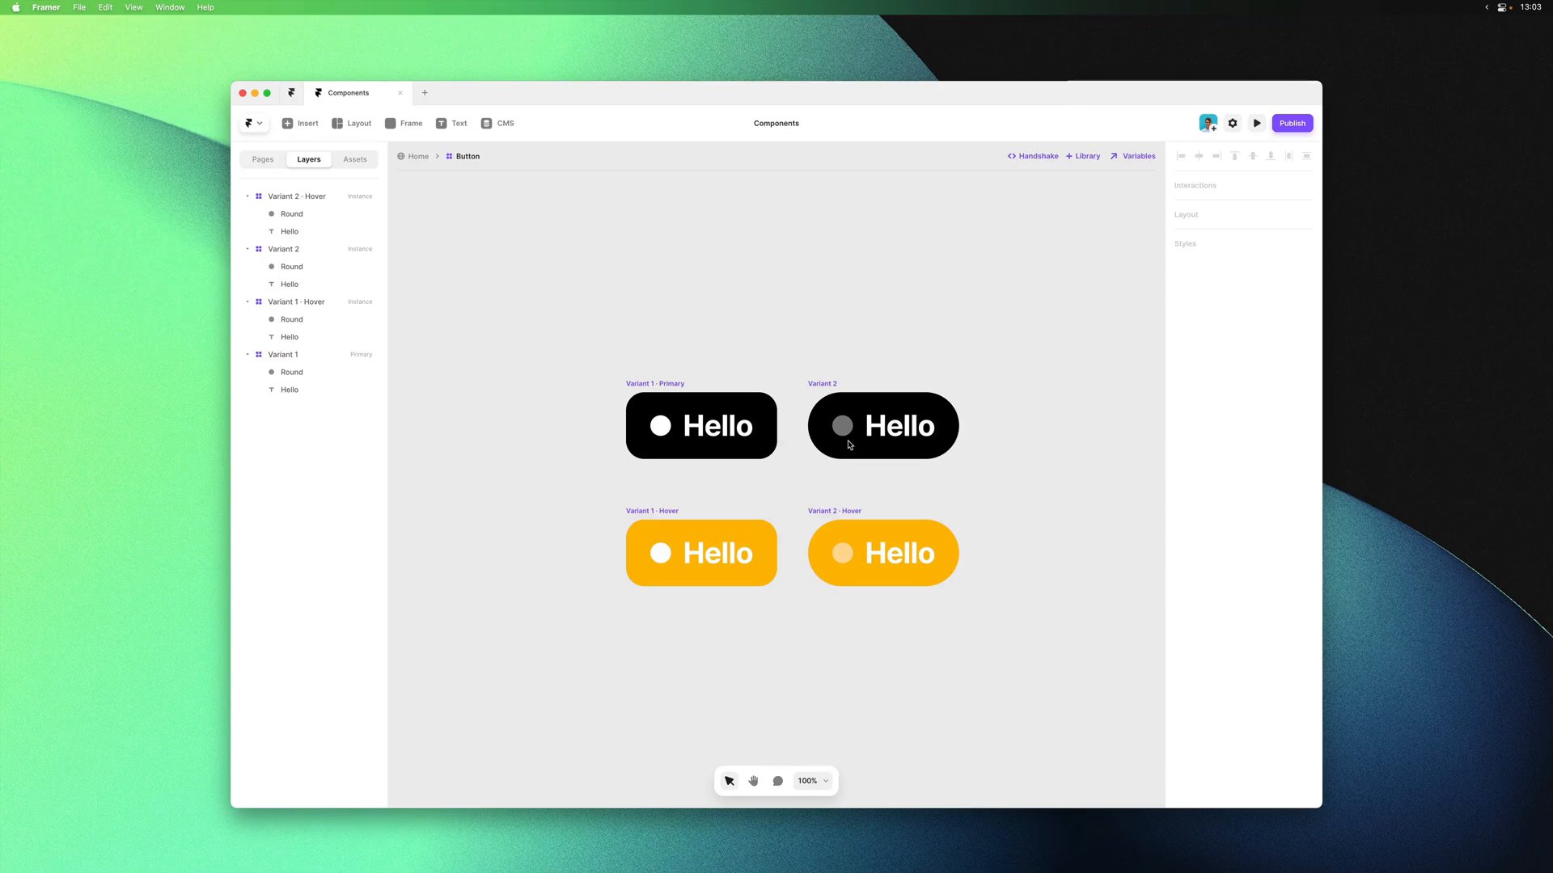
click(659, 427)
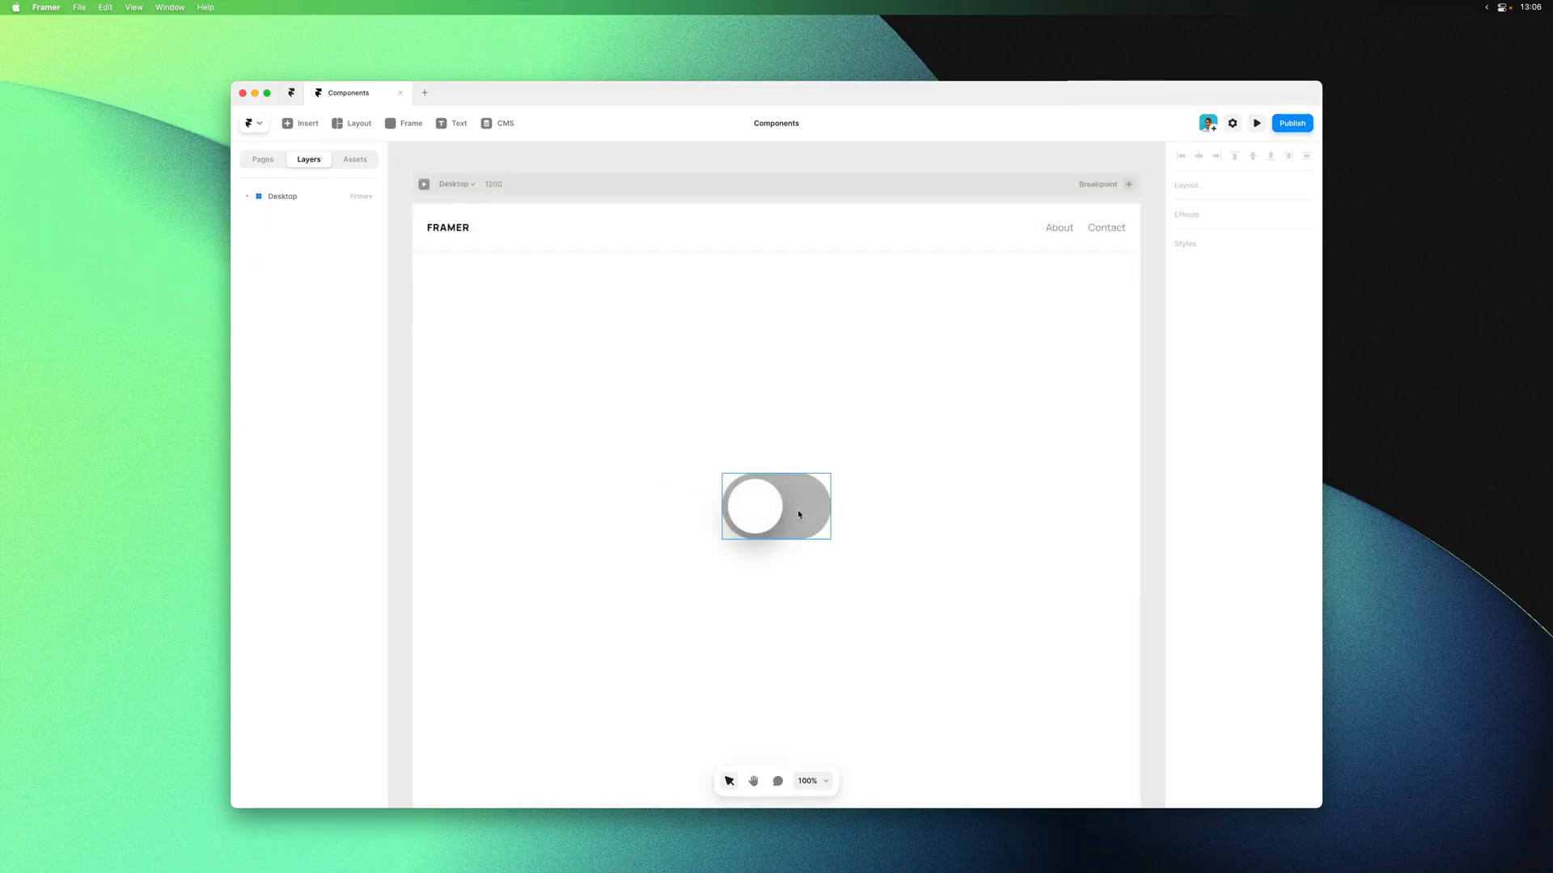
Convert the grey pill-and-knob shape into a component named Toggle
click(758, 507)
text(To)
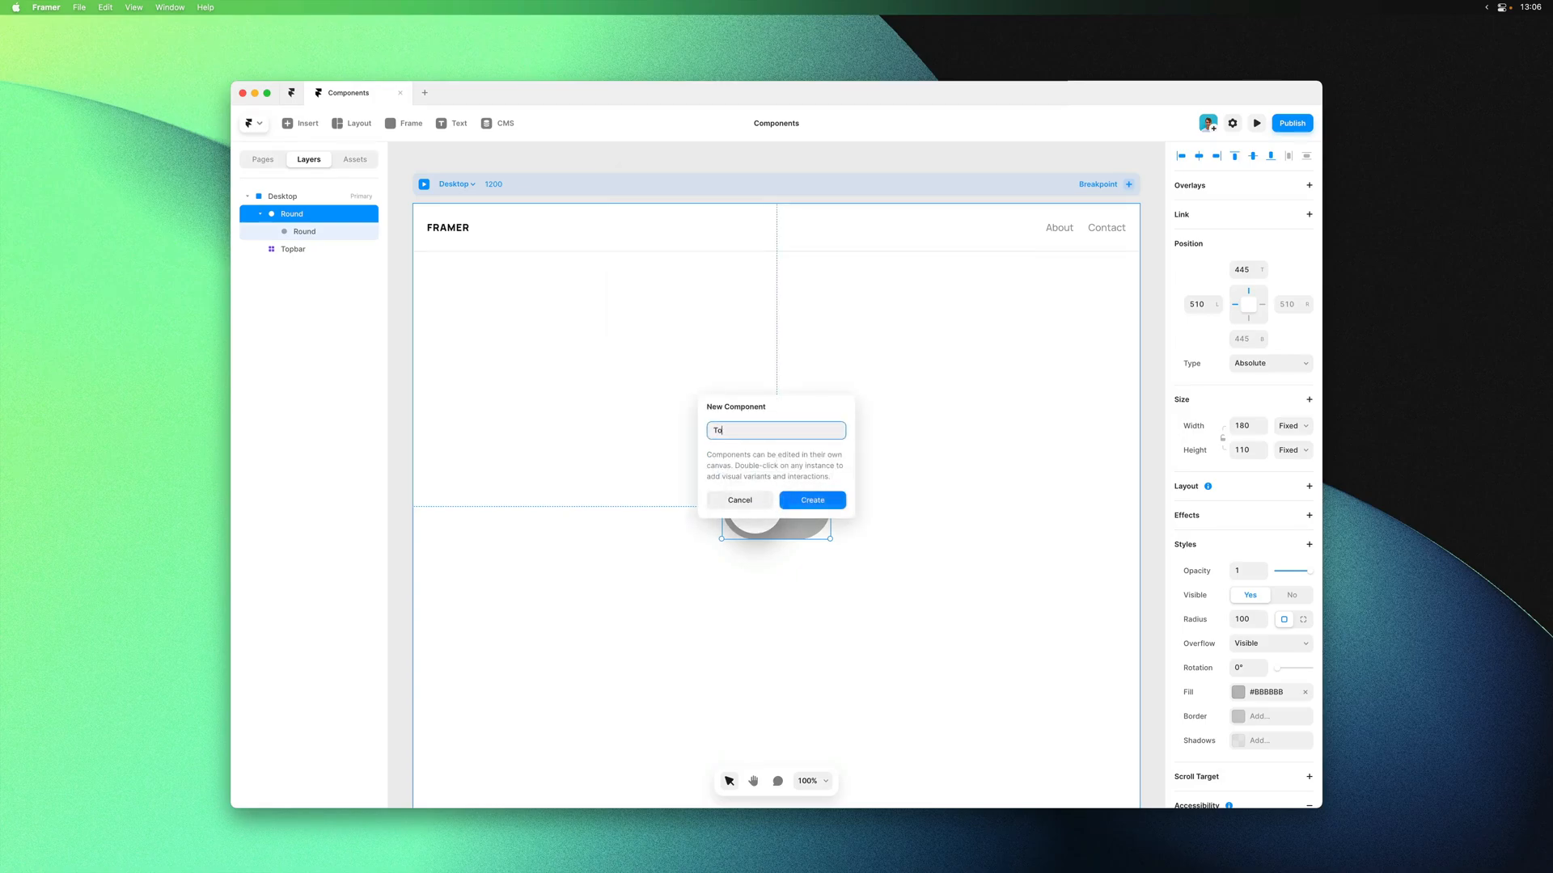
click(812, 499)
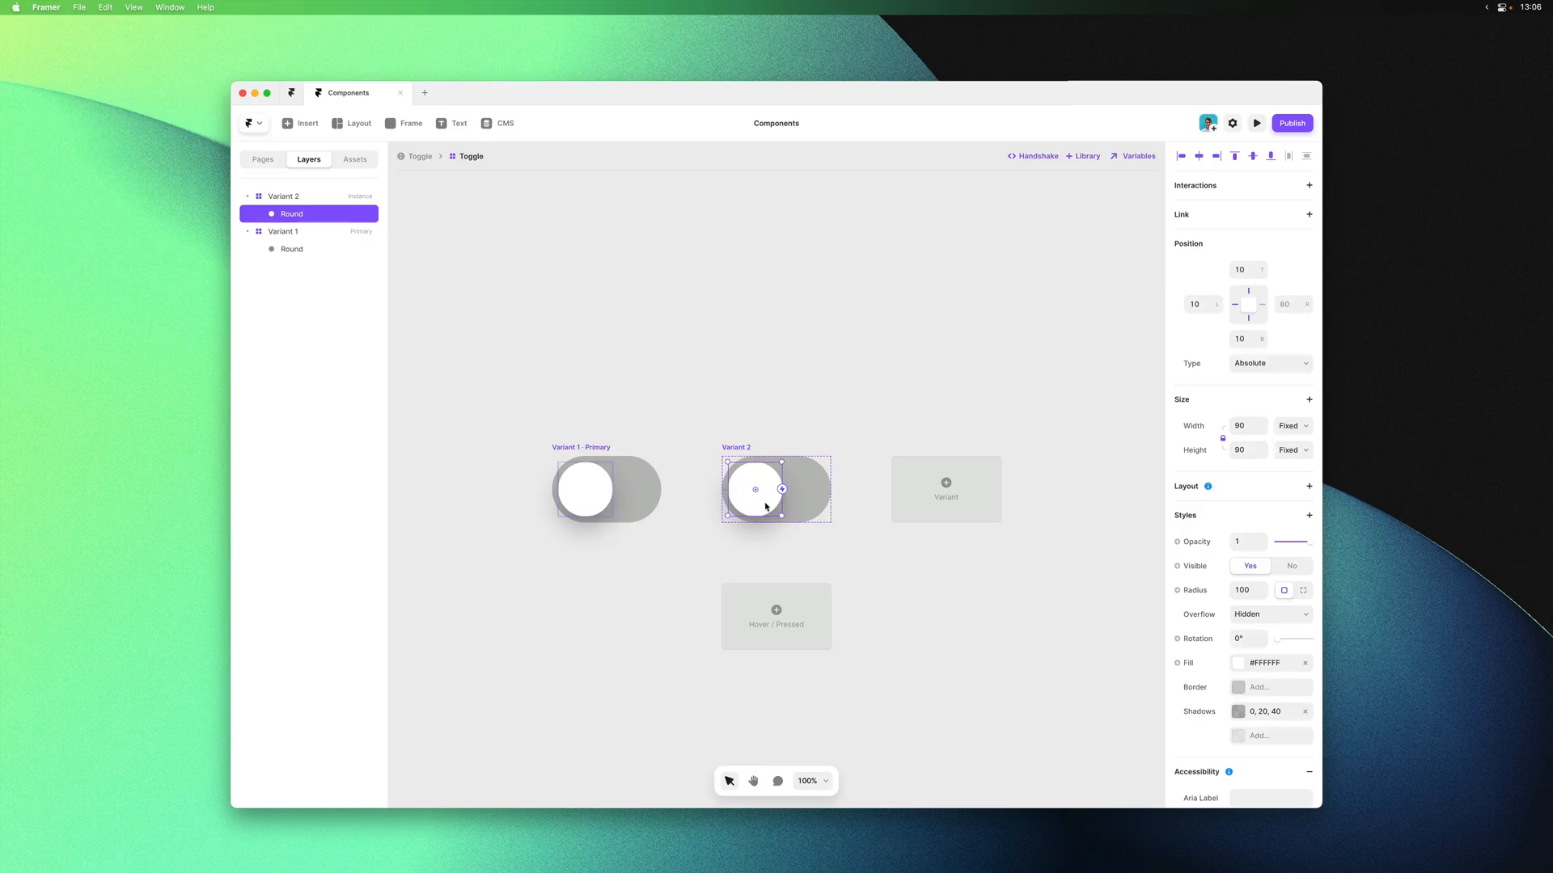
Move Variant 2's knob to the right end of the track and make the track blue
drag(758, 489, 798, 490)
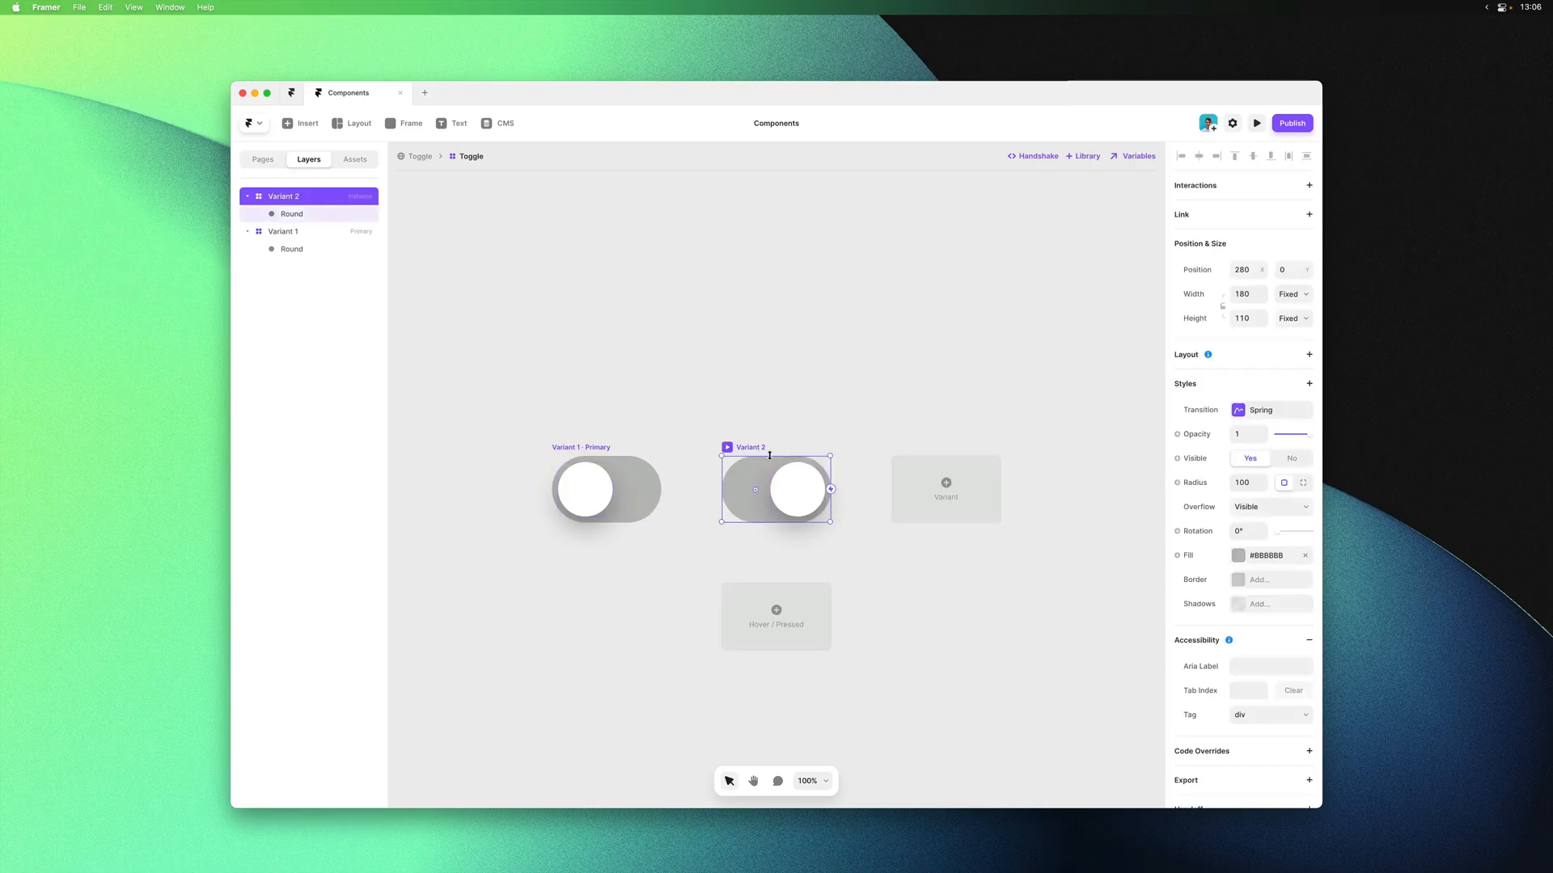
click(1238, 555)
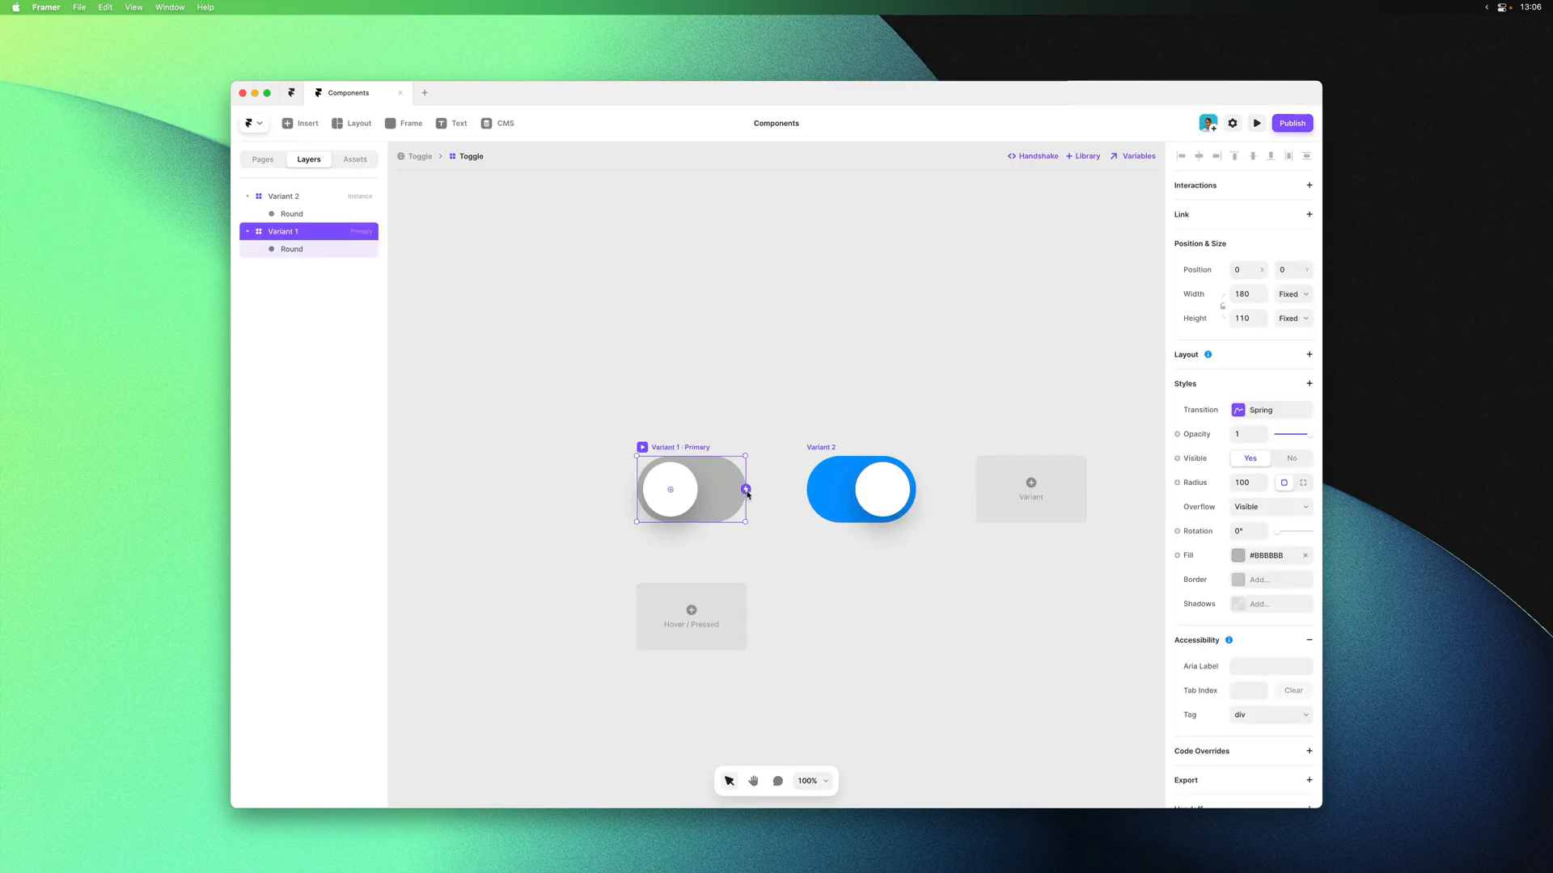
Link the Toggle's Variant 1 to Variant 2 with a Tap interaction
drag(745, 488, 798, 489)
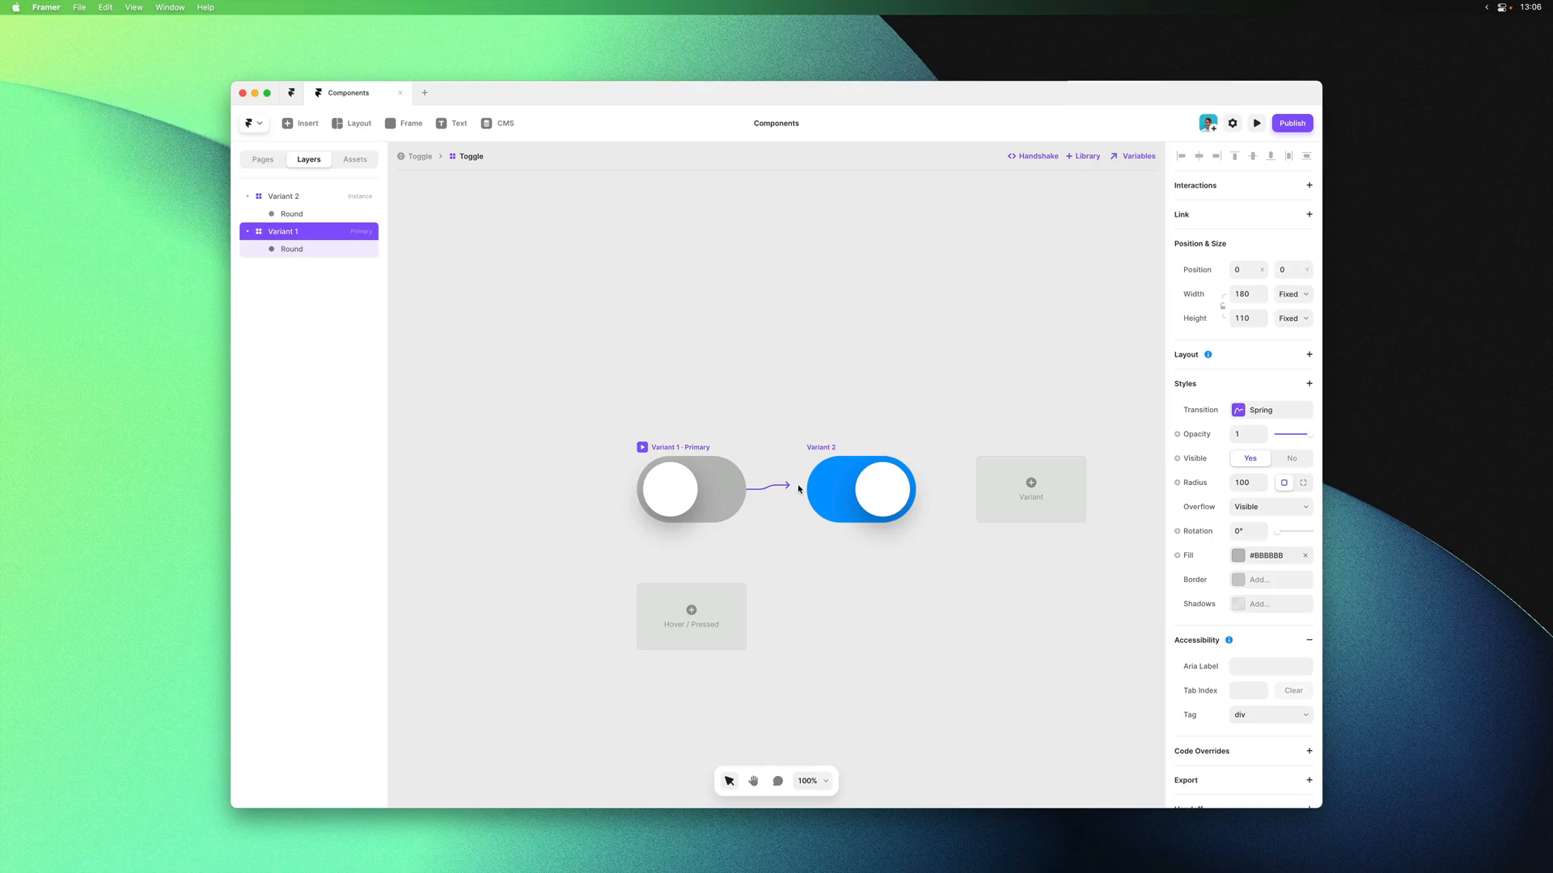
click(802, 489)
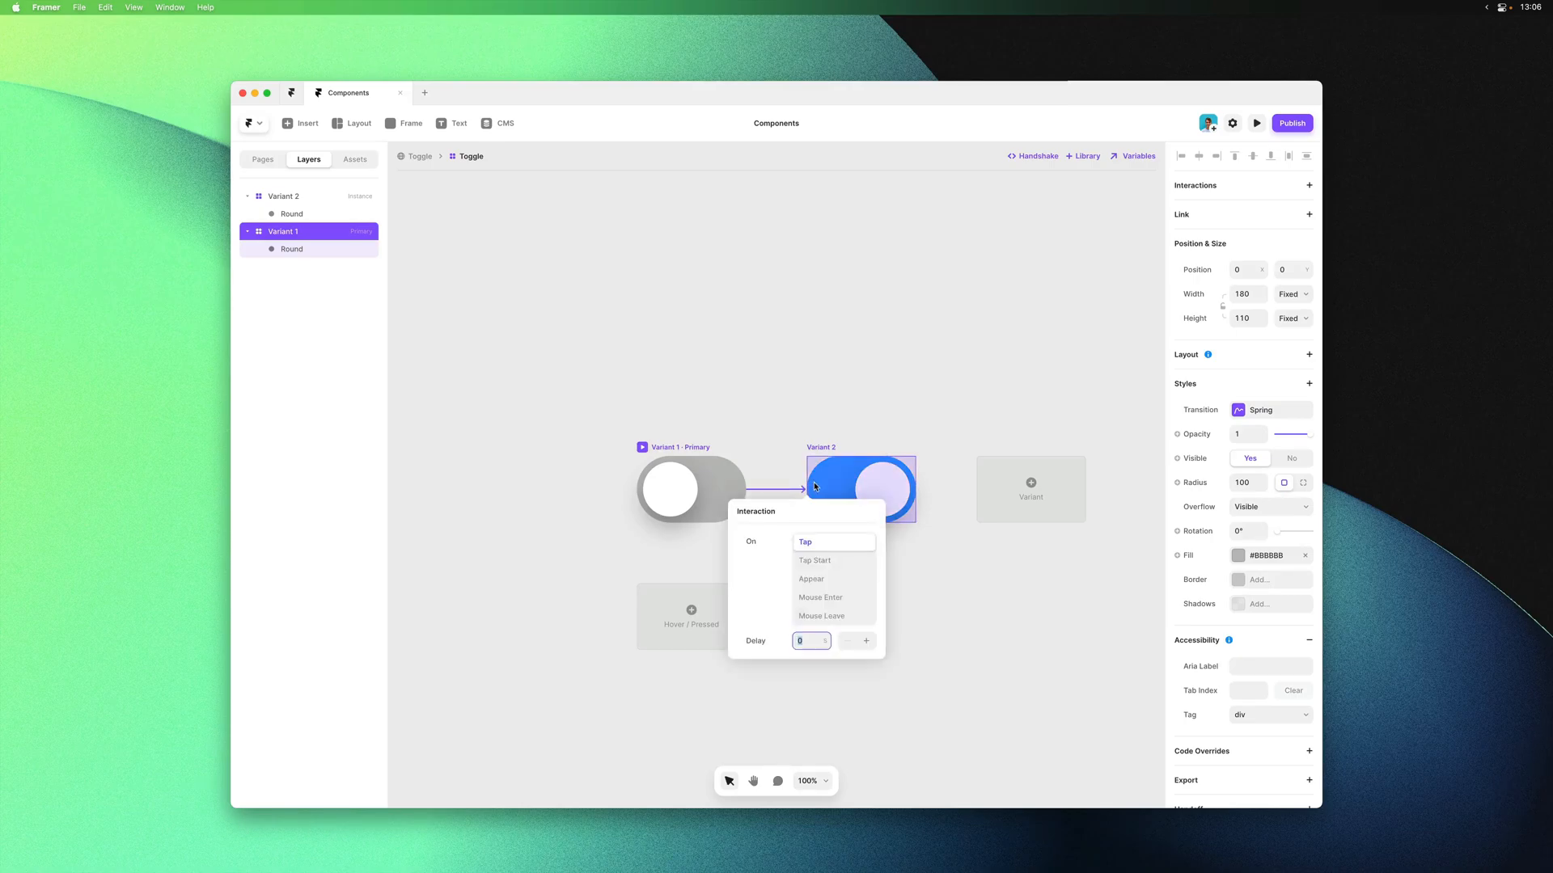
mouse_move(976, 636)
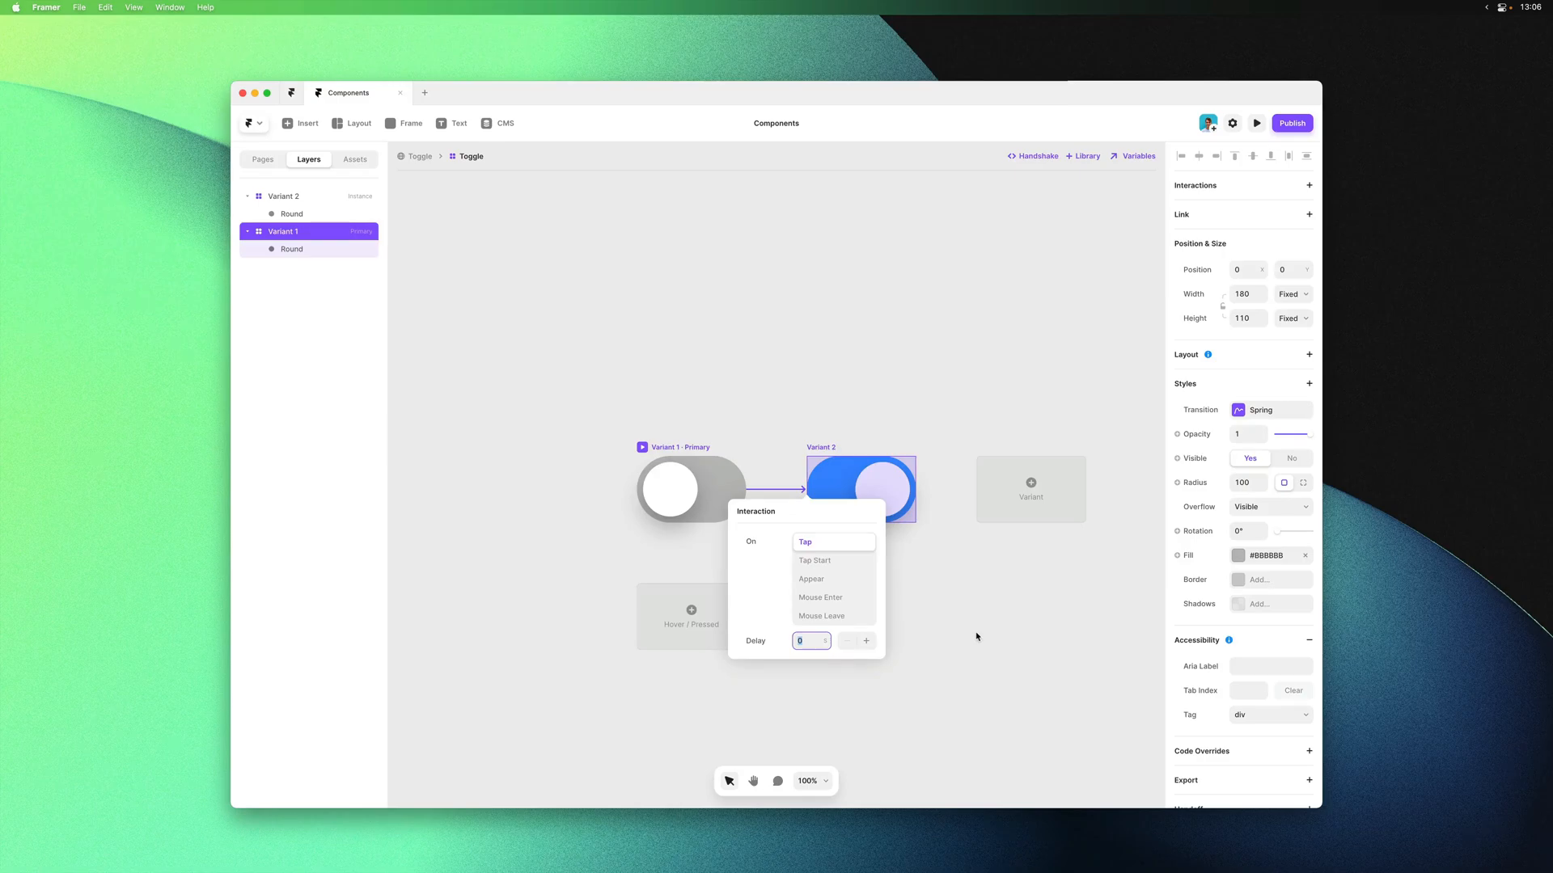
click(804, 542)
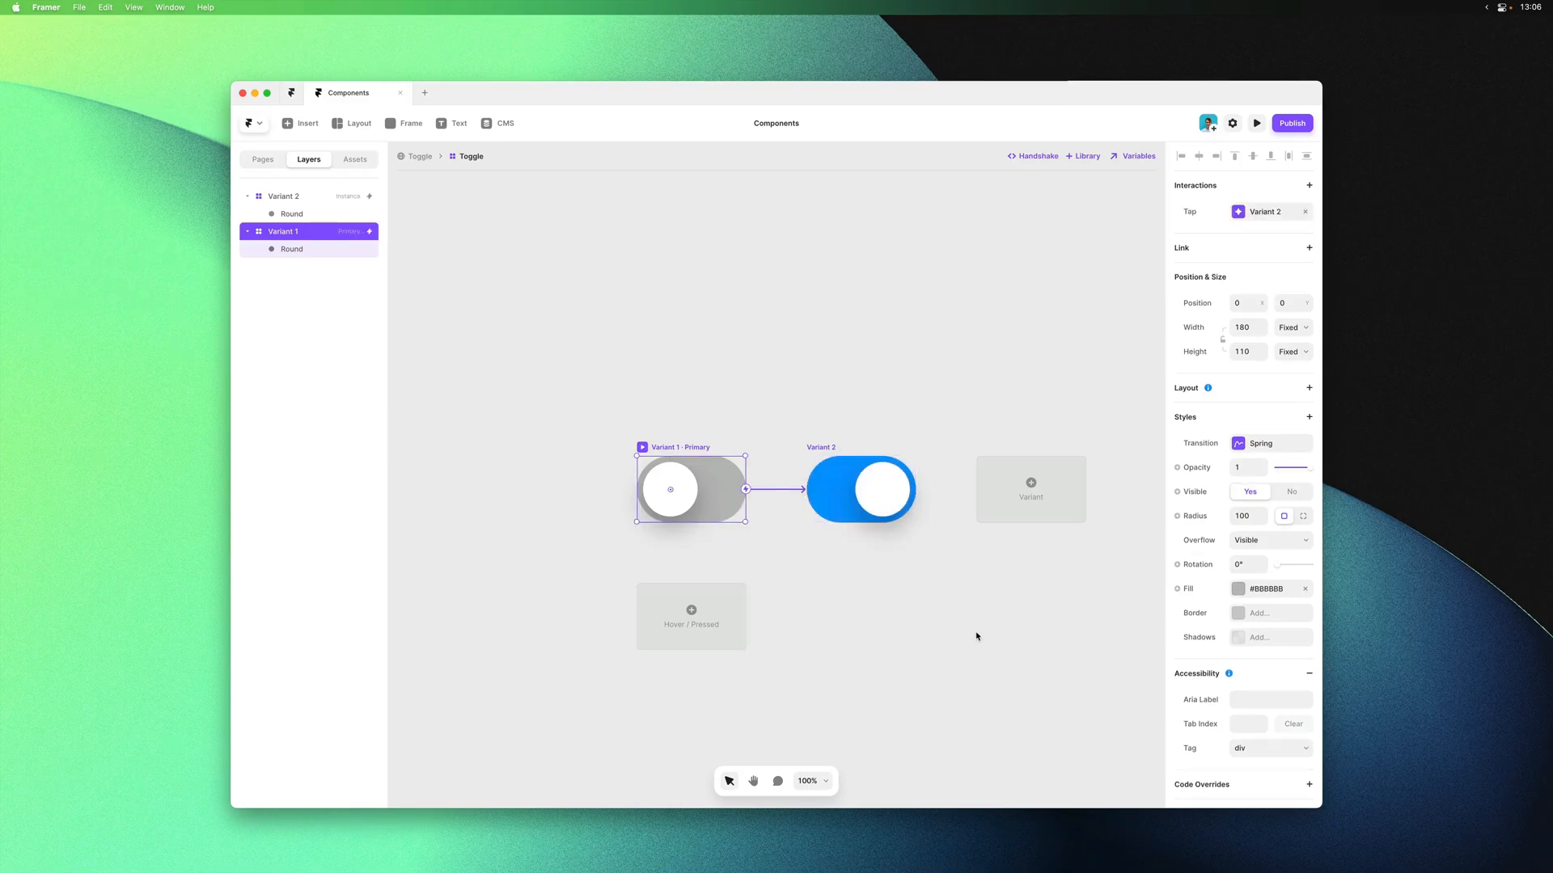
click(860, 488)
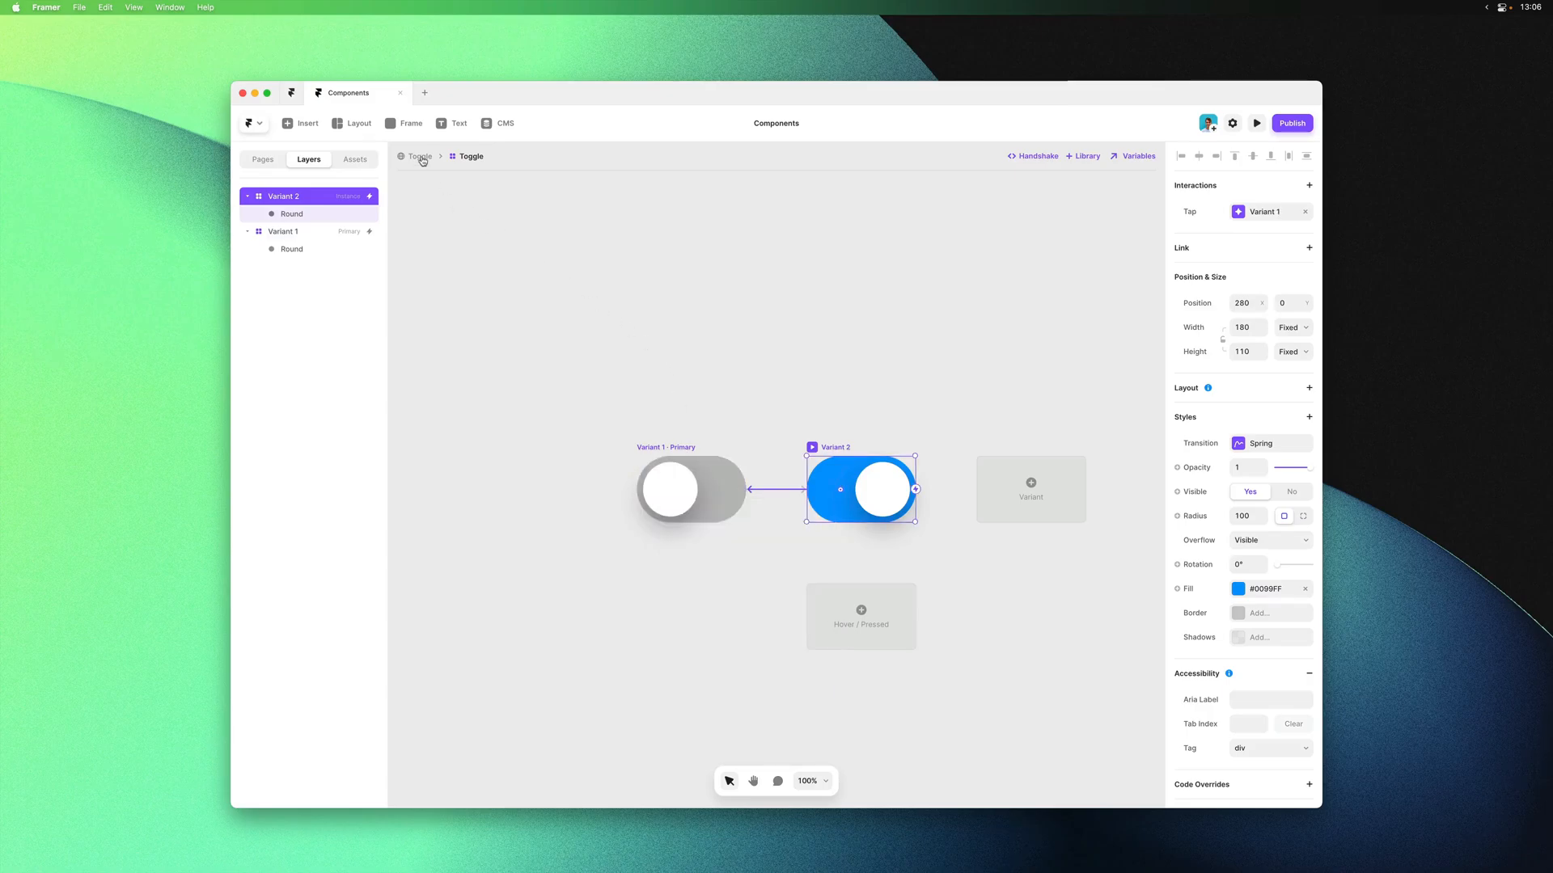
click(1256, 123)
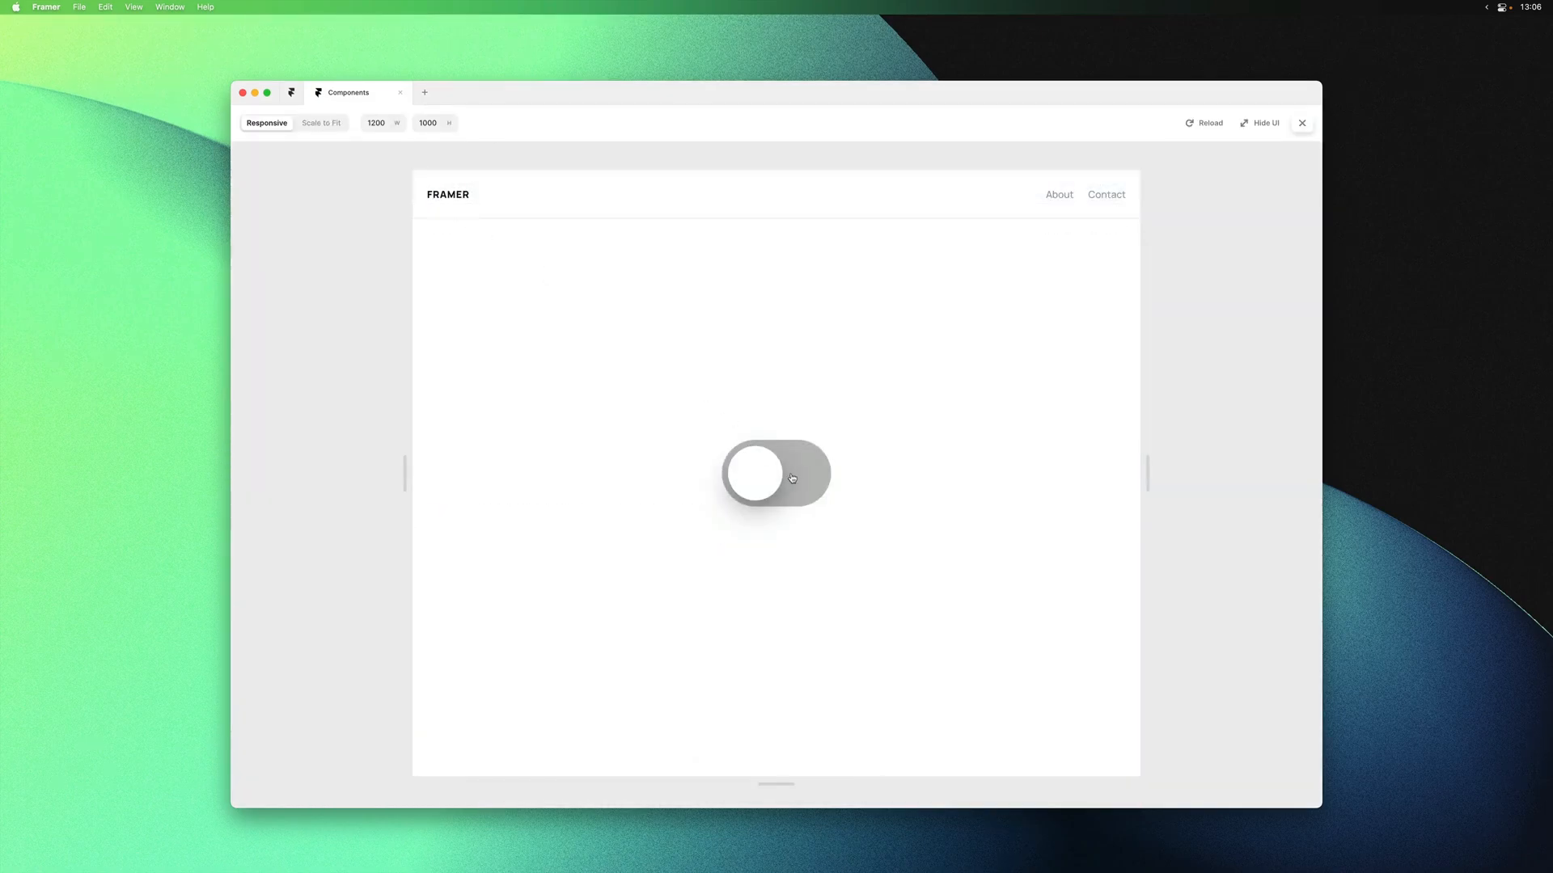
click(775, 473)
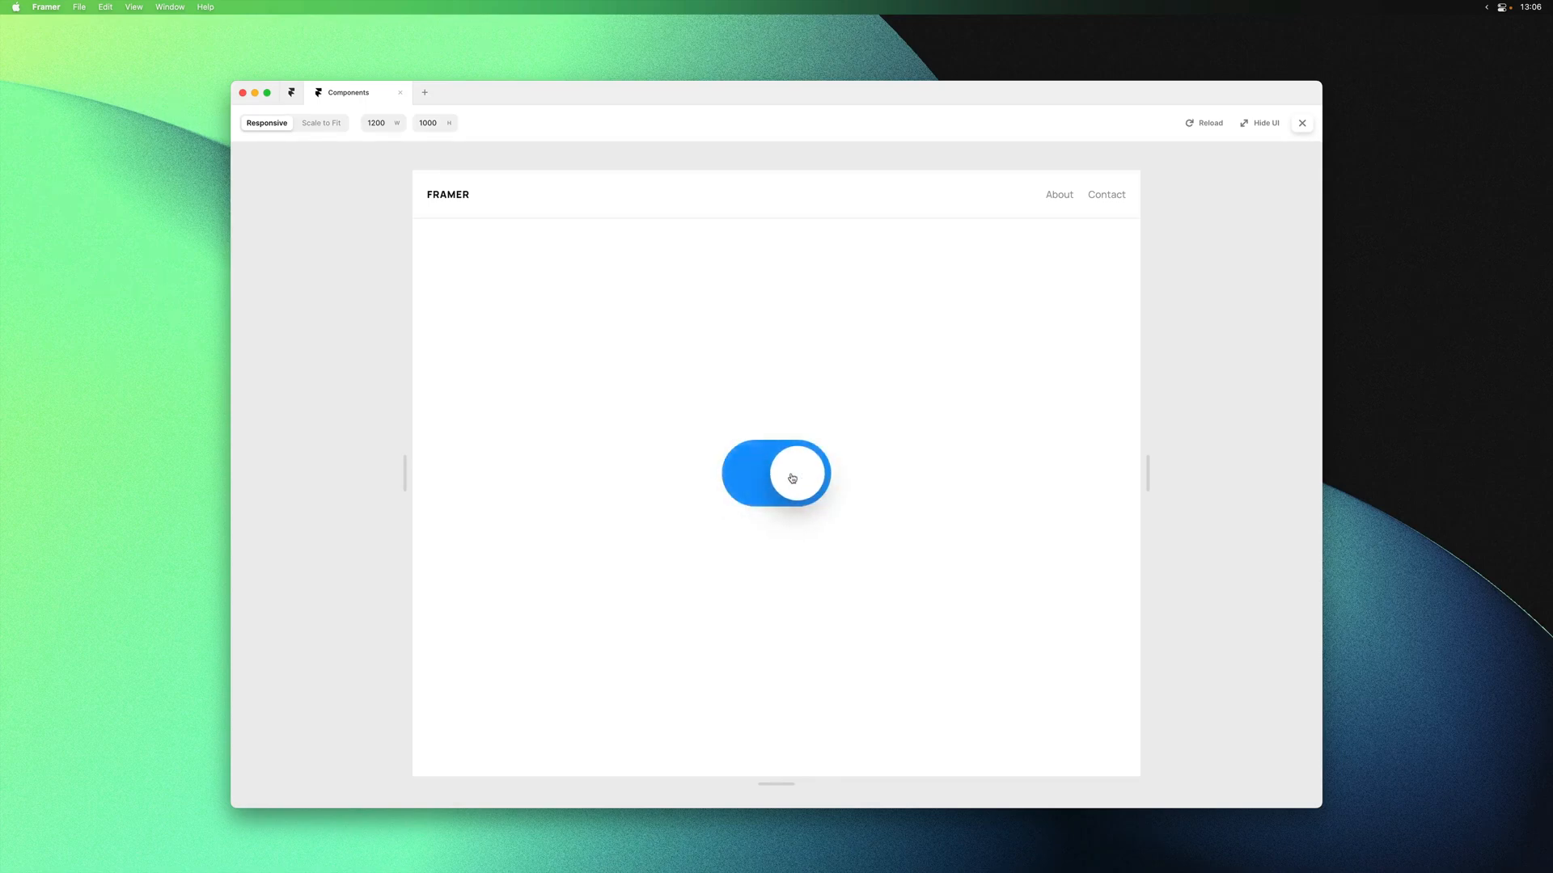
click(1301, 123)
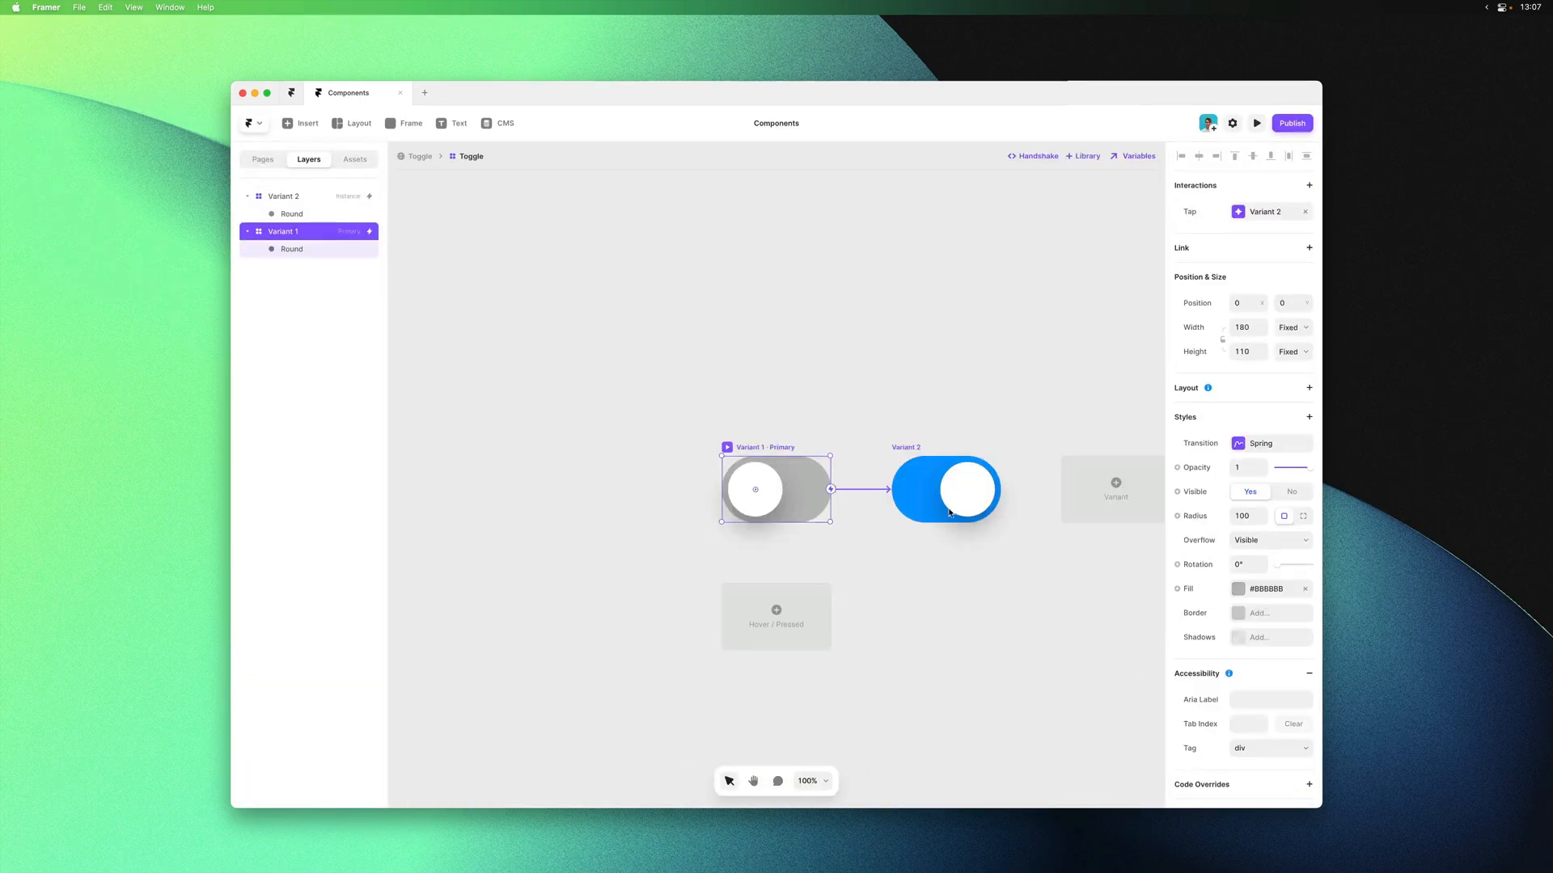
Check Variant 1's spring transition, then preview the toggle switching on, off, and on again
click(1269, 442)
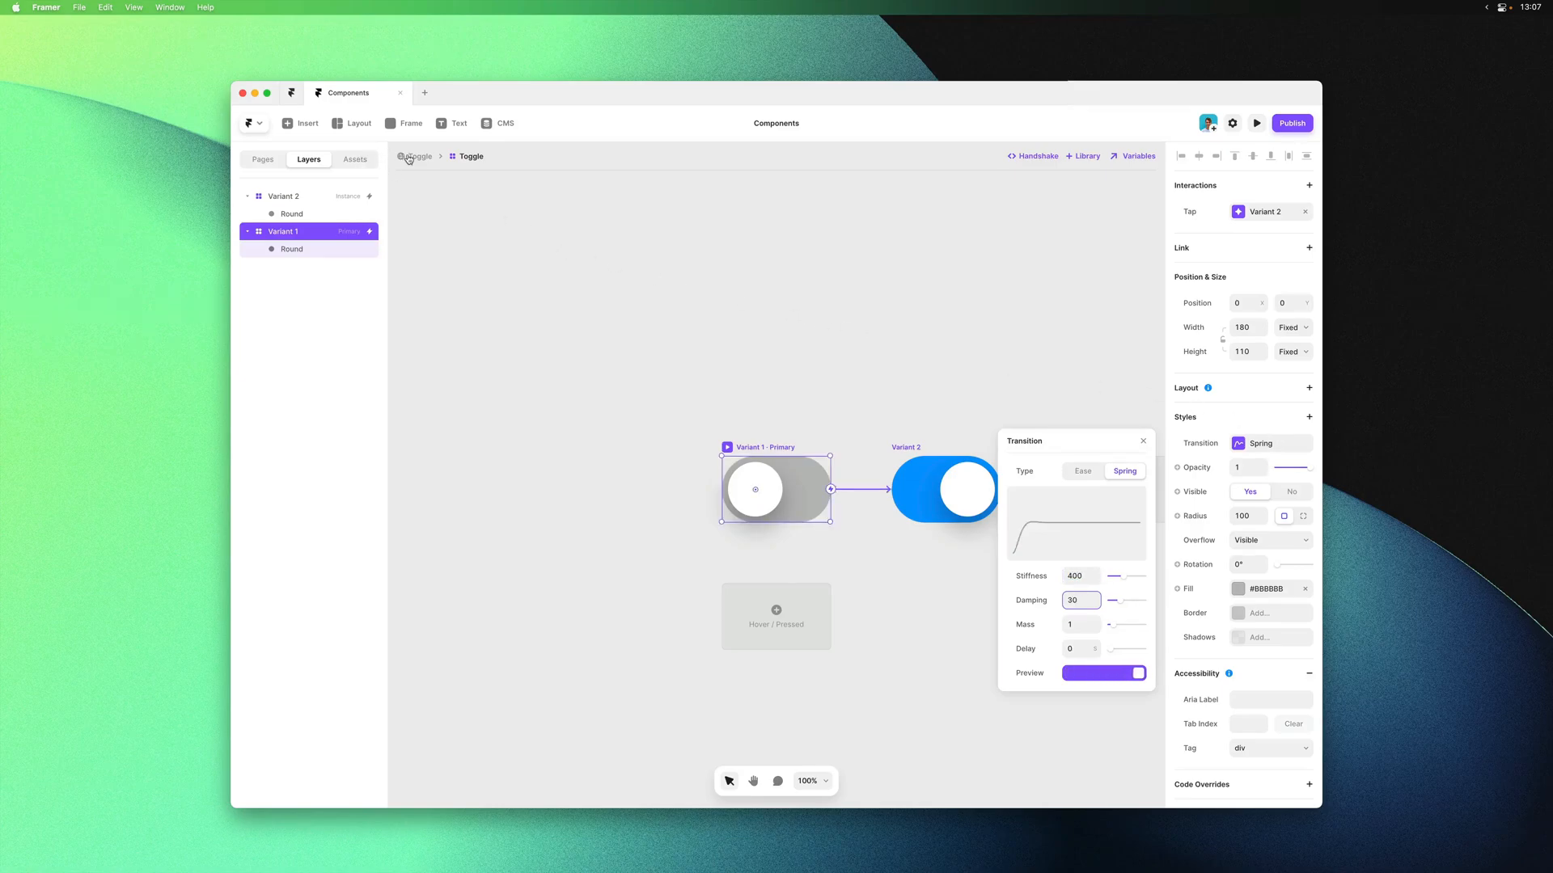
click(1256, 122)
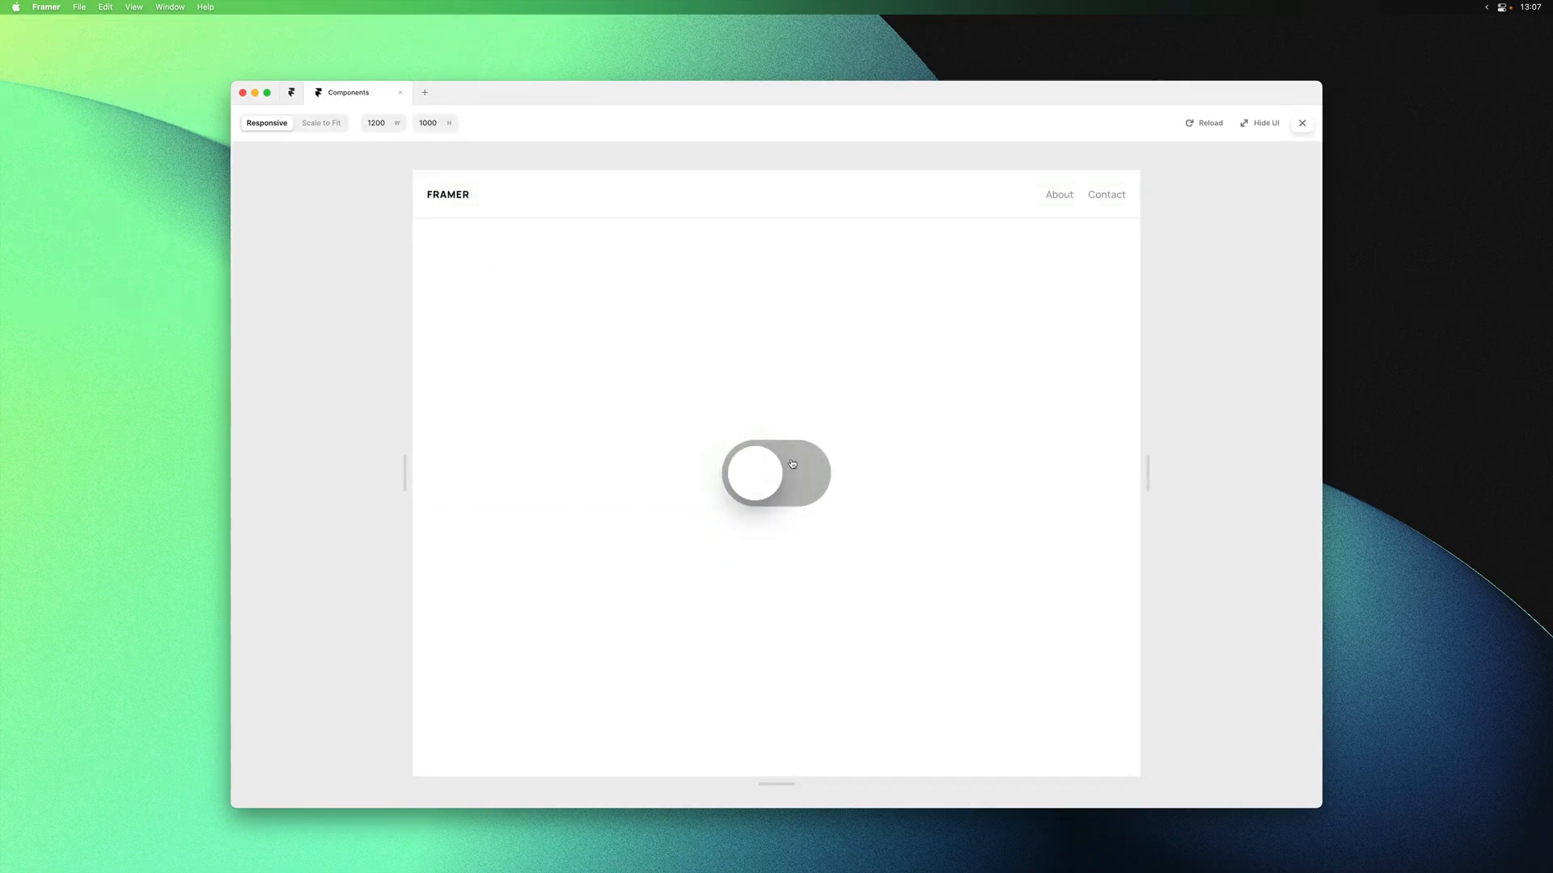
click(776, 473)
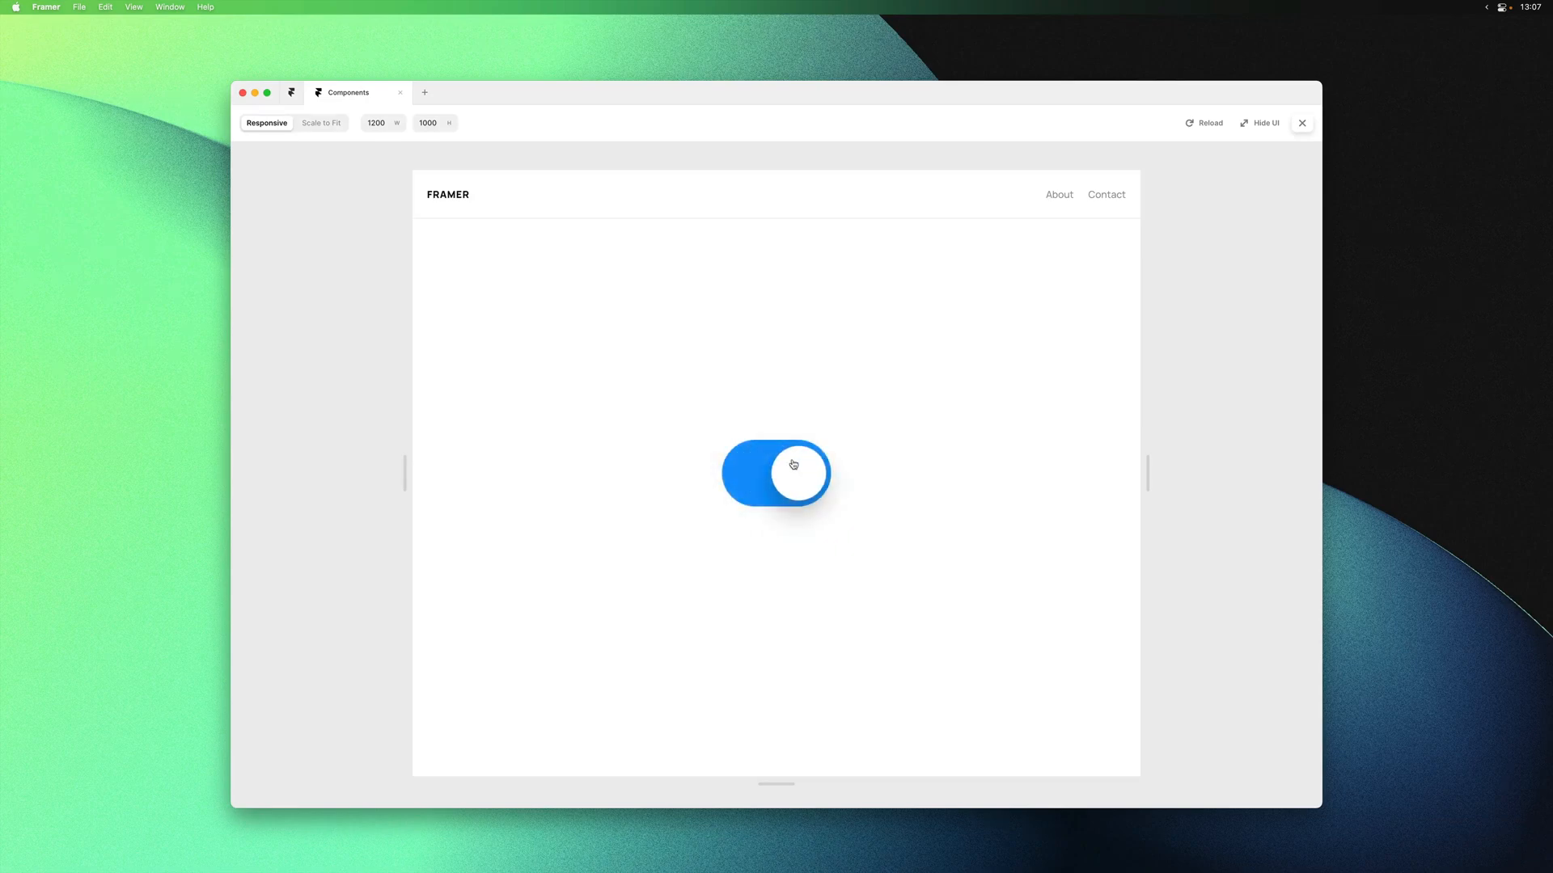
click(776, 473)
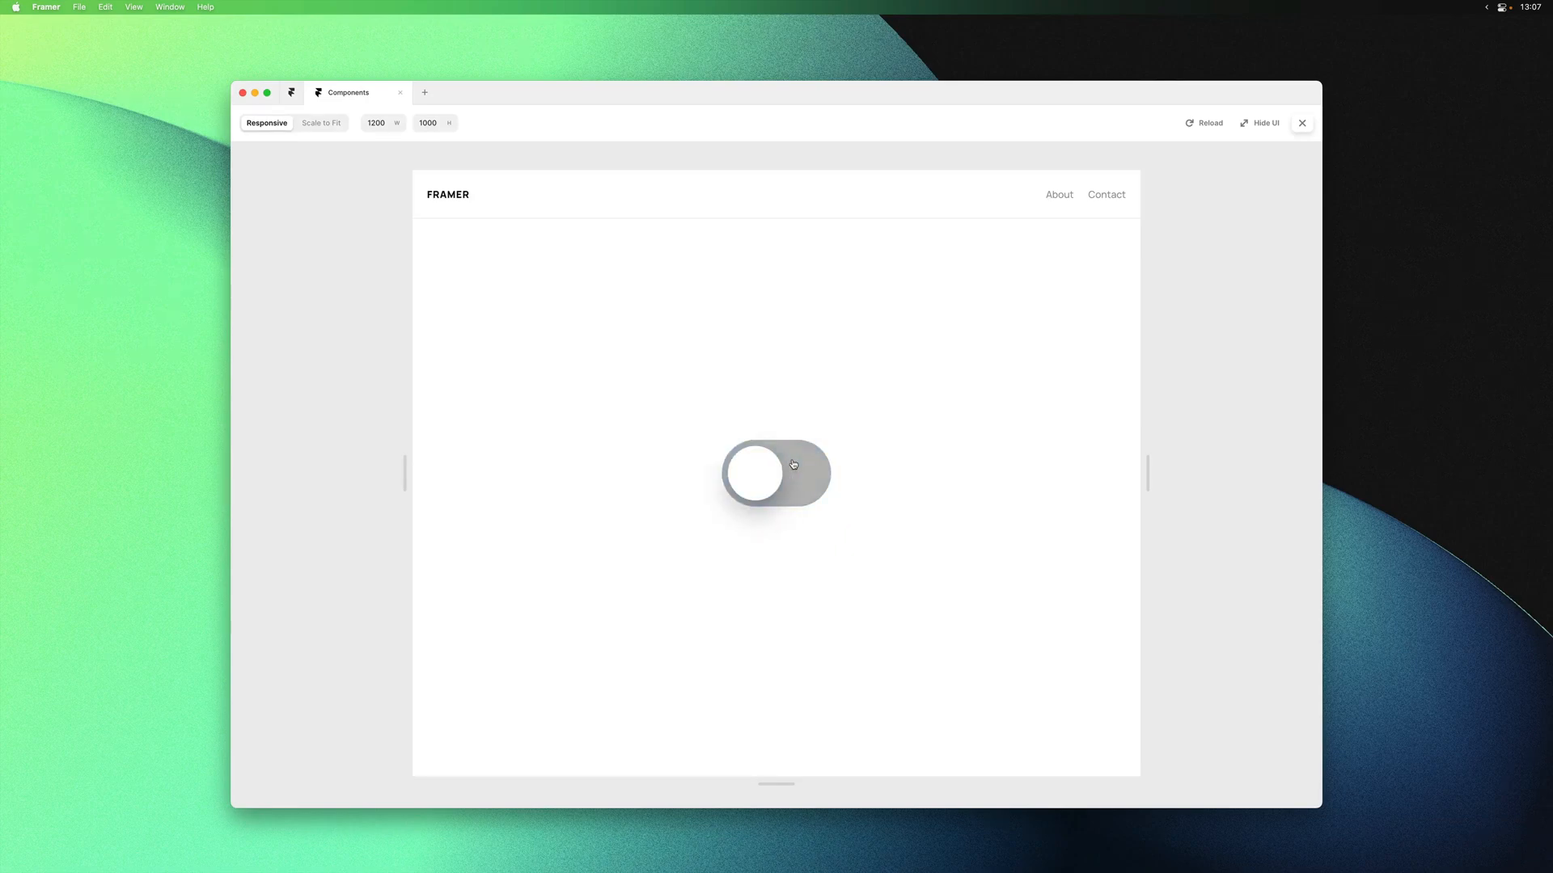
click(775, 473)
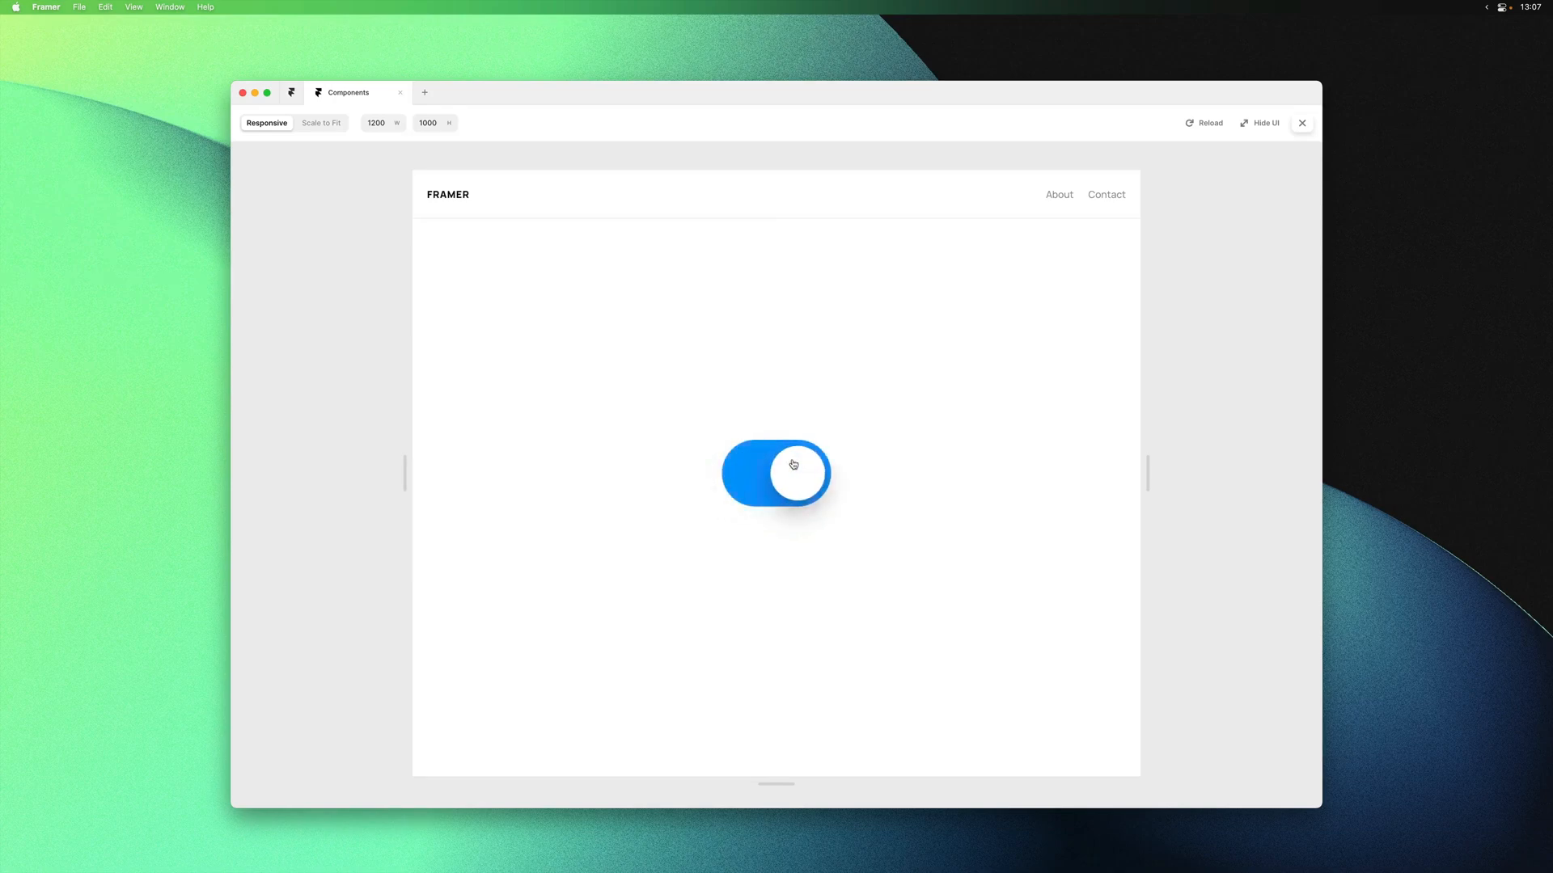
click(1301, 123)
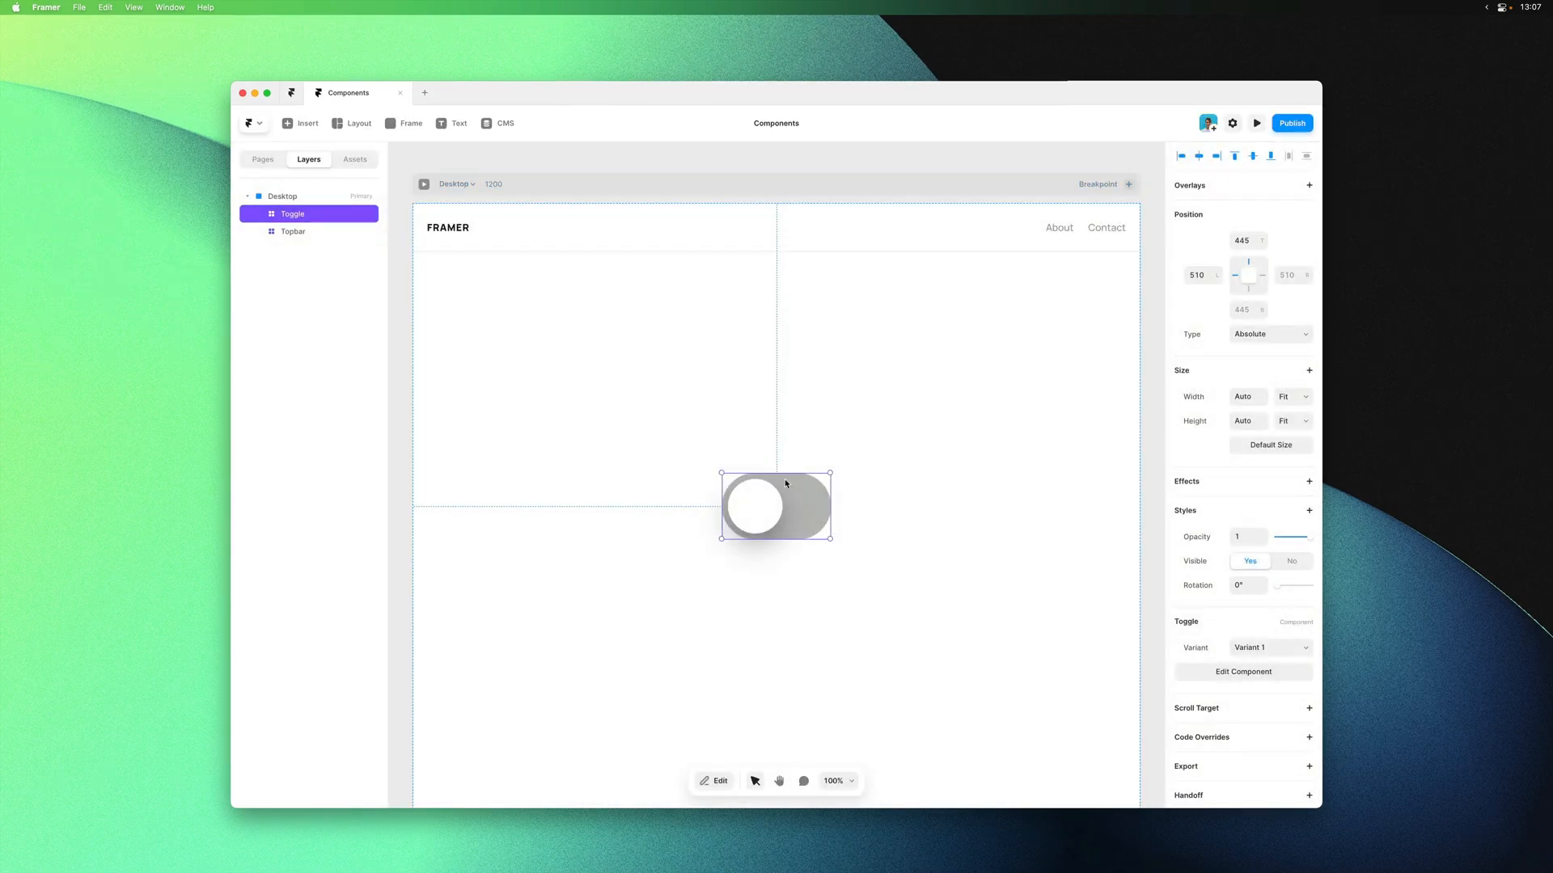
Turn Variant 2's blue fill into a colour variable named Active
click(1243, 672)
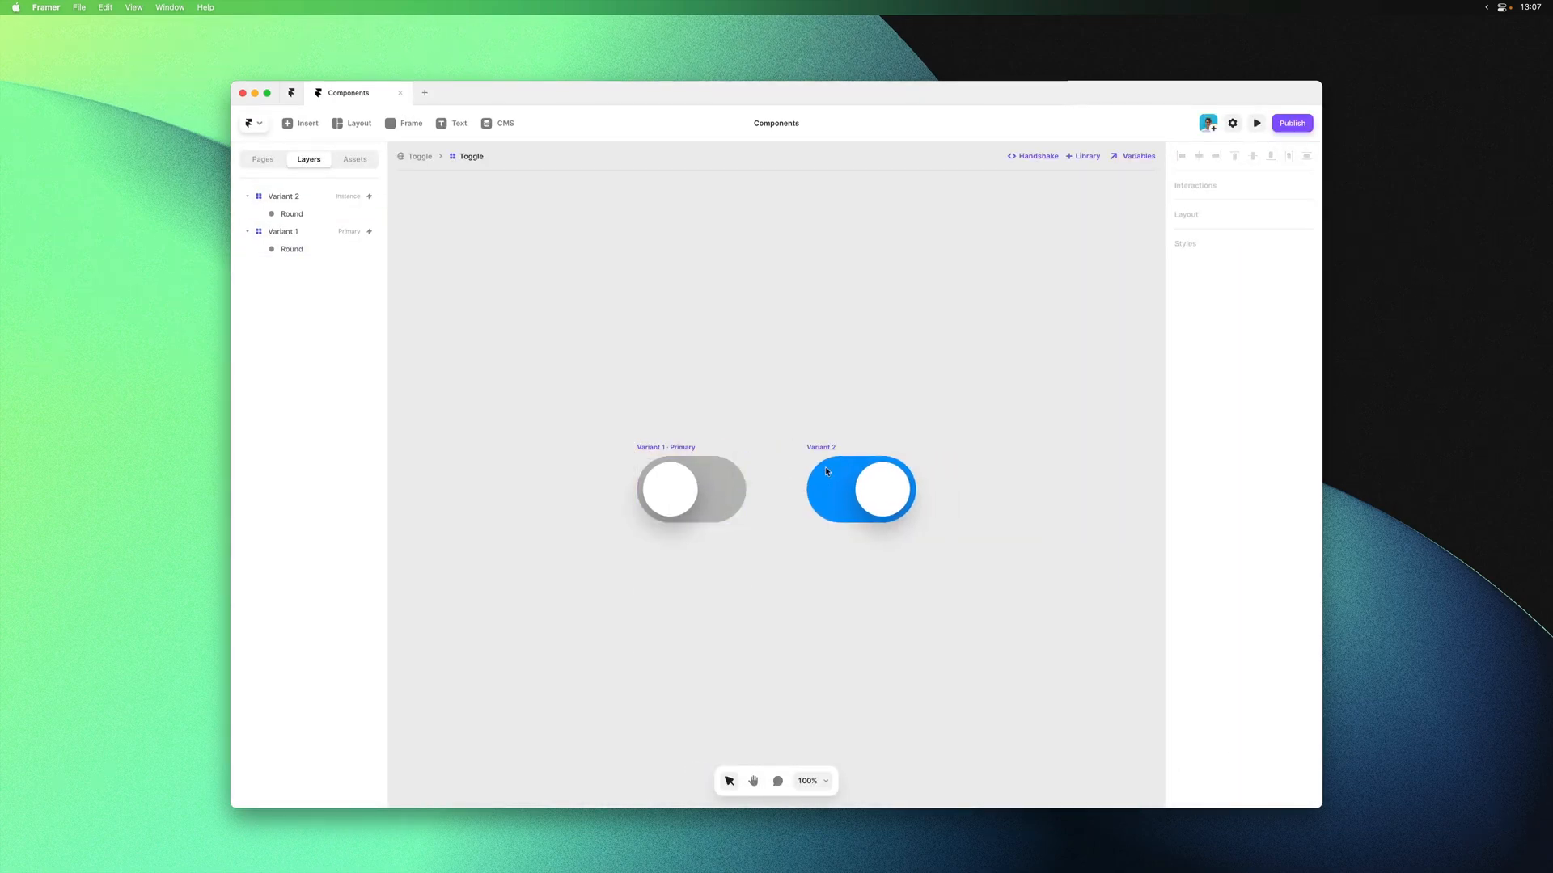
click(860, 488)
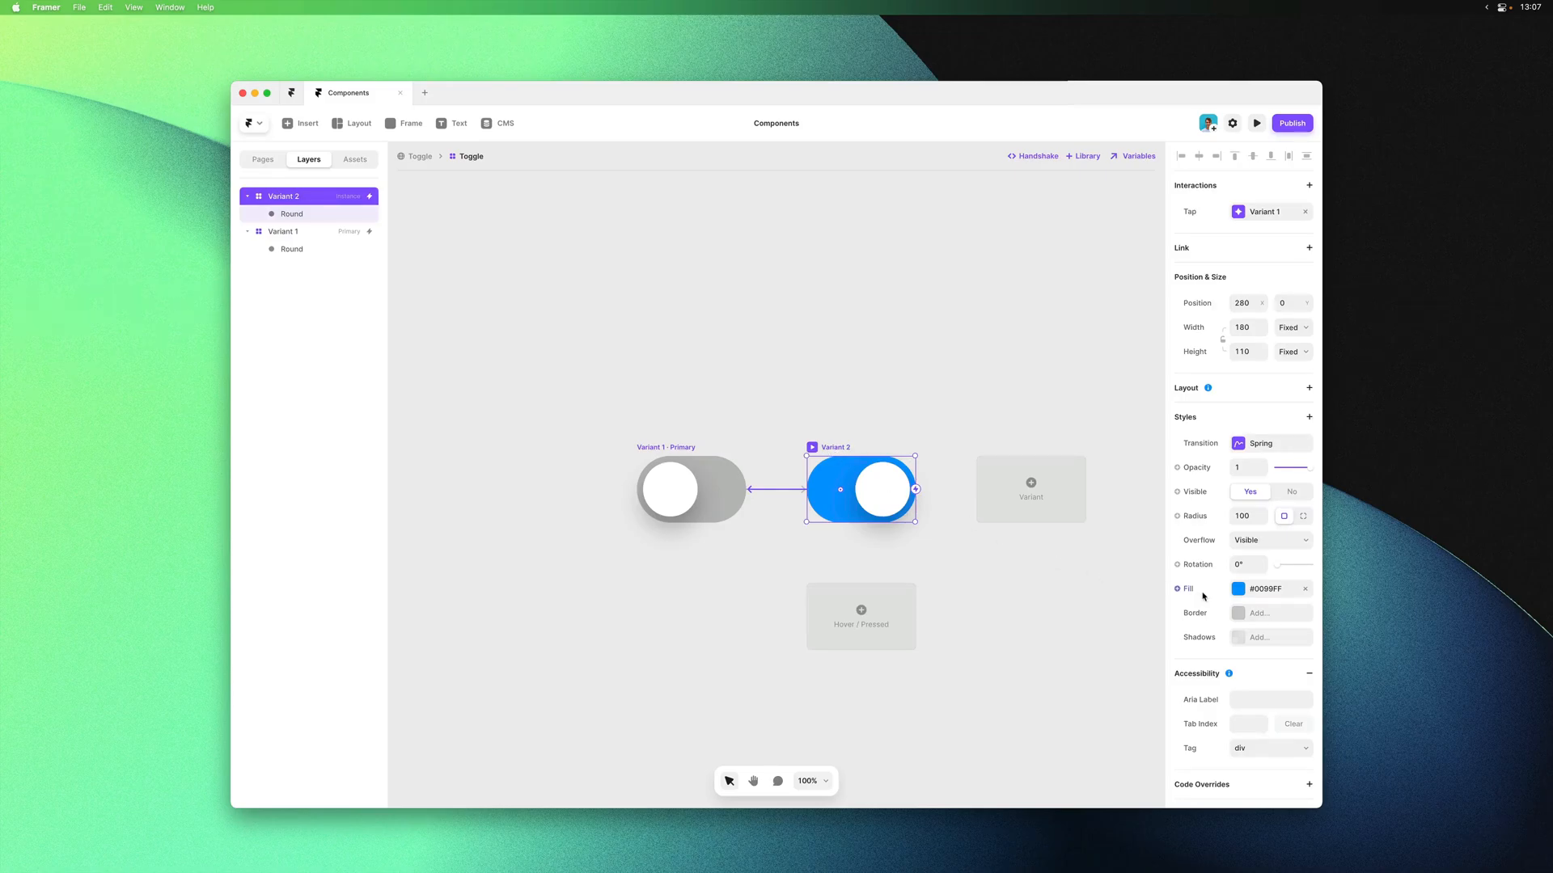
click(1270, 588)
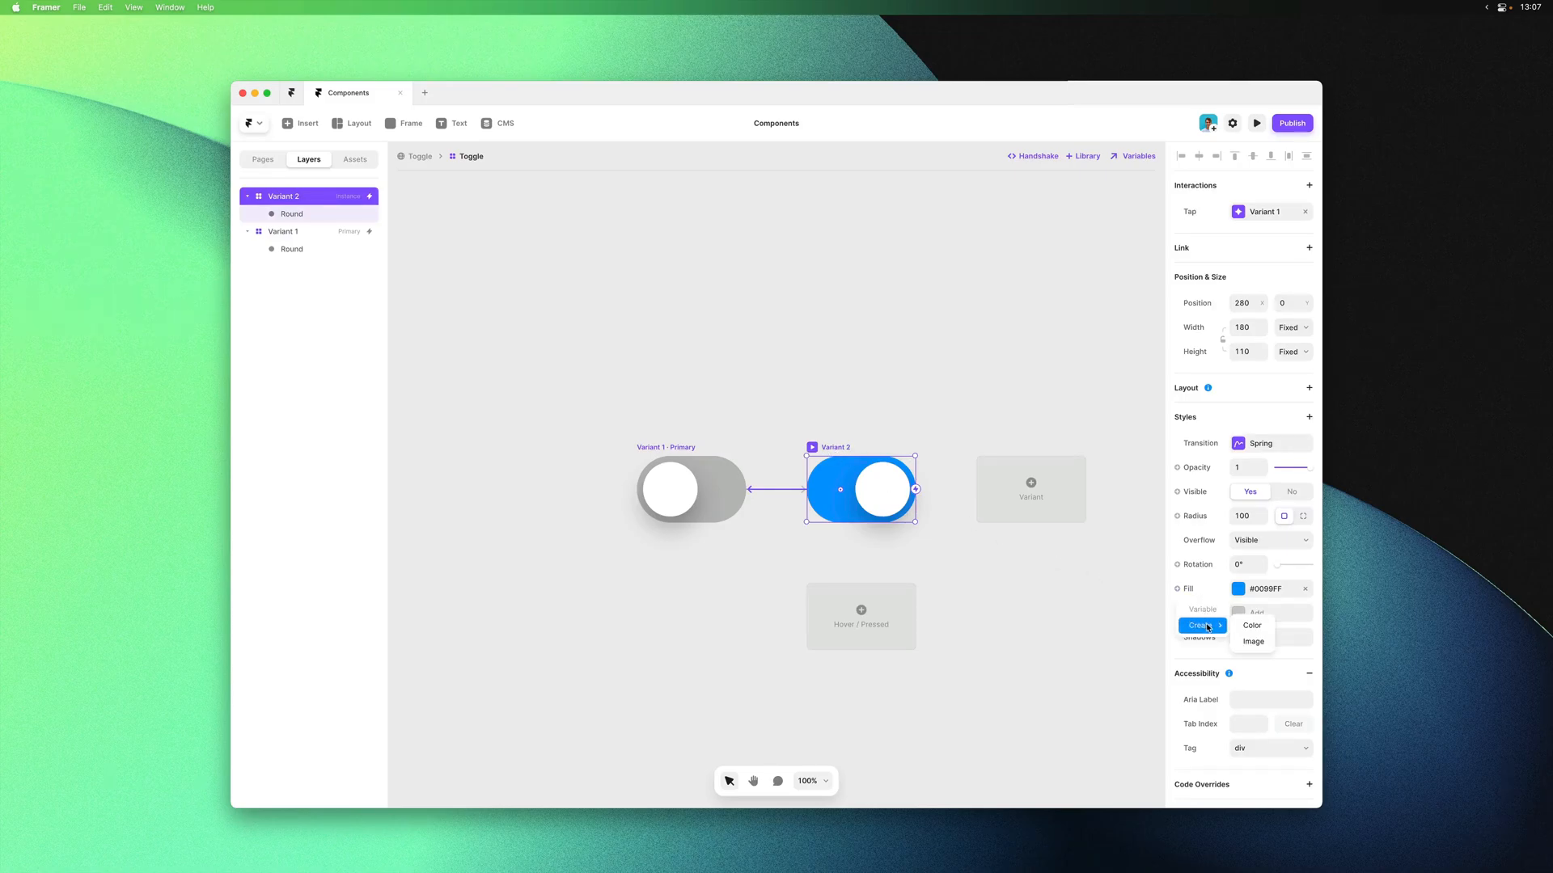
click(1252, 625)
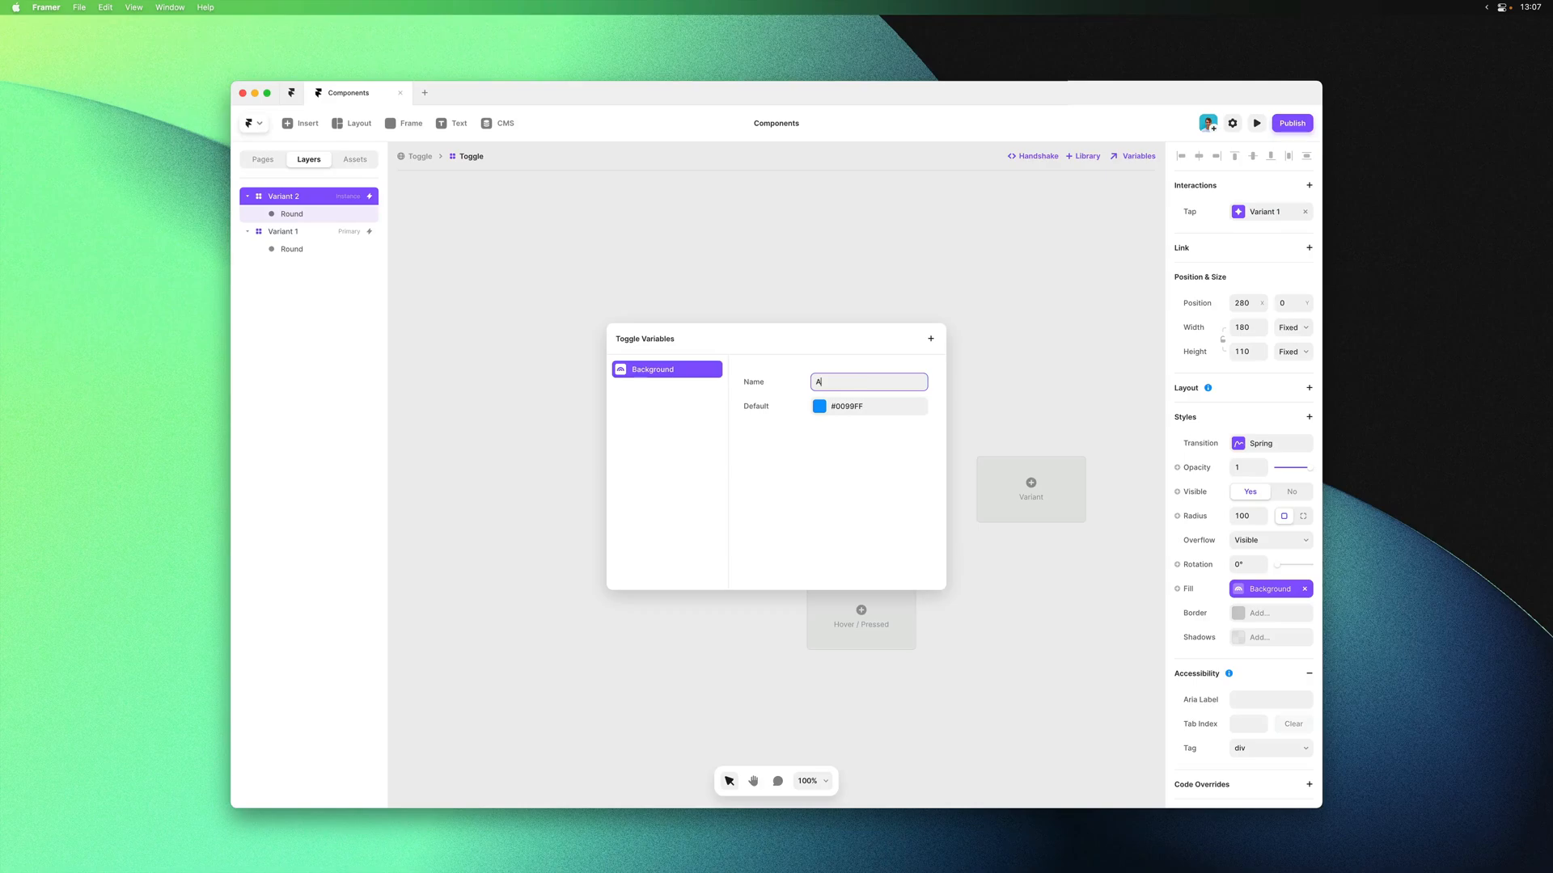
text(Active)
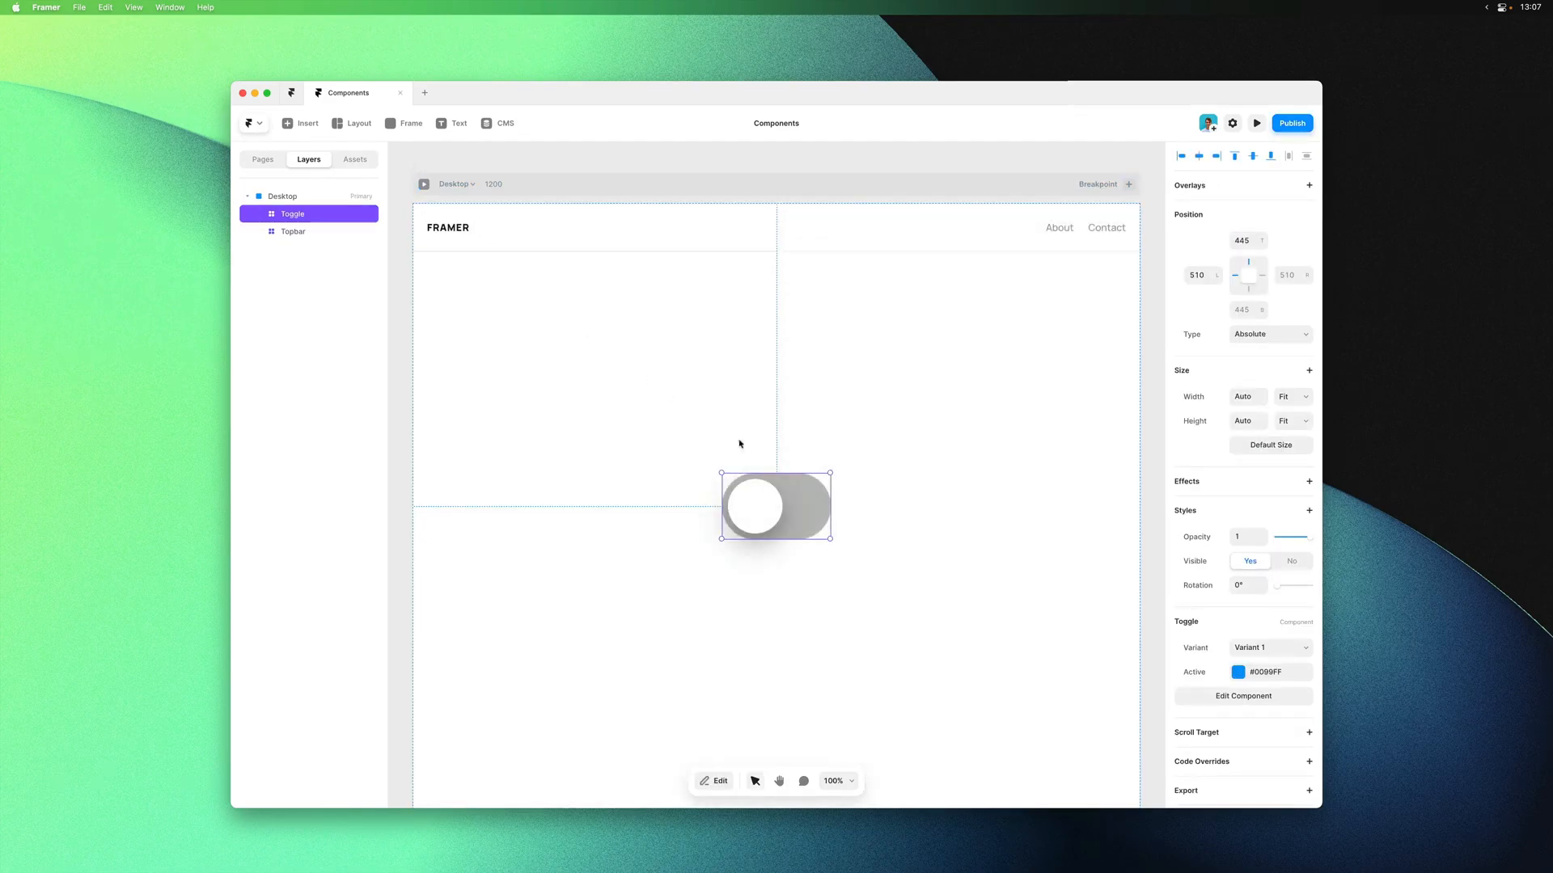
Set this toggle's Active colour to teal #22DDDD, add a second toggle below, and preview both
click(1238, 671)
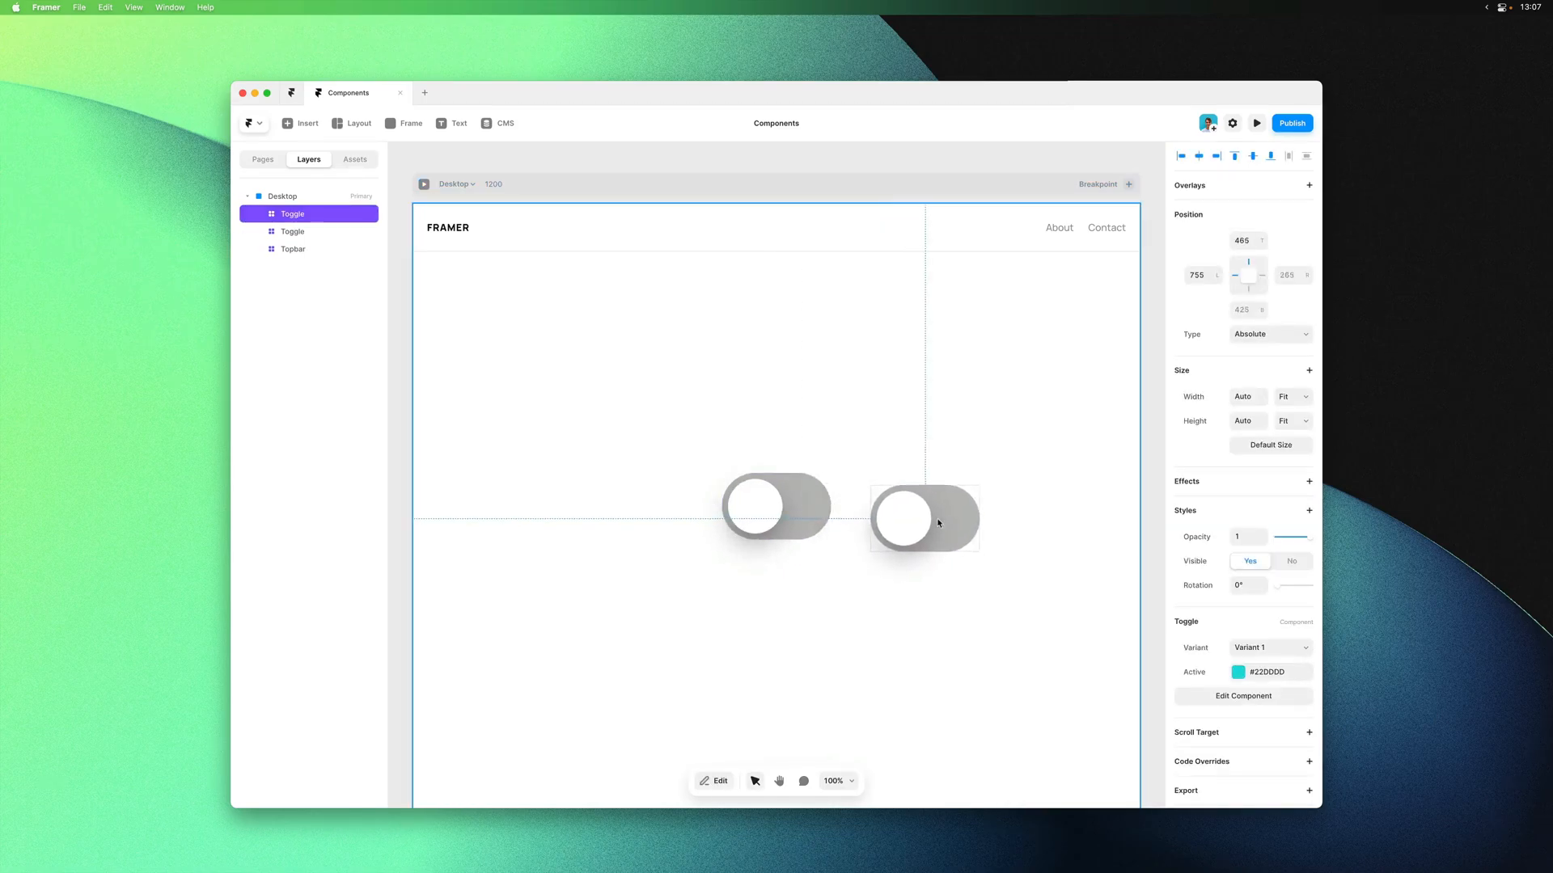
click(1238, 672)
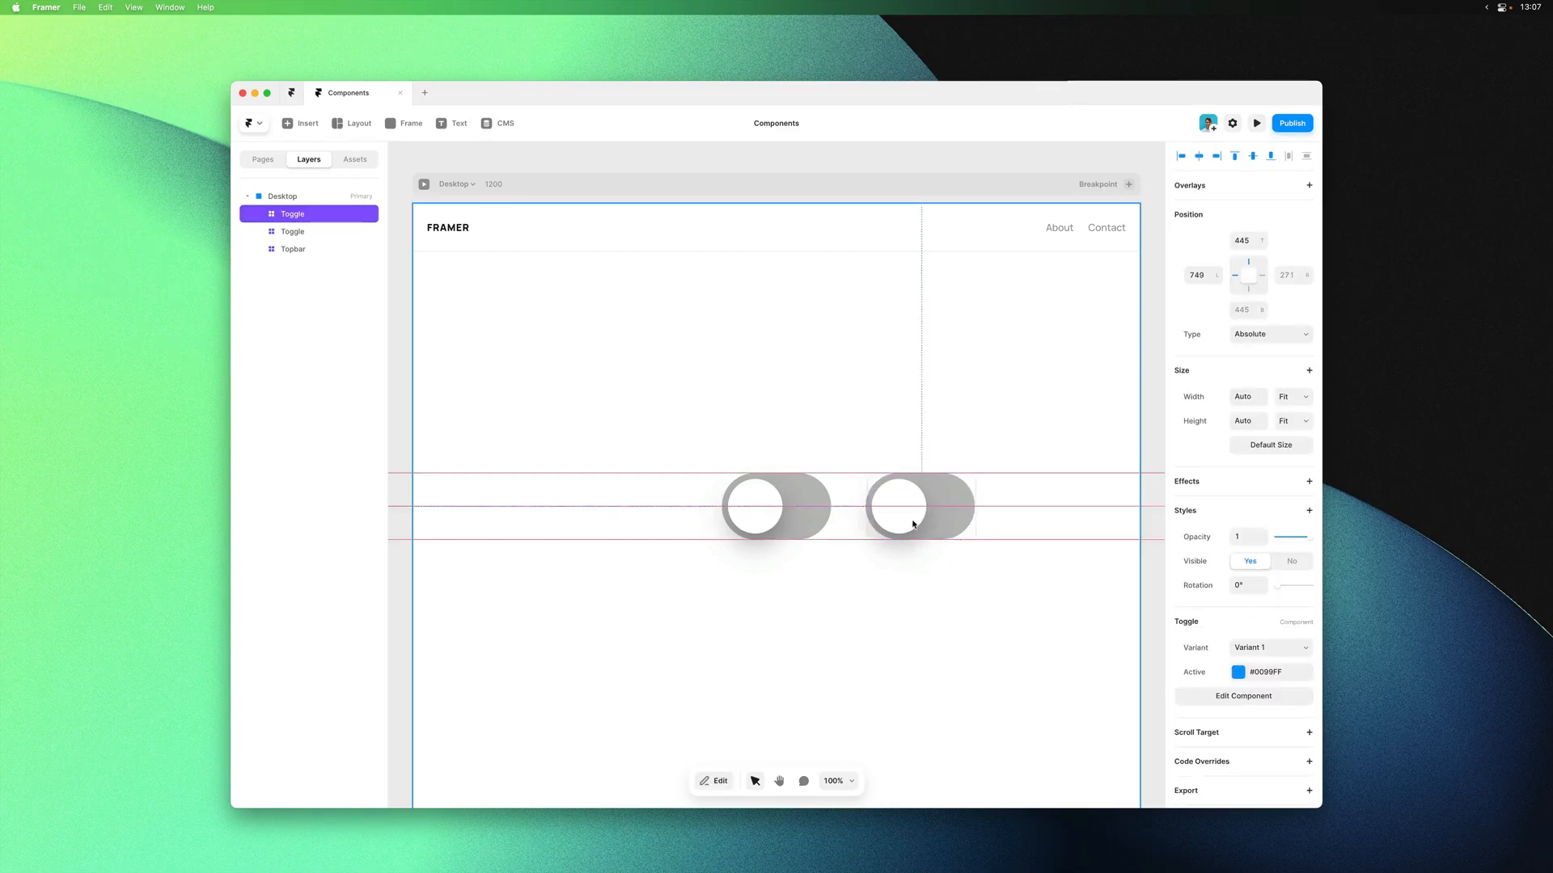
drag(918, 507, 780, 605)
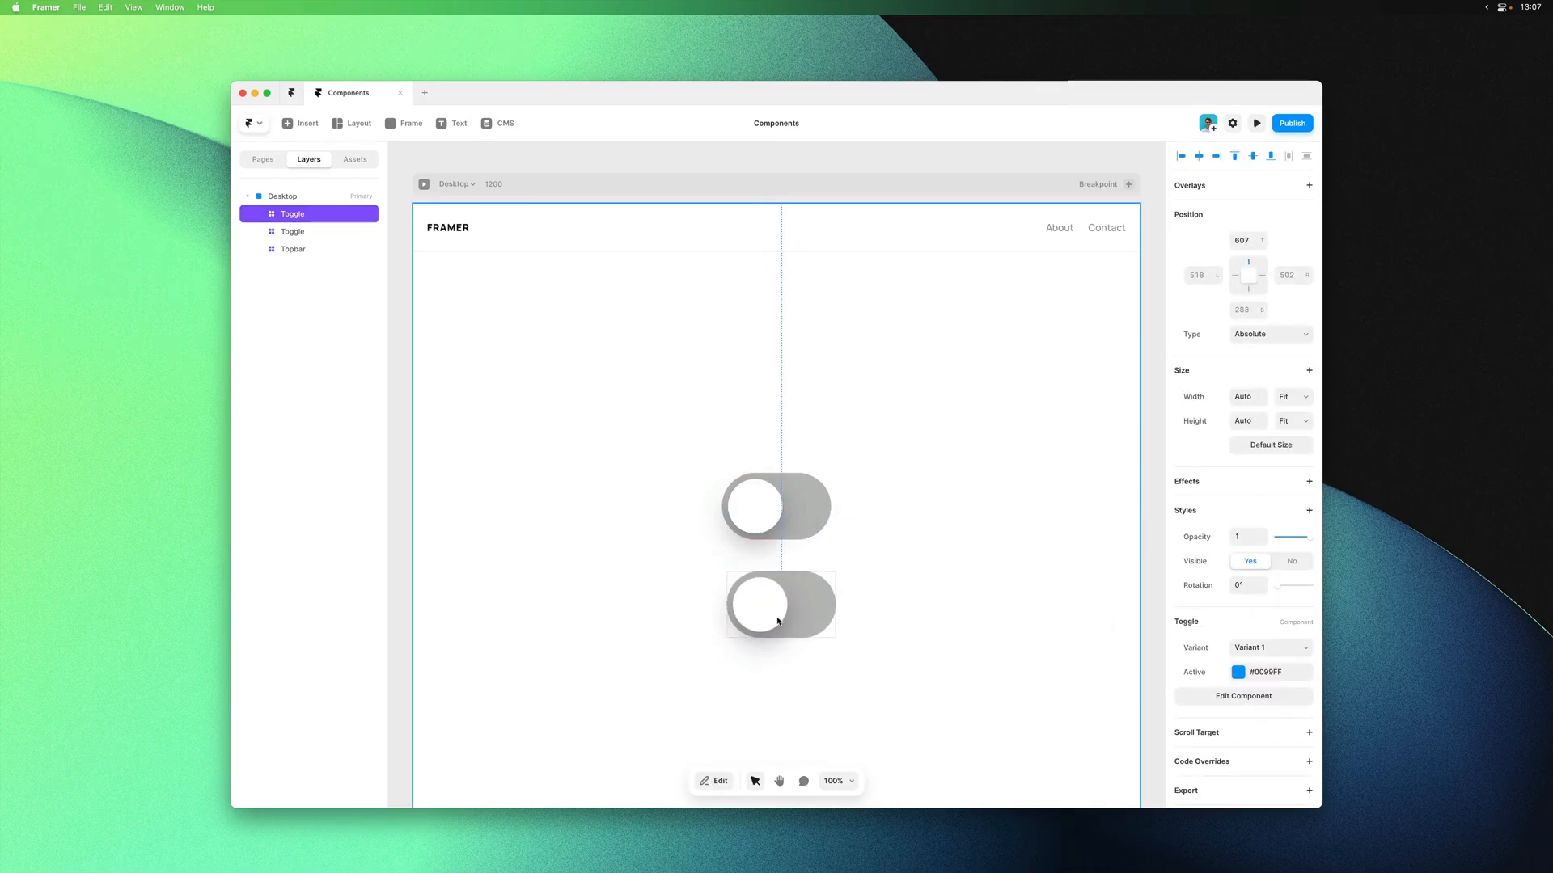
click(1255, 123)
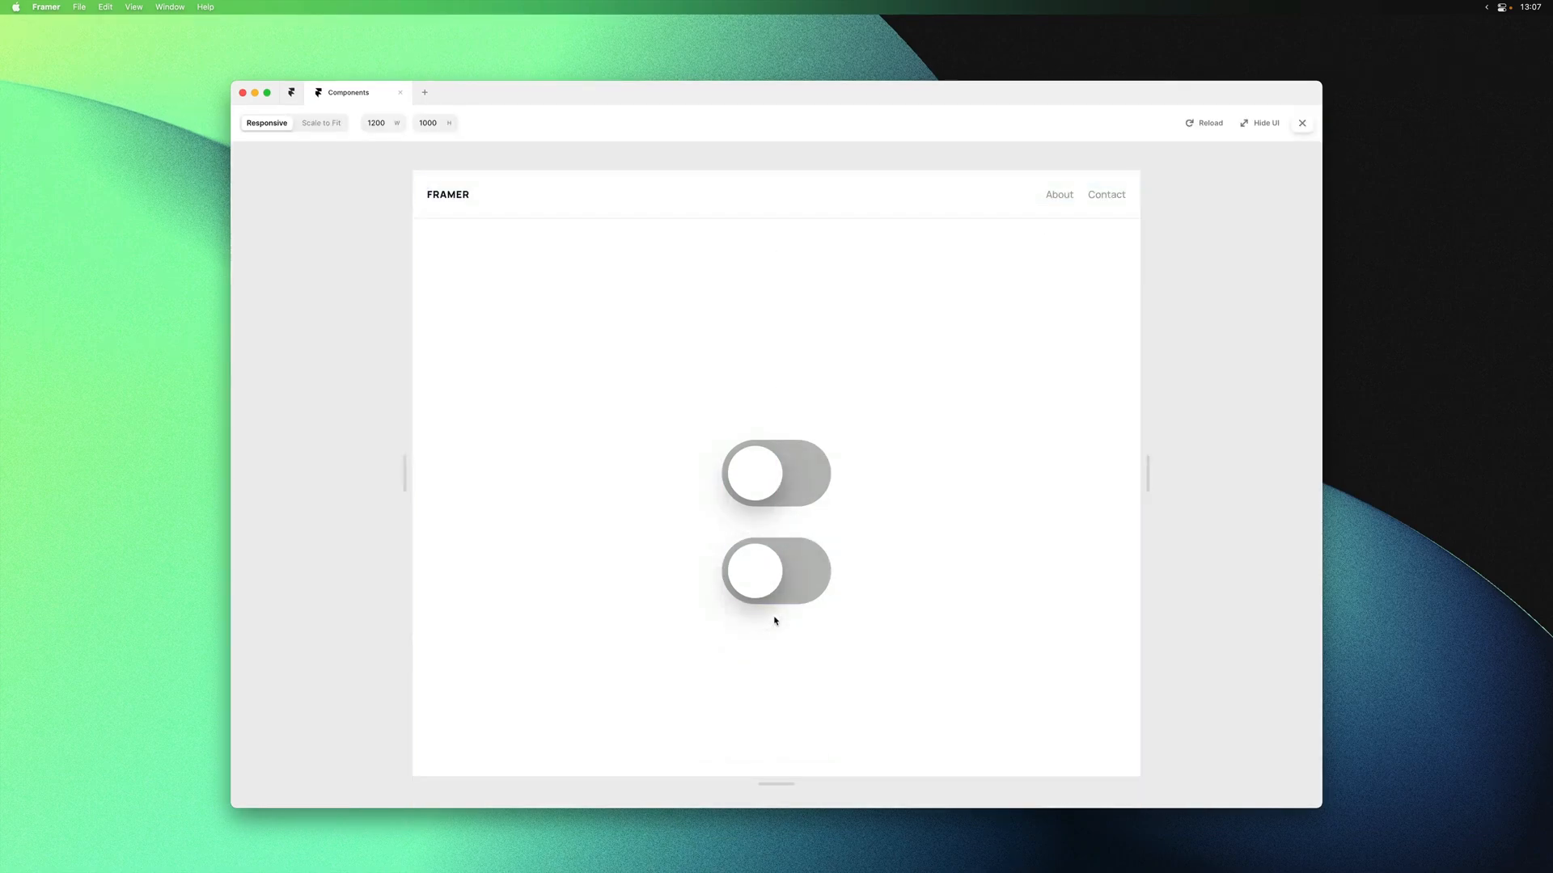
click(775, 473)
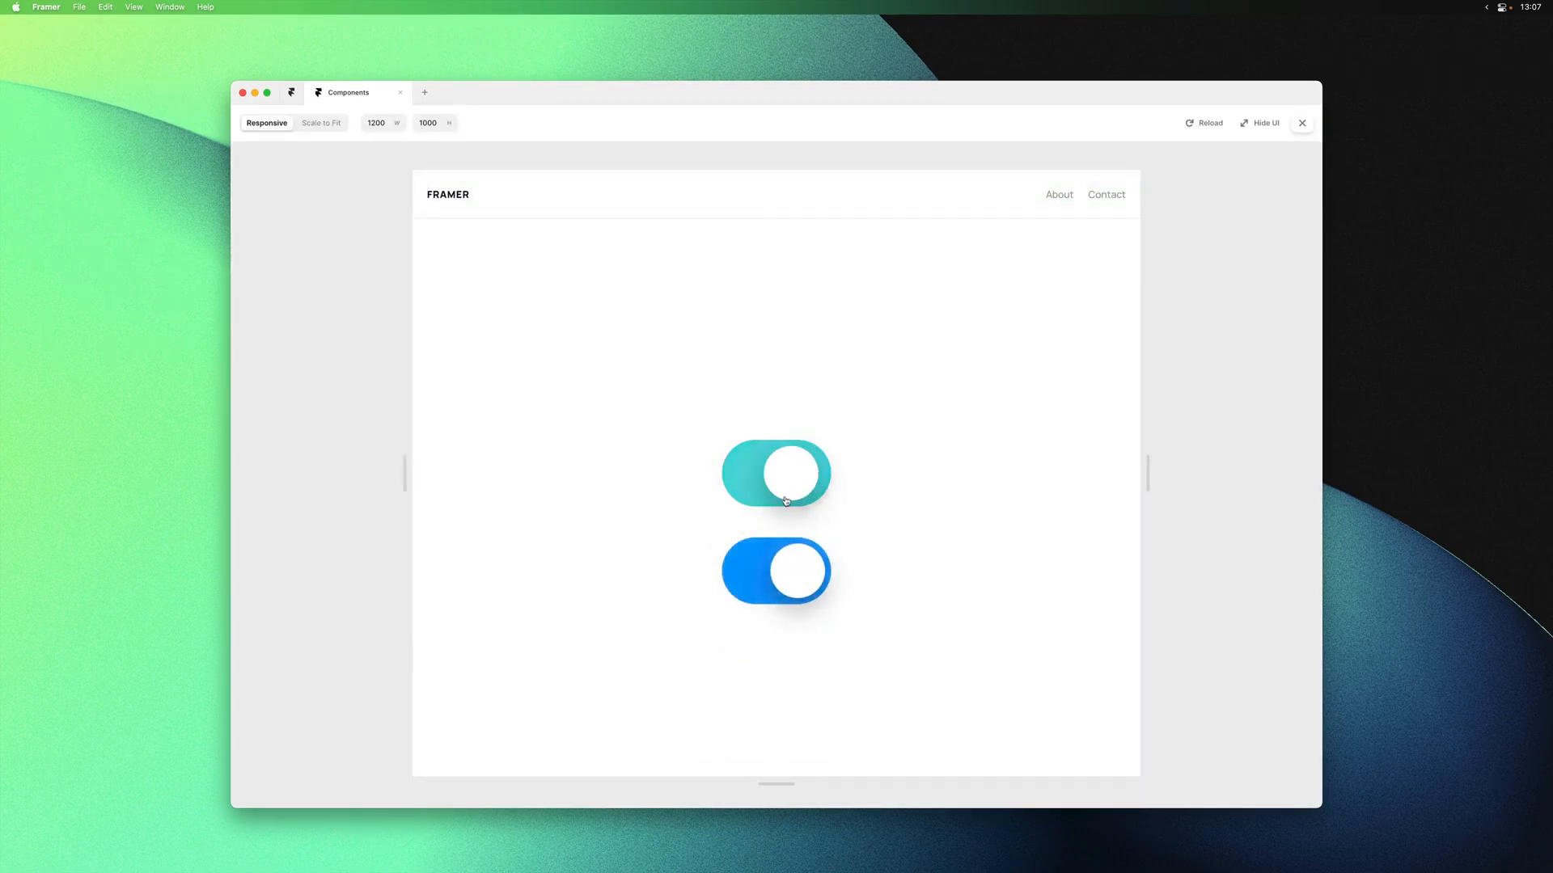
click(1302, 123)
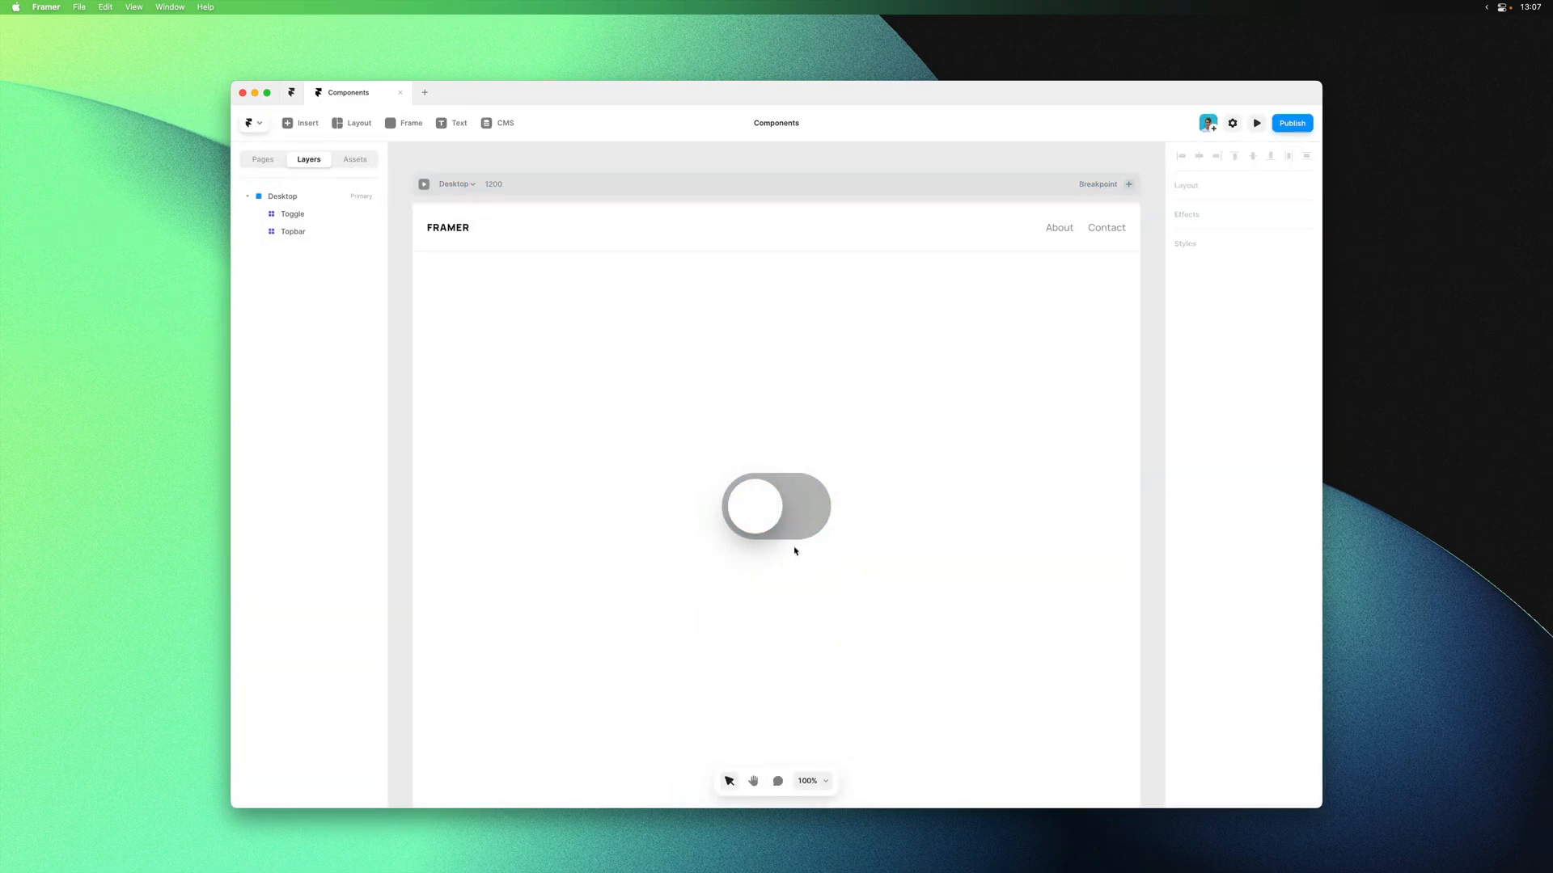
Preview an Ease In Out trial on the off-state transition, then restore Spring (stiffness 400, damping 30)
click(775, 507)
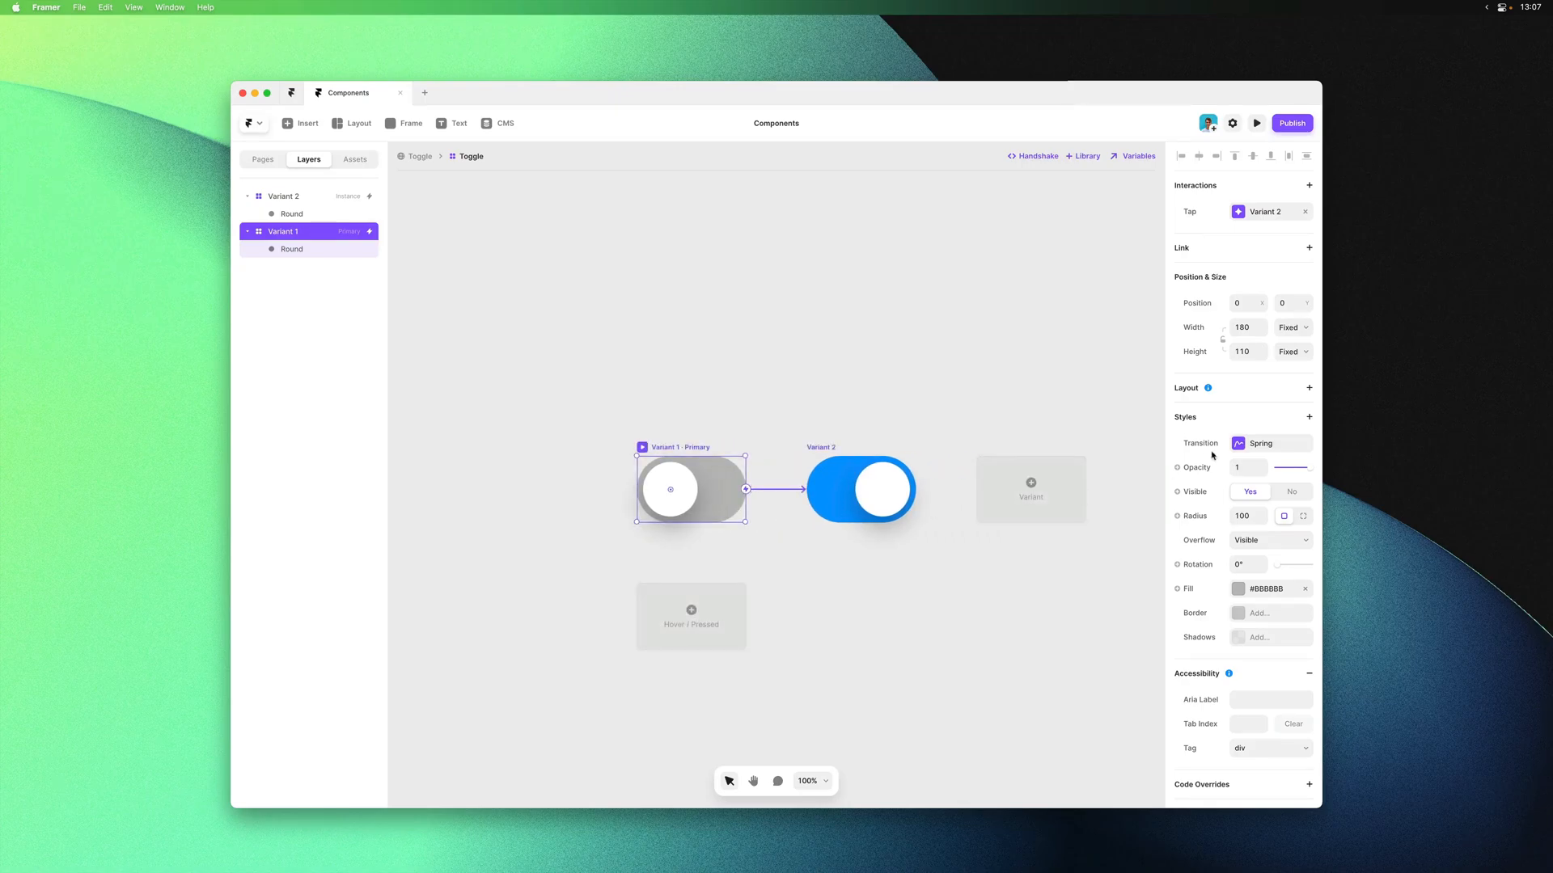
click(1271, 443)
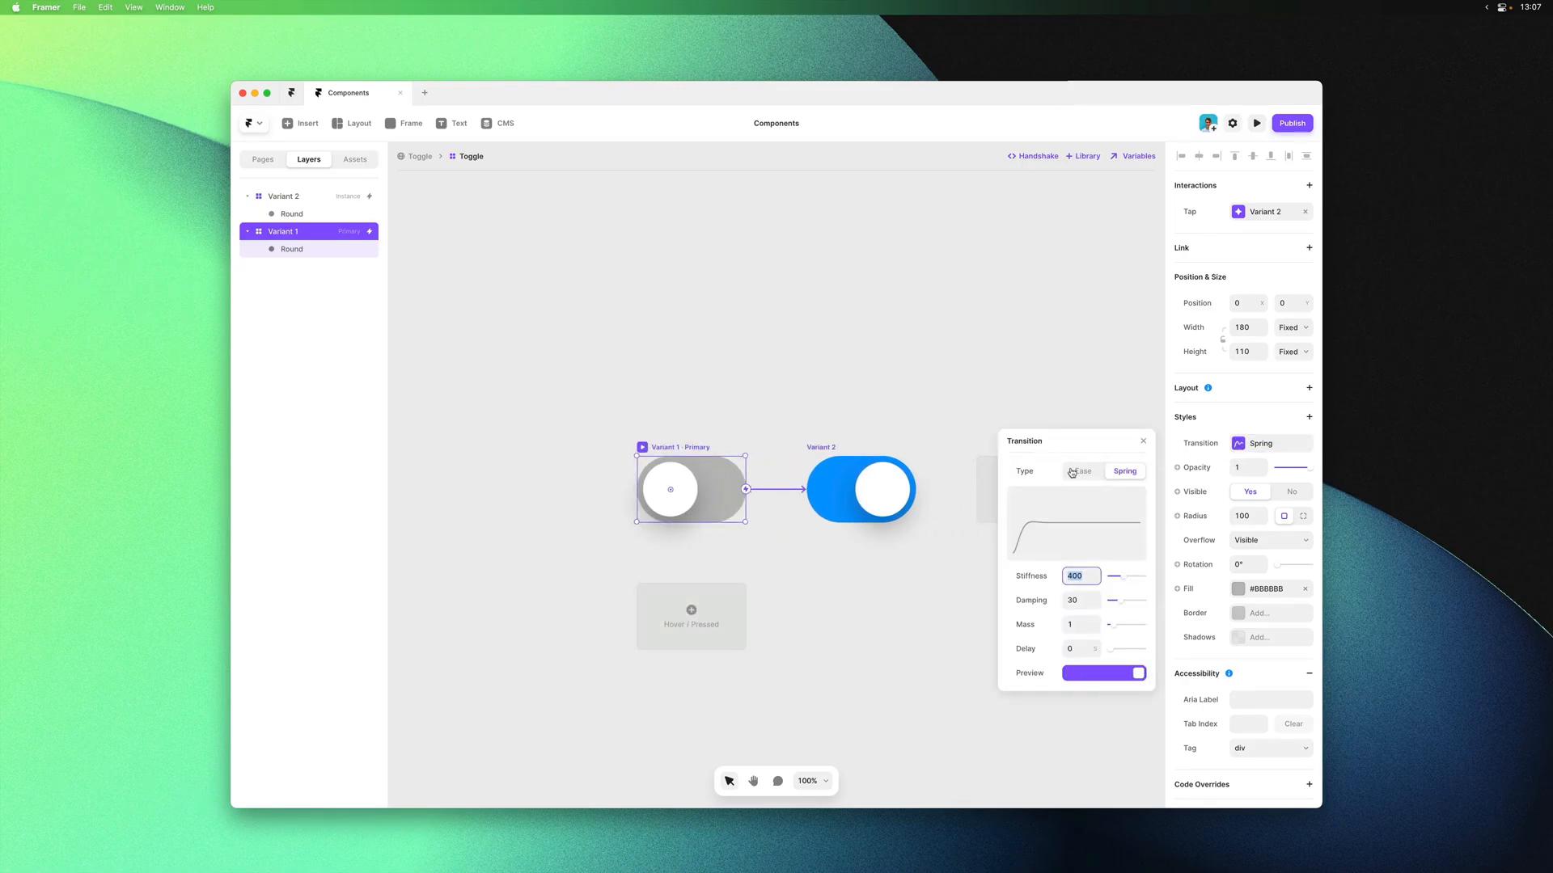
click(1081, 470)
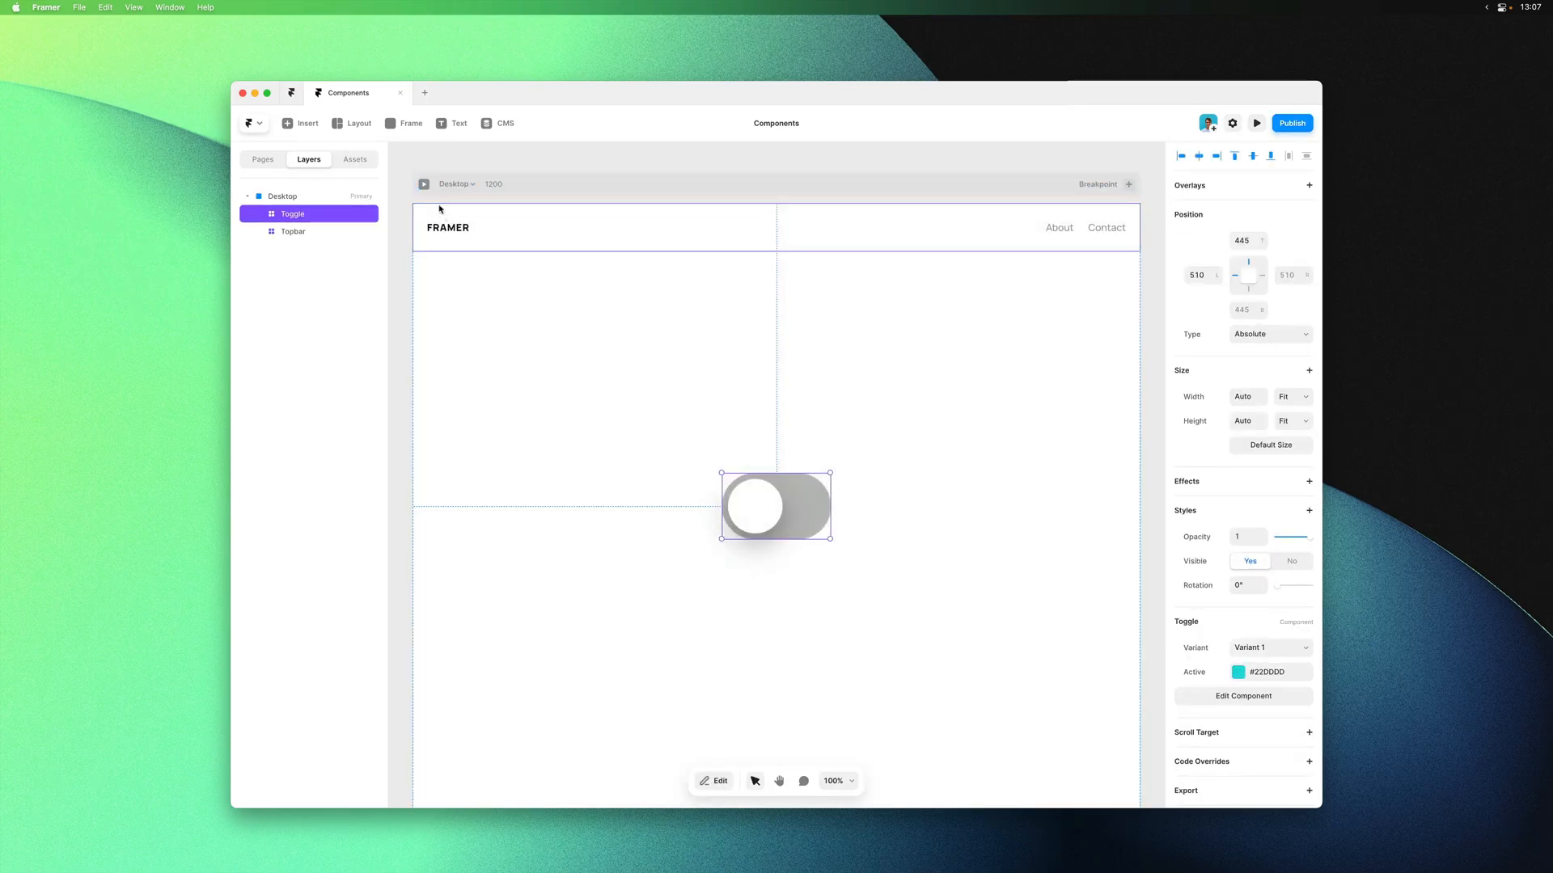
click(1256, 123)
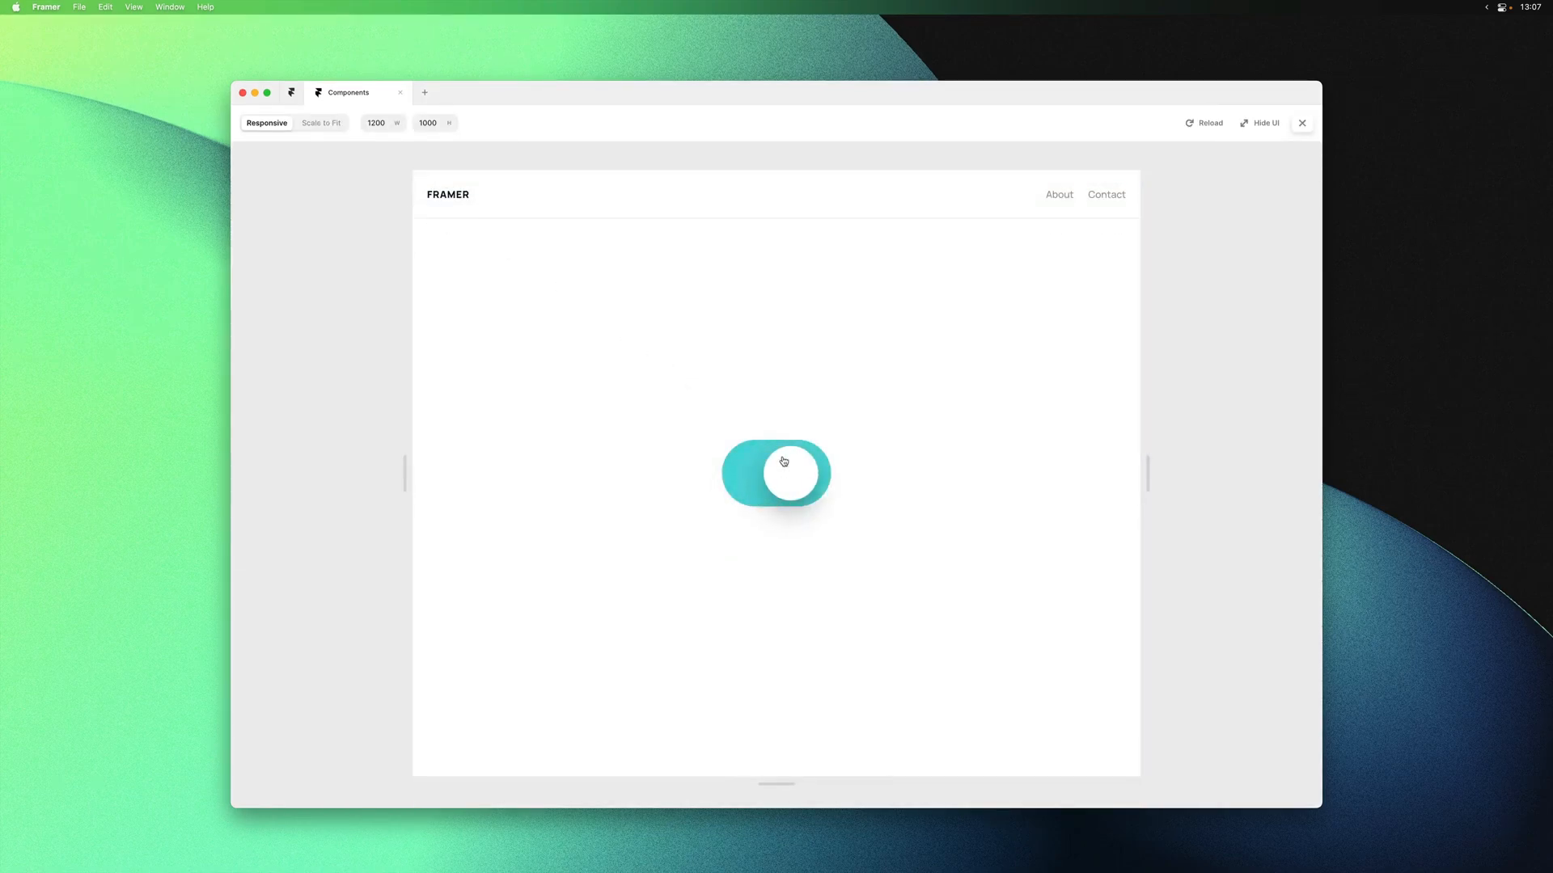
click(1301, 123)
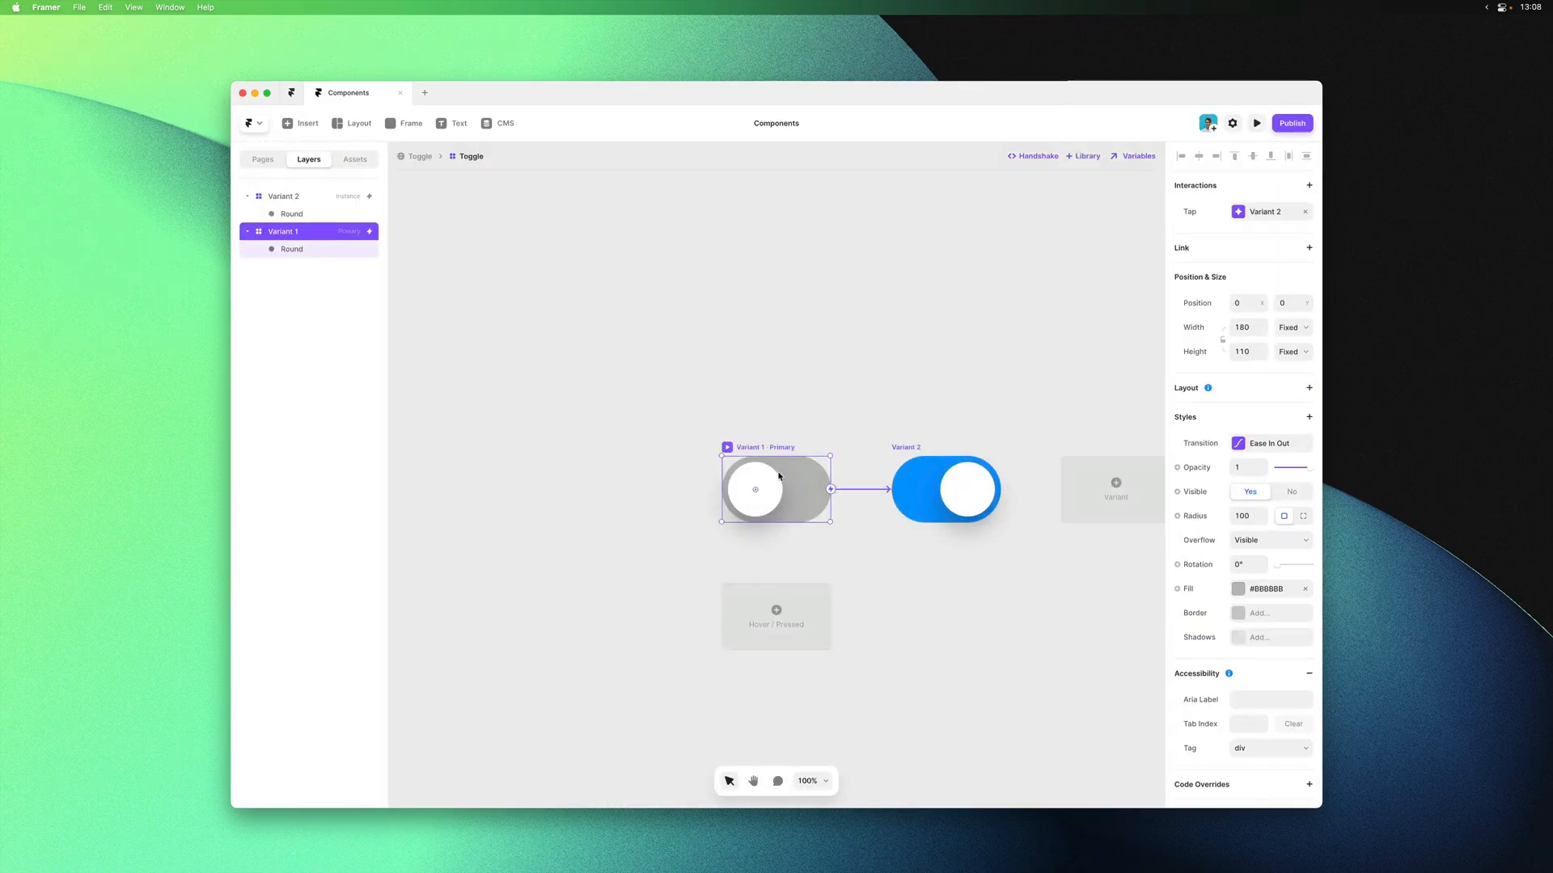
click(1237, 443)
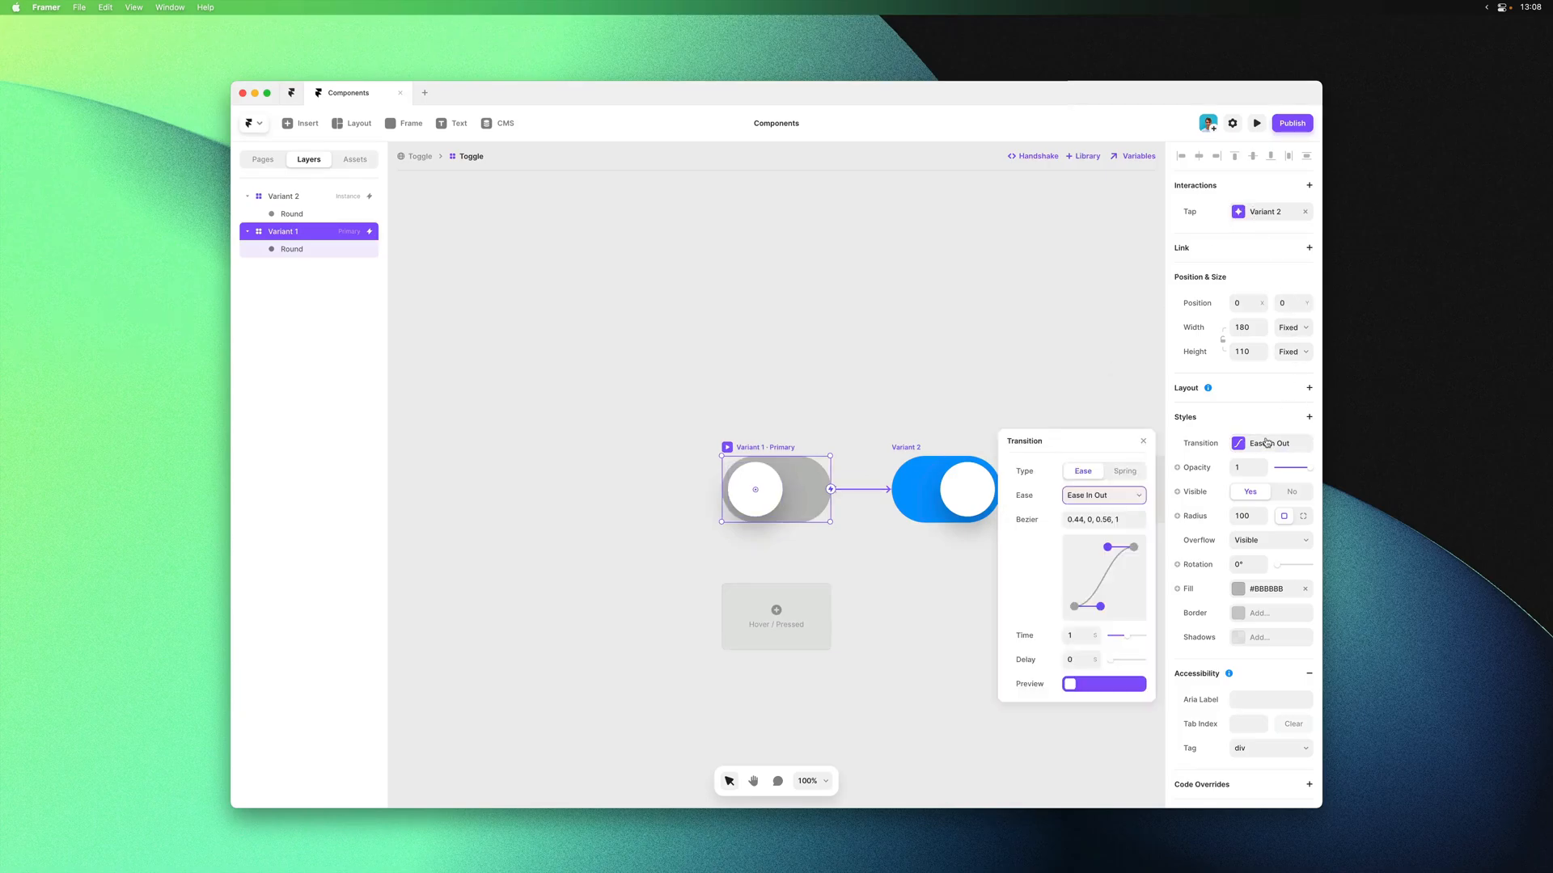
click(1124, 470)
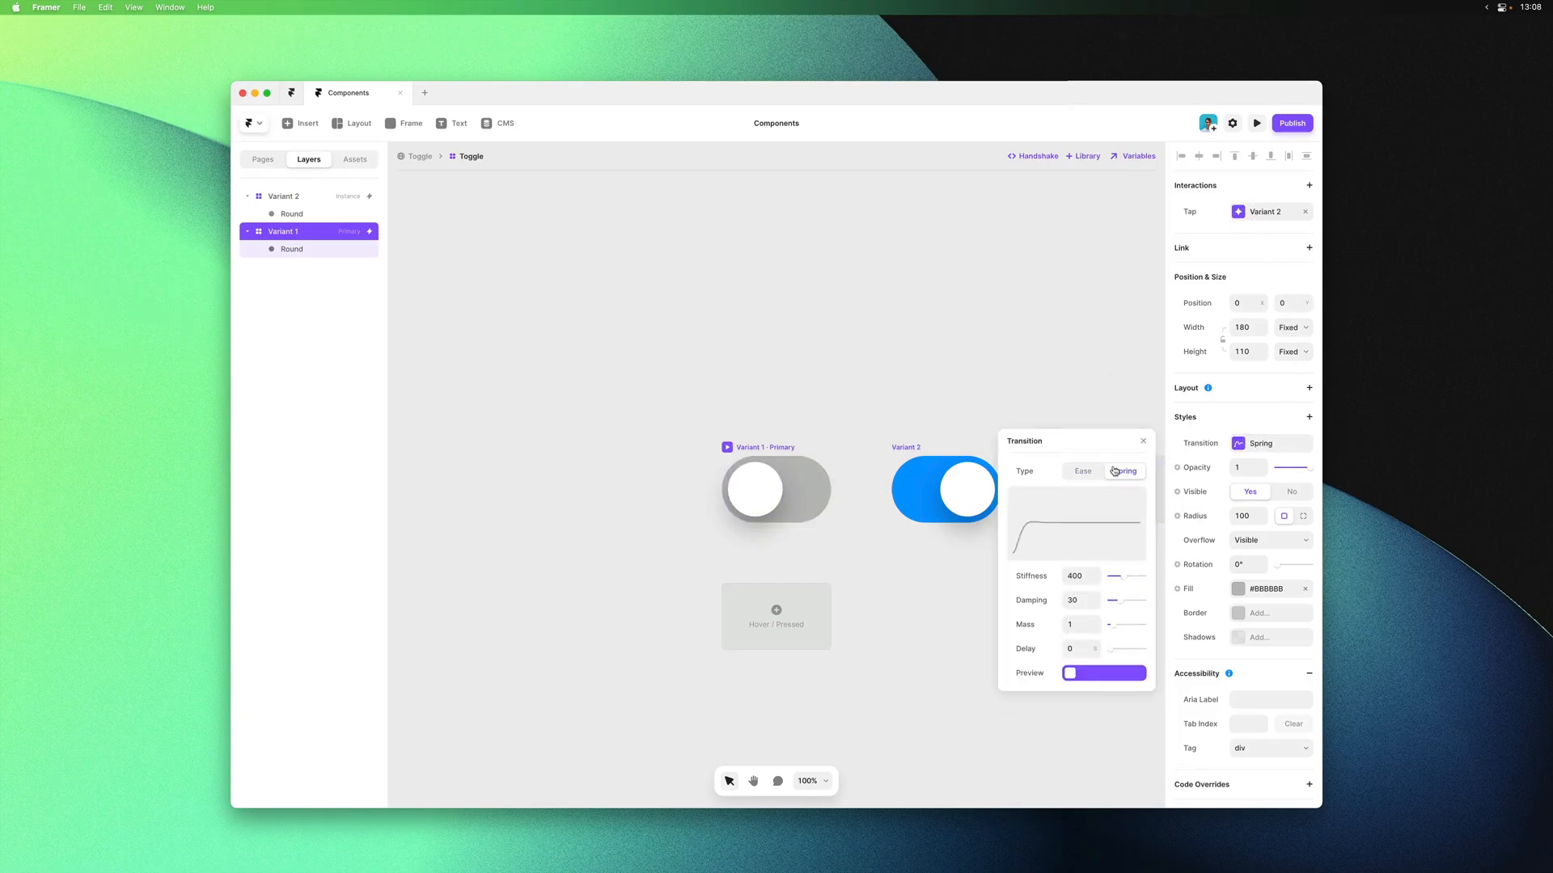
Choose the trigger event for the toggle's tap interaction
click(1266, 211)
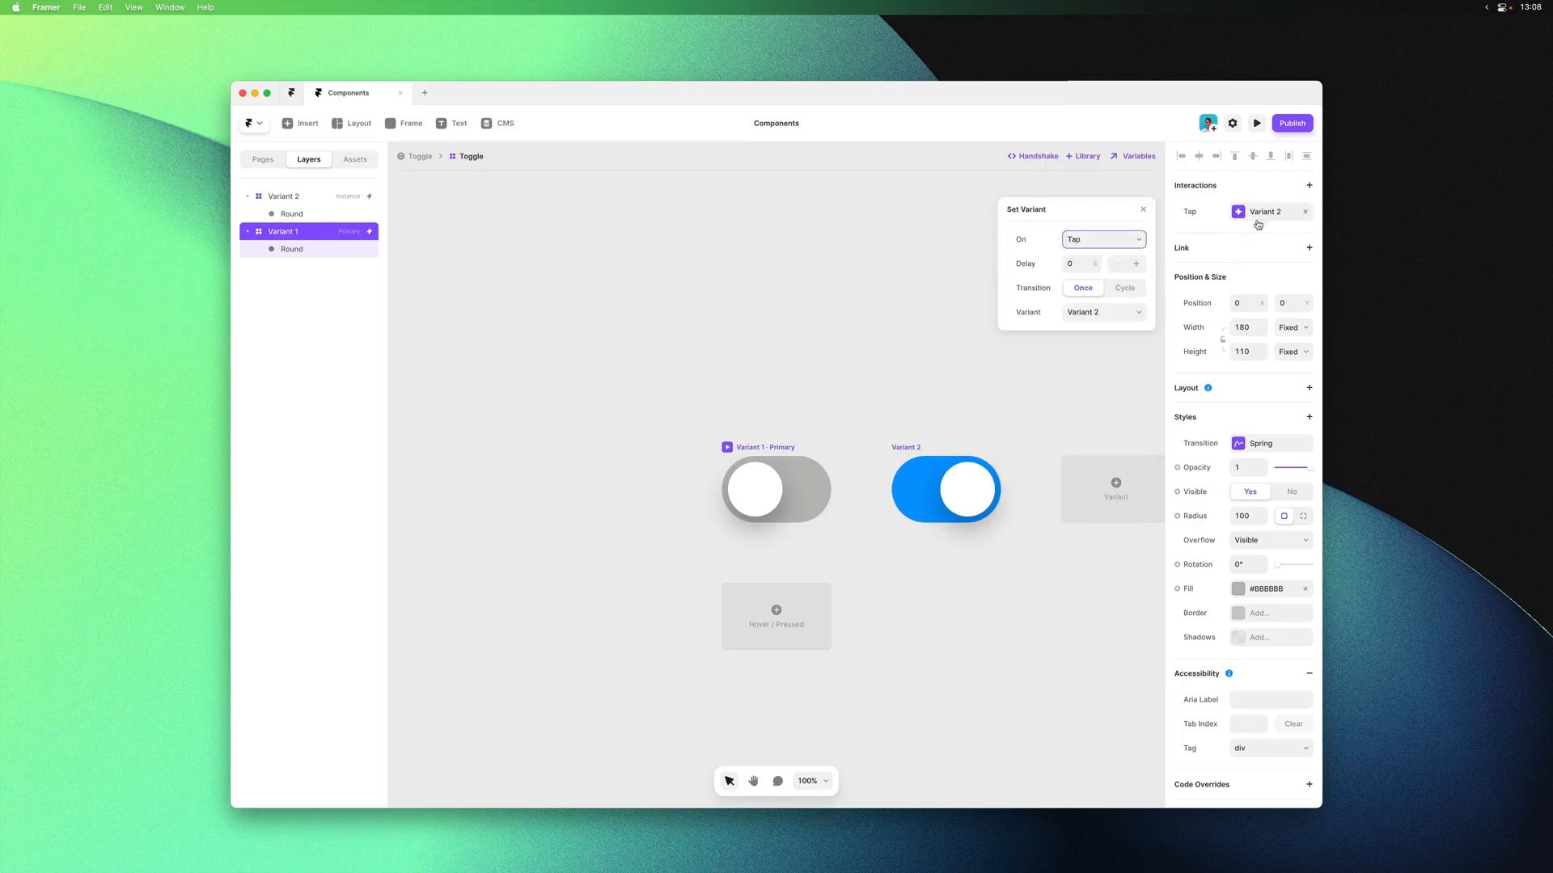
mouse_move(1250, 232)
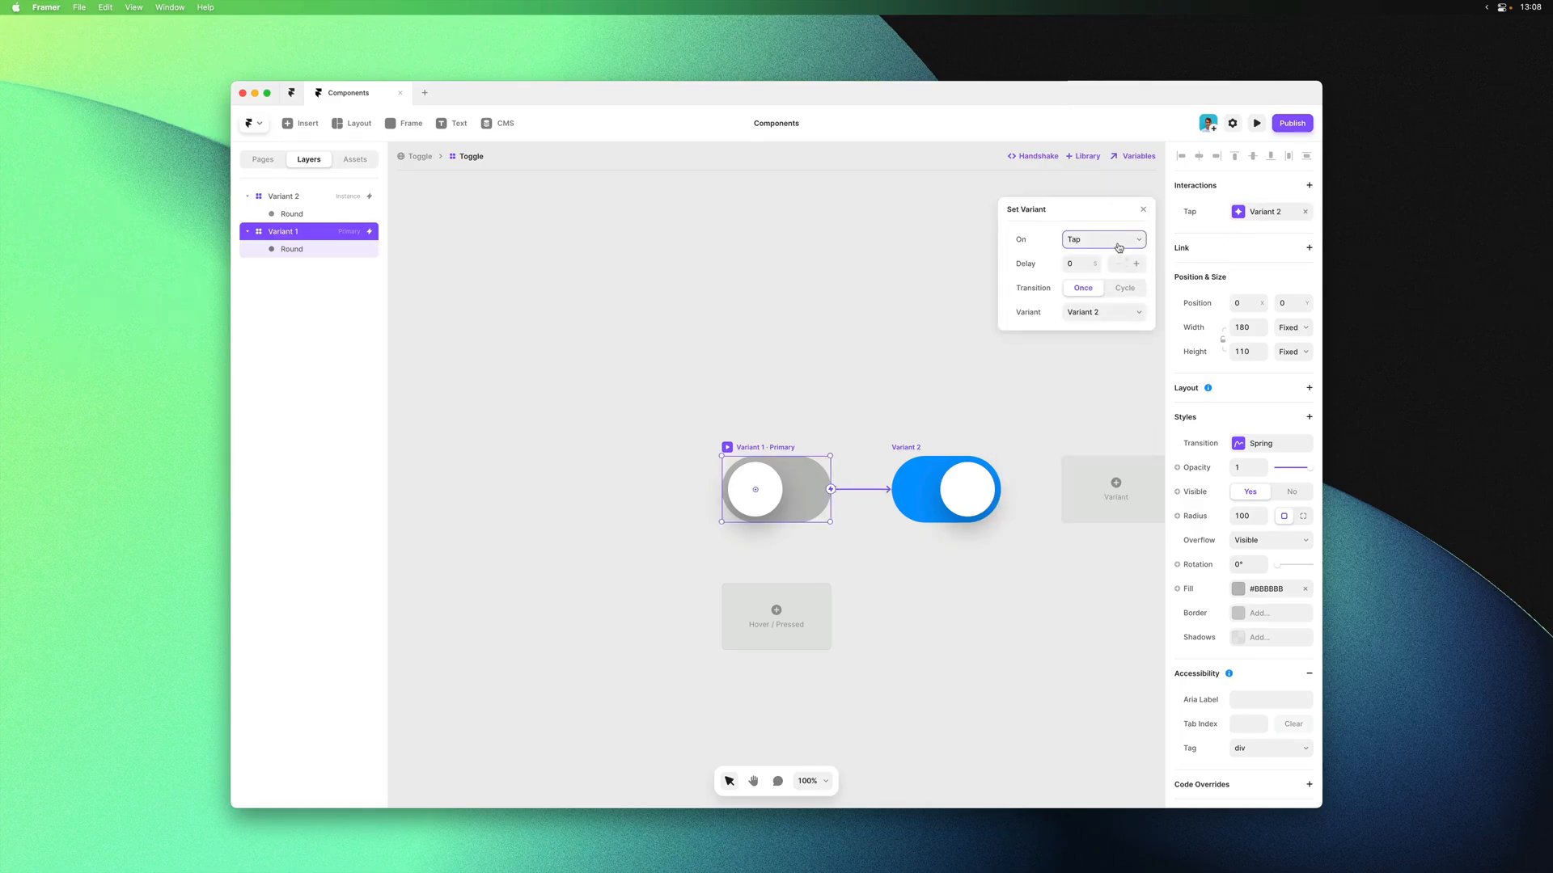
click(1103, 238)
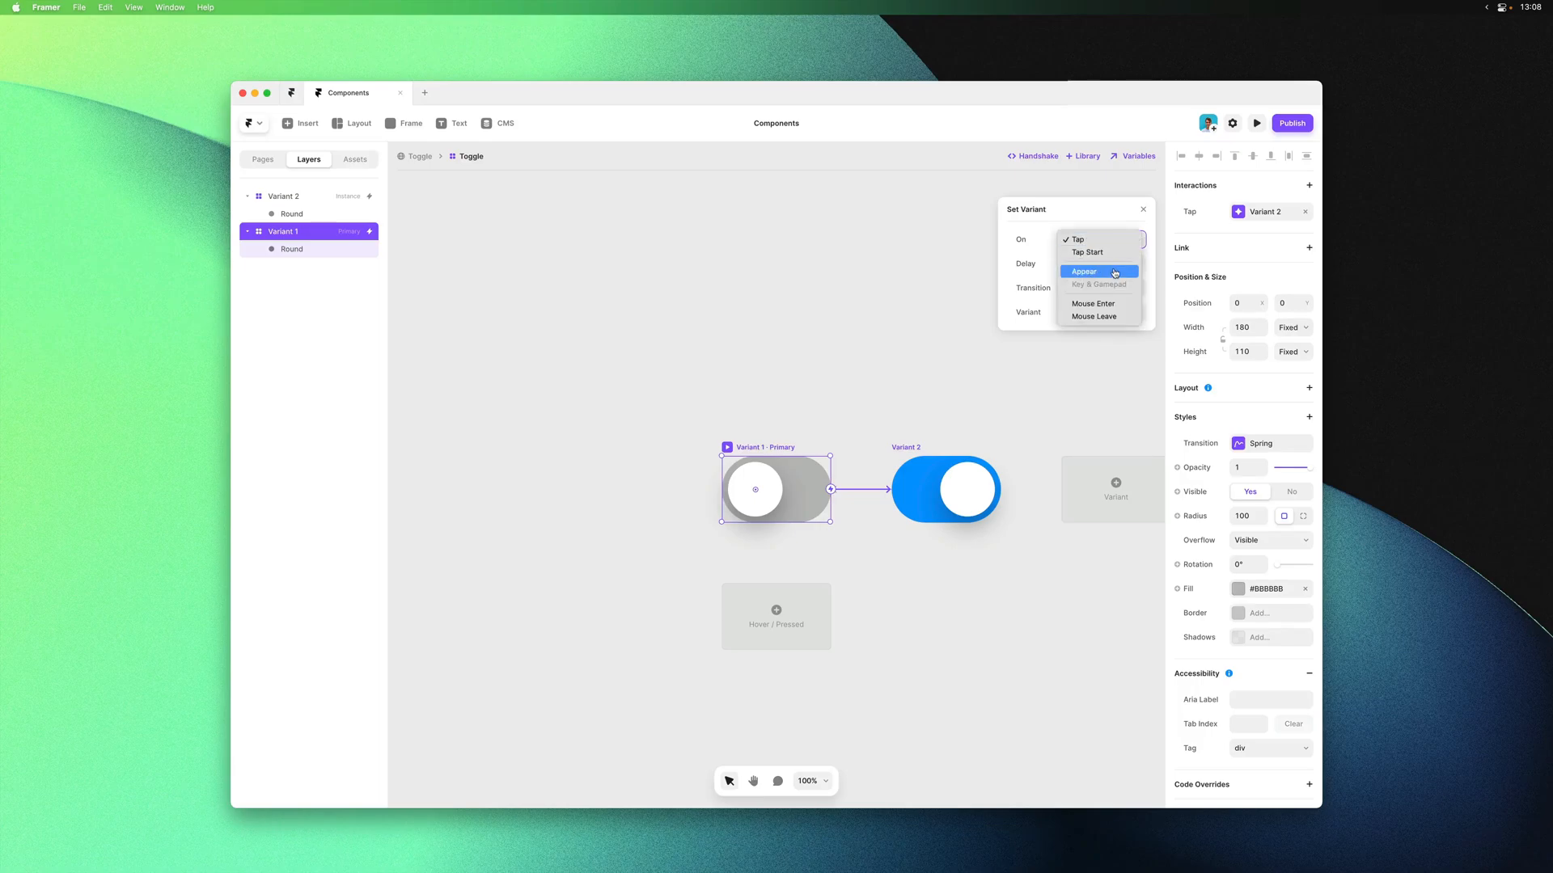
mouse_move(1098, 316)
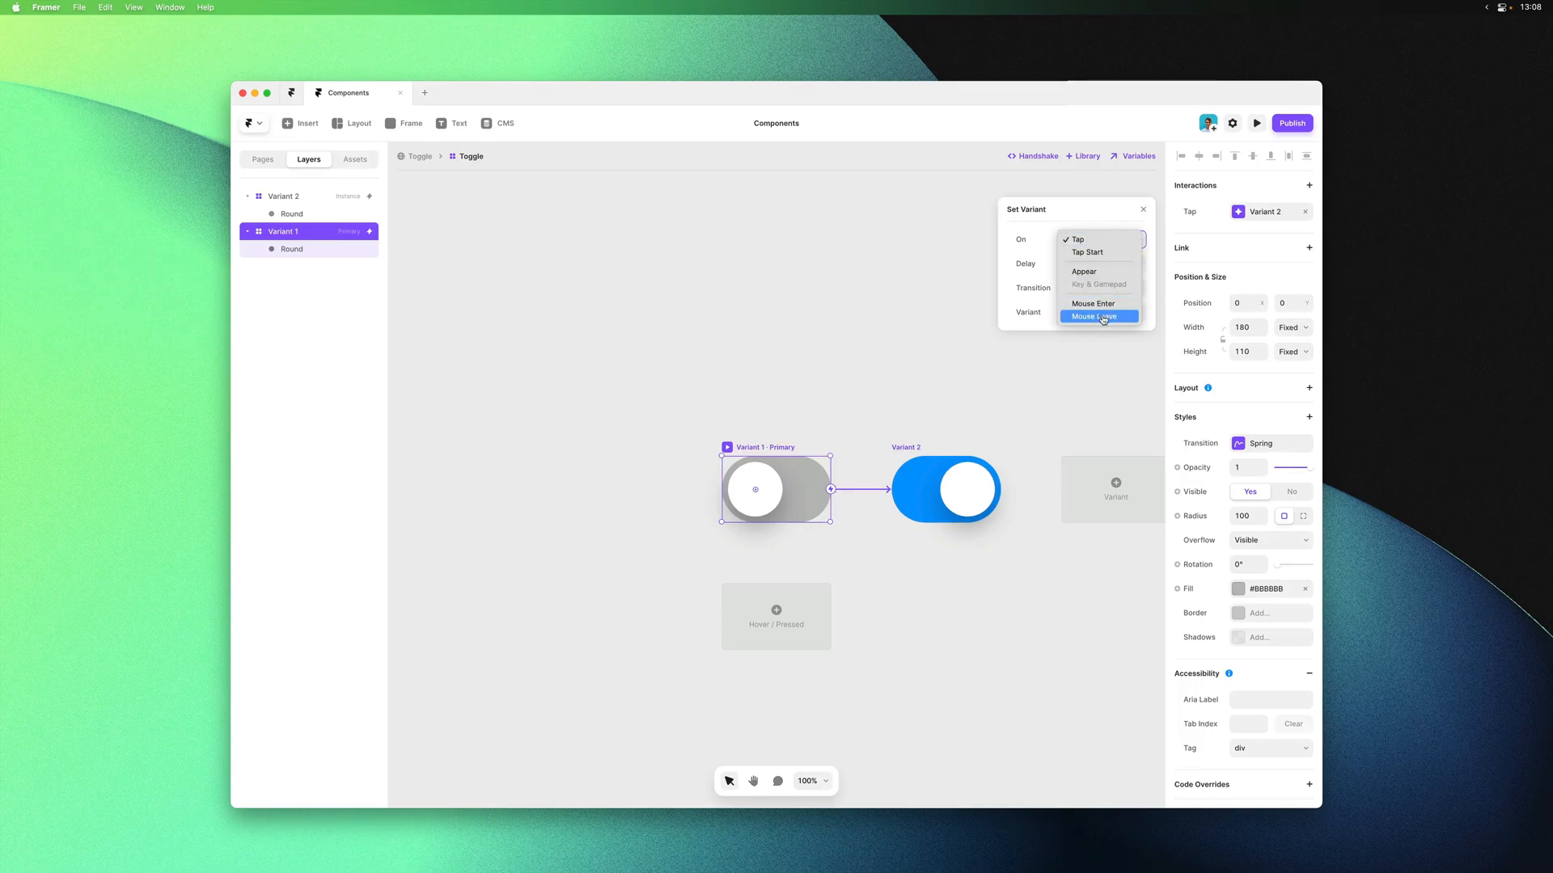
click(1084, 270)
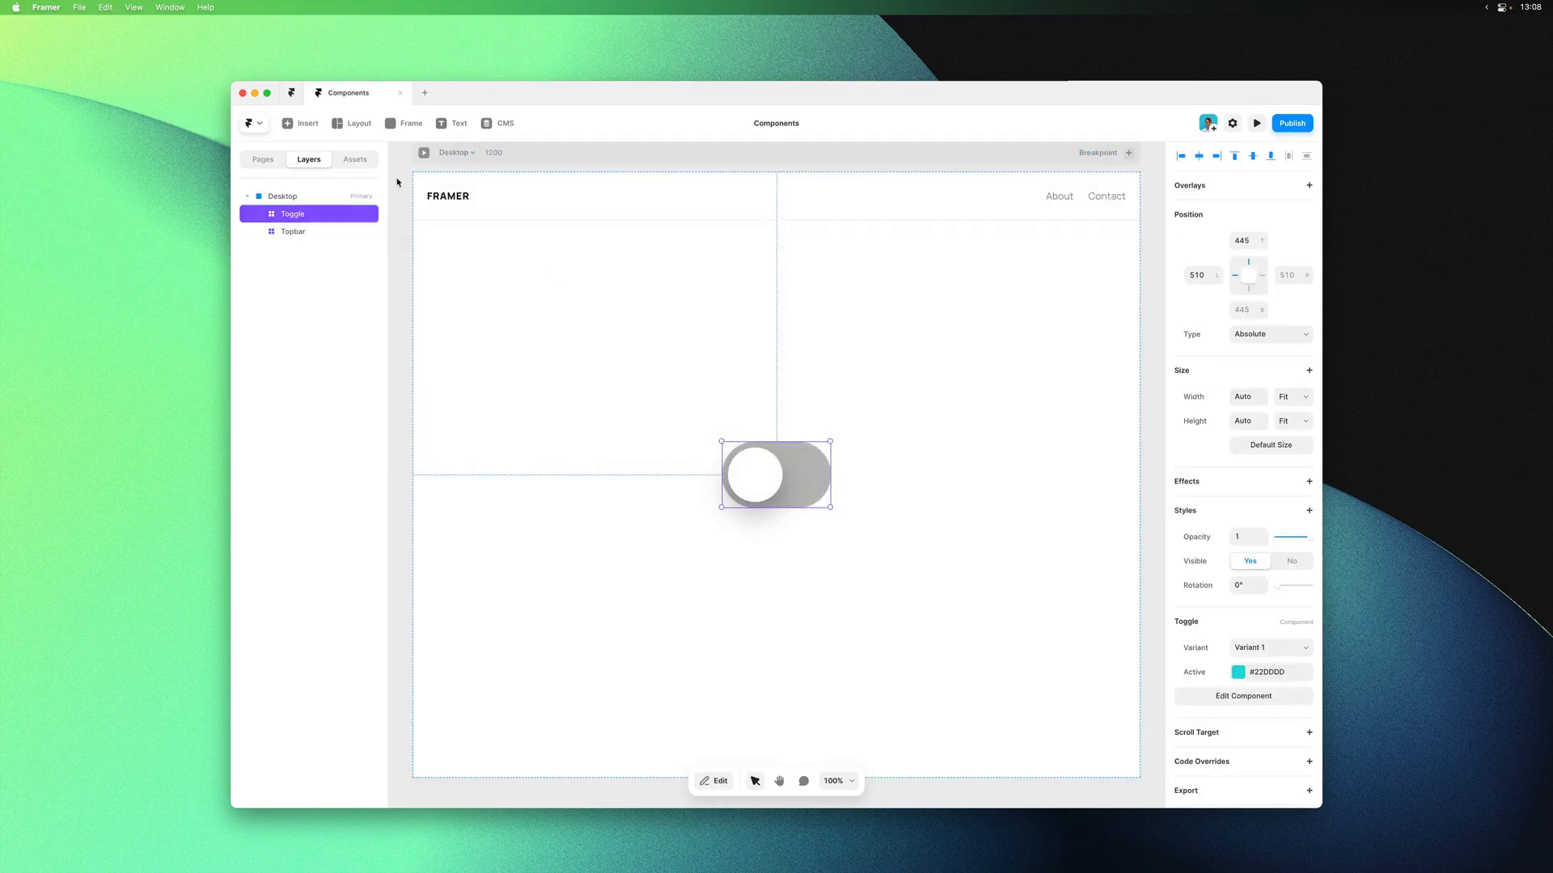
Preview the page and switch the toggle on and off several times
click(1256, 123)
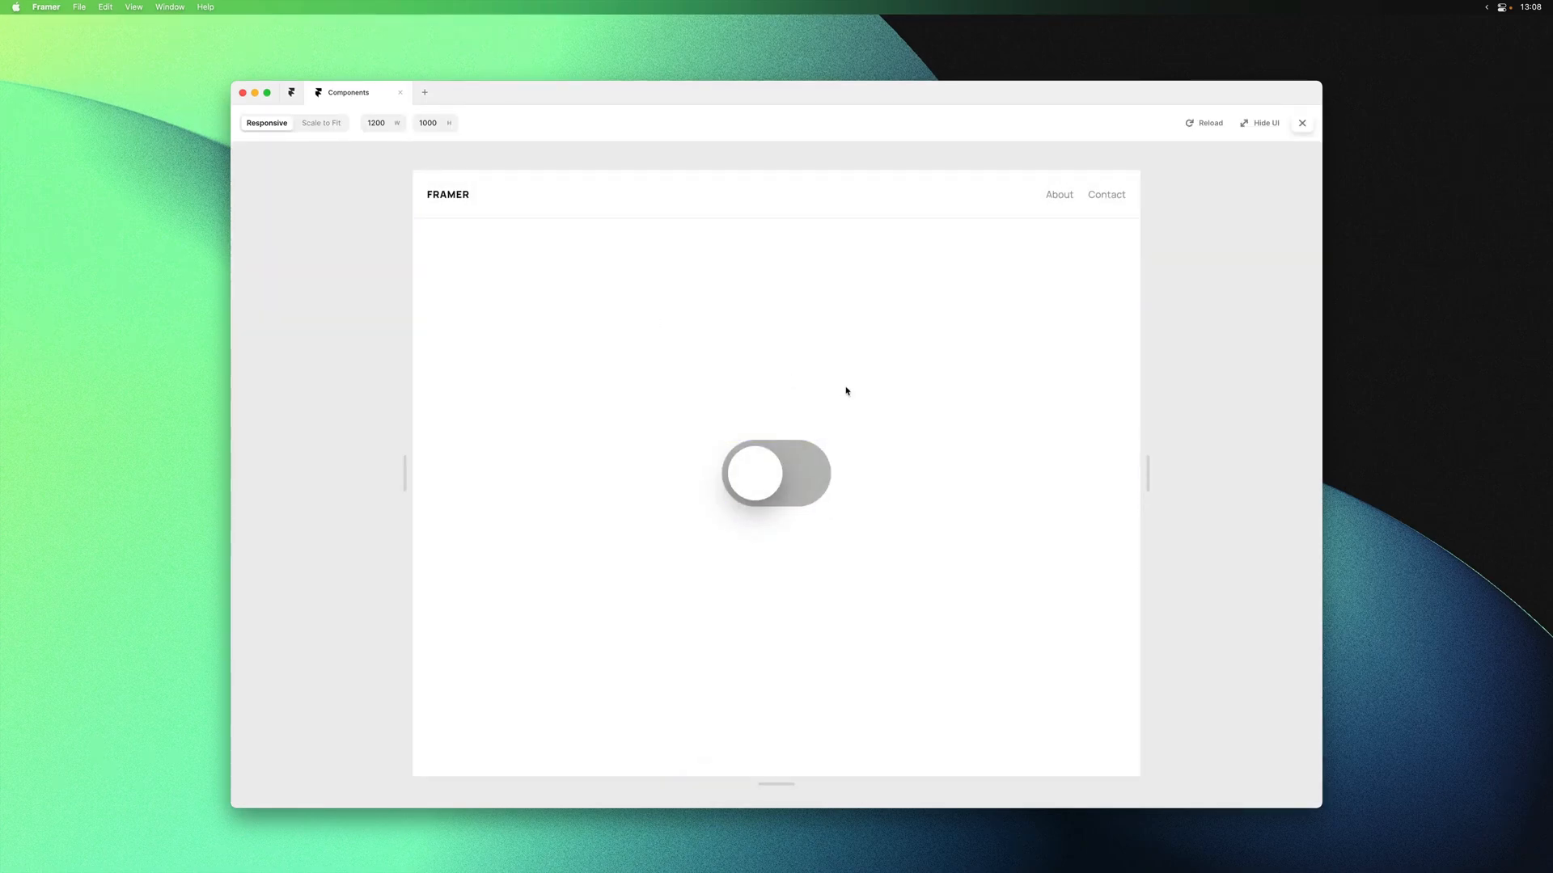
click(776, 473)
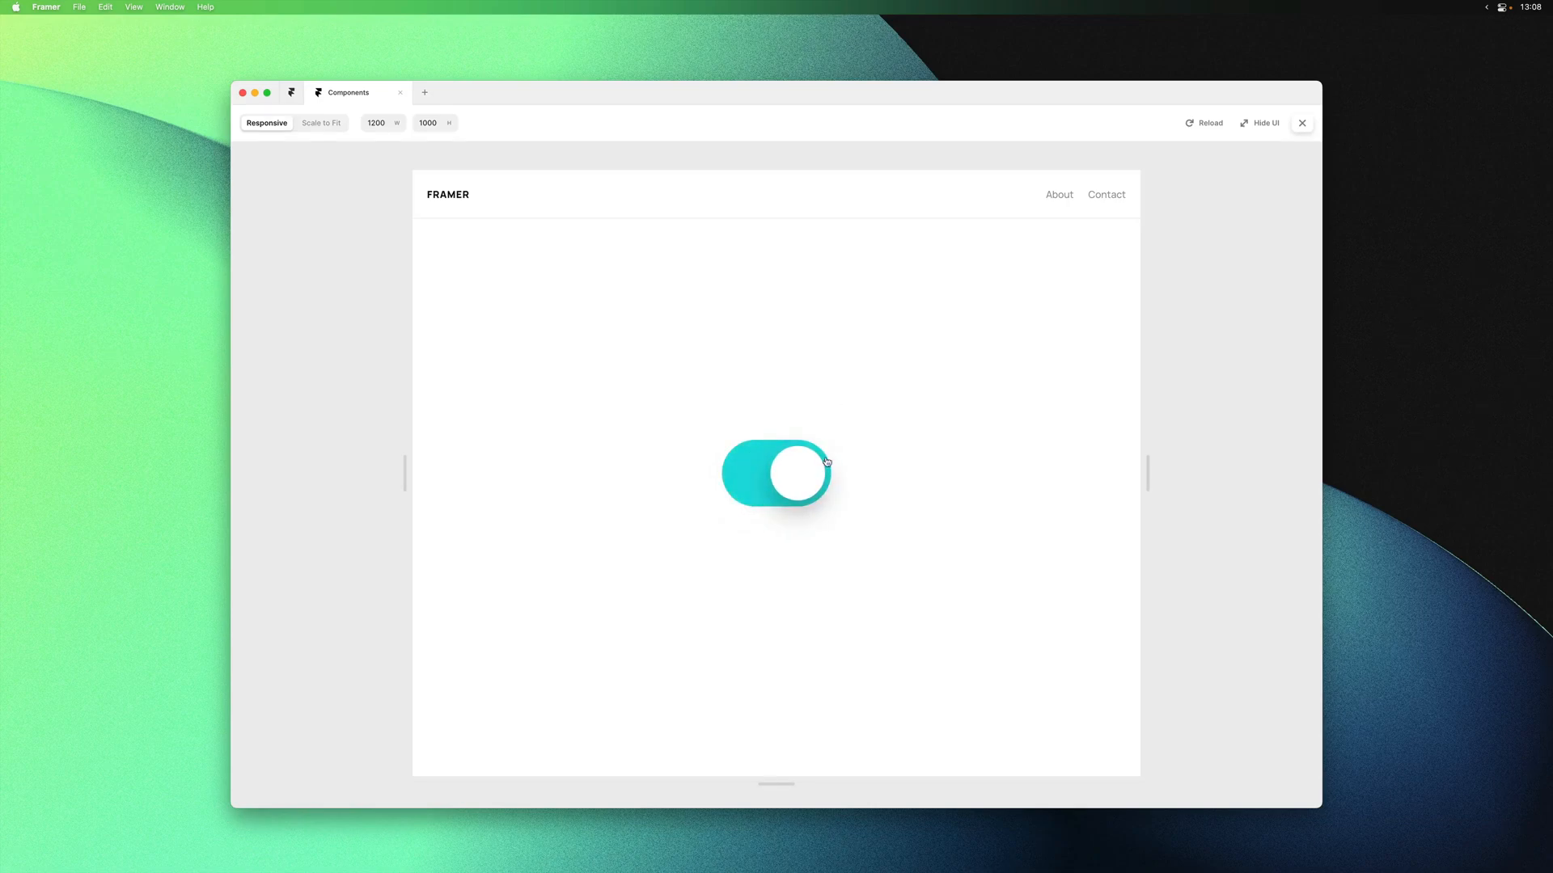
click(777, 472)
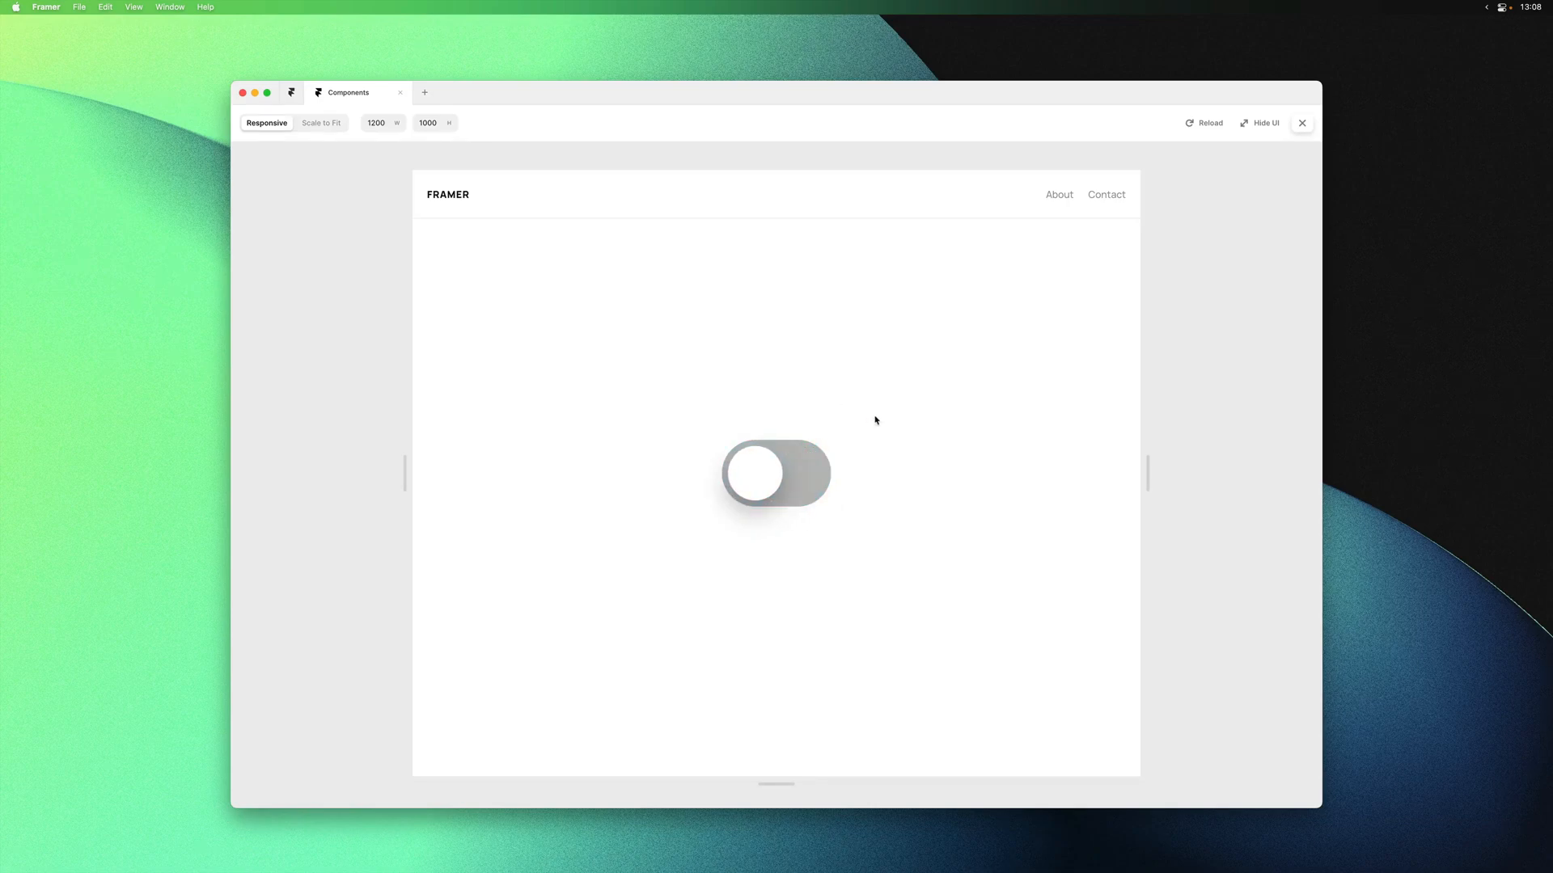
click(776, 473)
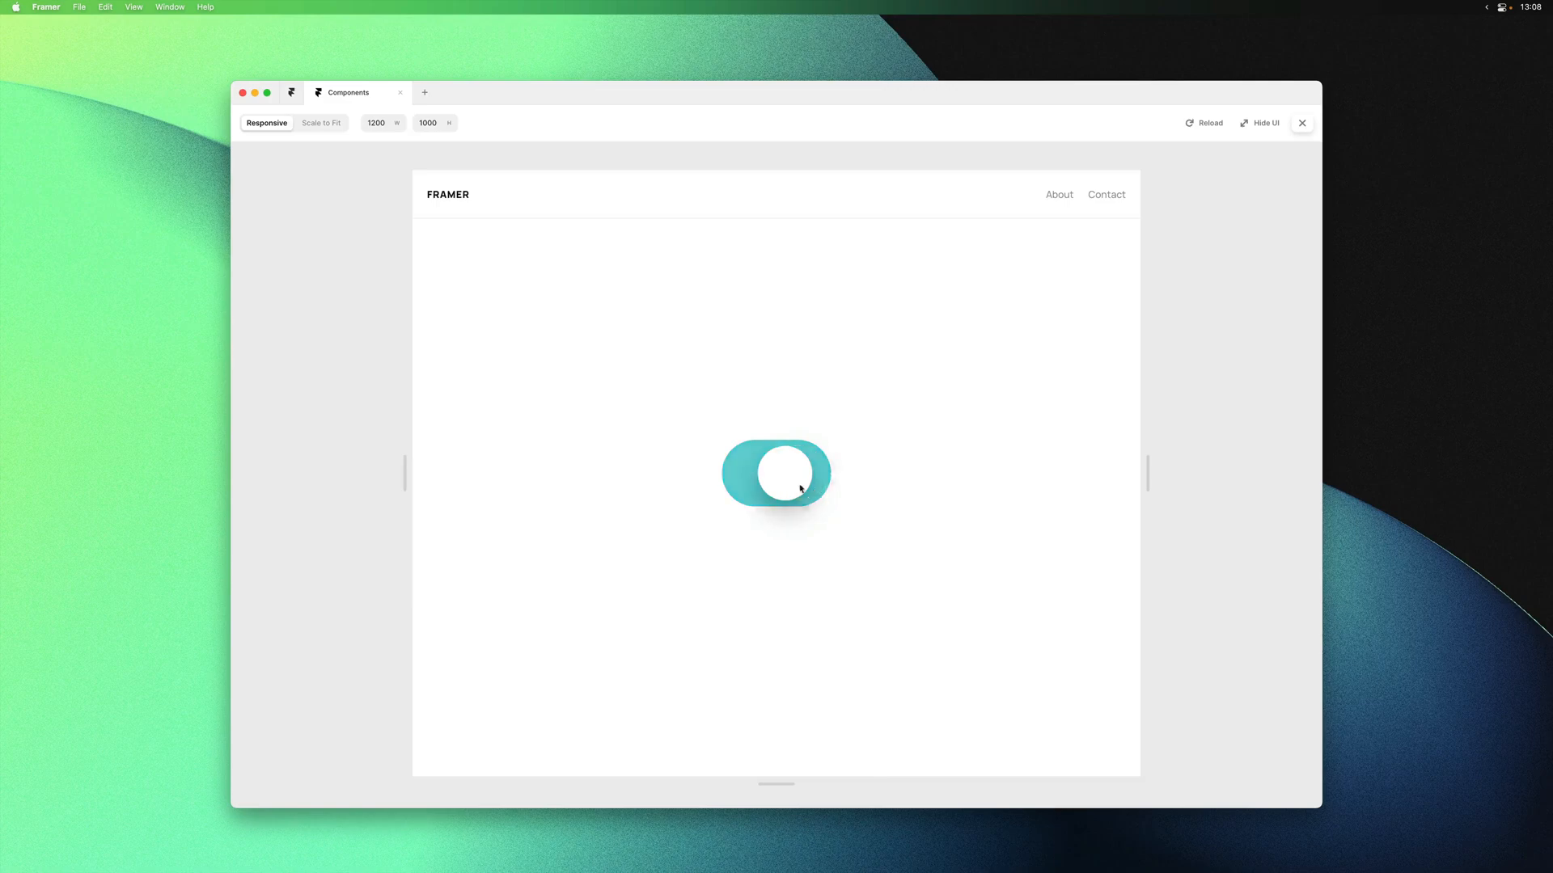
click(775, 474)
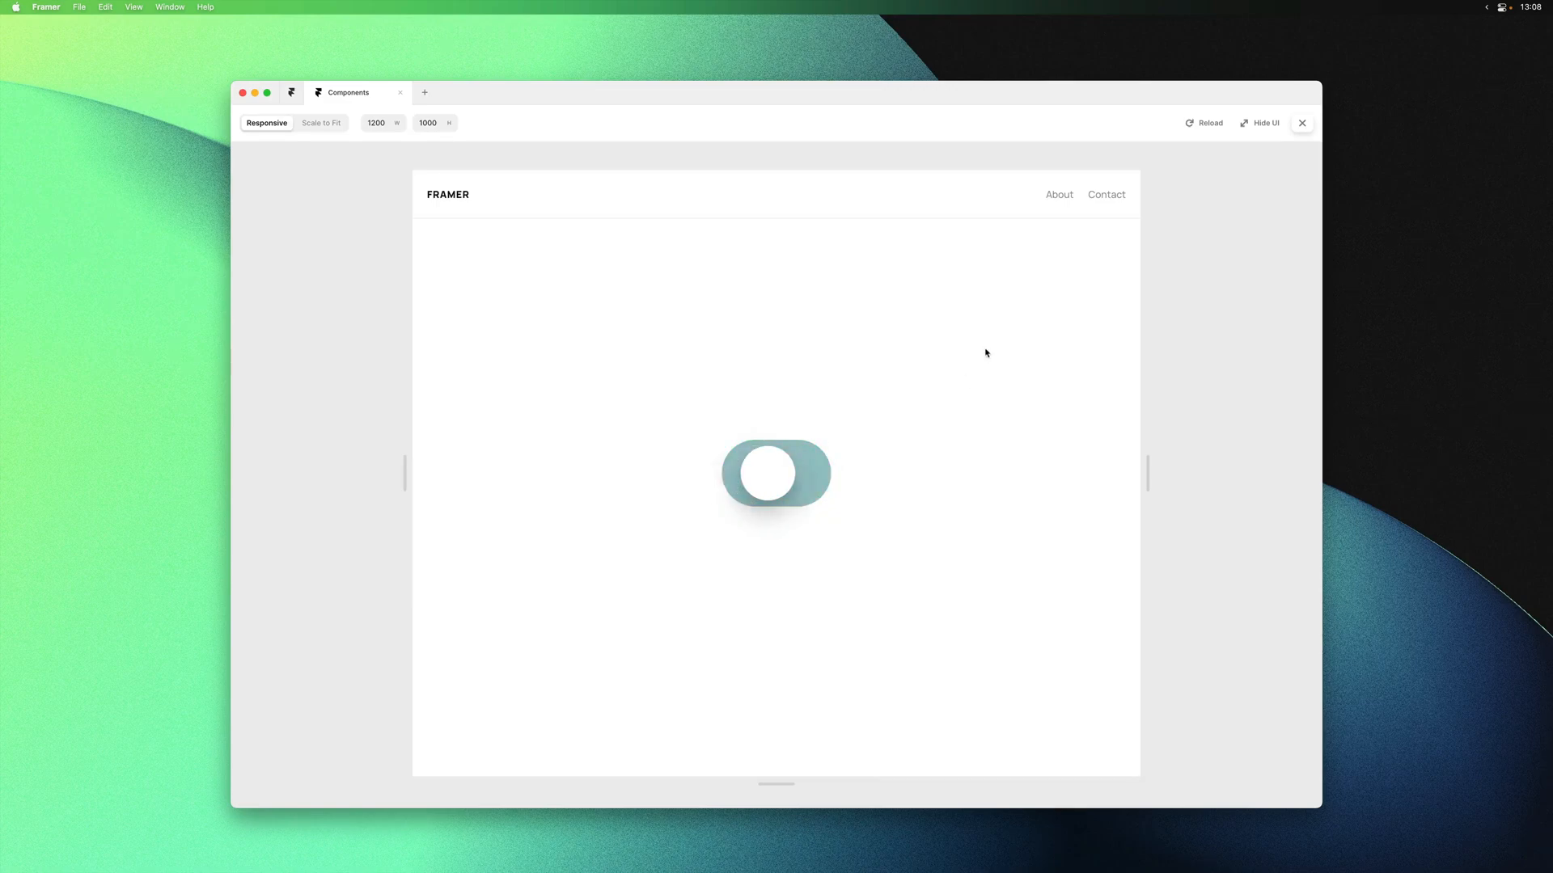
click(776, 473)
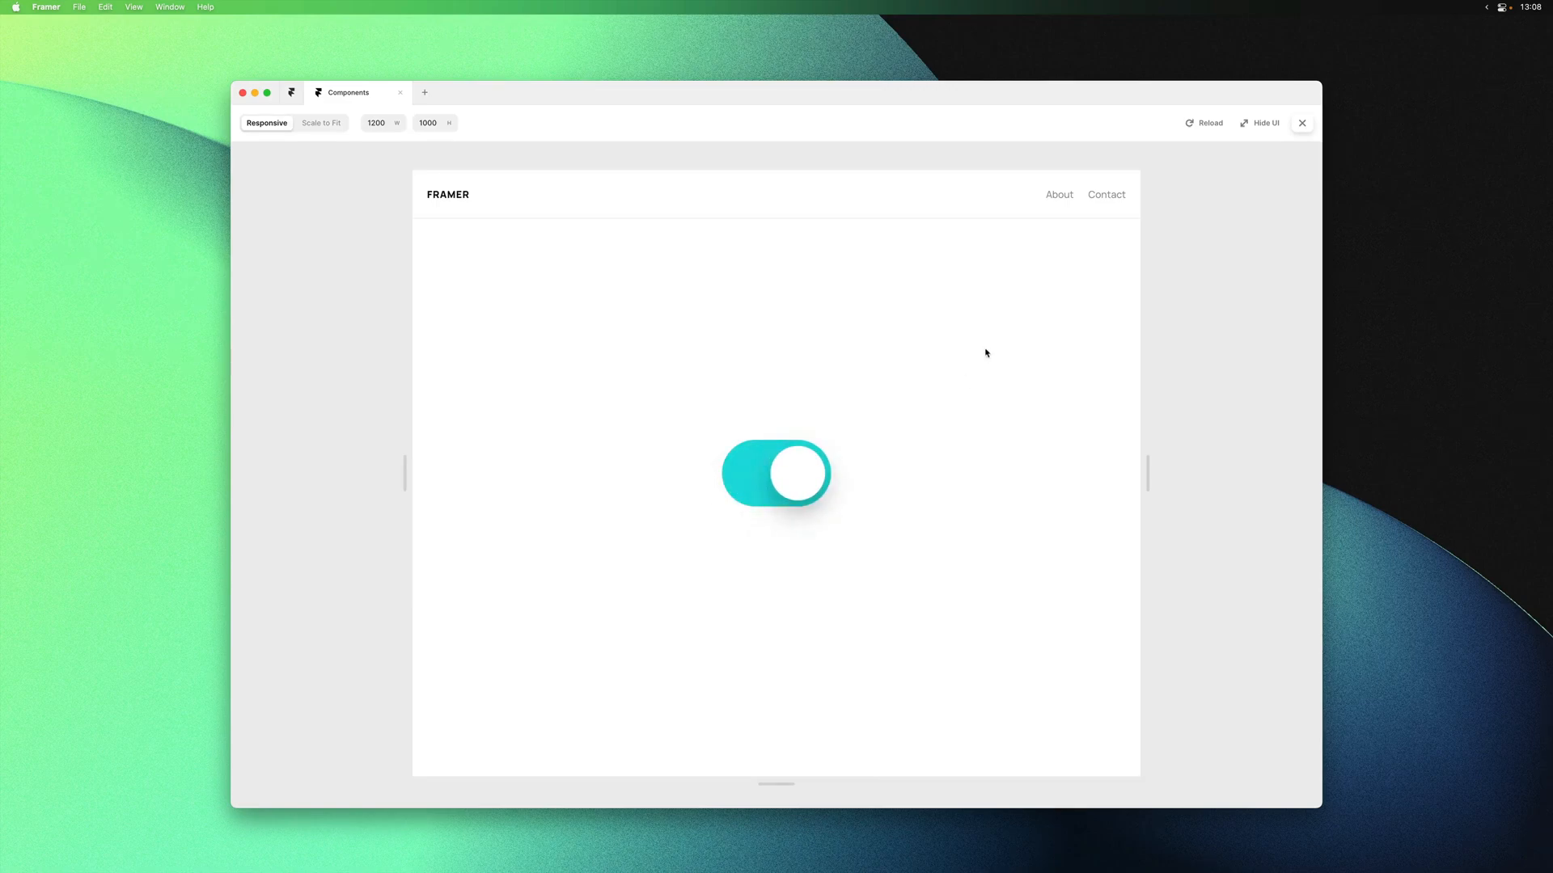
click(1302, 123)
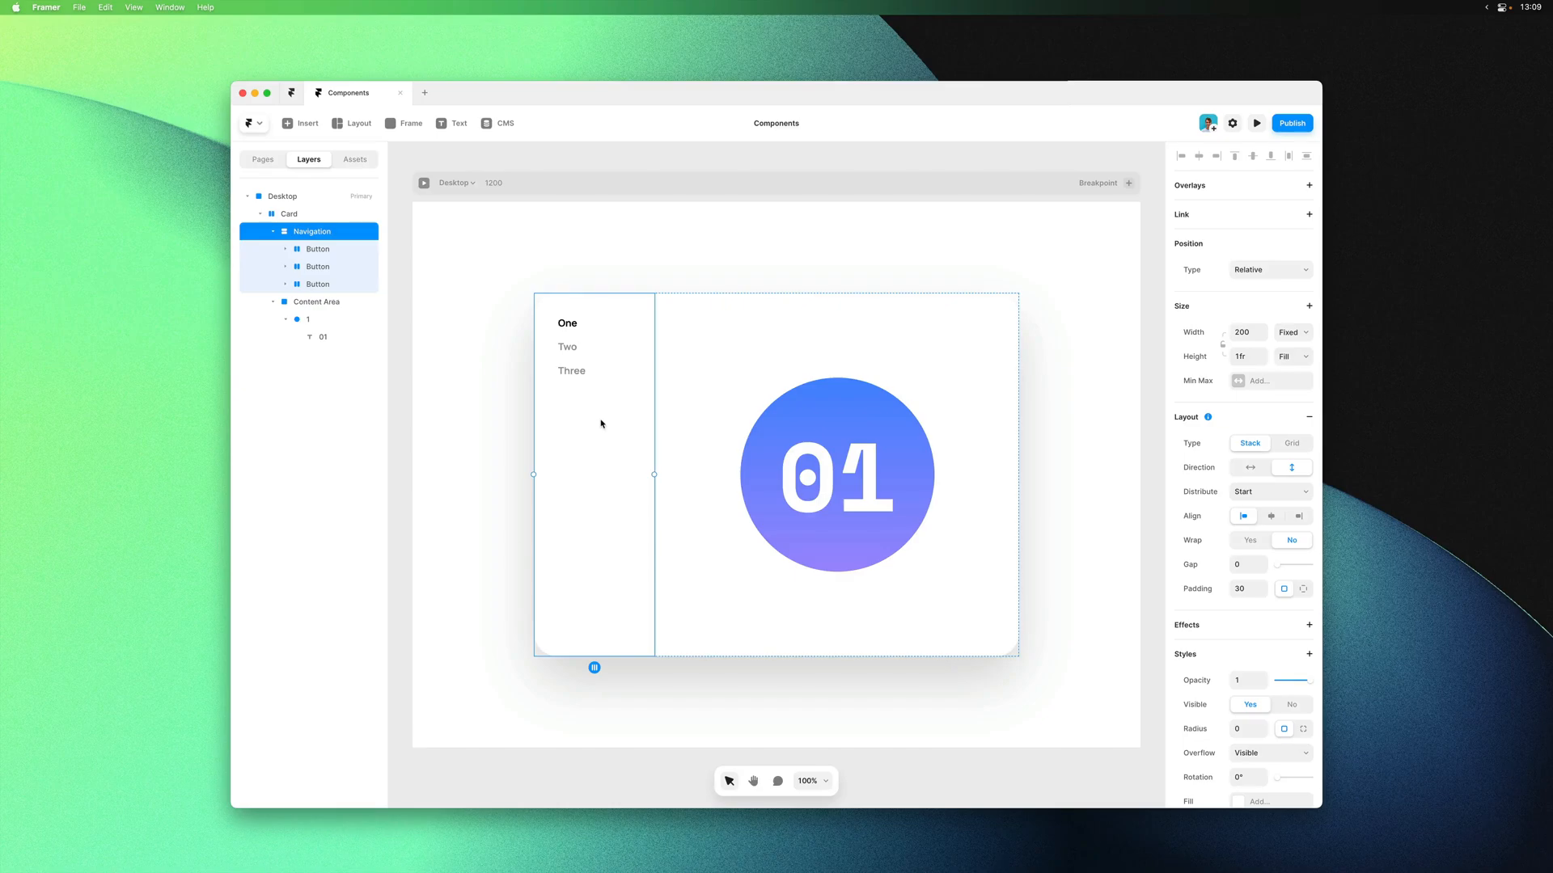
Select the whole card frame and create a component named Card from it
click(572, 371)
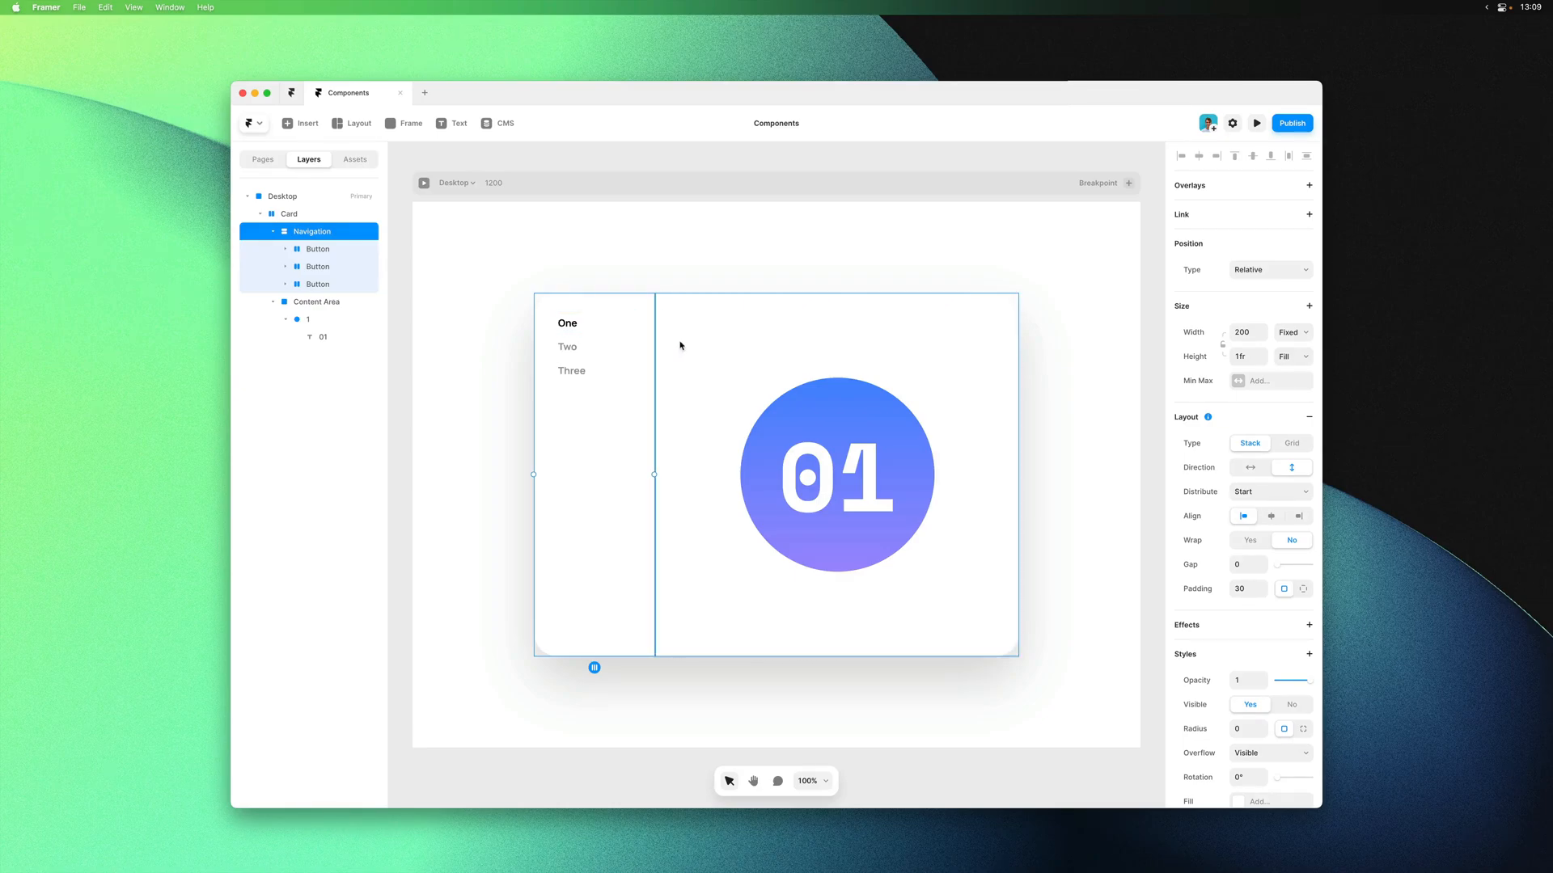
click(316, 301)
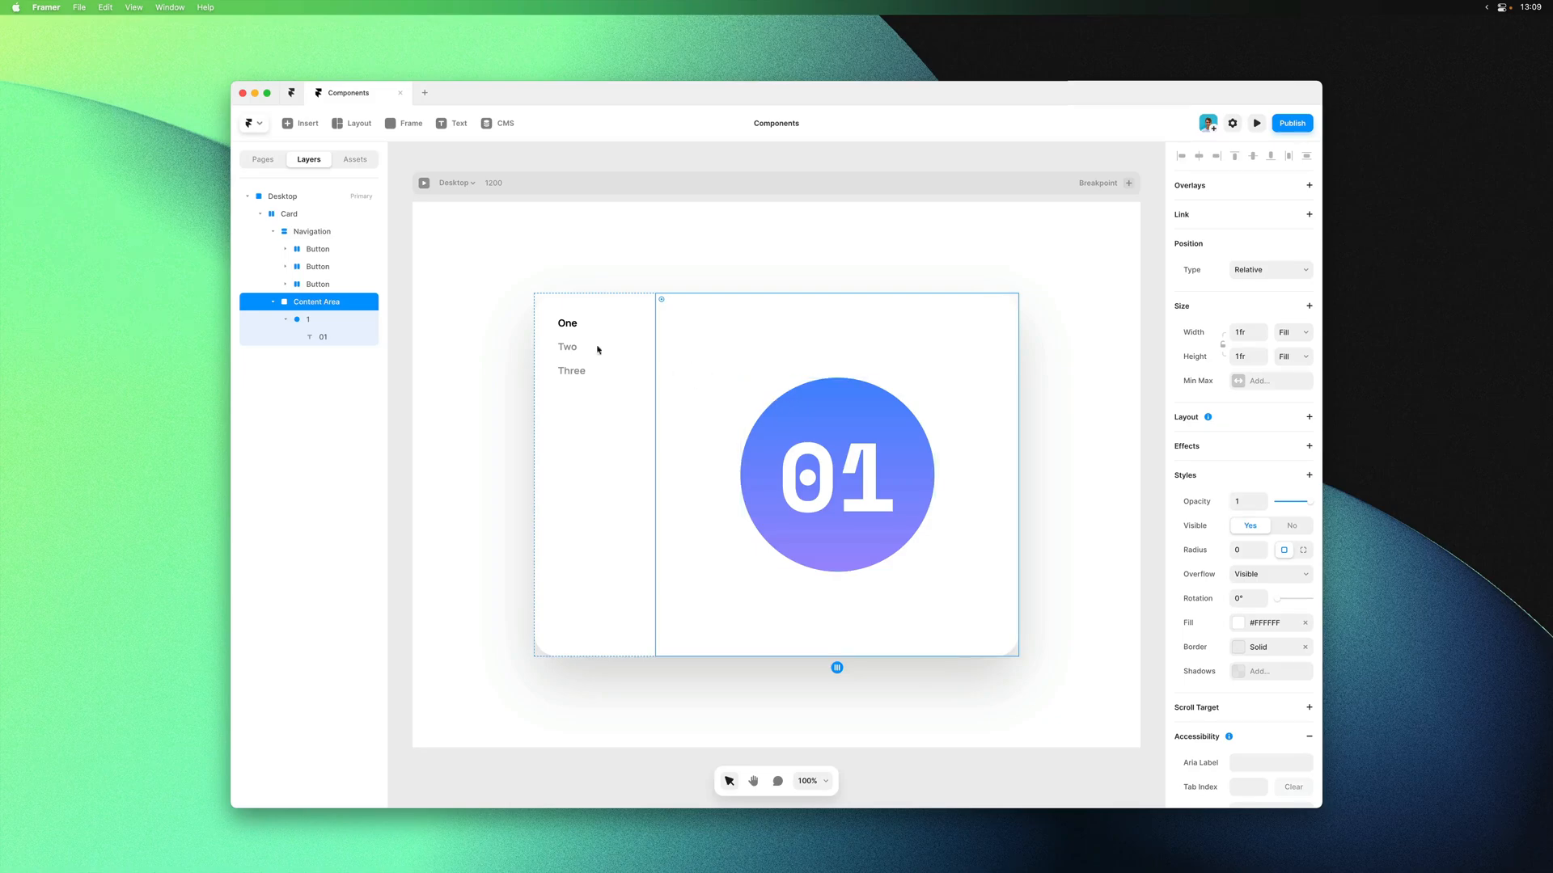
click(289, 214)
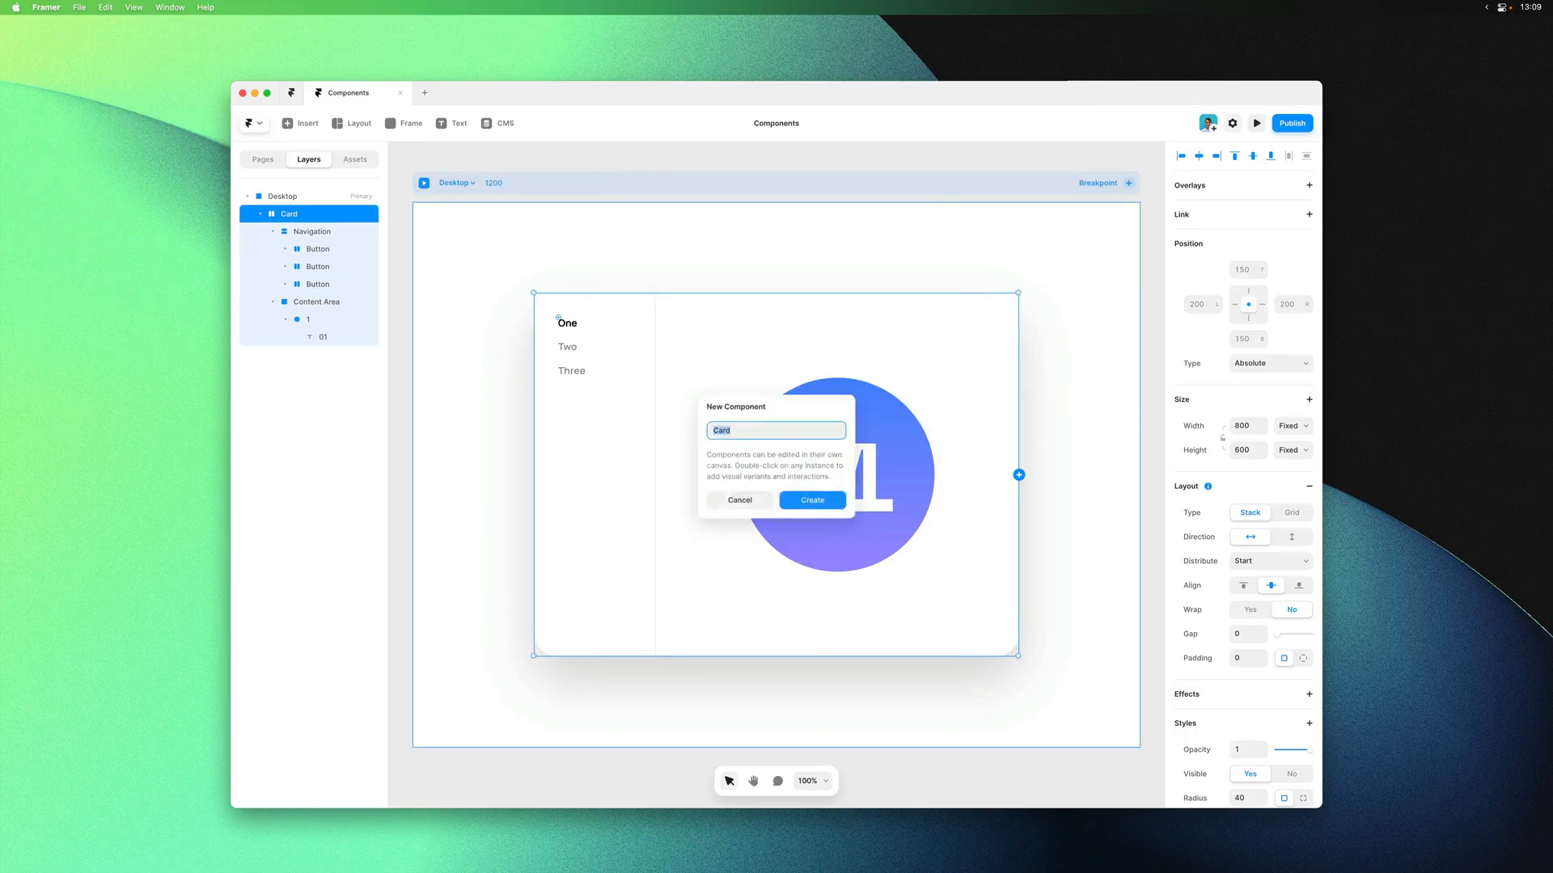
click(812, 500)
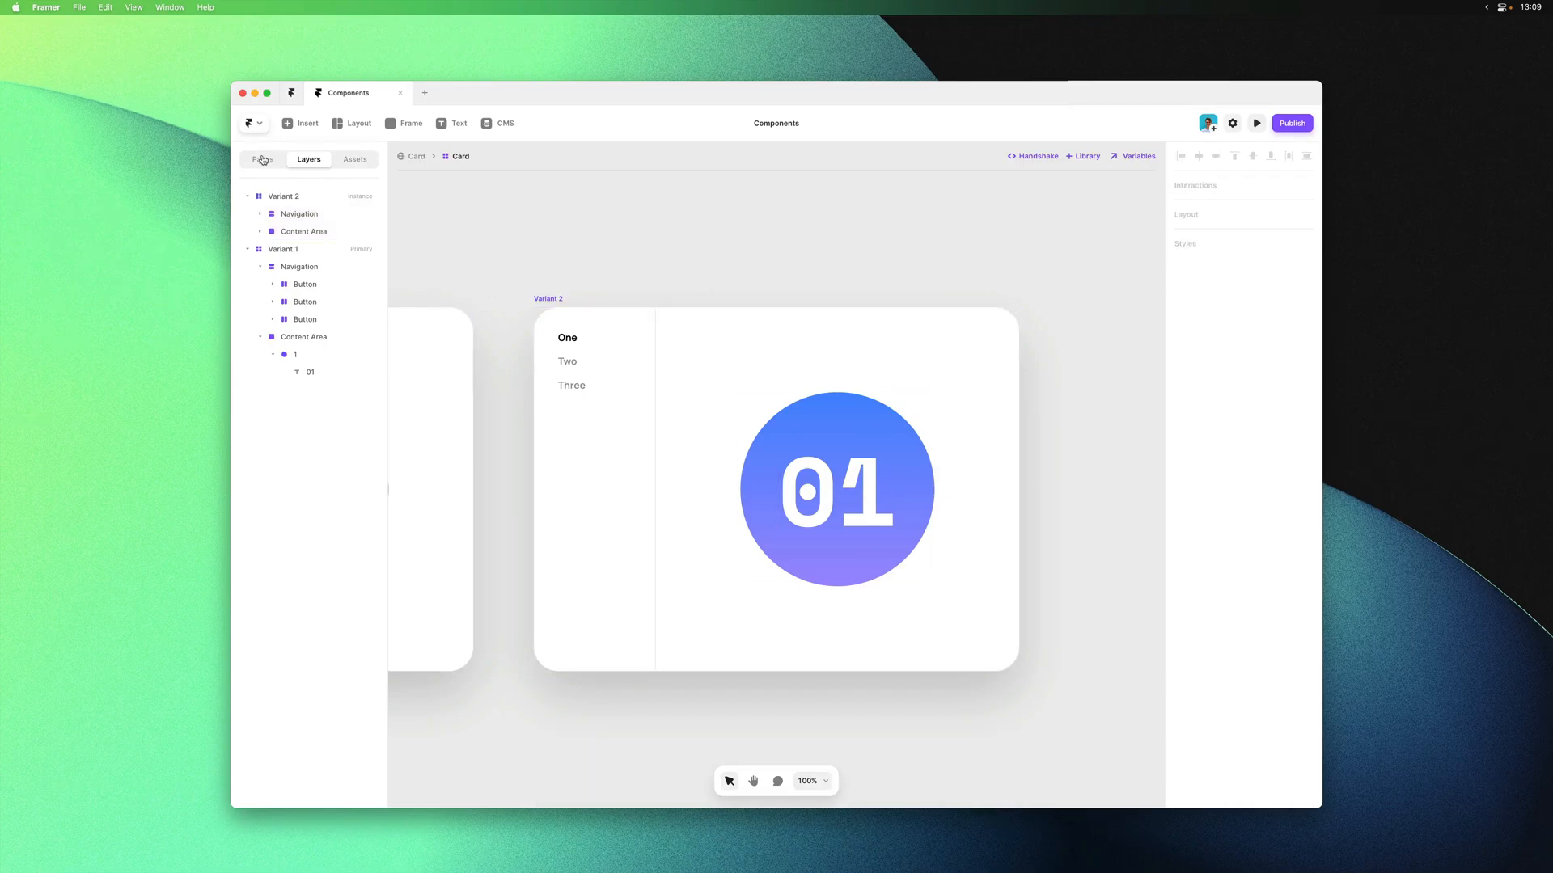
Duplicate the 01 circle and change the copy's number to 02
click(262, 159)
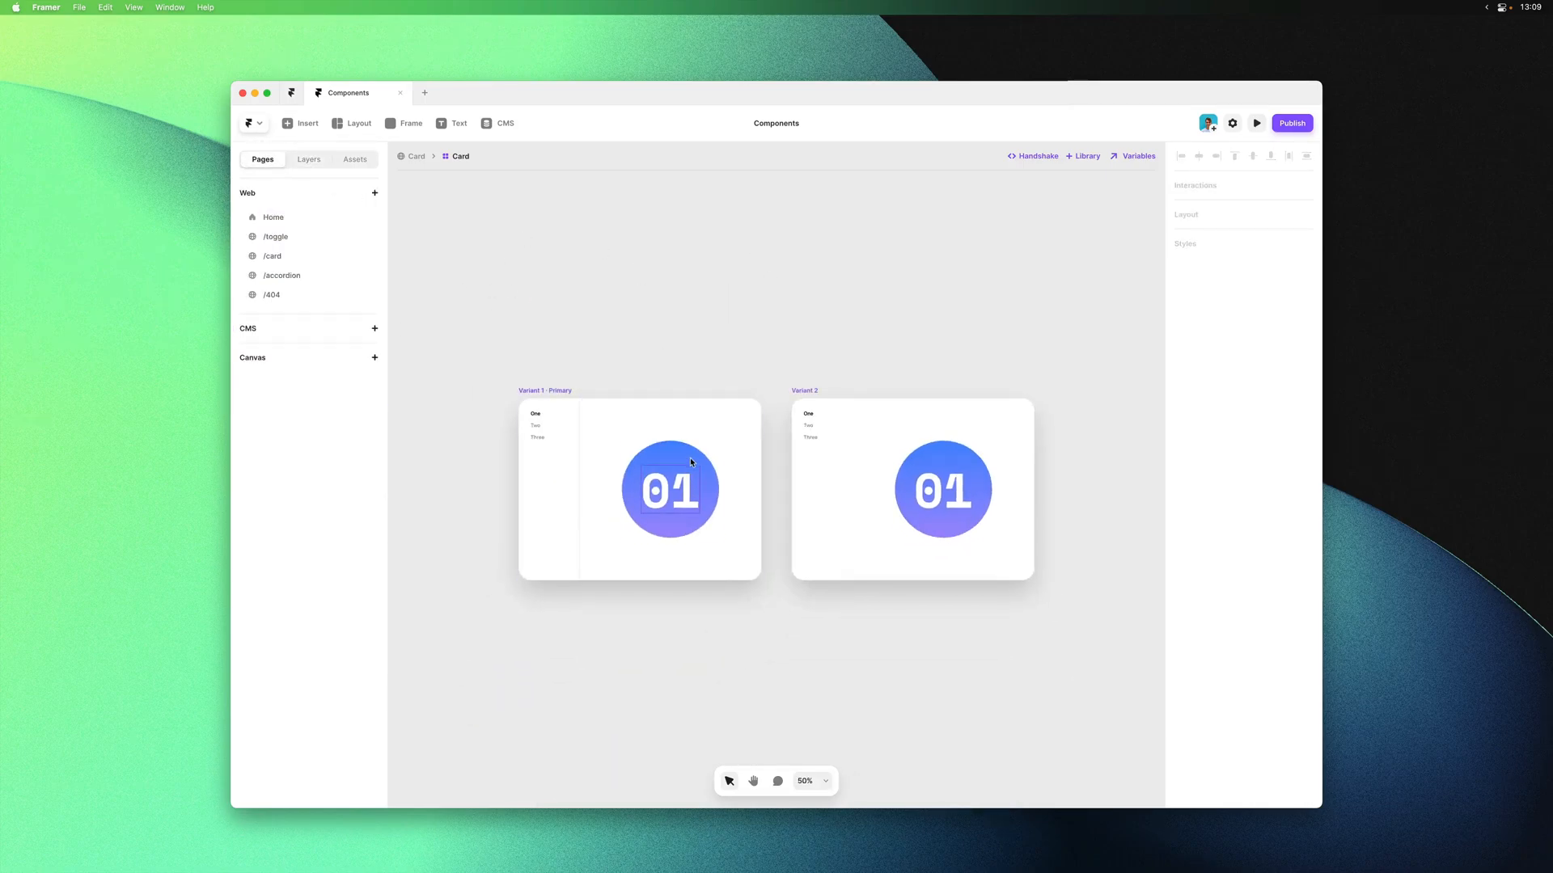
click(669, 489)
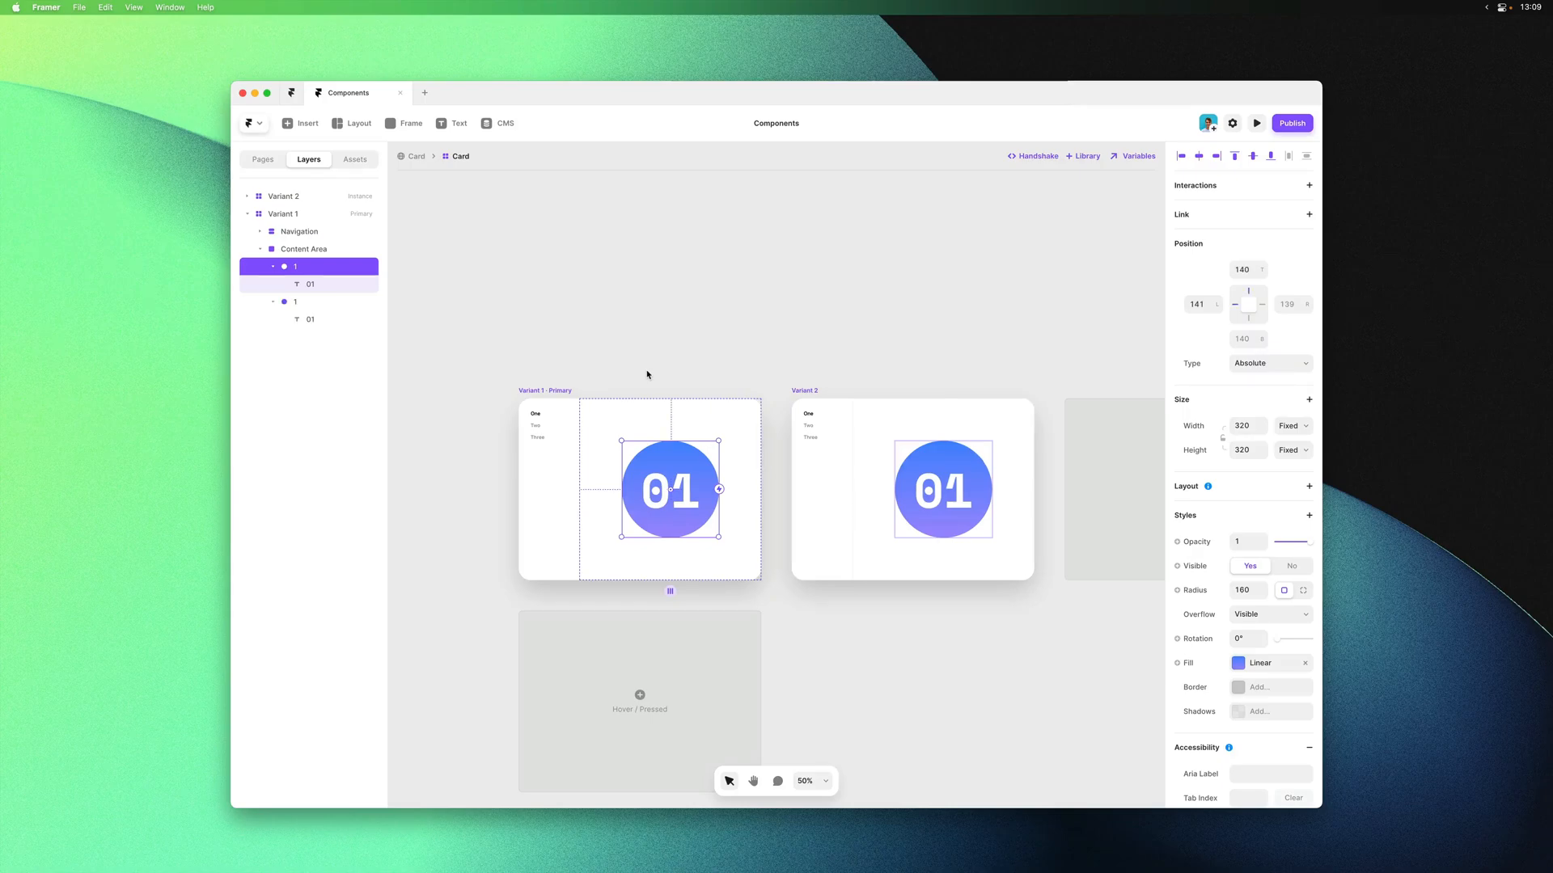
click(309, 301)
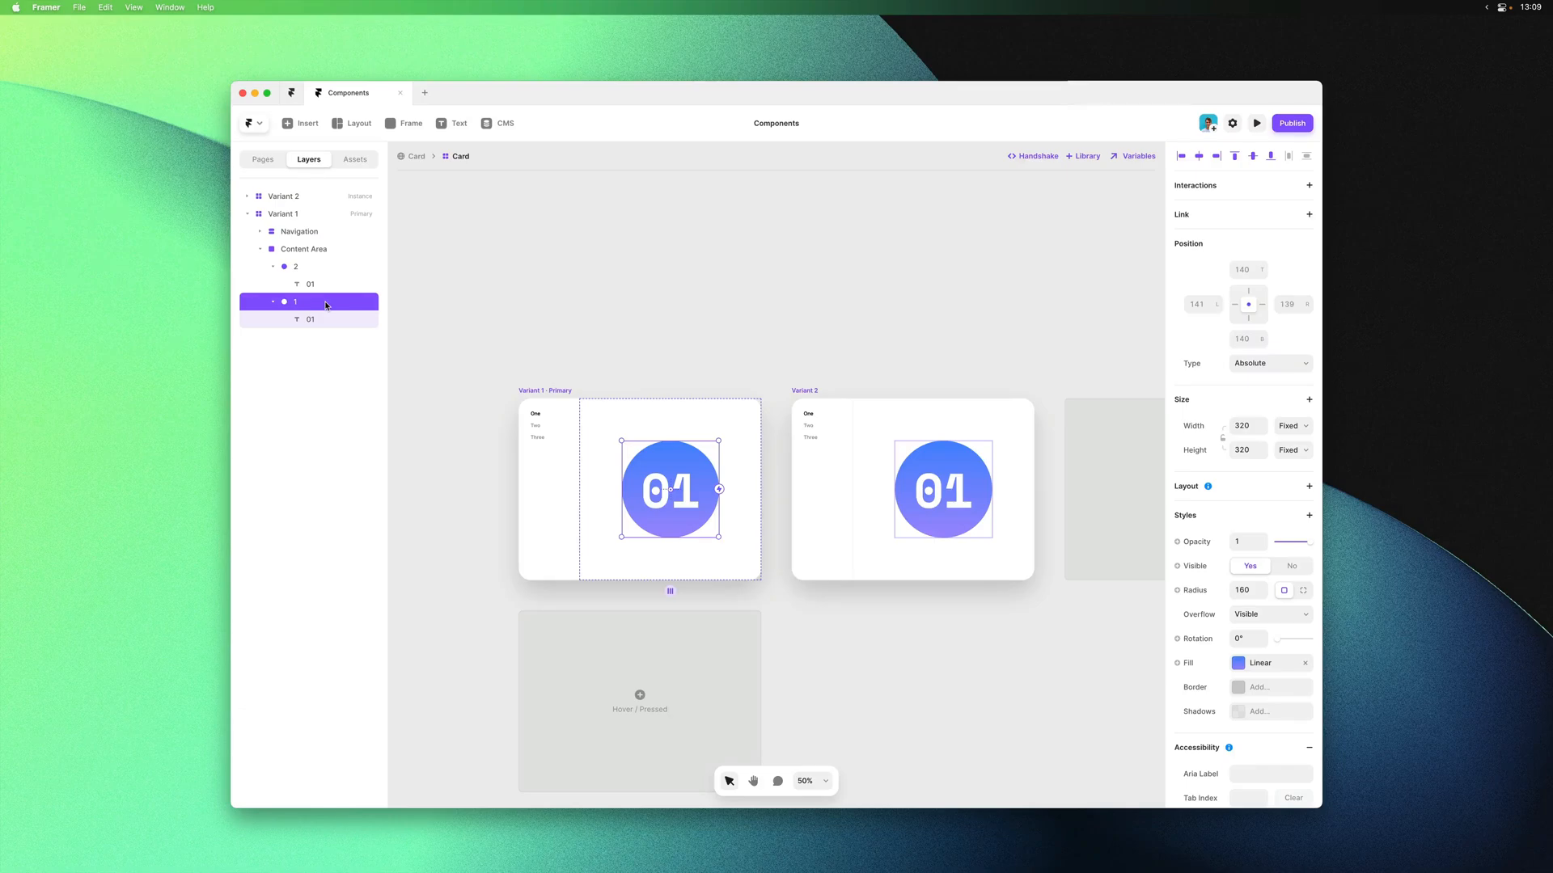
click(1291, 565)
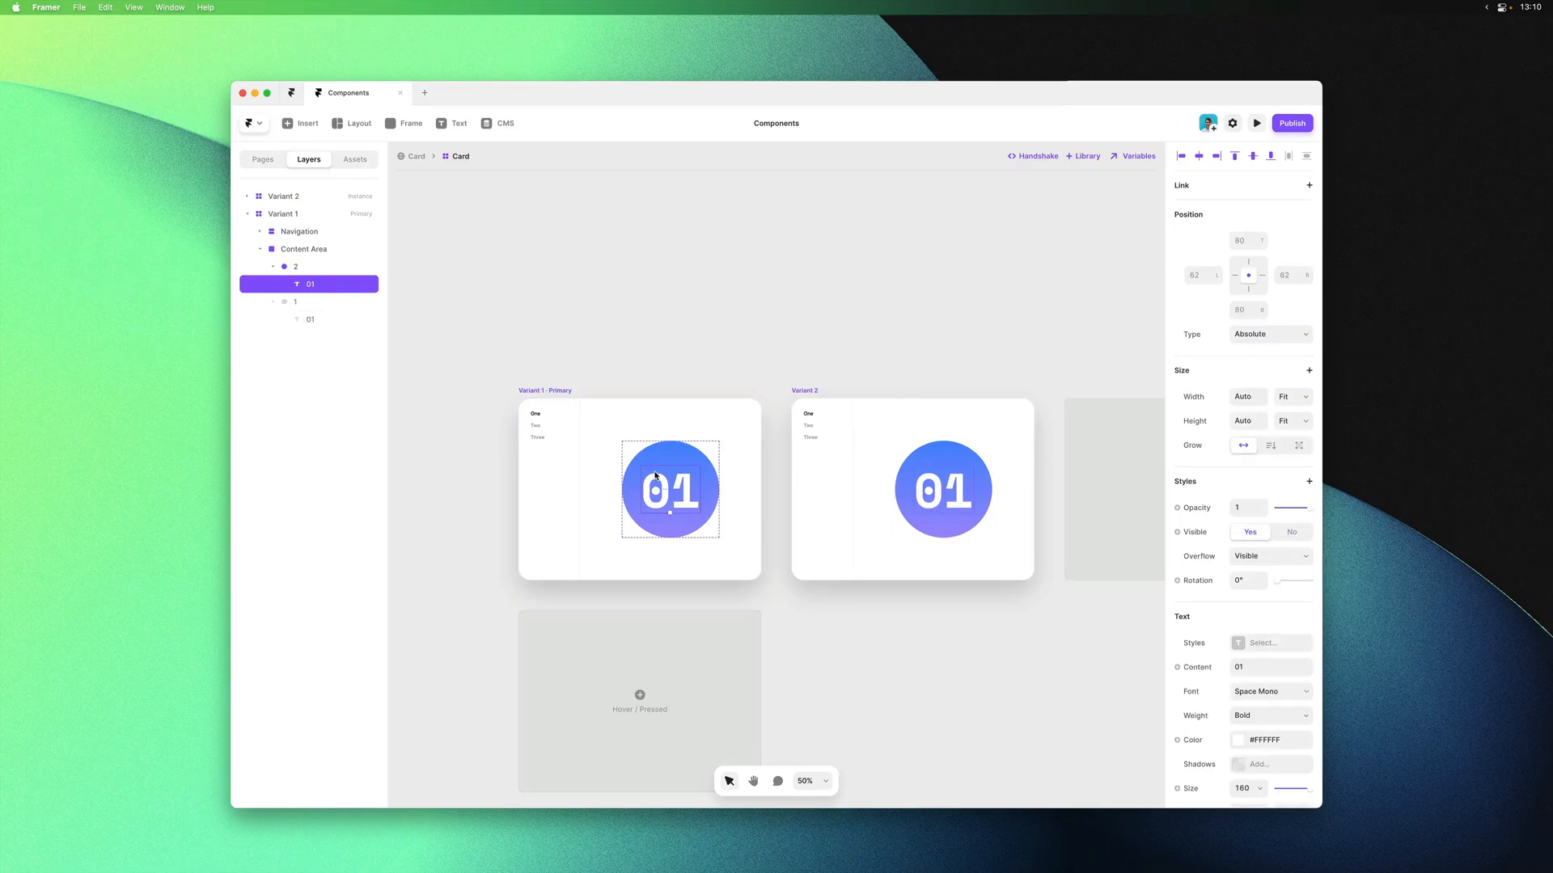
text(02)
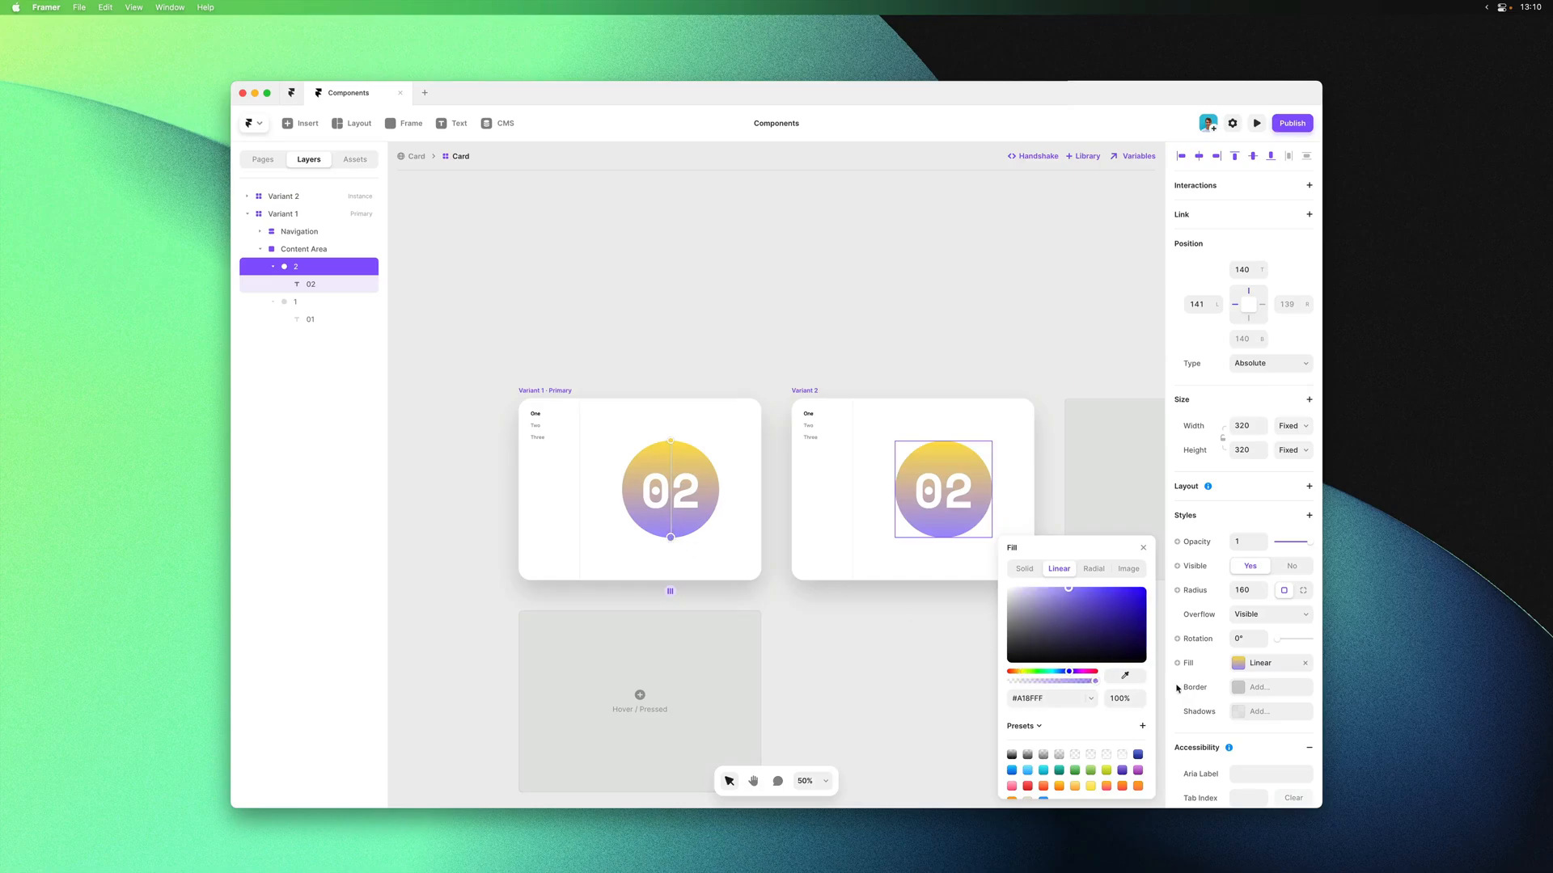
Give the 02 circle an orange-pink gradient and the 03 circle a green gradient
drag(1069, 673, 1091, 673)
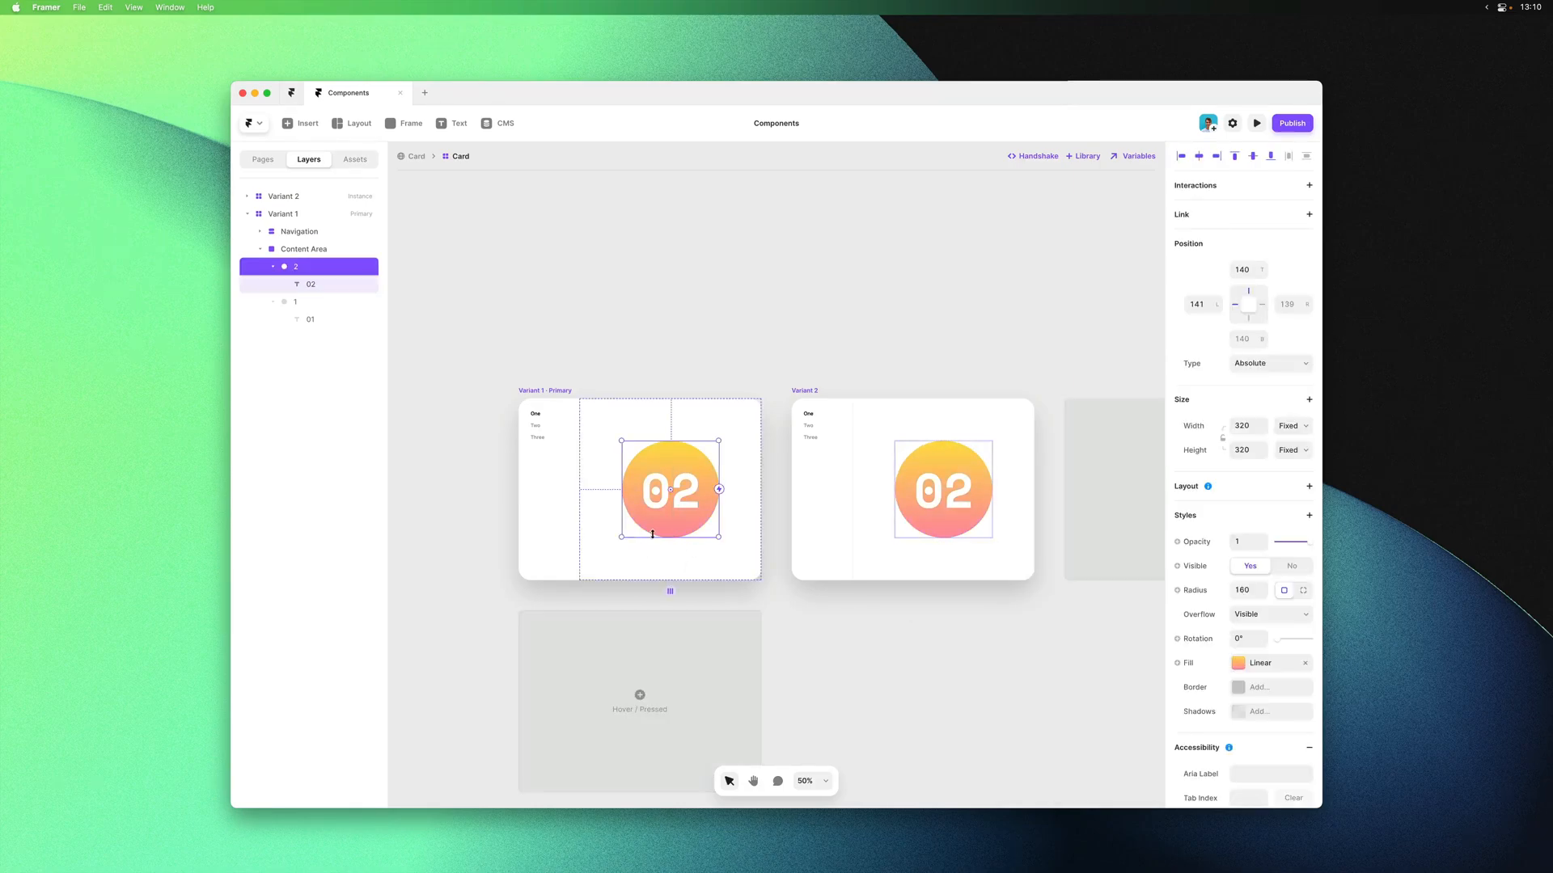
click(1241, 663)
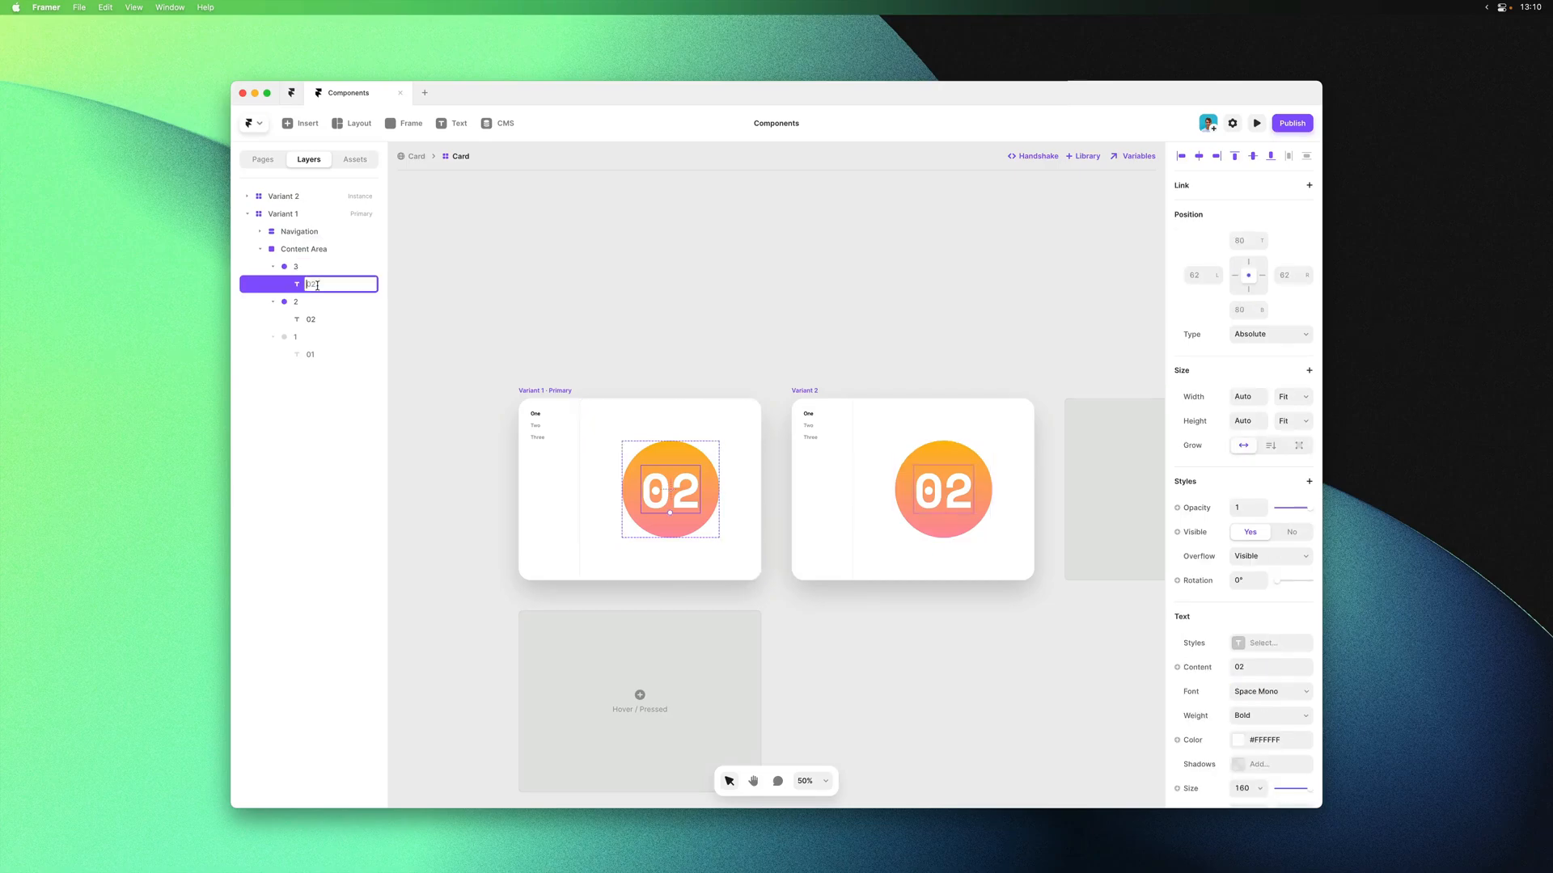
click(295, 300)
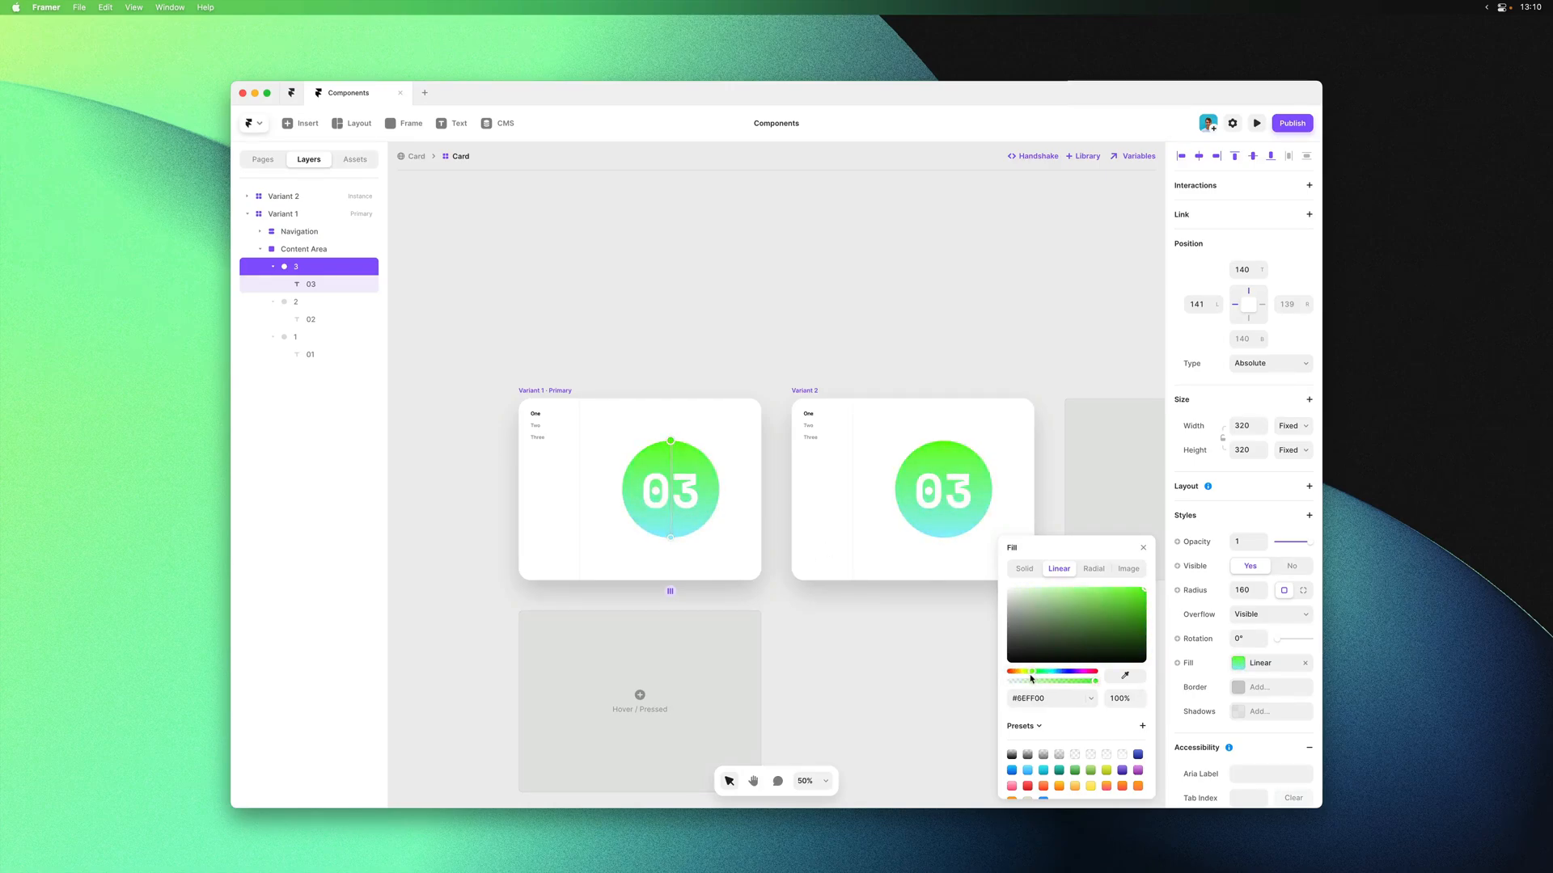
click(1109, 596)
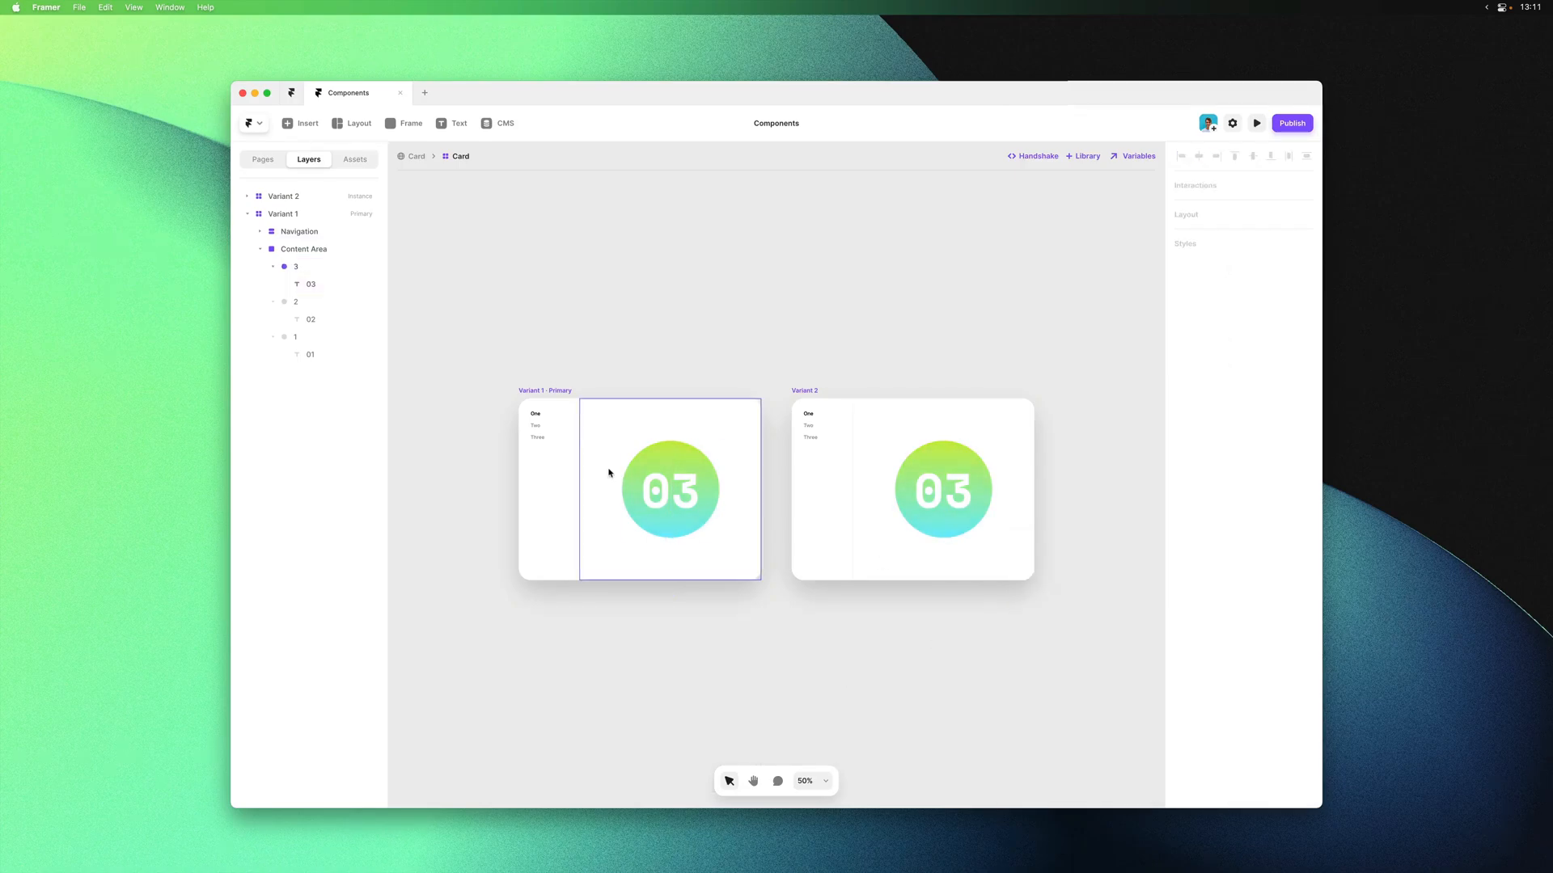
Hide circles 03 and 02 in Variant 1, and show the 02 circle in Variant 2
click(296, 266)
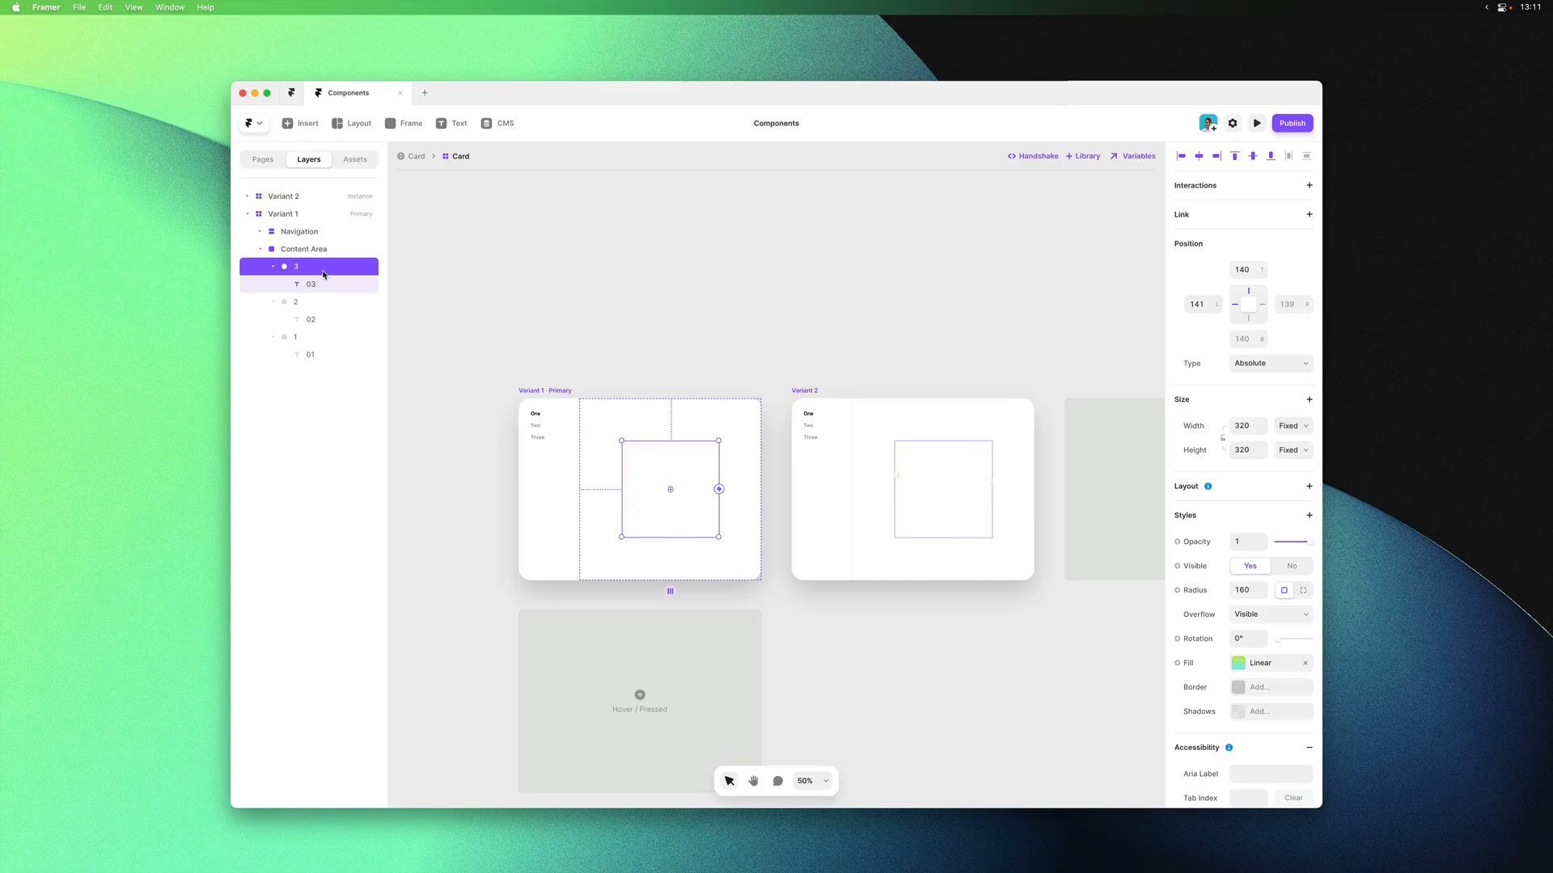
click(295, 337)
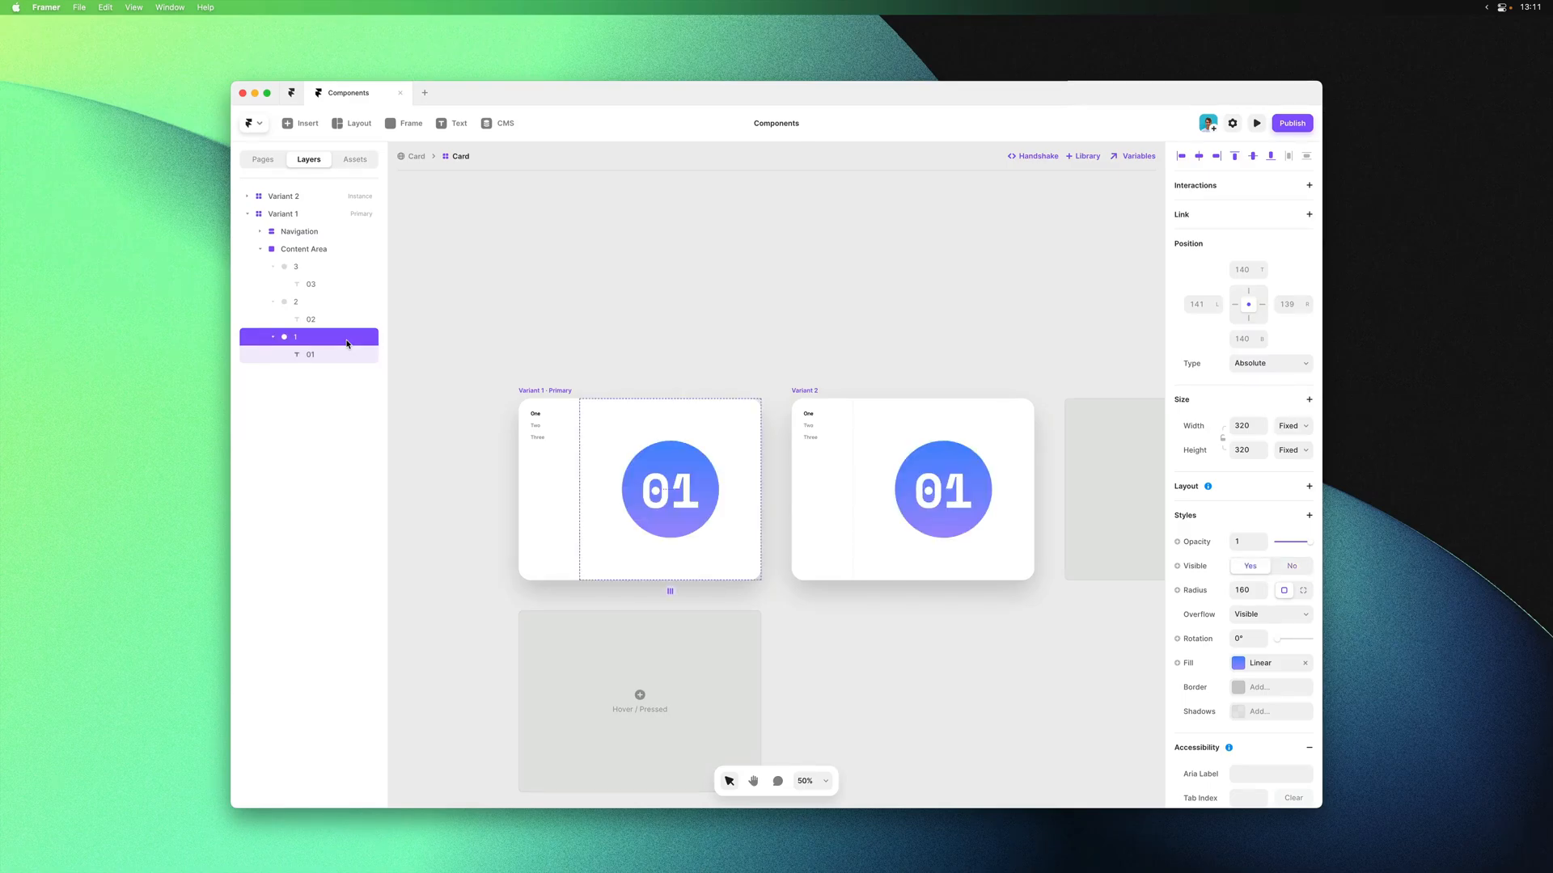
click(670, 489)
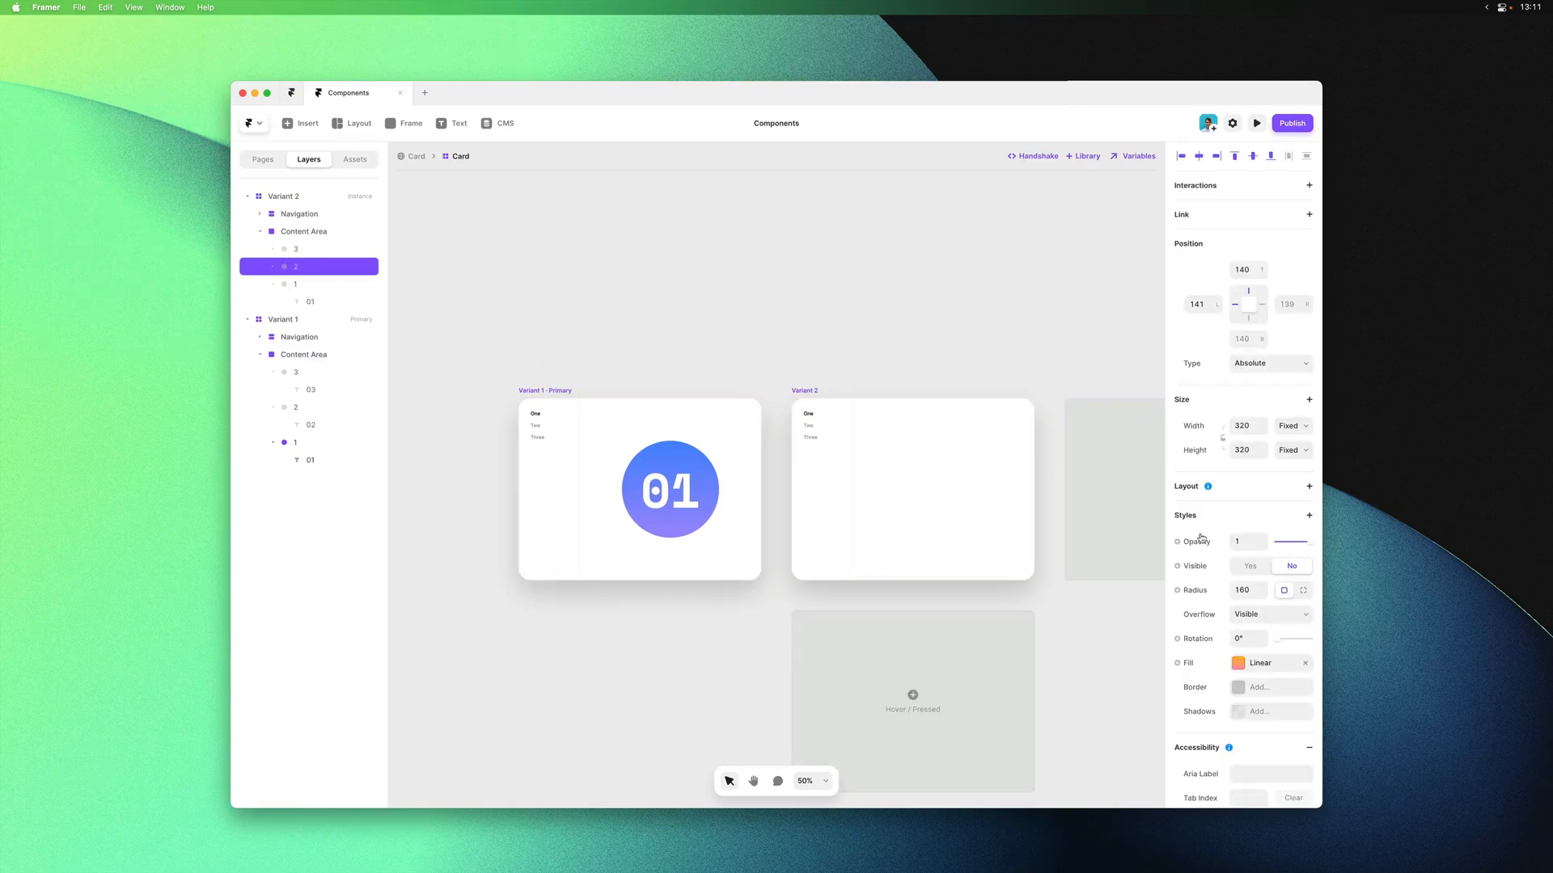
click(1248, 566)
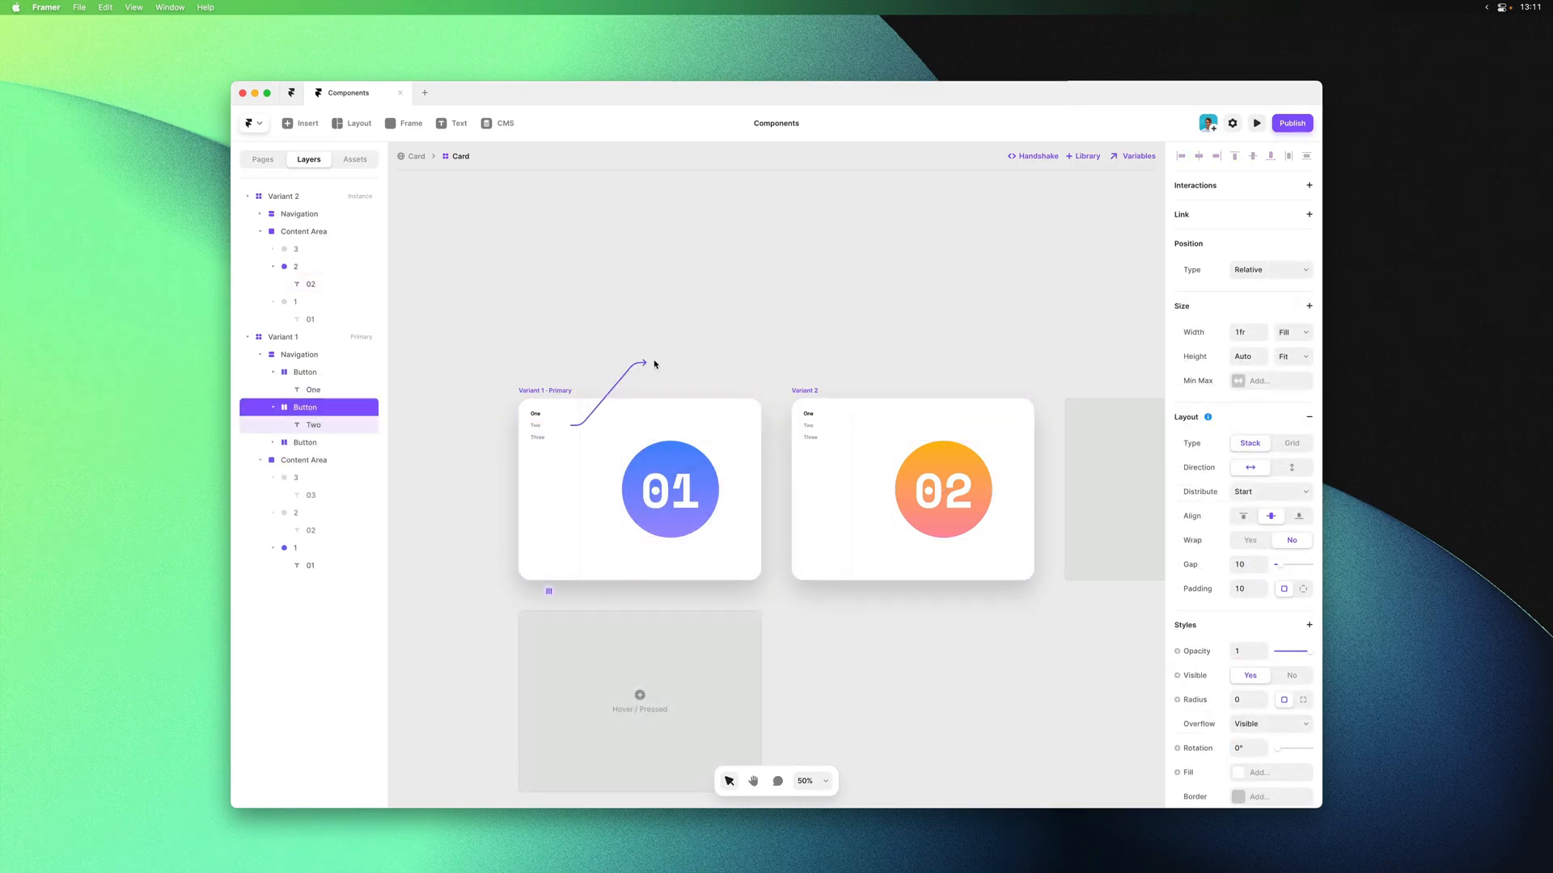
Link Two's tap to Variant 2 and adjust the One and Three labels in Variant 2
click(910, 488)
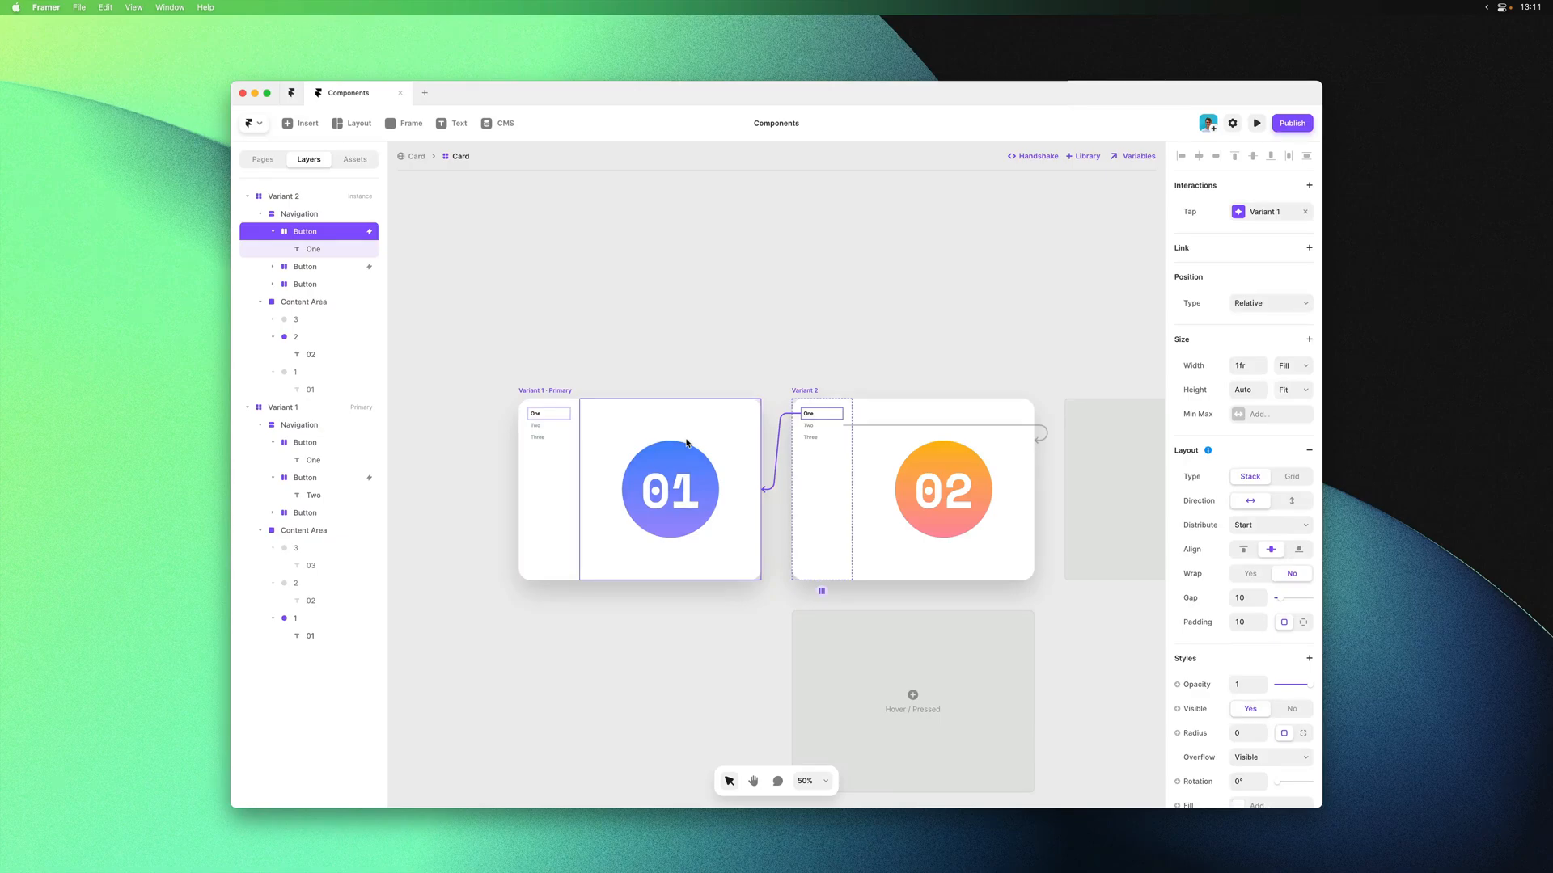
click(647, 344)
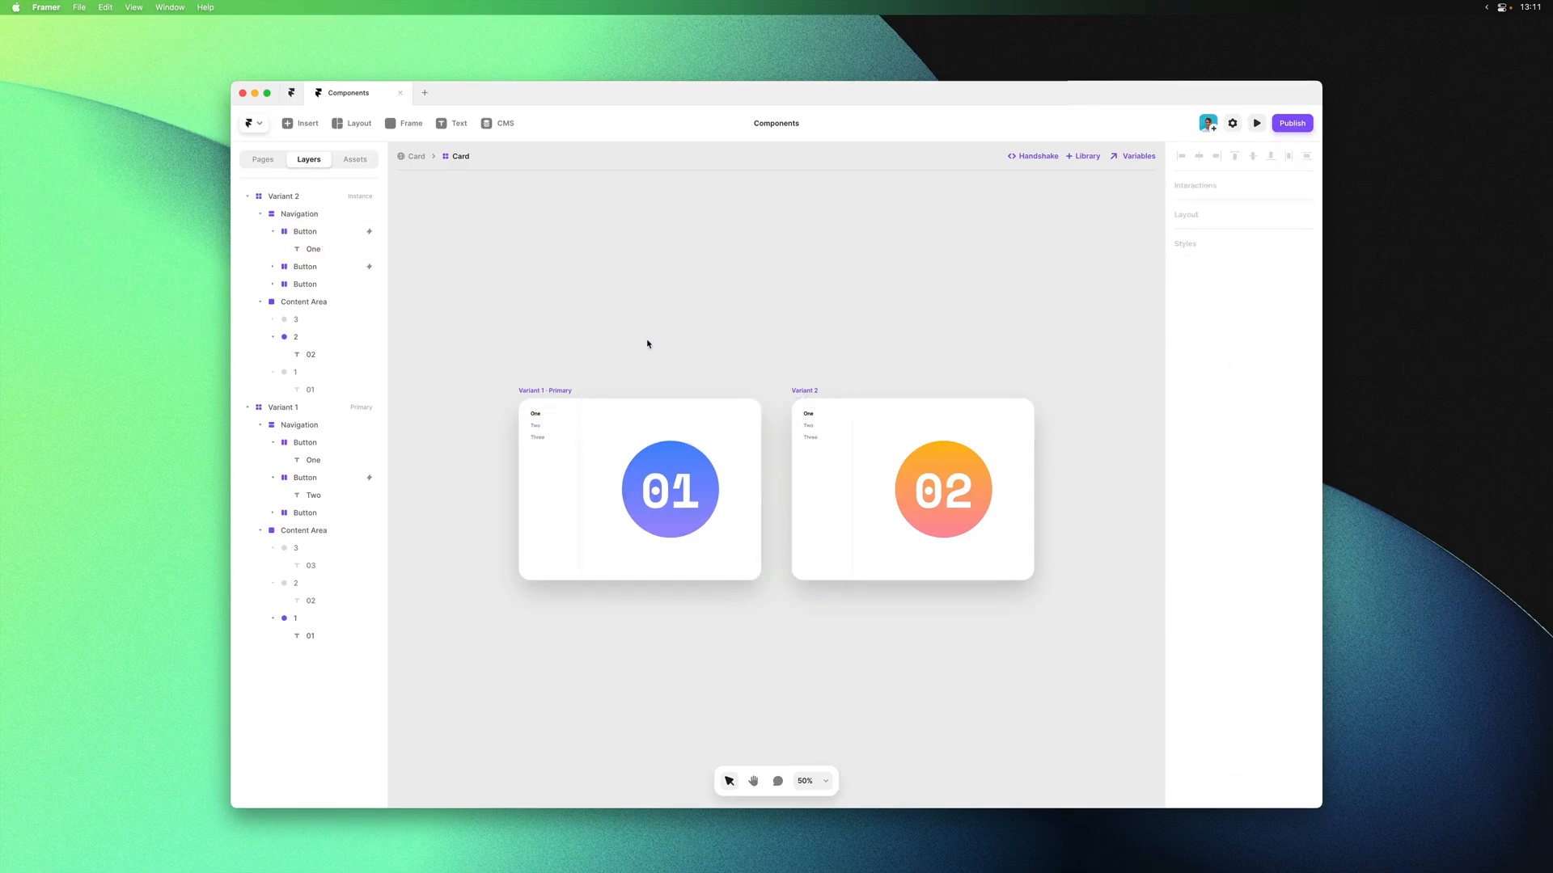
click(313, 284)
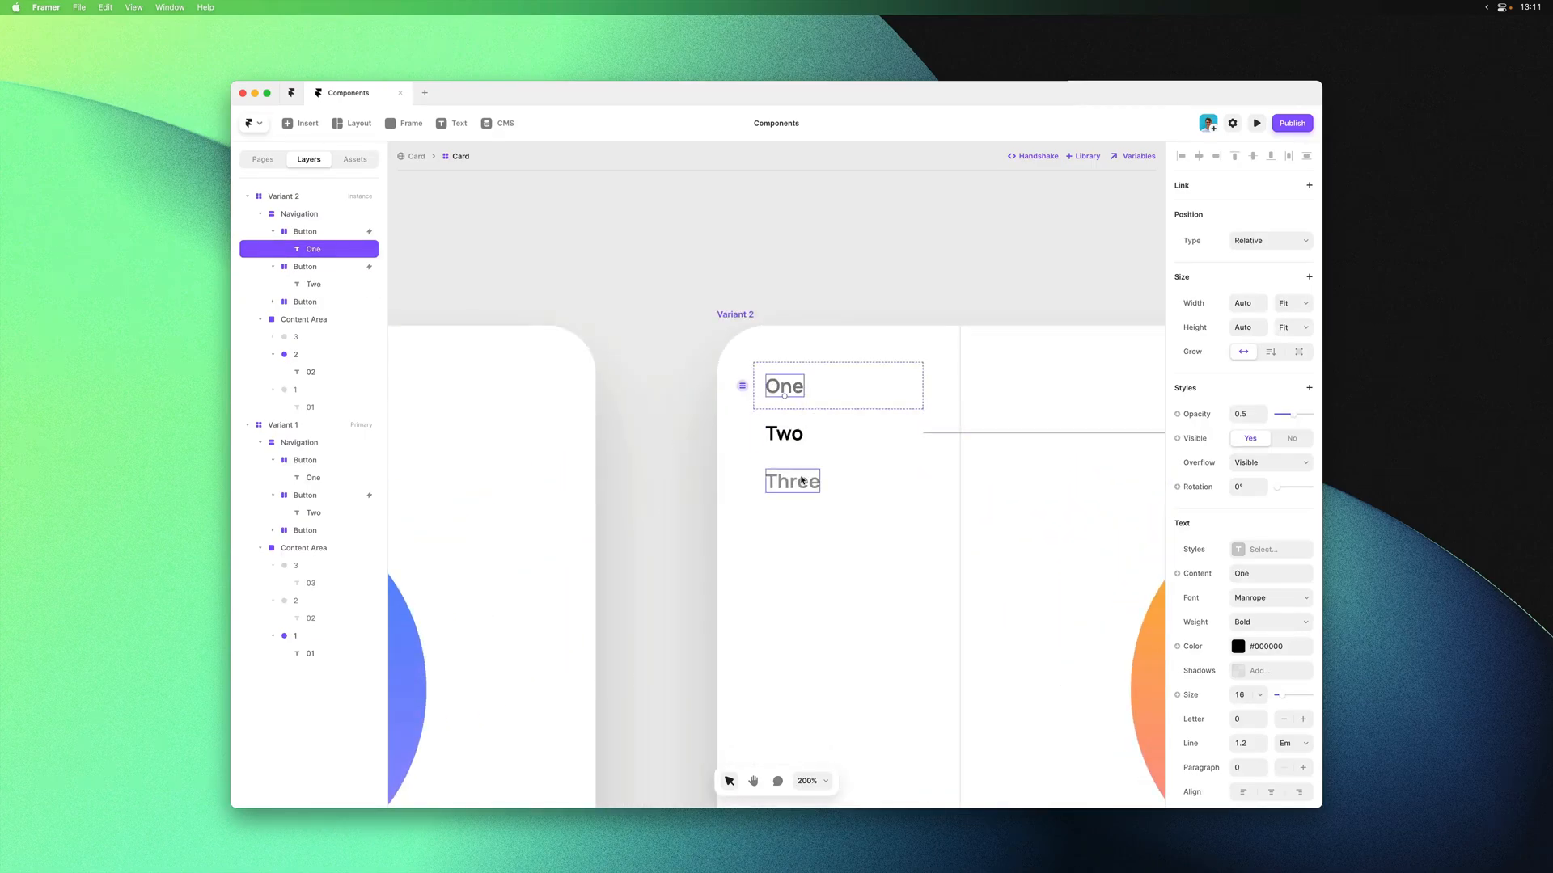
click(793, 481)
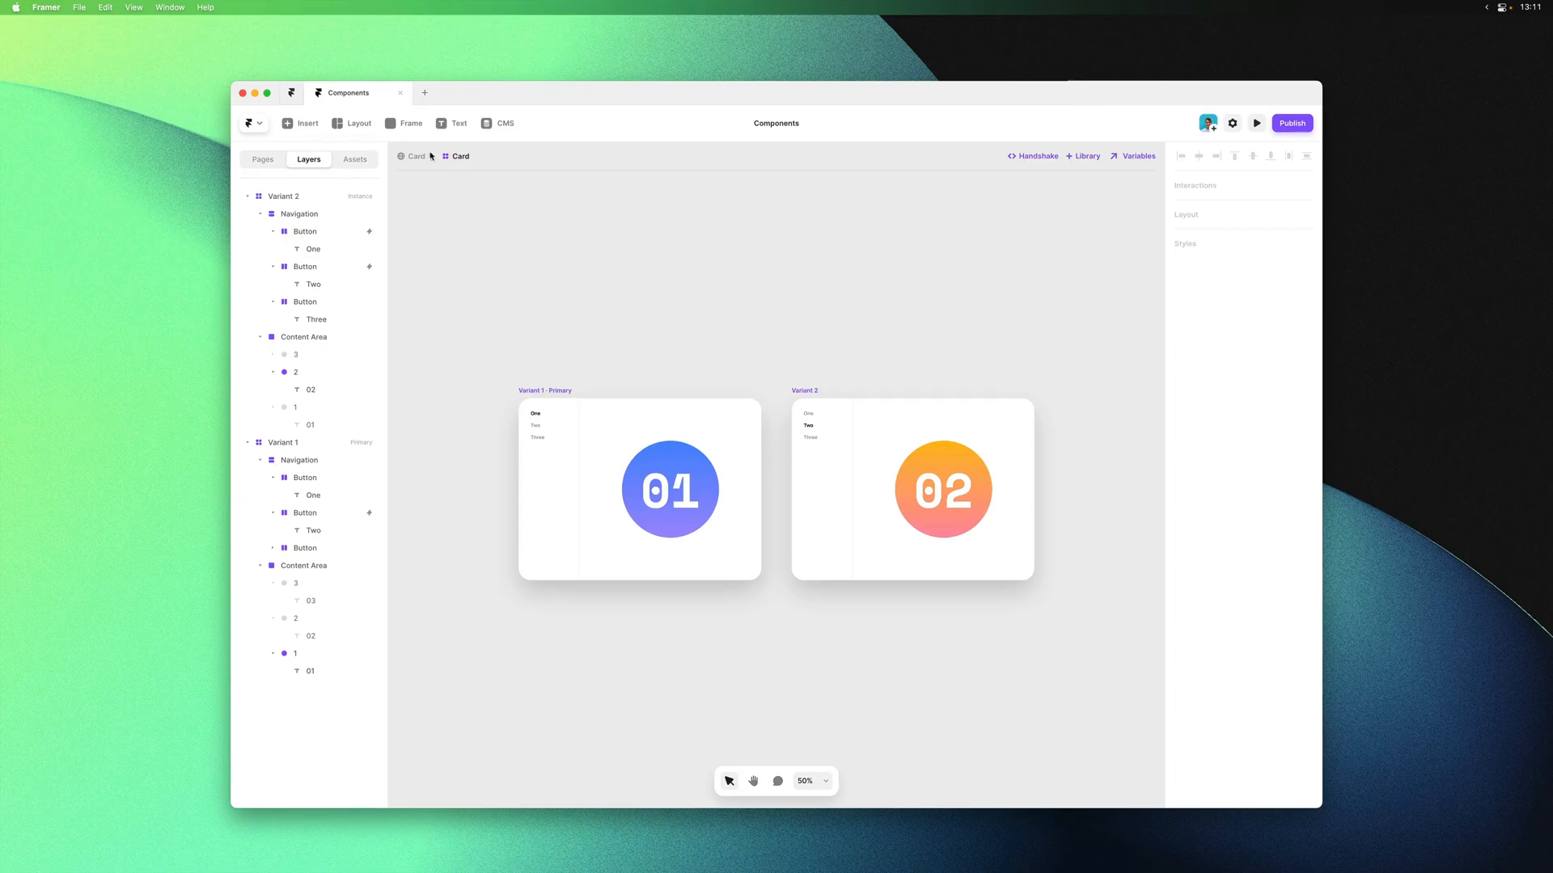
Preview the card and tap Two to bring up the orange 02 content
click(1256, 123)
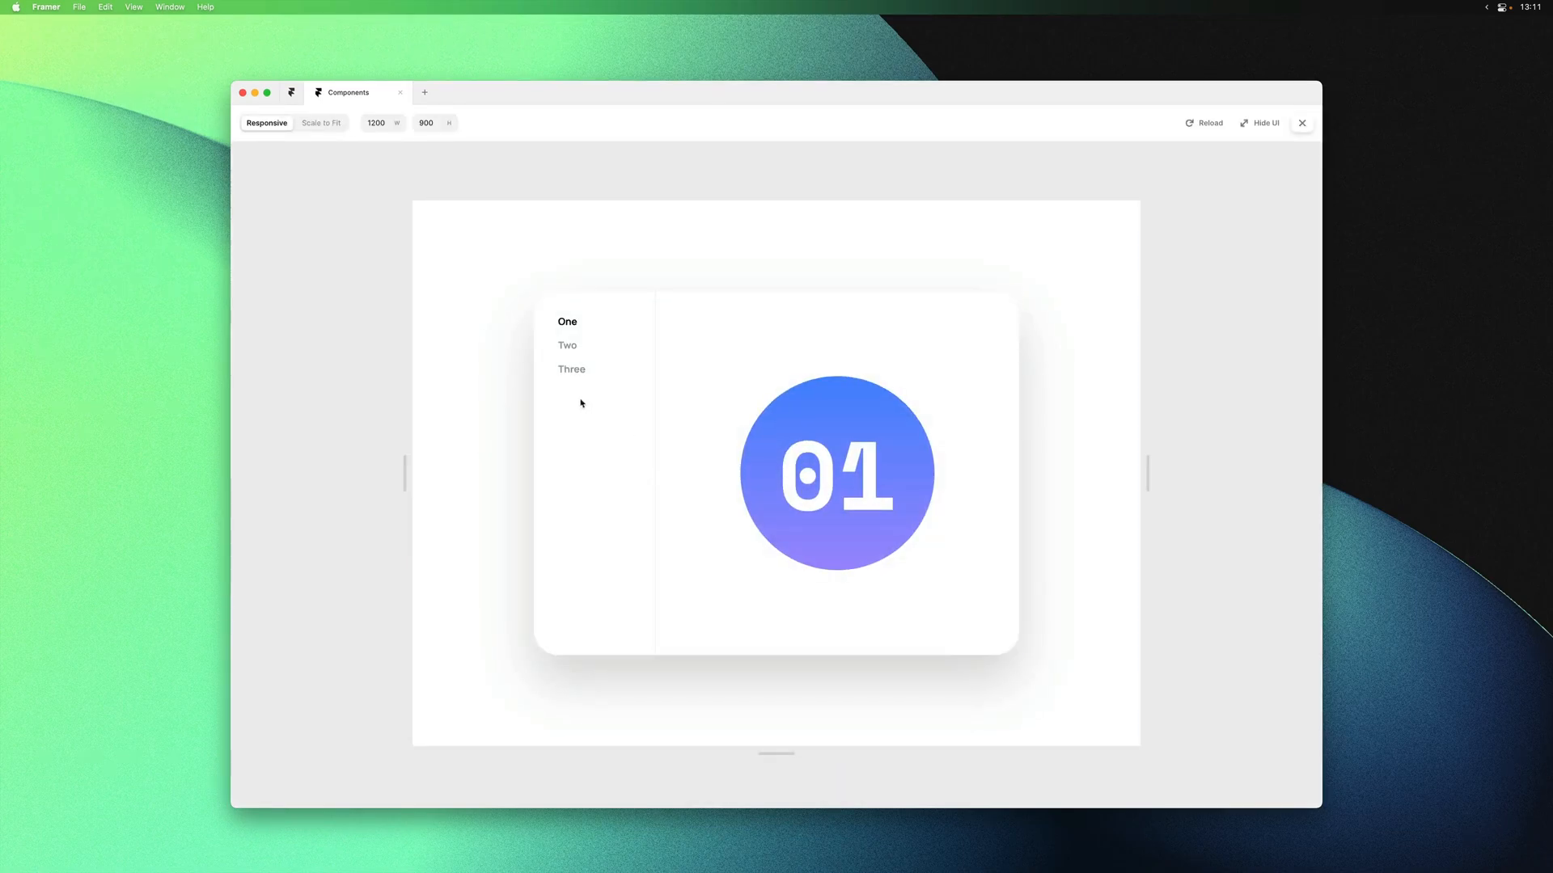
click(568, 344)
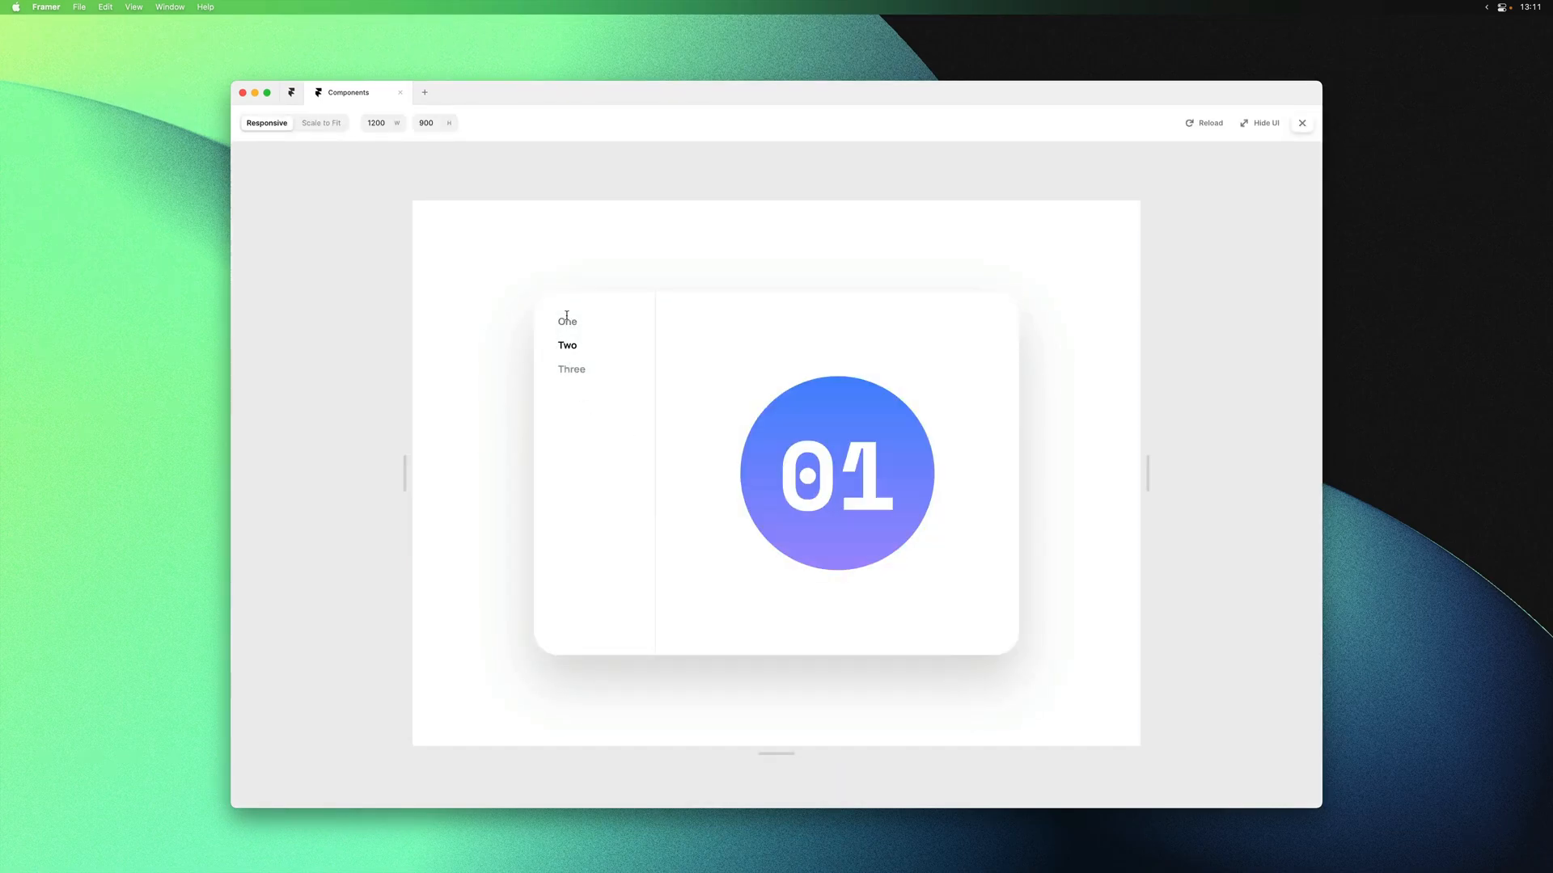
click(568, 345)
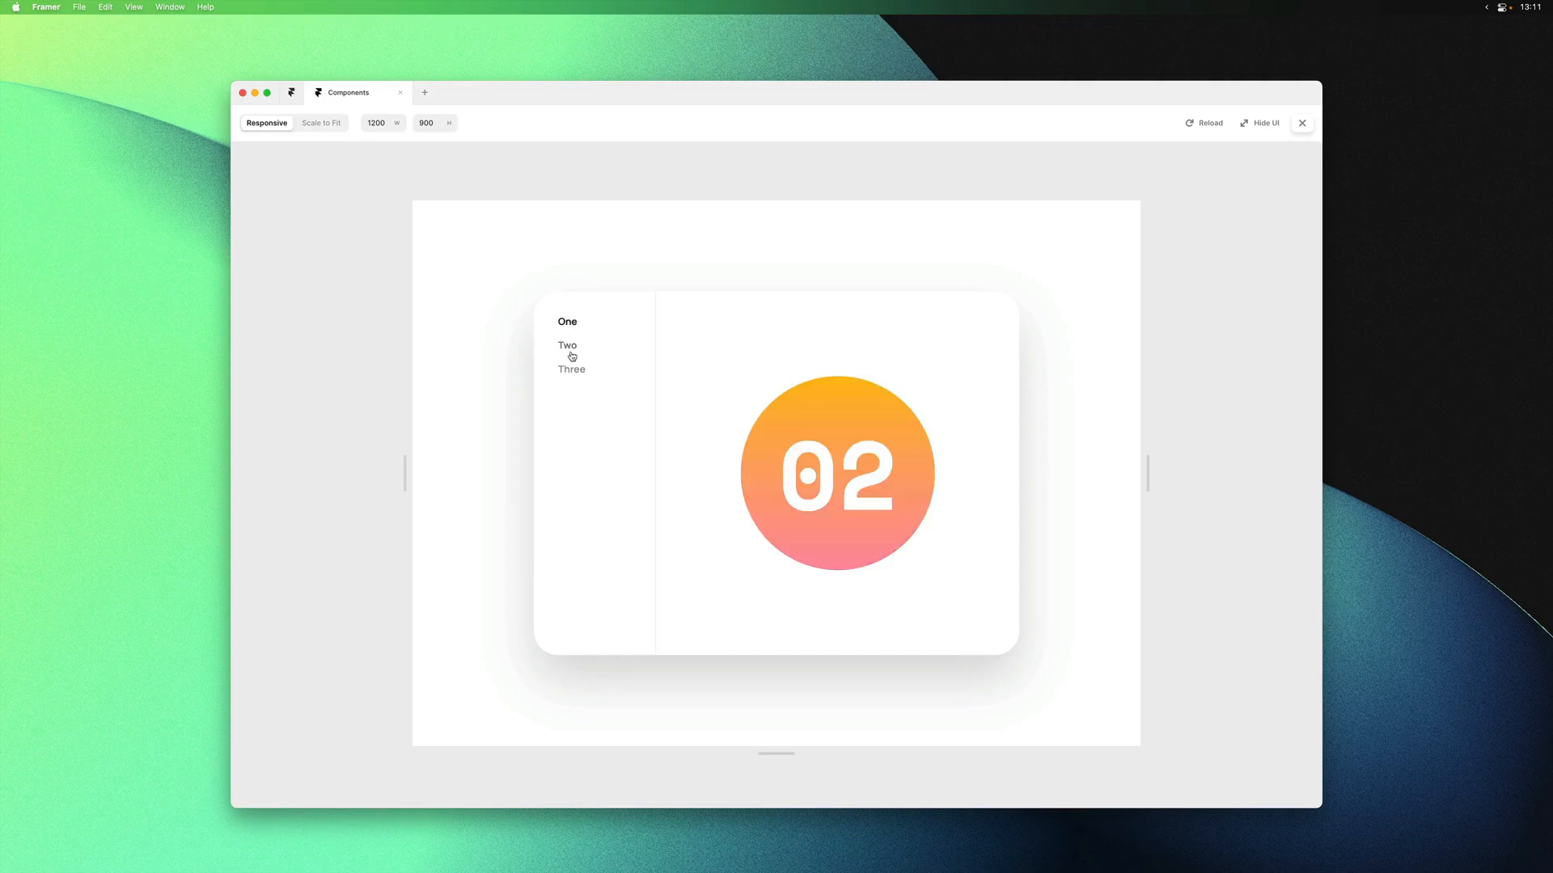
click(568, 345)
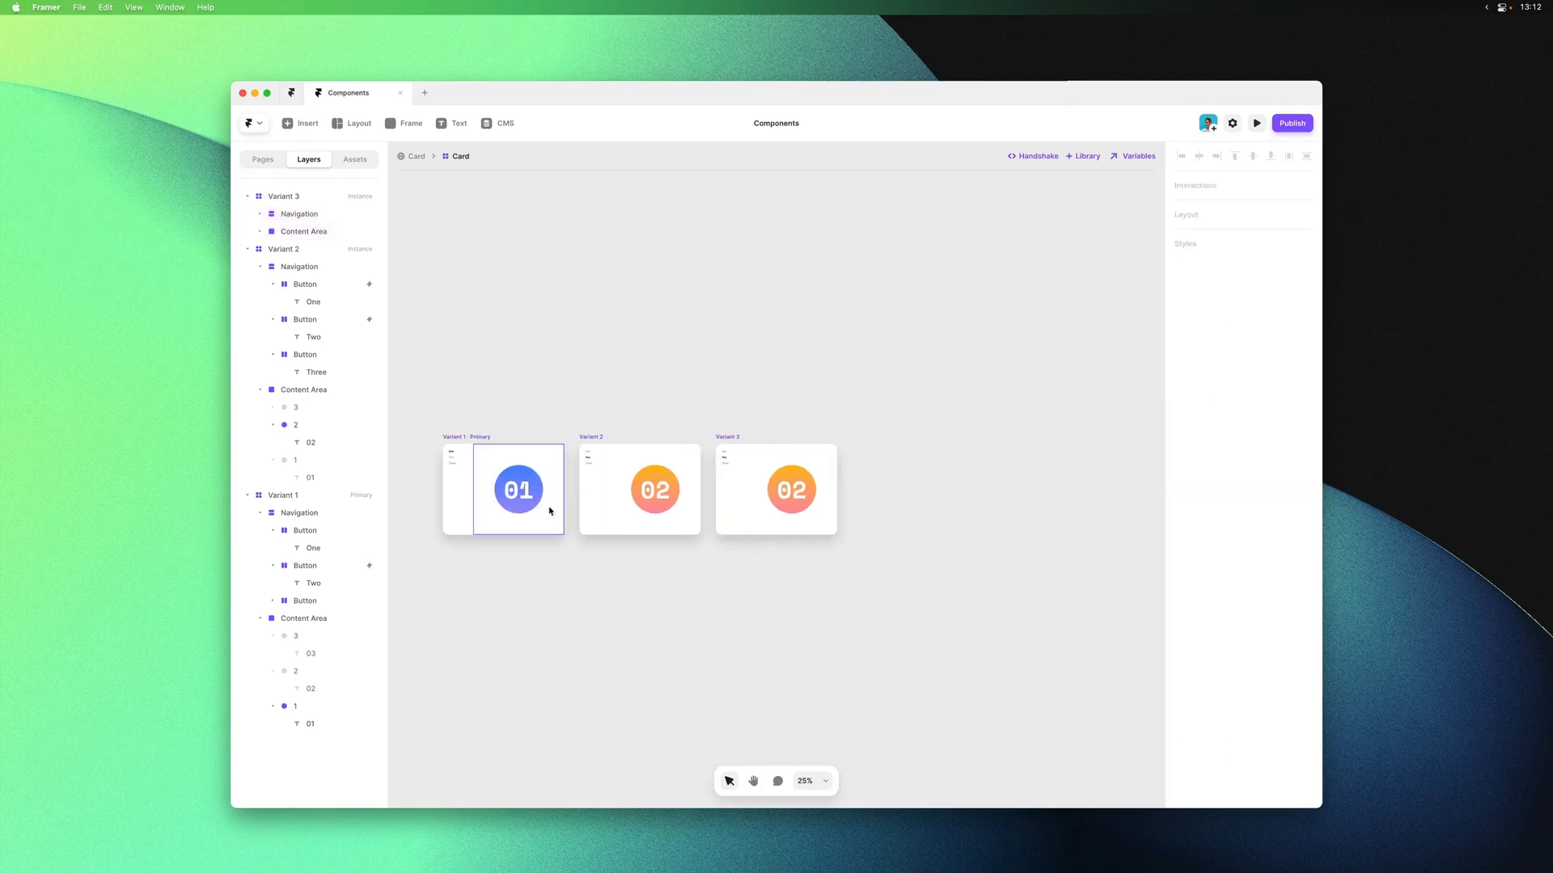
In Variant 3, link the sidebar taps, show the 03 circle, and make Three fully opaque
click(304, 230)
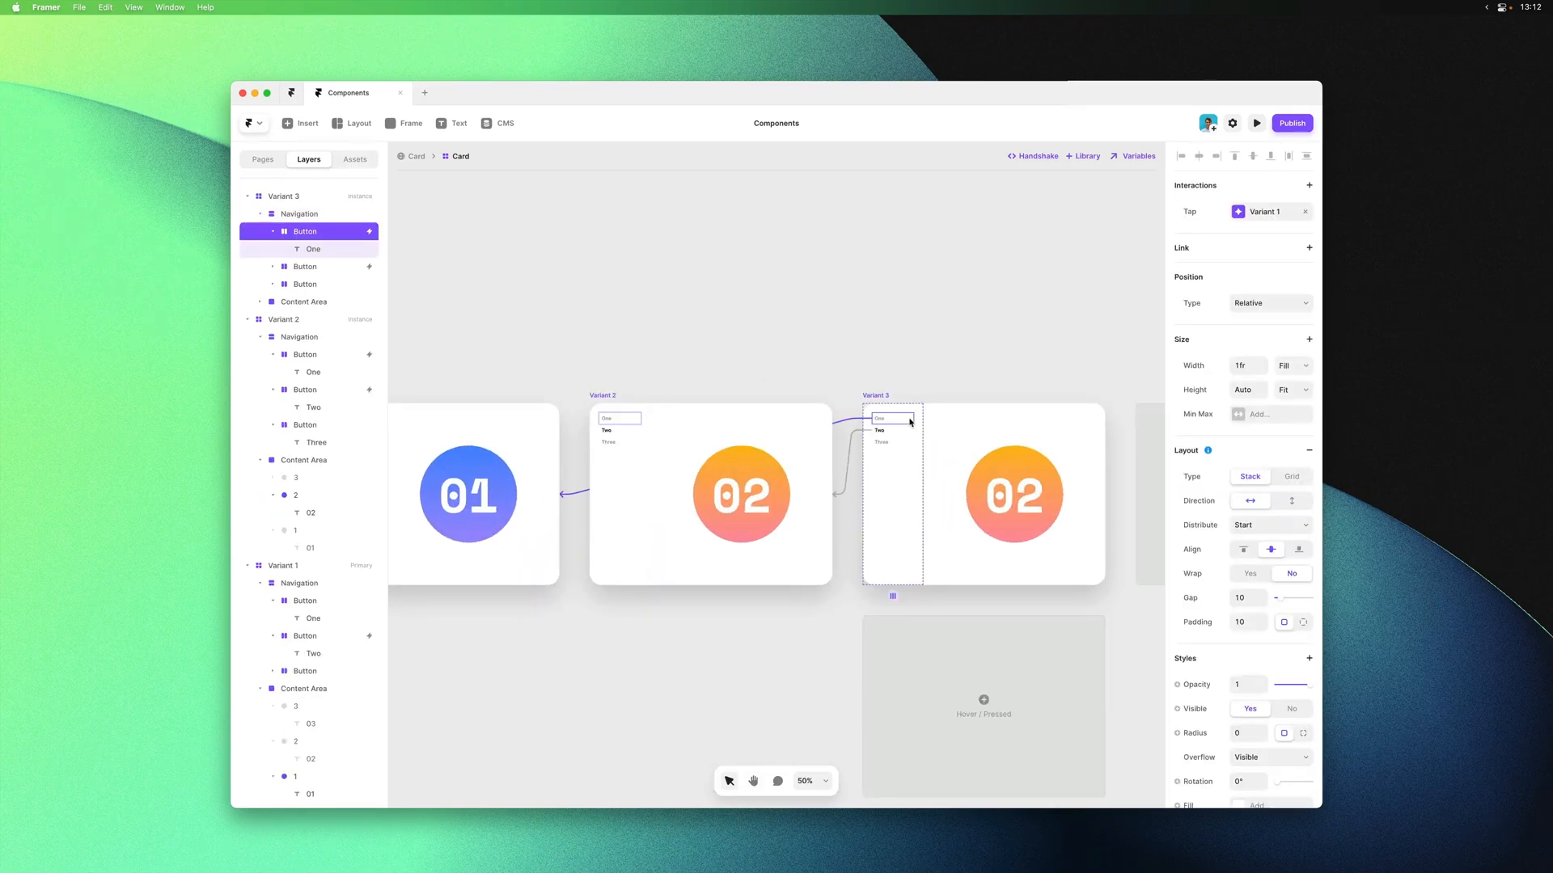
click(305, 266)
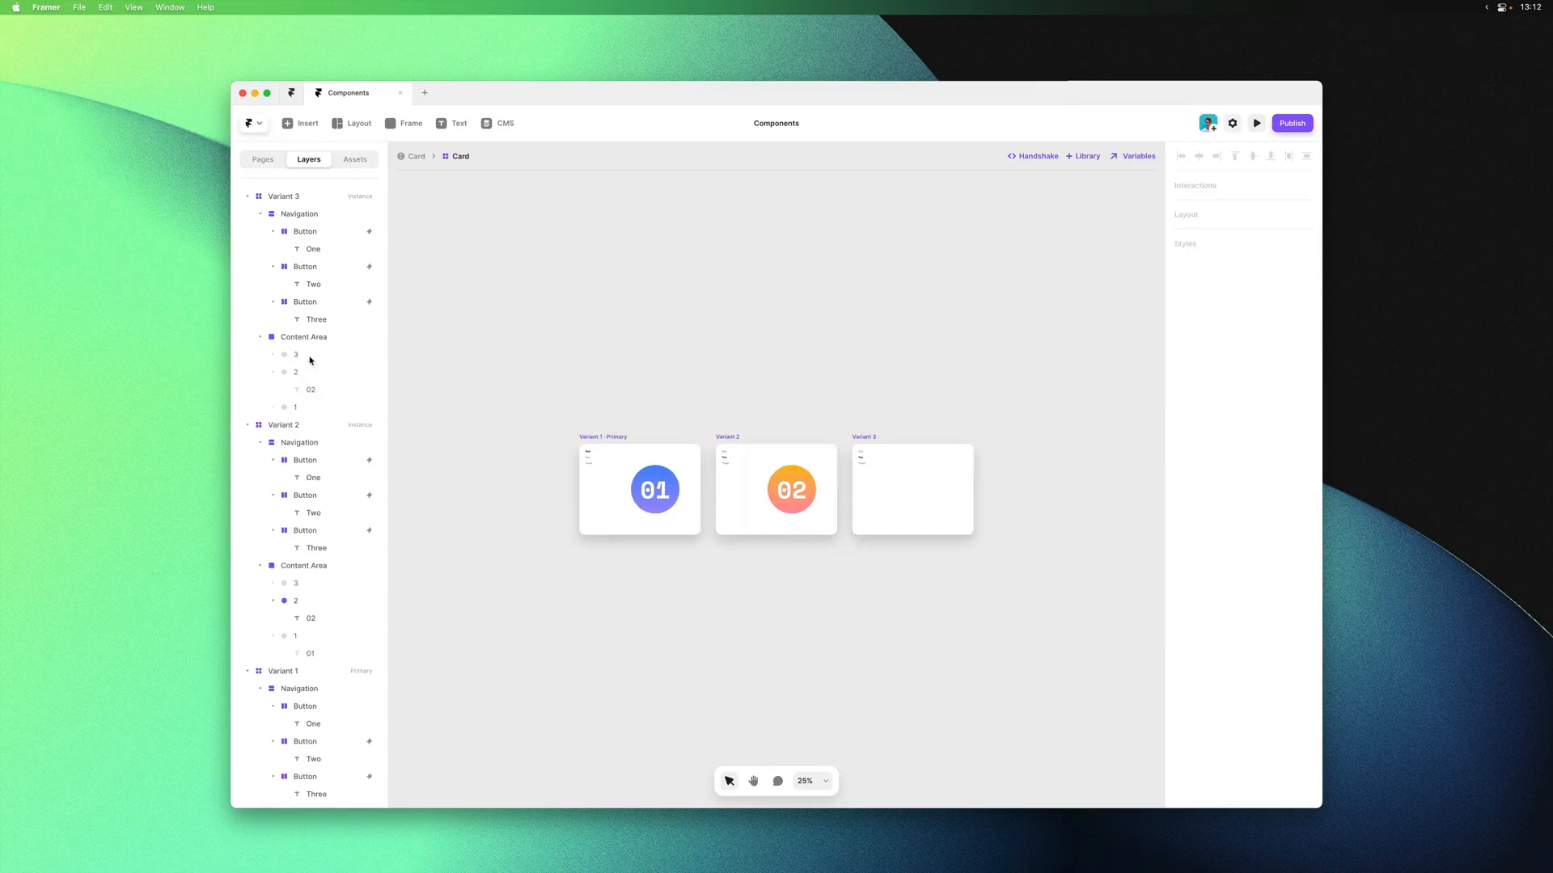
click(295, 354)
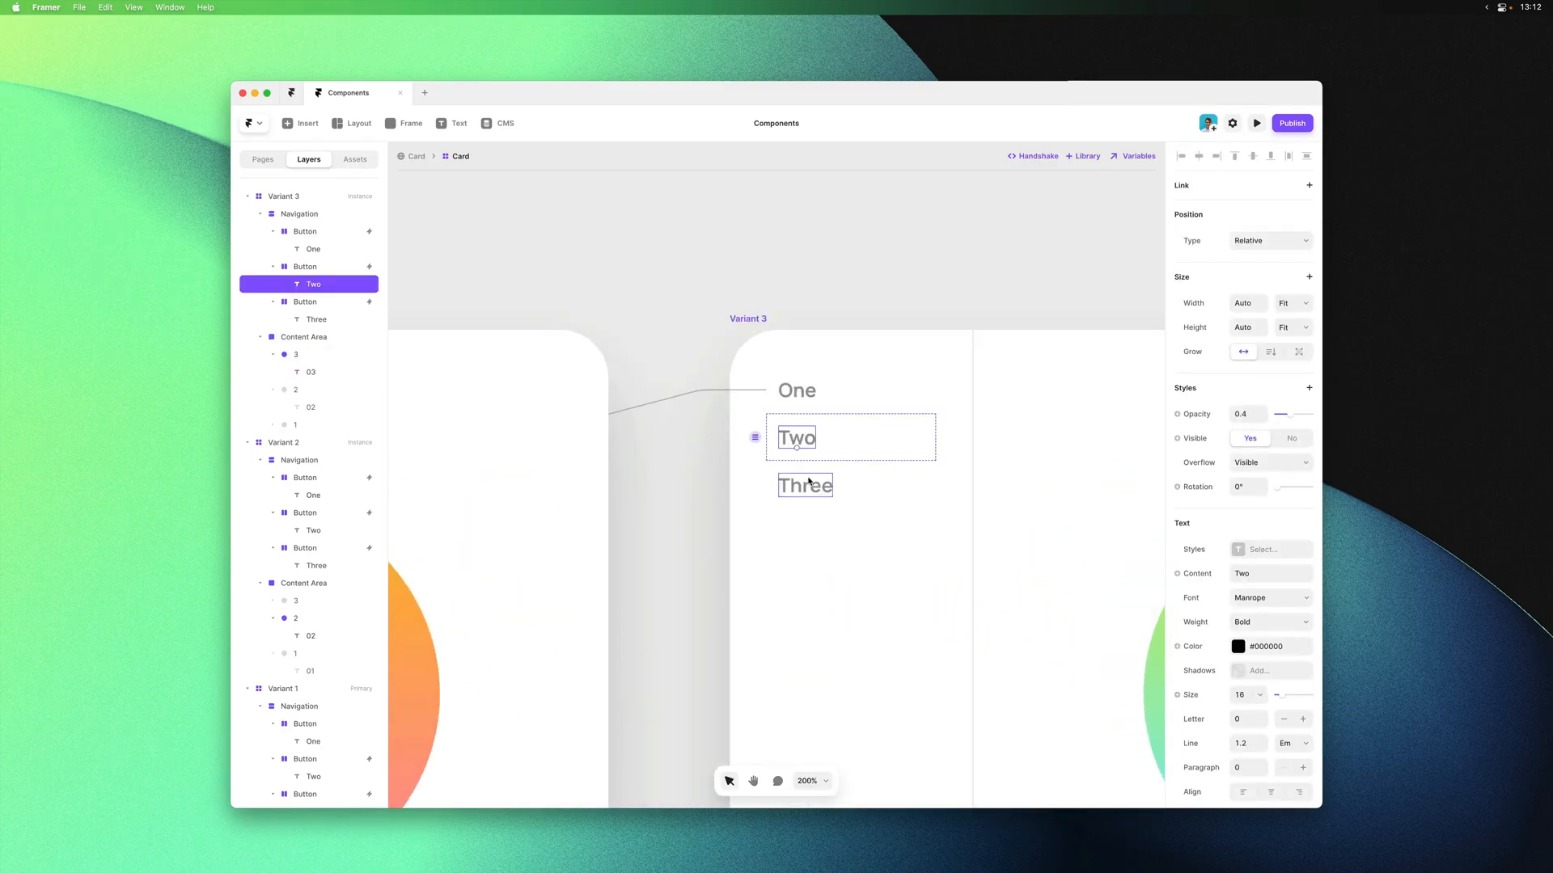
click(804, 485)
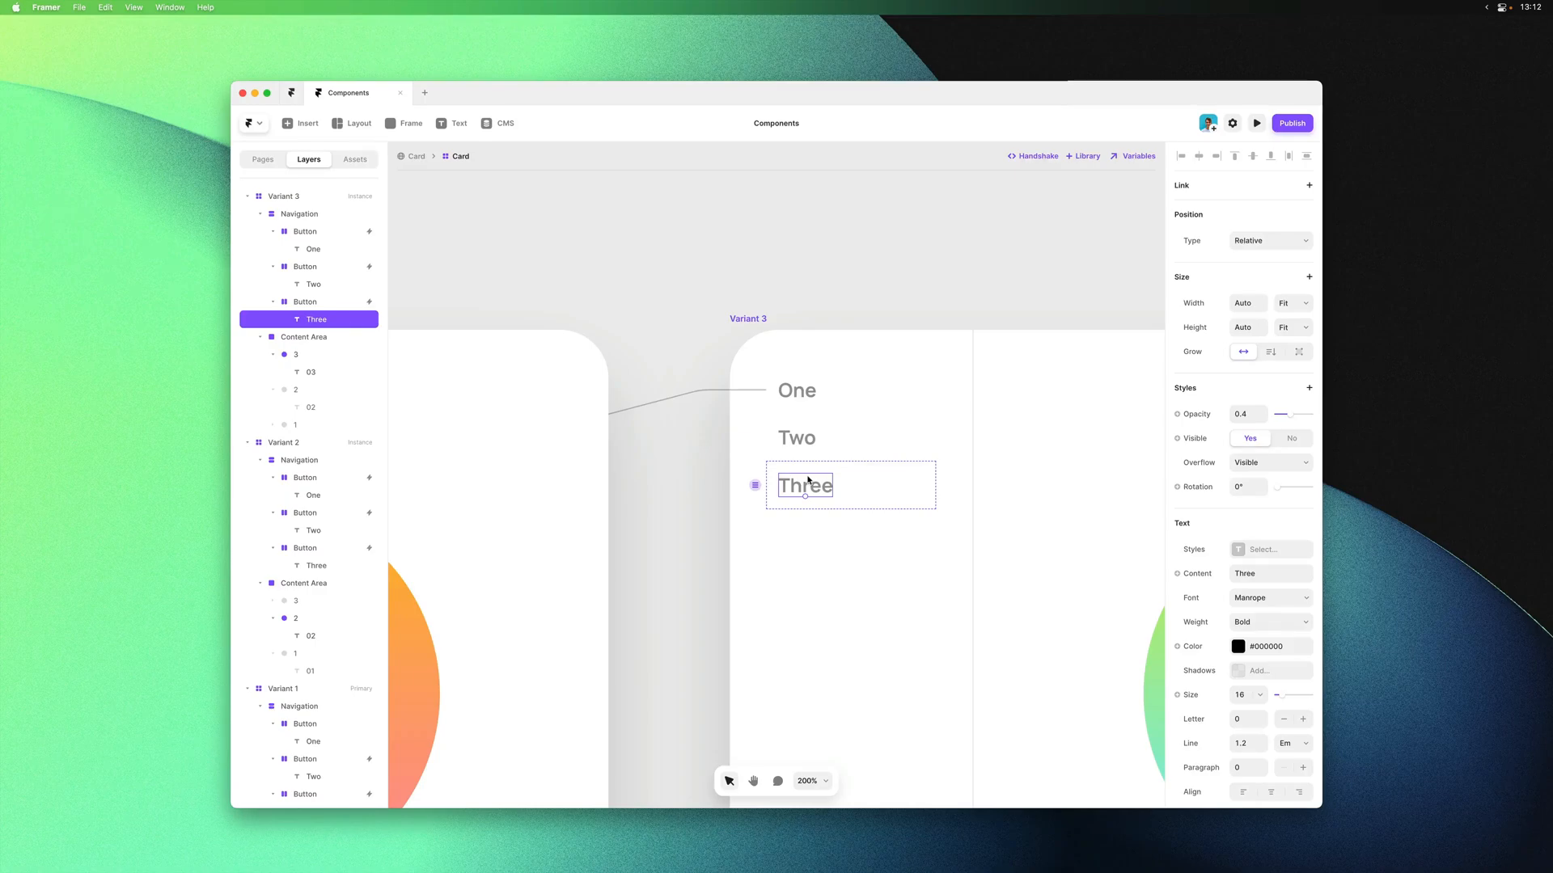
drag(1291, 414, 1306, 414)
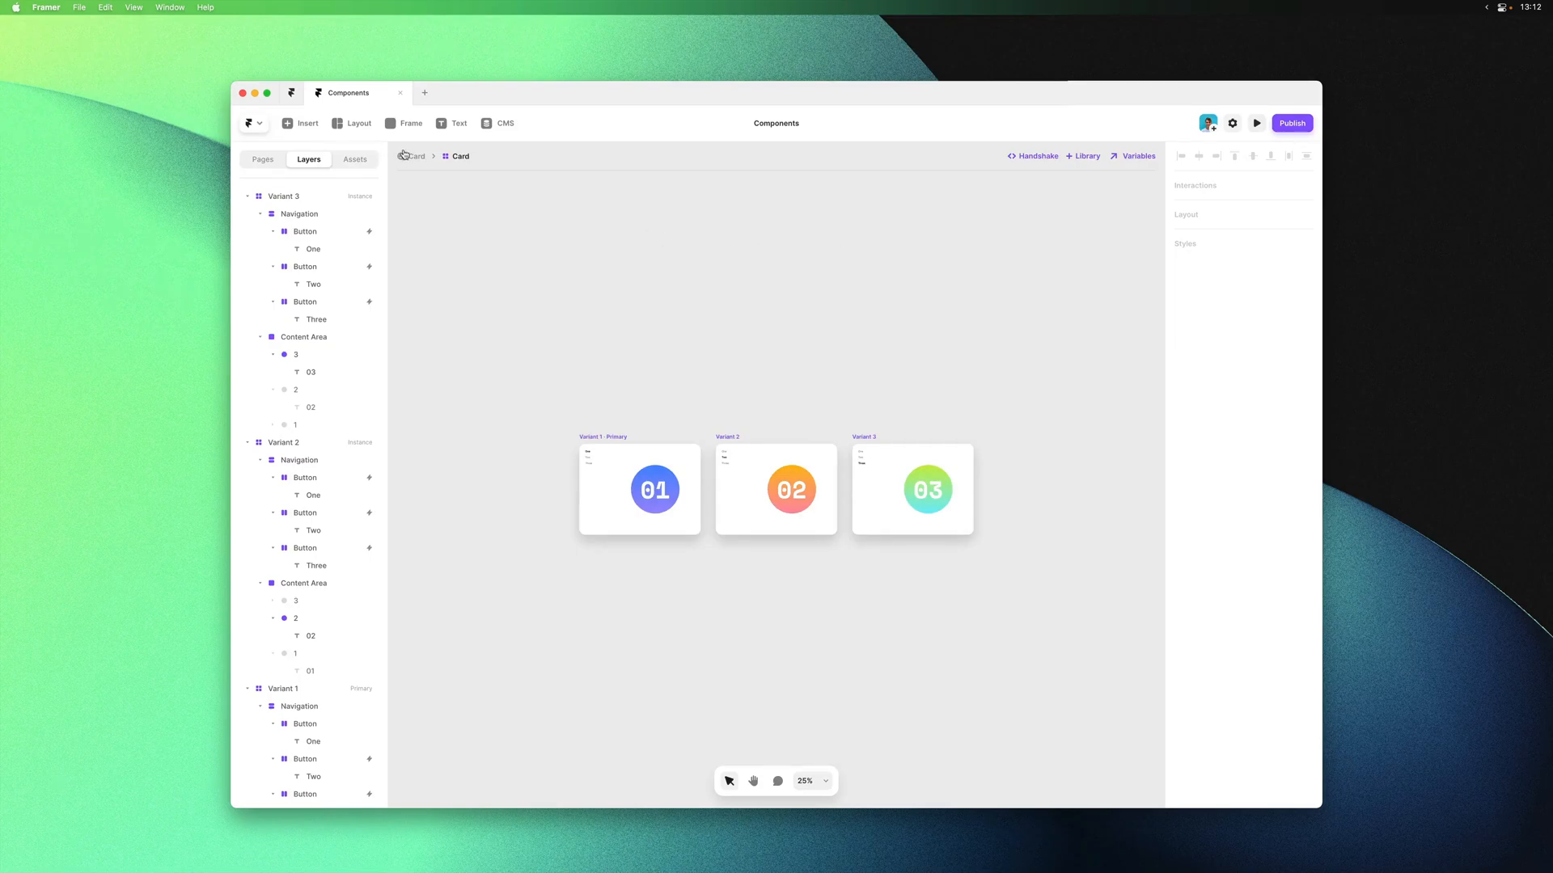
Preview the Card and tap Two and Three to check the content switching
click(1256, 123)
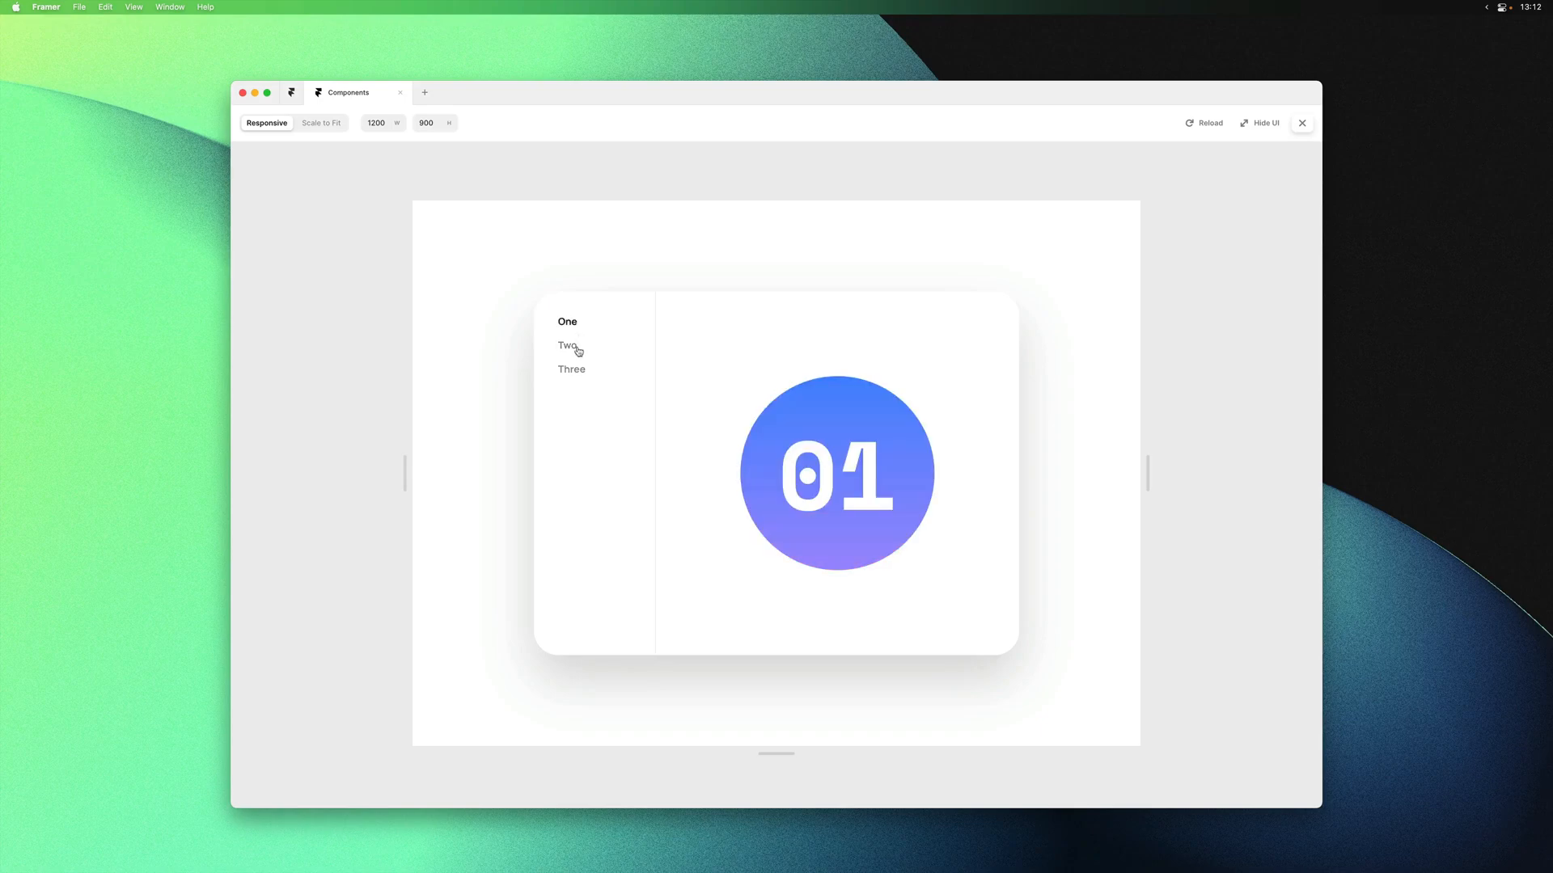
click(568, 346)
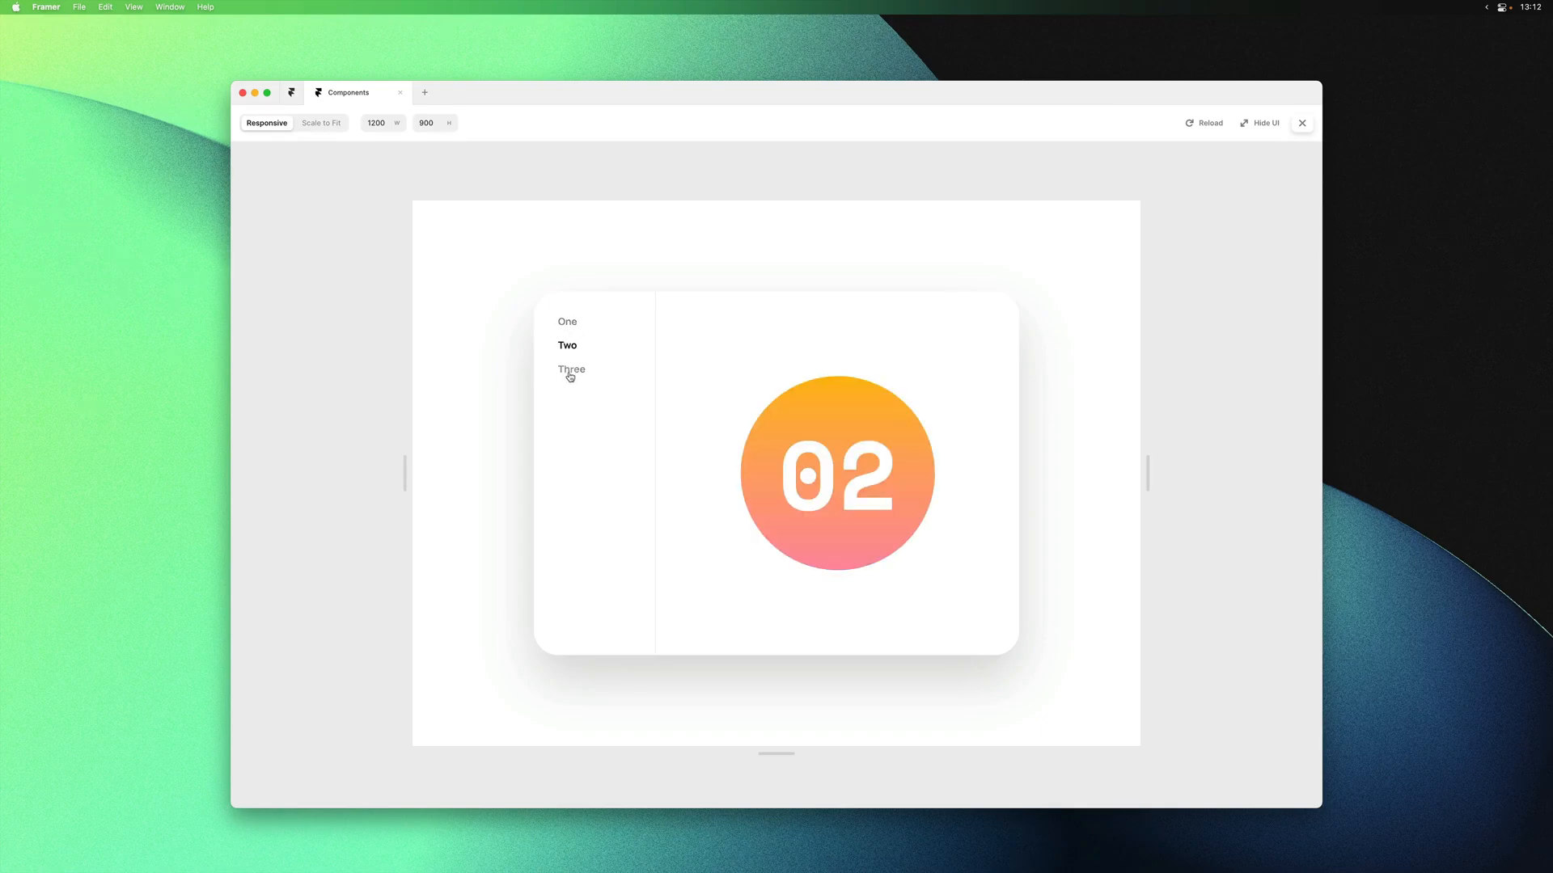
click(566, 321)
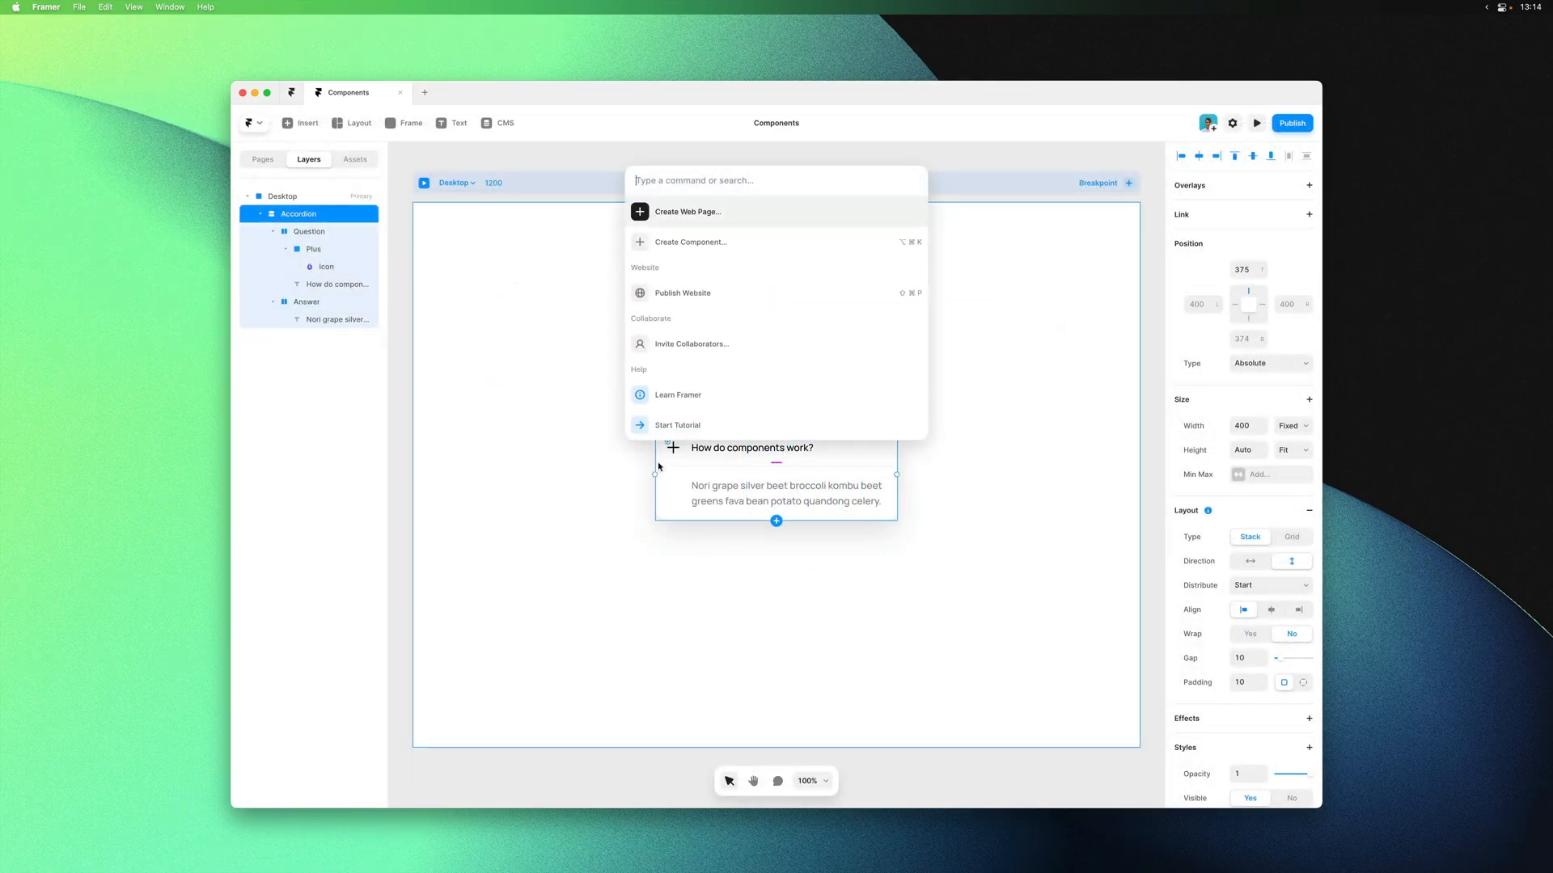
Create the Accordion component from the command menu
click(690, 242)
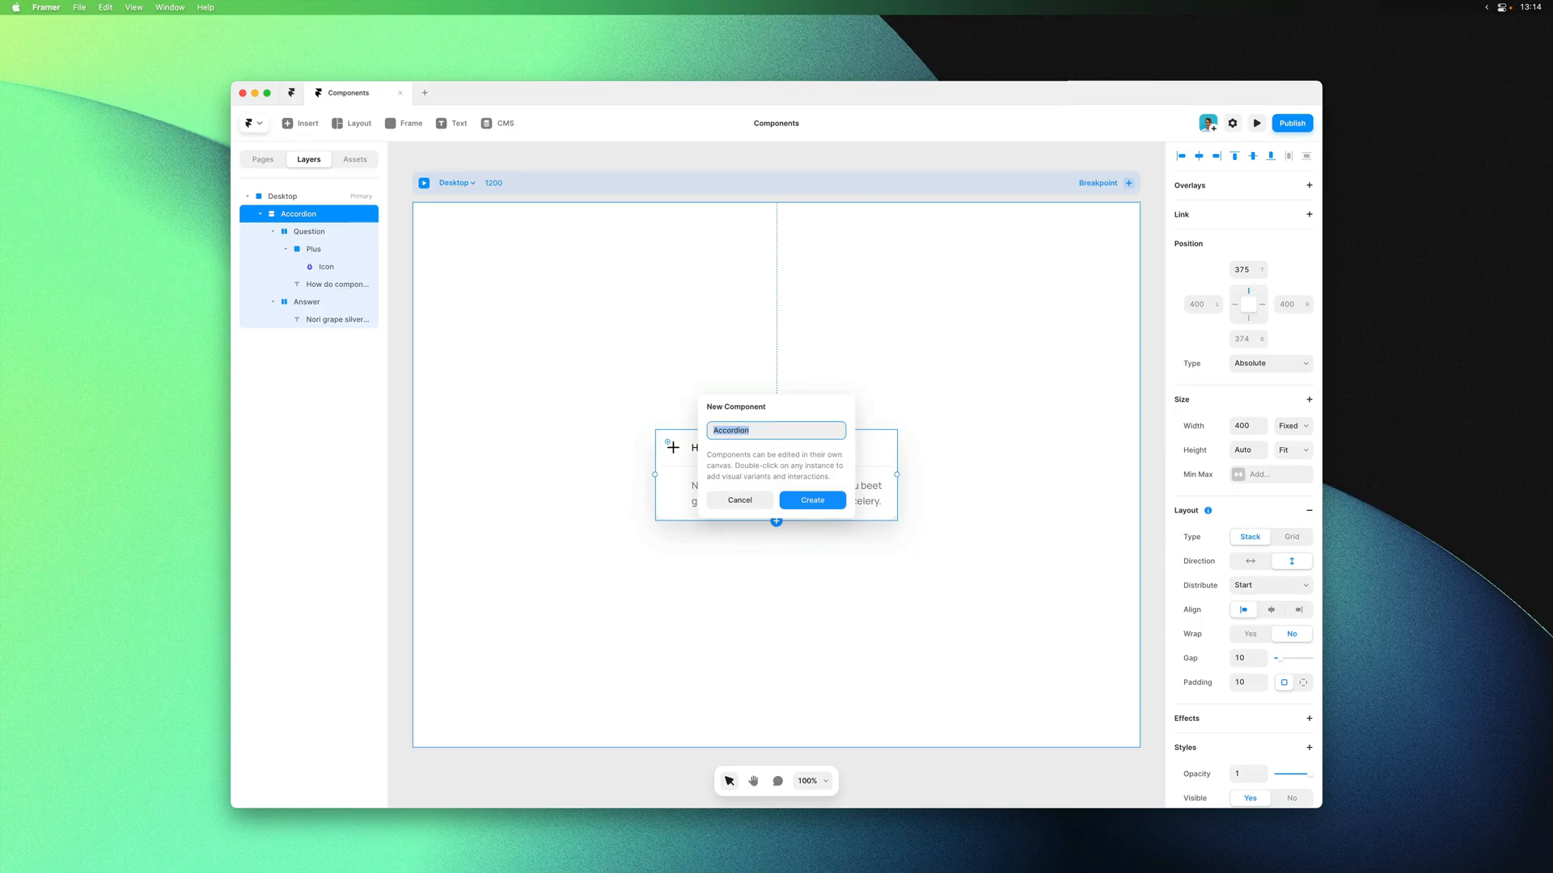
click(811, 500)
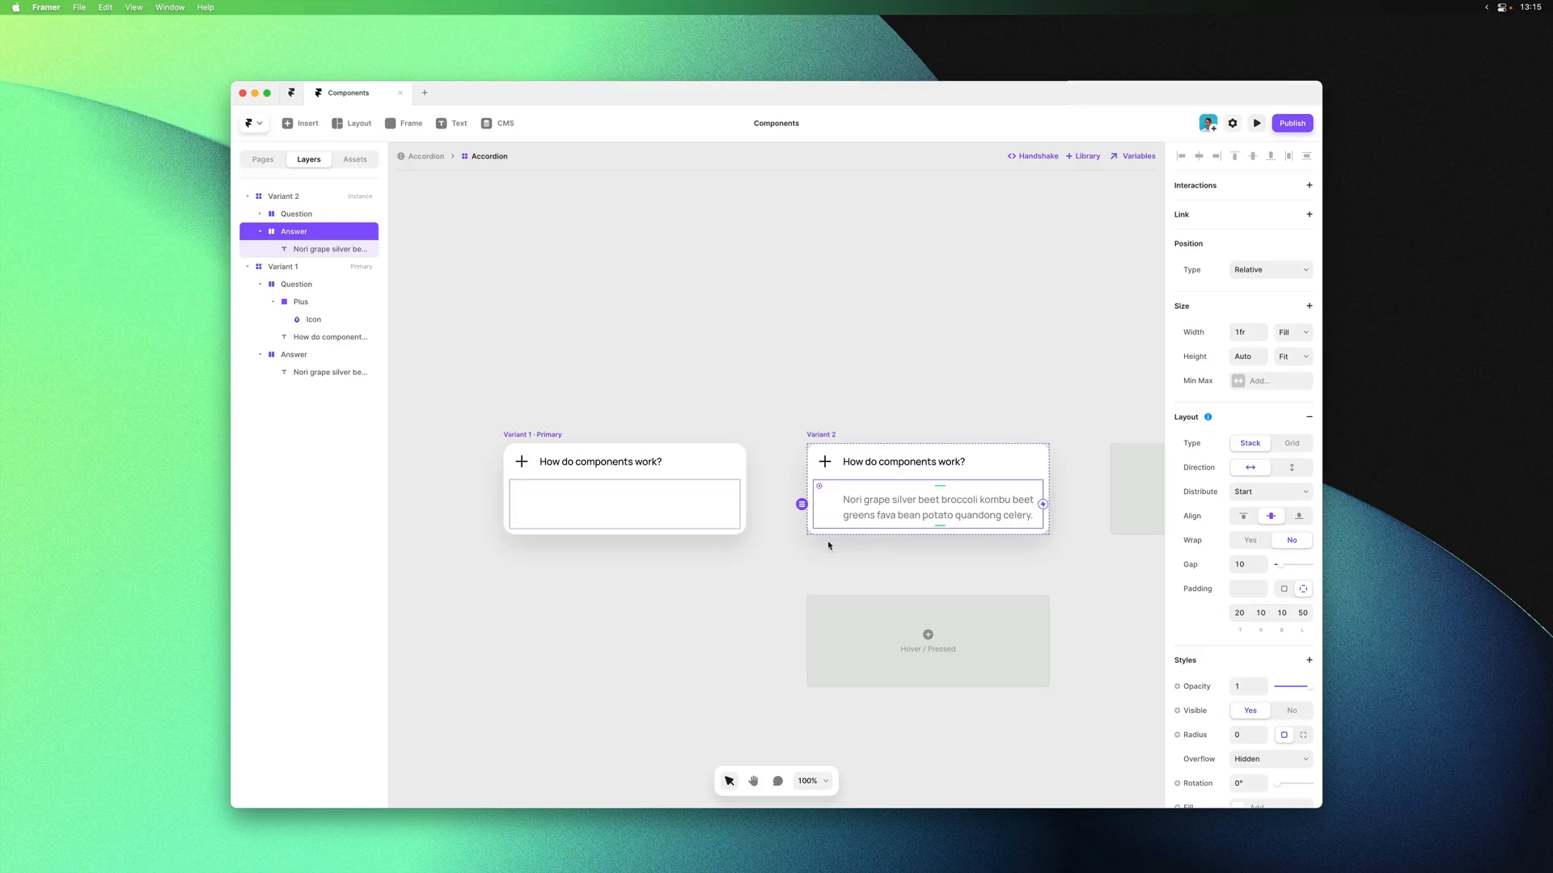
Hide and then re-show the answer in Variant 2
click(293, 354)
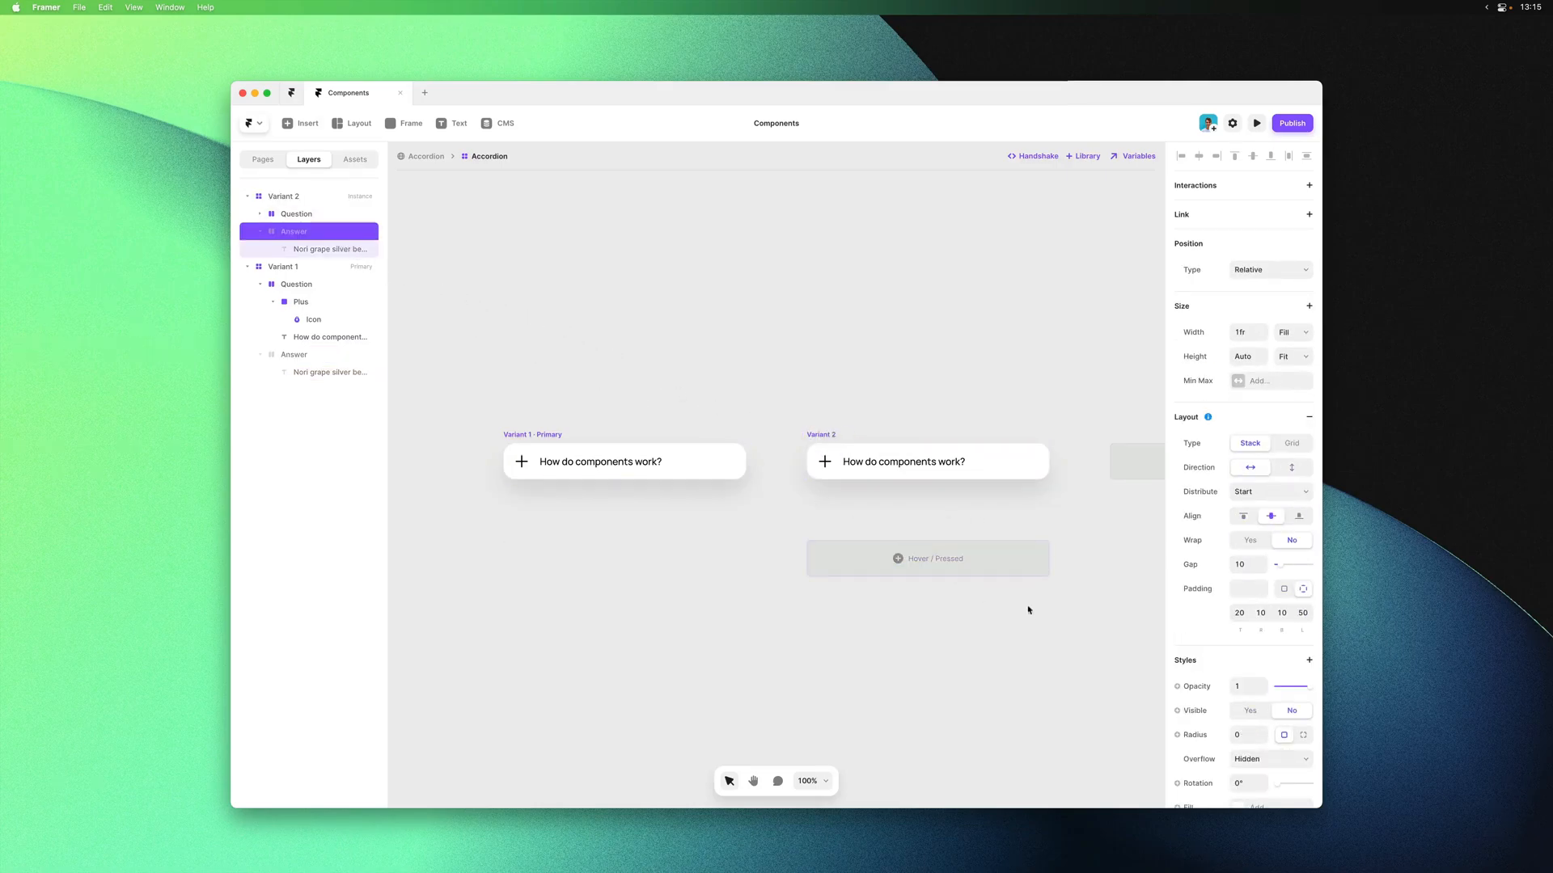
click(1249, 710)
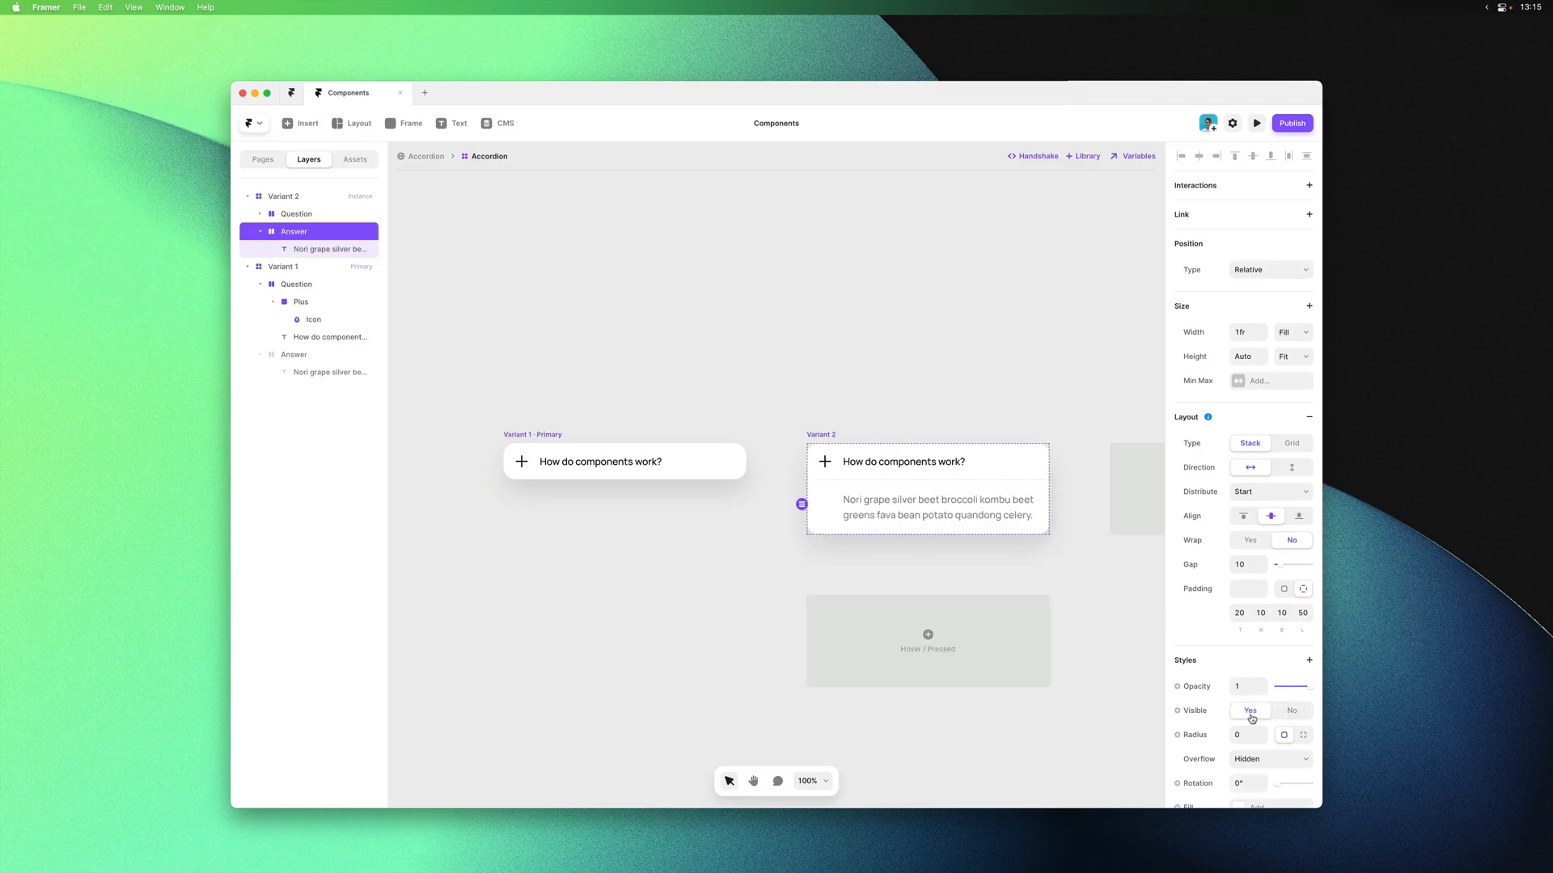
click(693, 381)
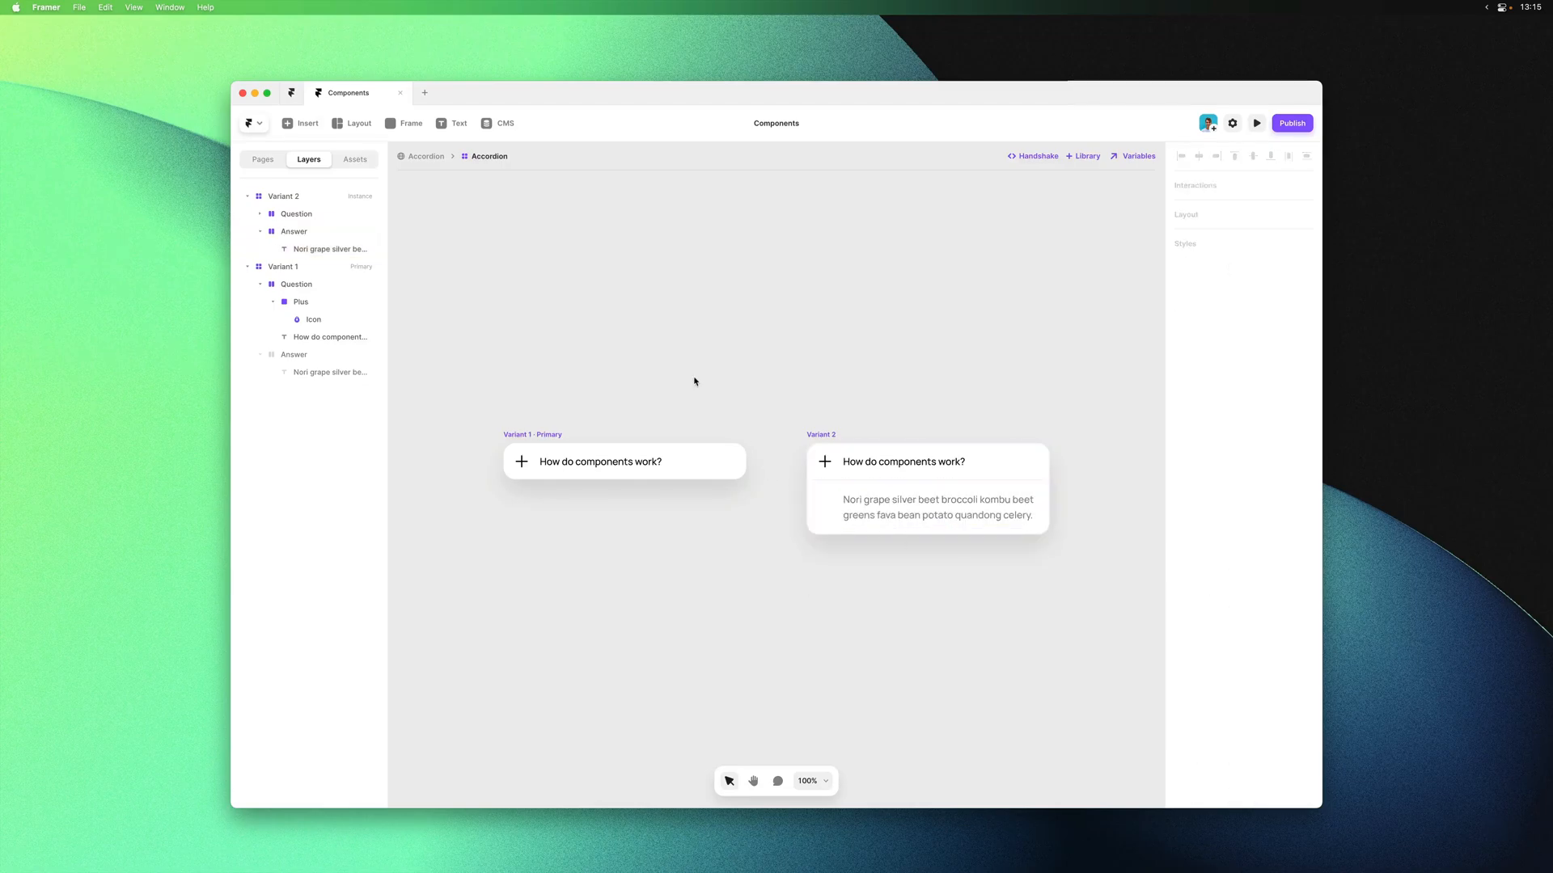
Rename Variant 1 to Default, then begin renaming it to Closed
double_click(283, 266)
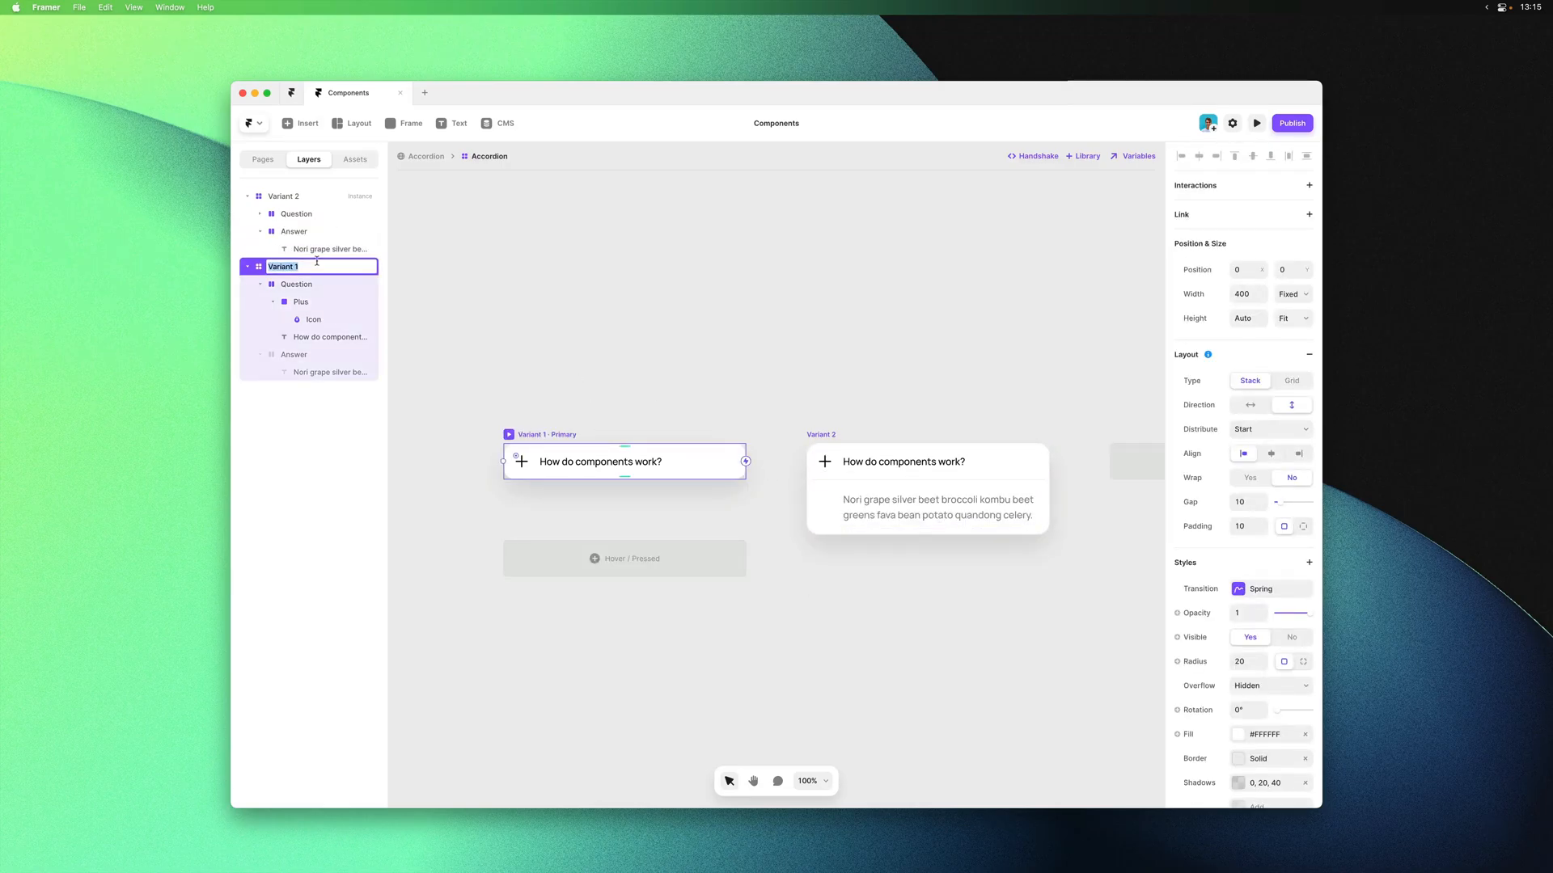
text(Default)
click(309, 196)
text(Open)
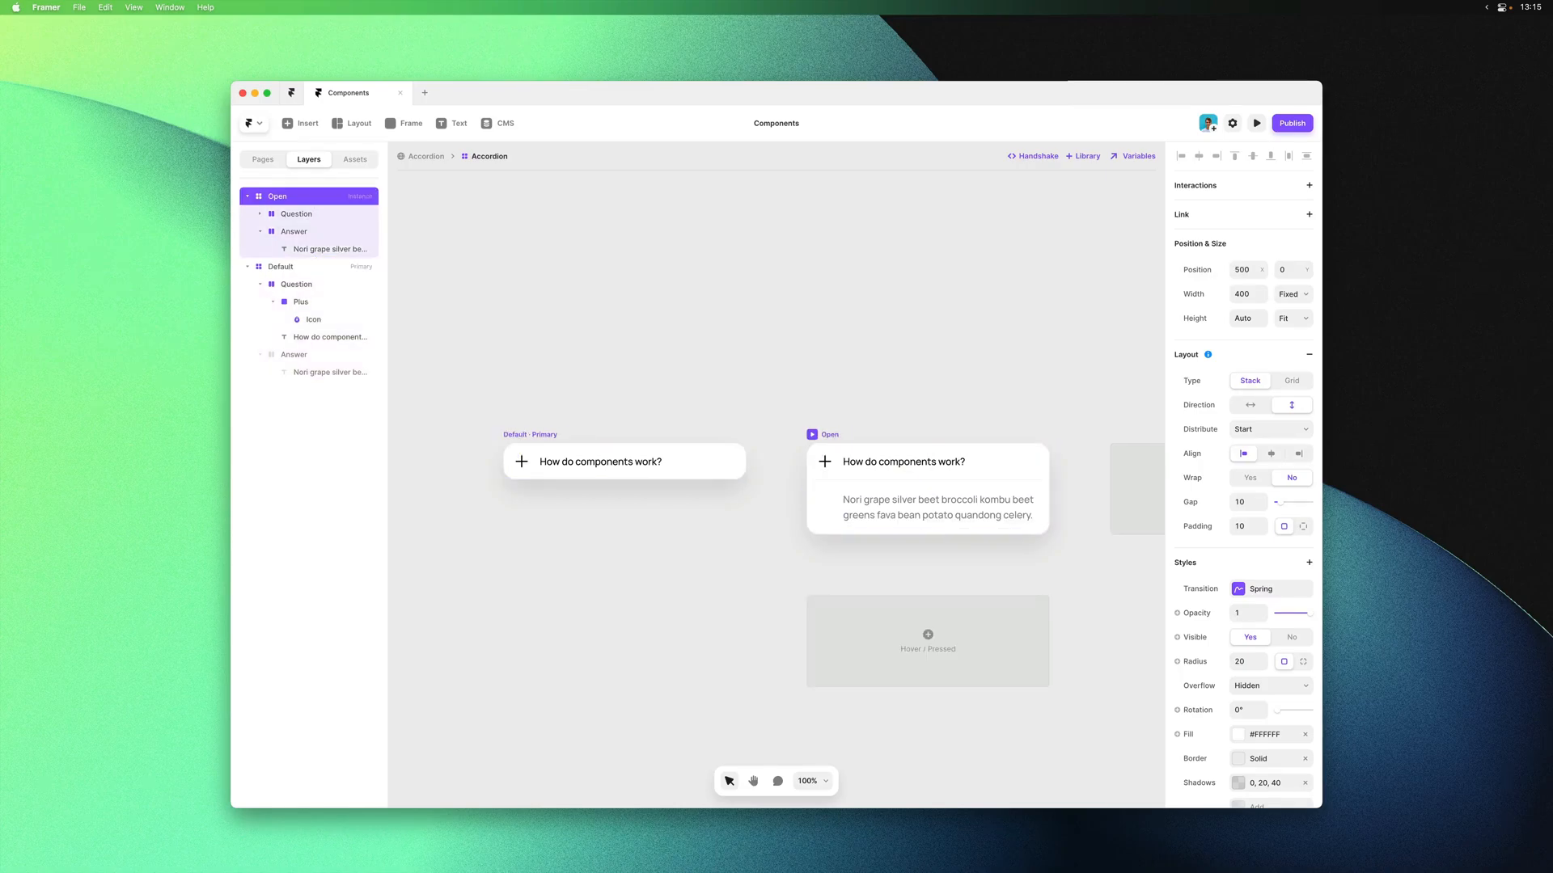
click(281, 266)
text(Closed)
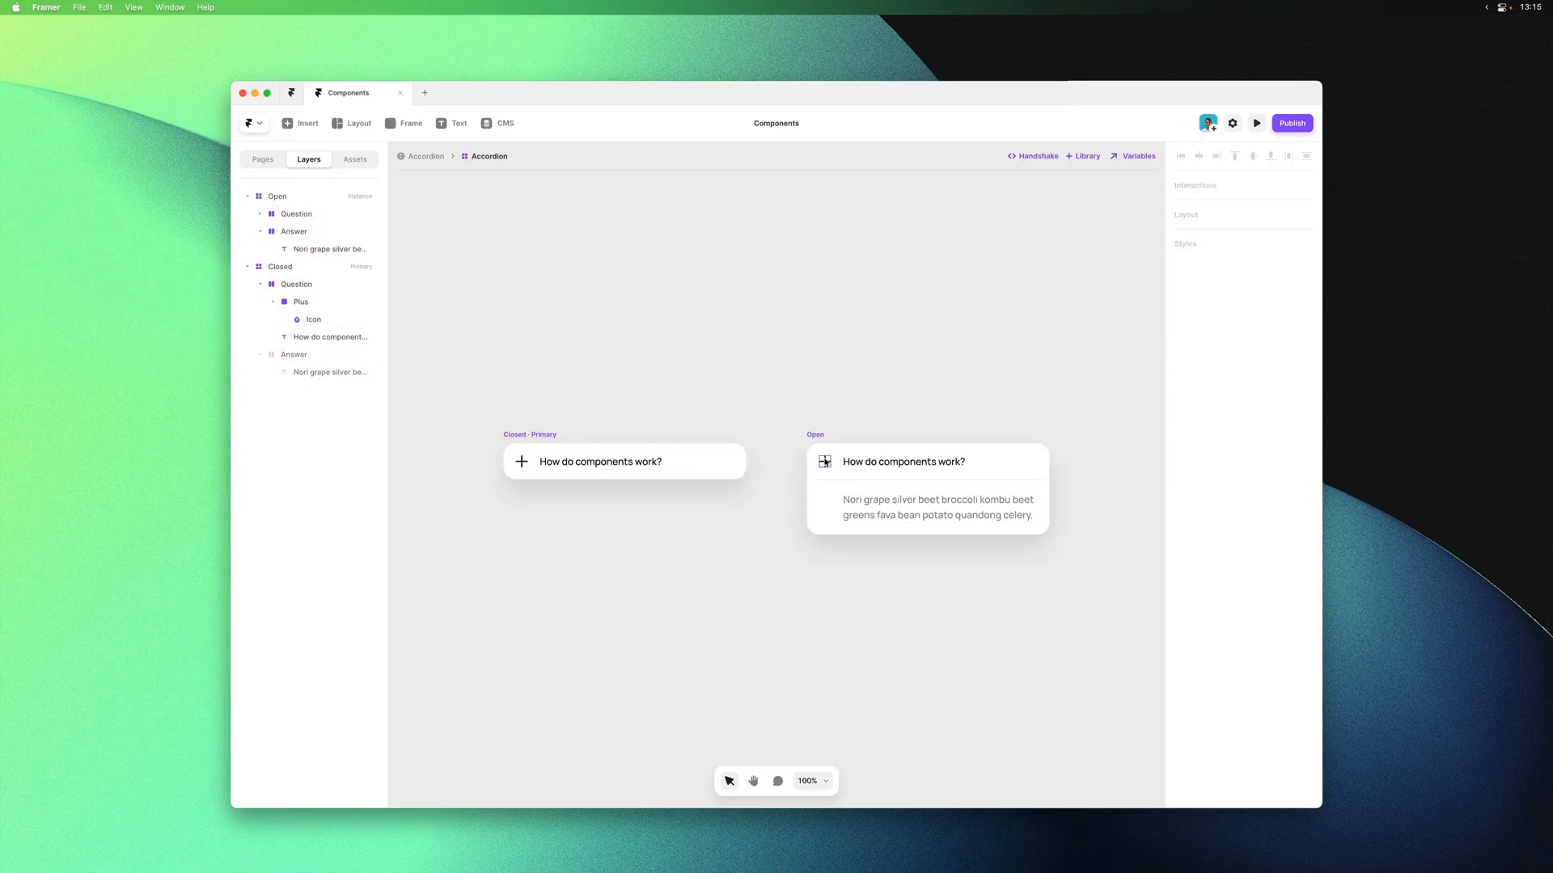
Rotate the Open variant's plus icon 45° into a cross
click(301, 232)
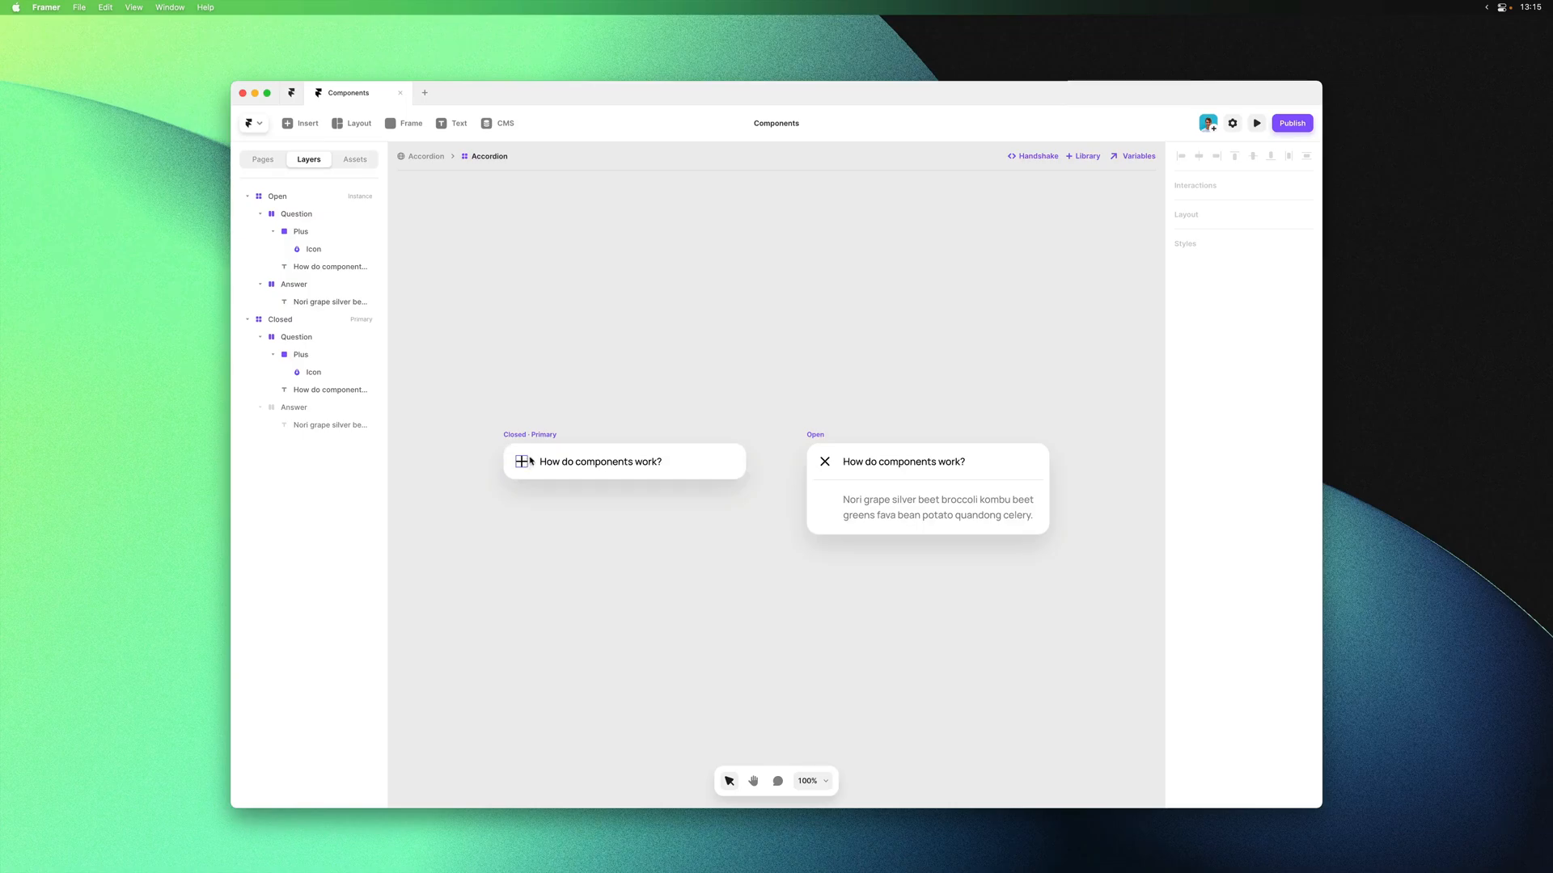
click(300, 353)
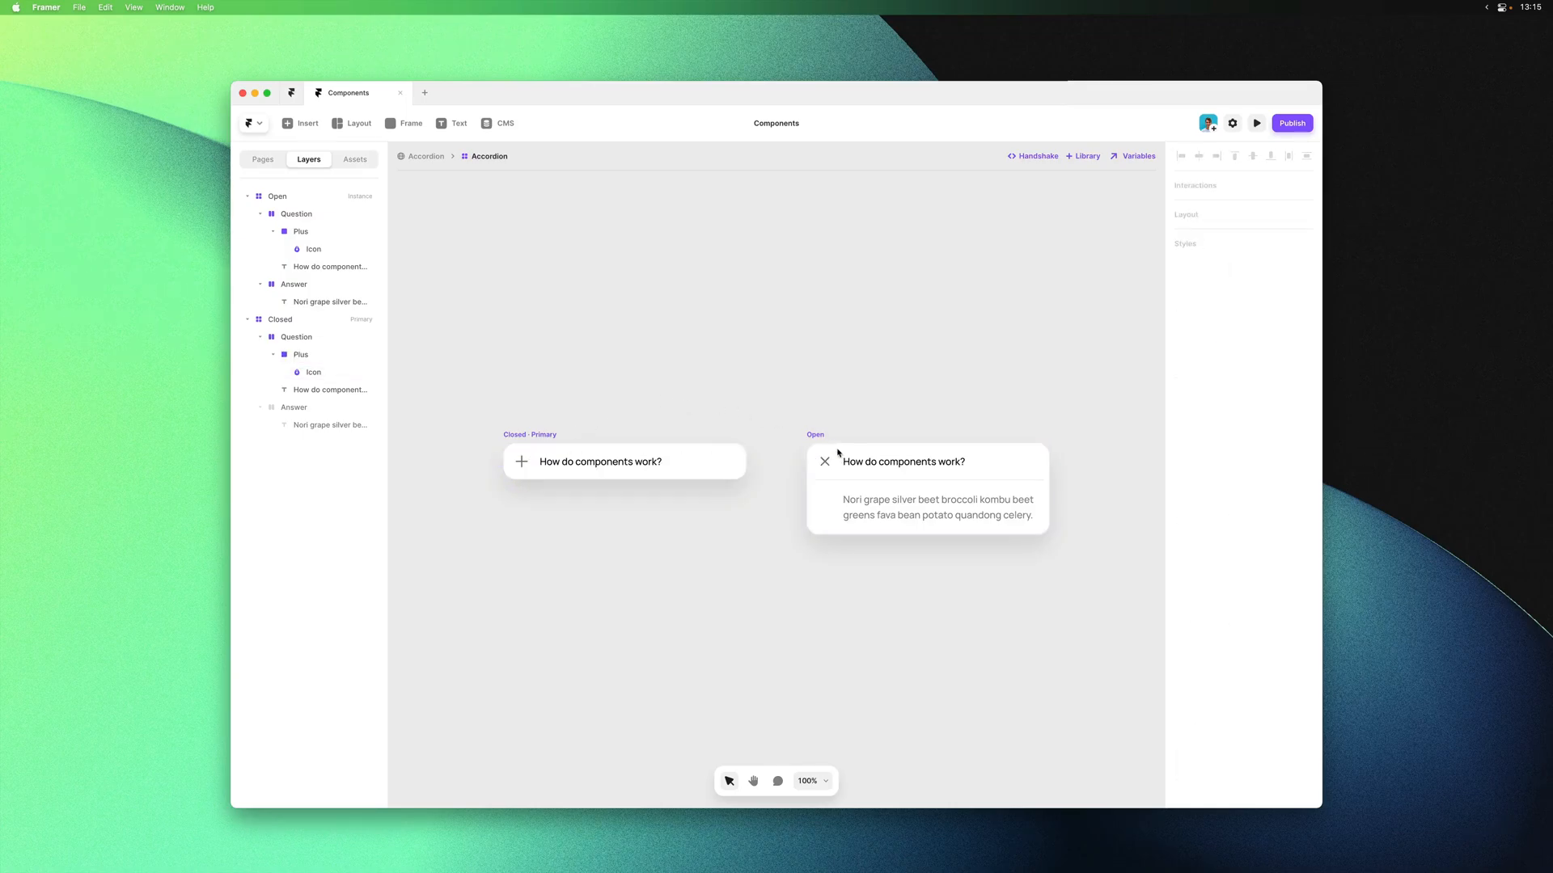
click(300, 230)
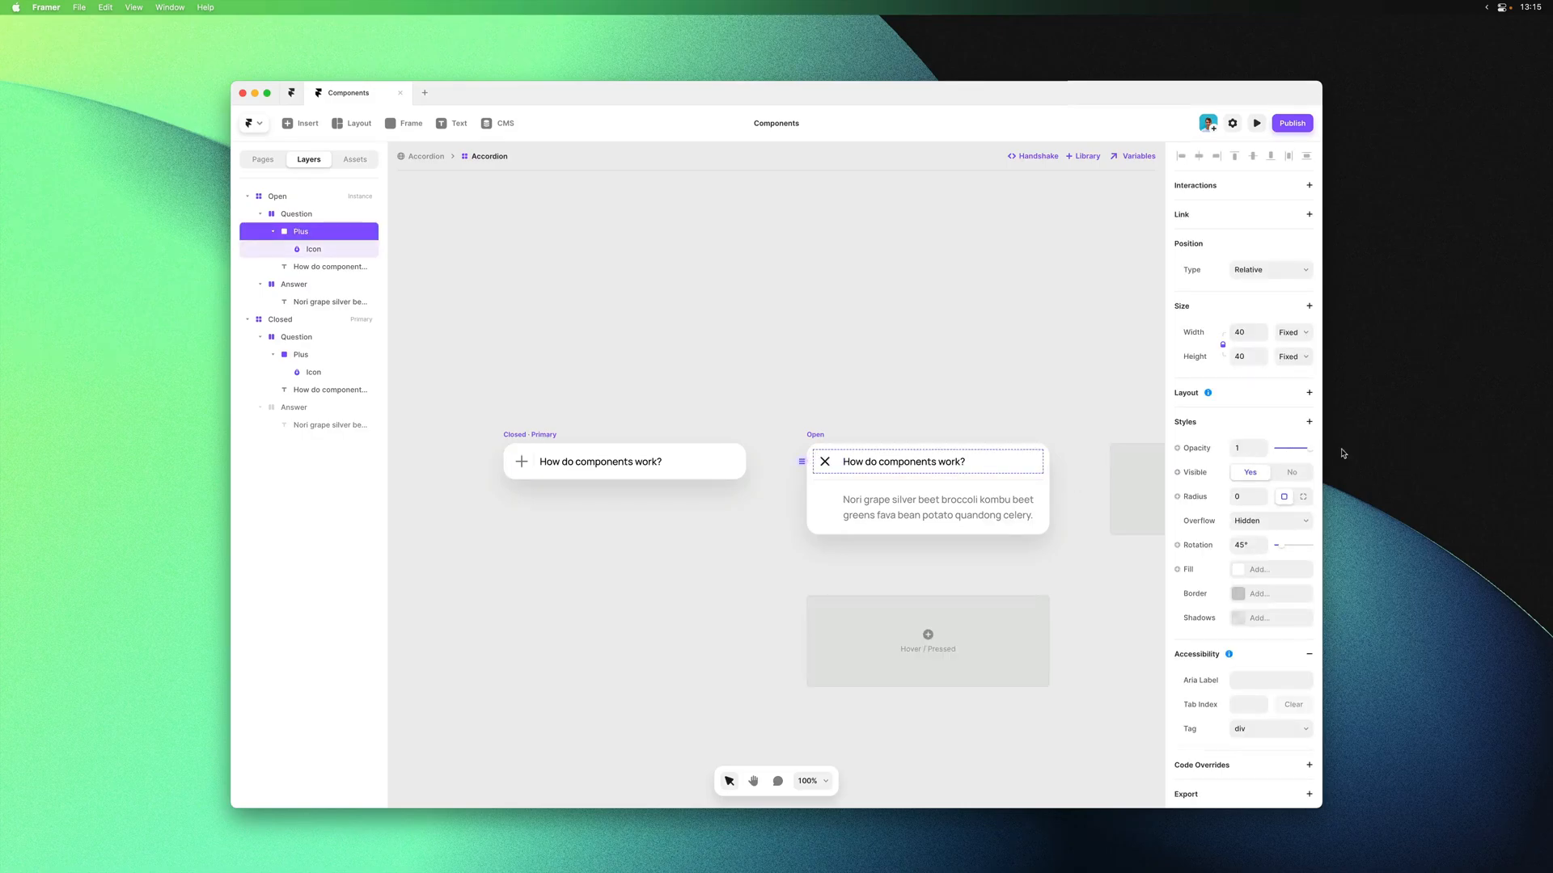
Select the Closed variant of the Accordion component to start its tap interaction
click(624, 462)
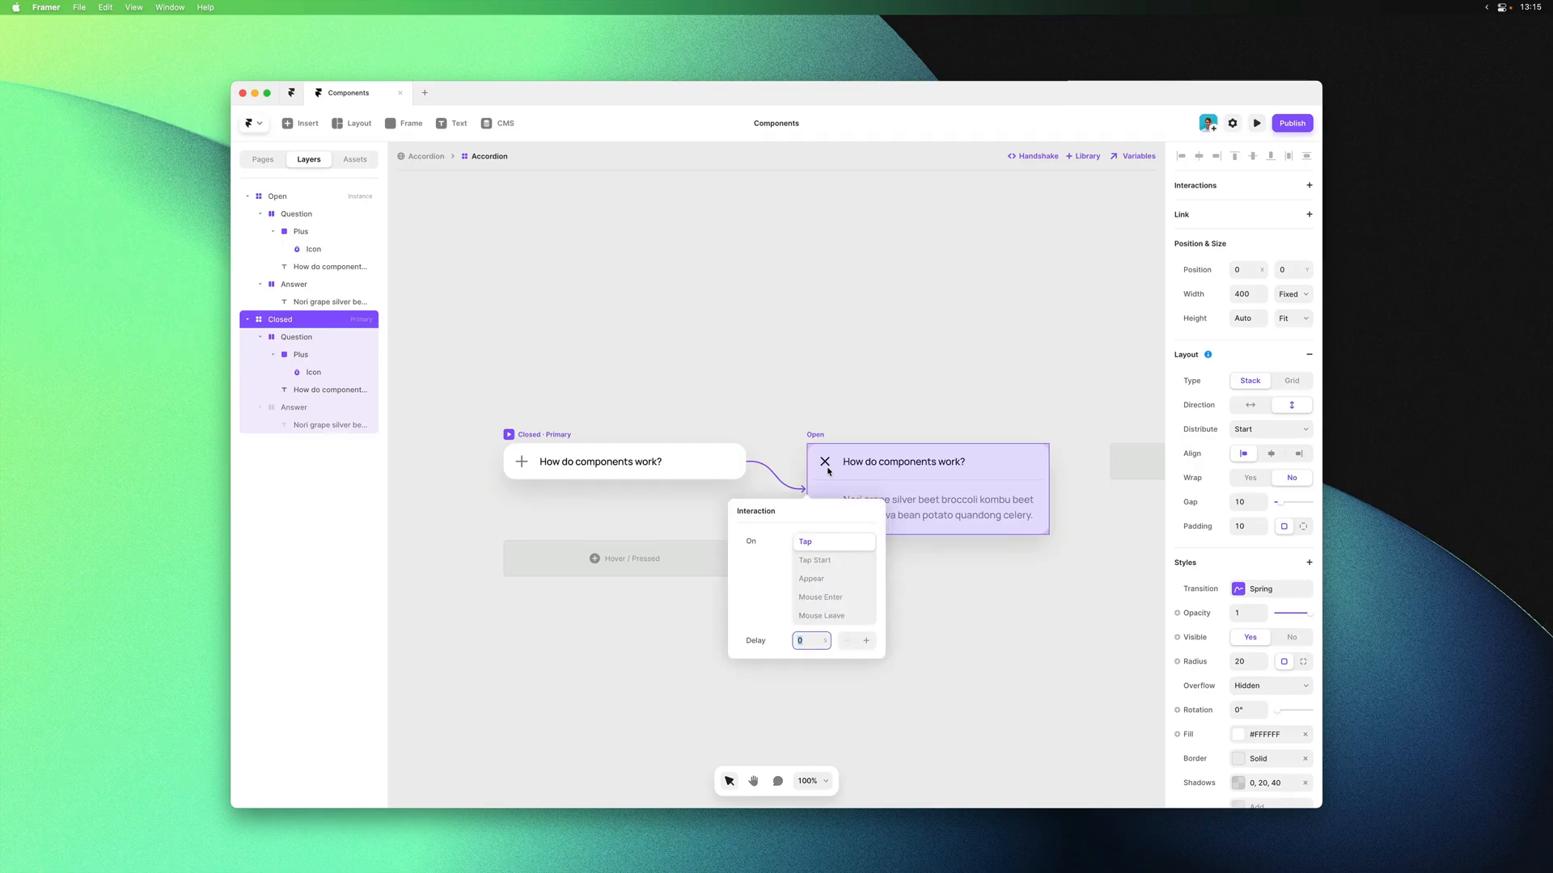
mouse_move(932, 370)
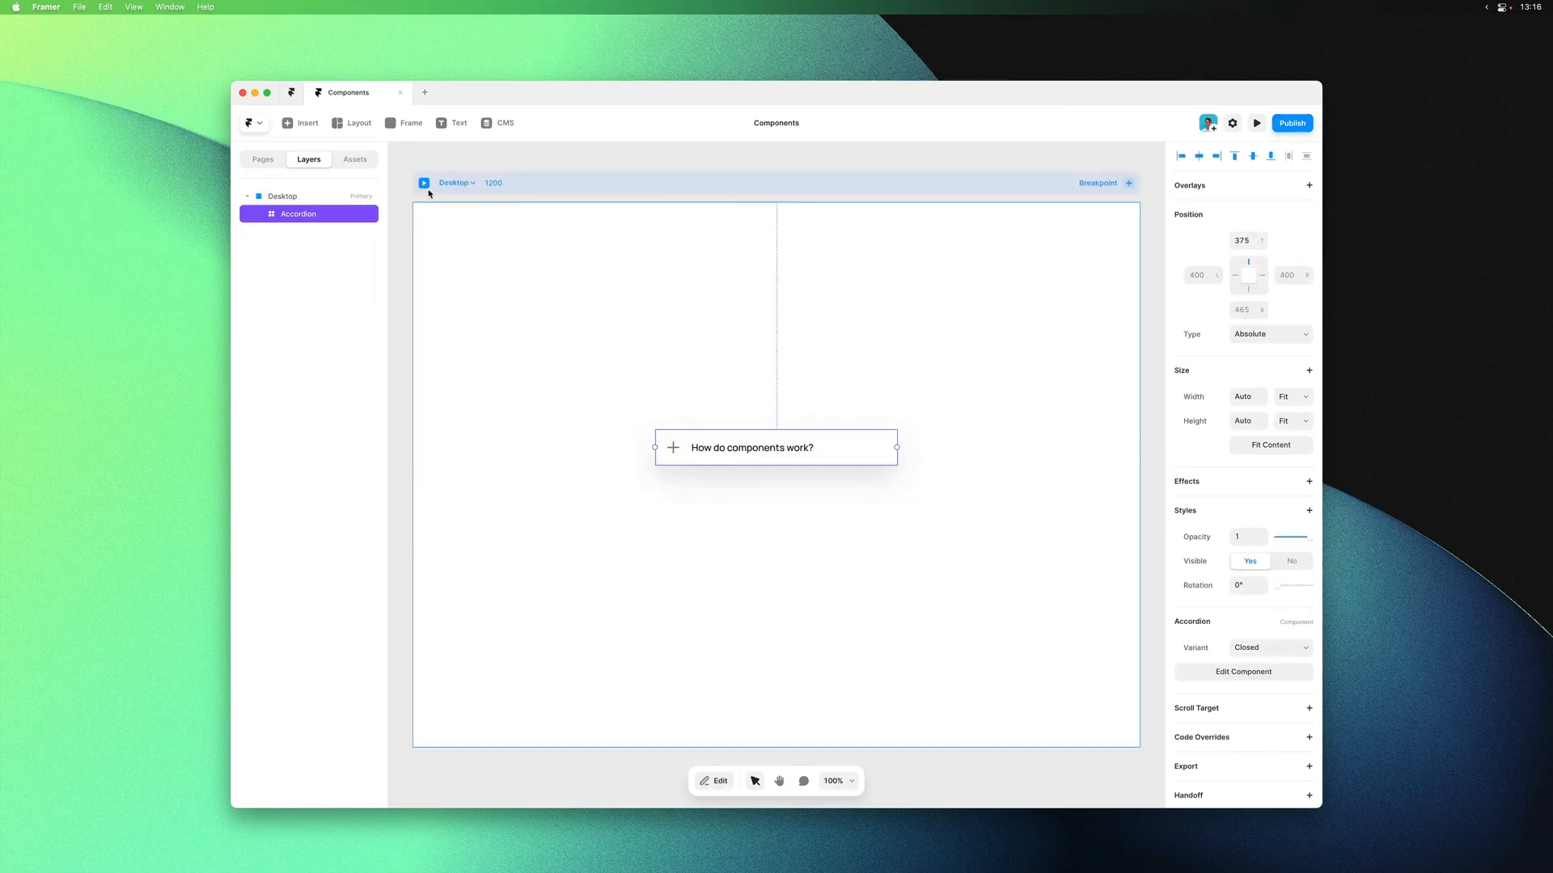
Preview the page, tap the accordion to see it open, then reopen the Accordion component
click(1256, 123)
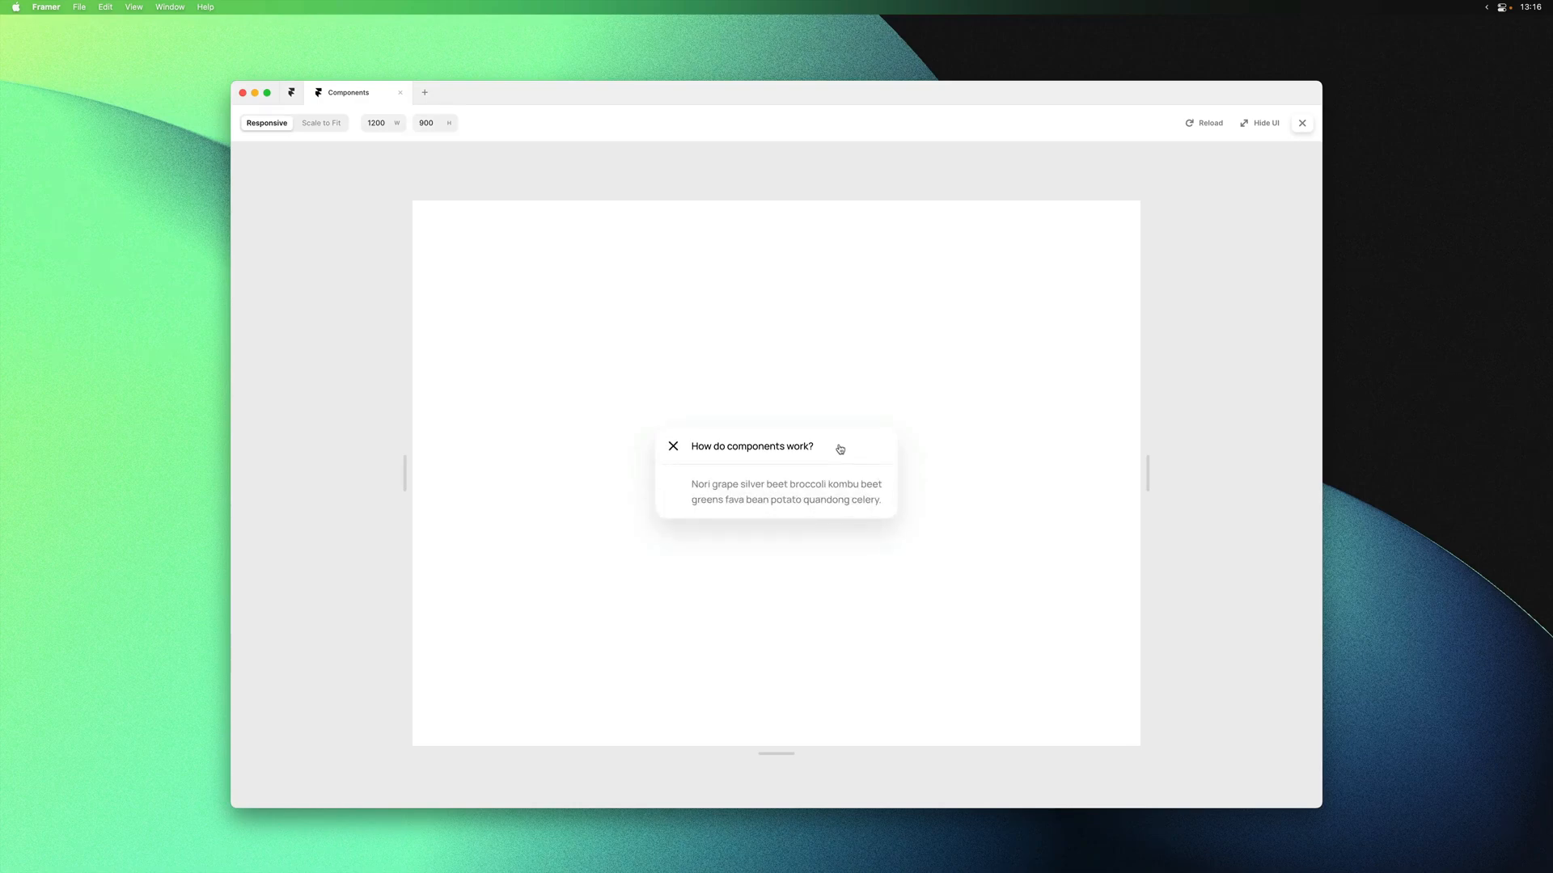
click(1301, 123)
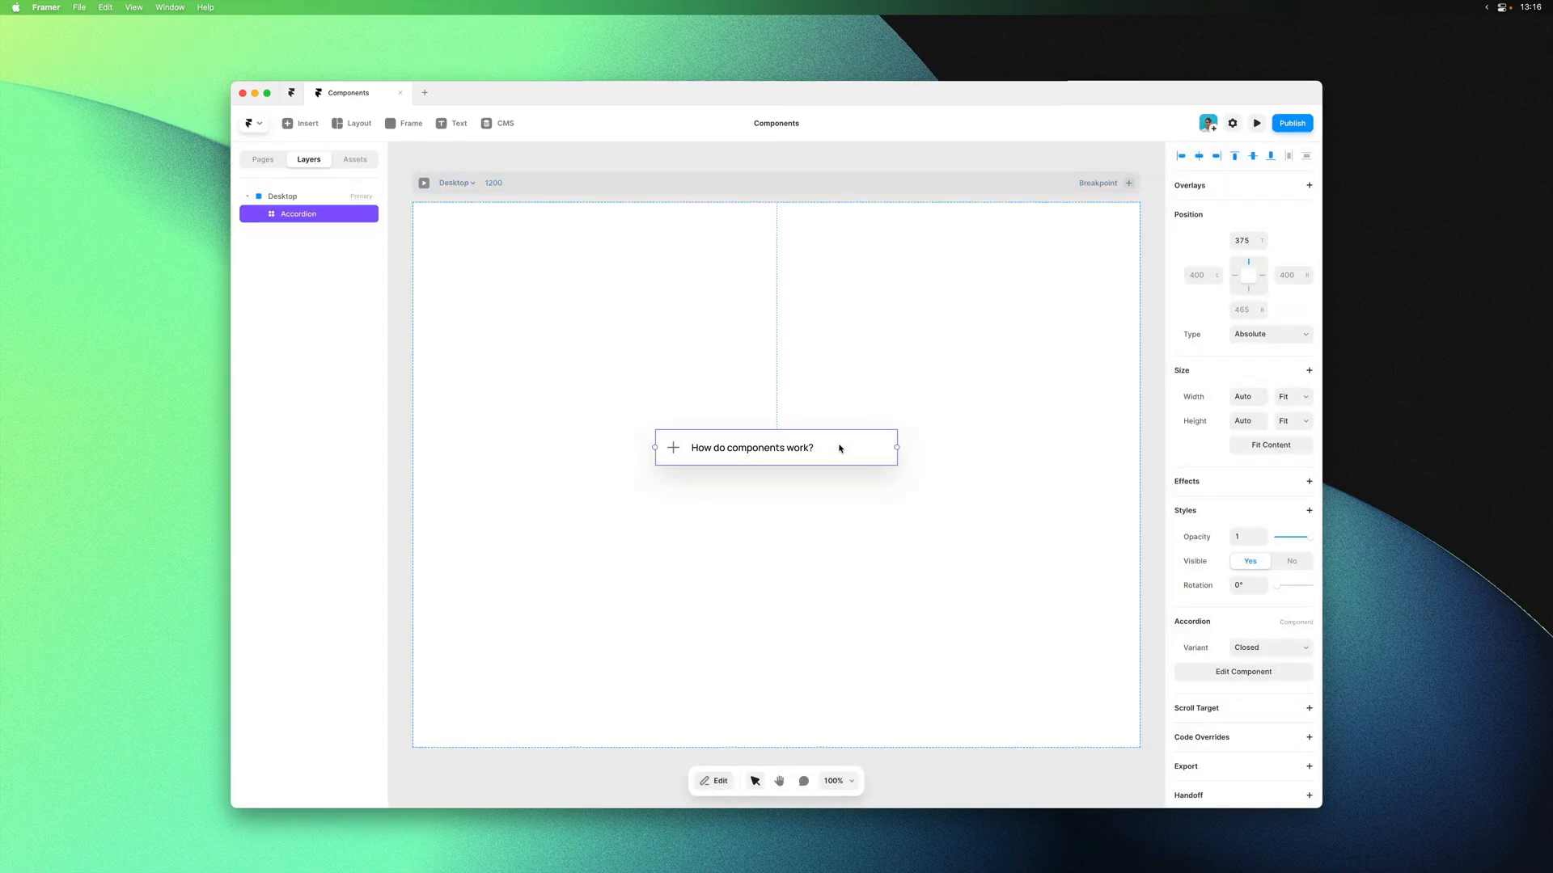
click(1243, 671)
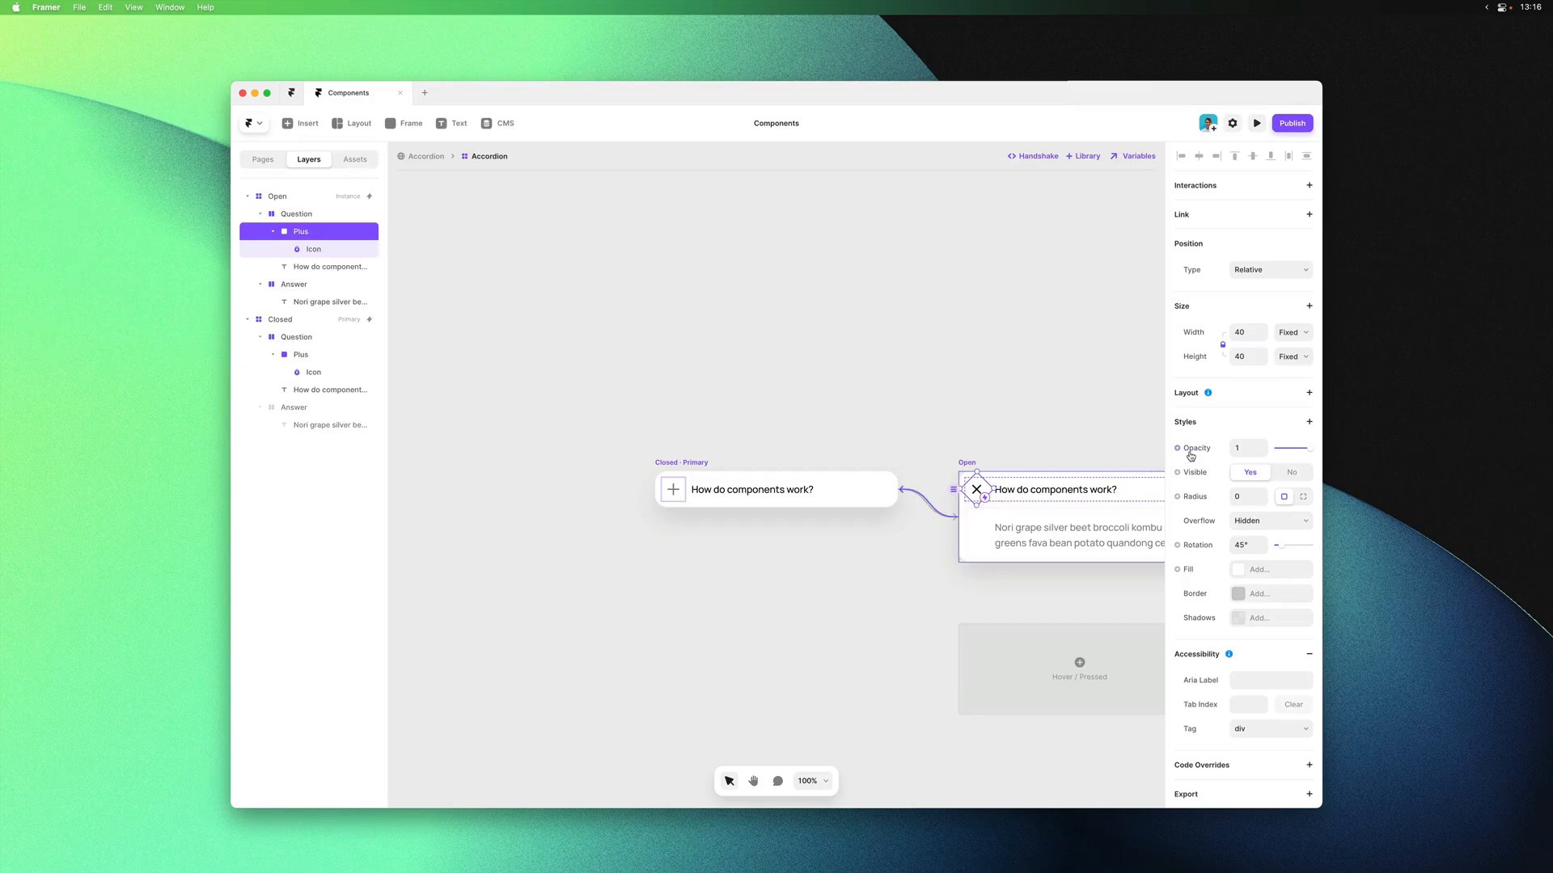
mouse_move(1177, 447)
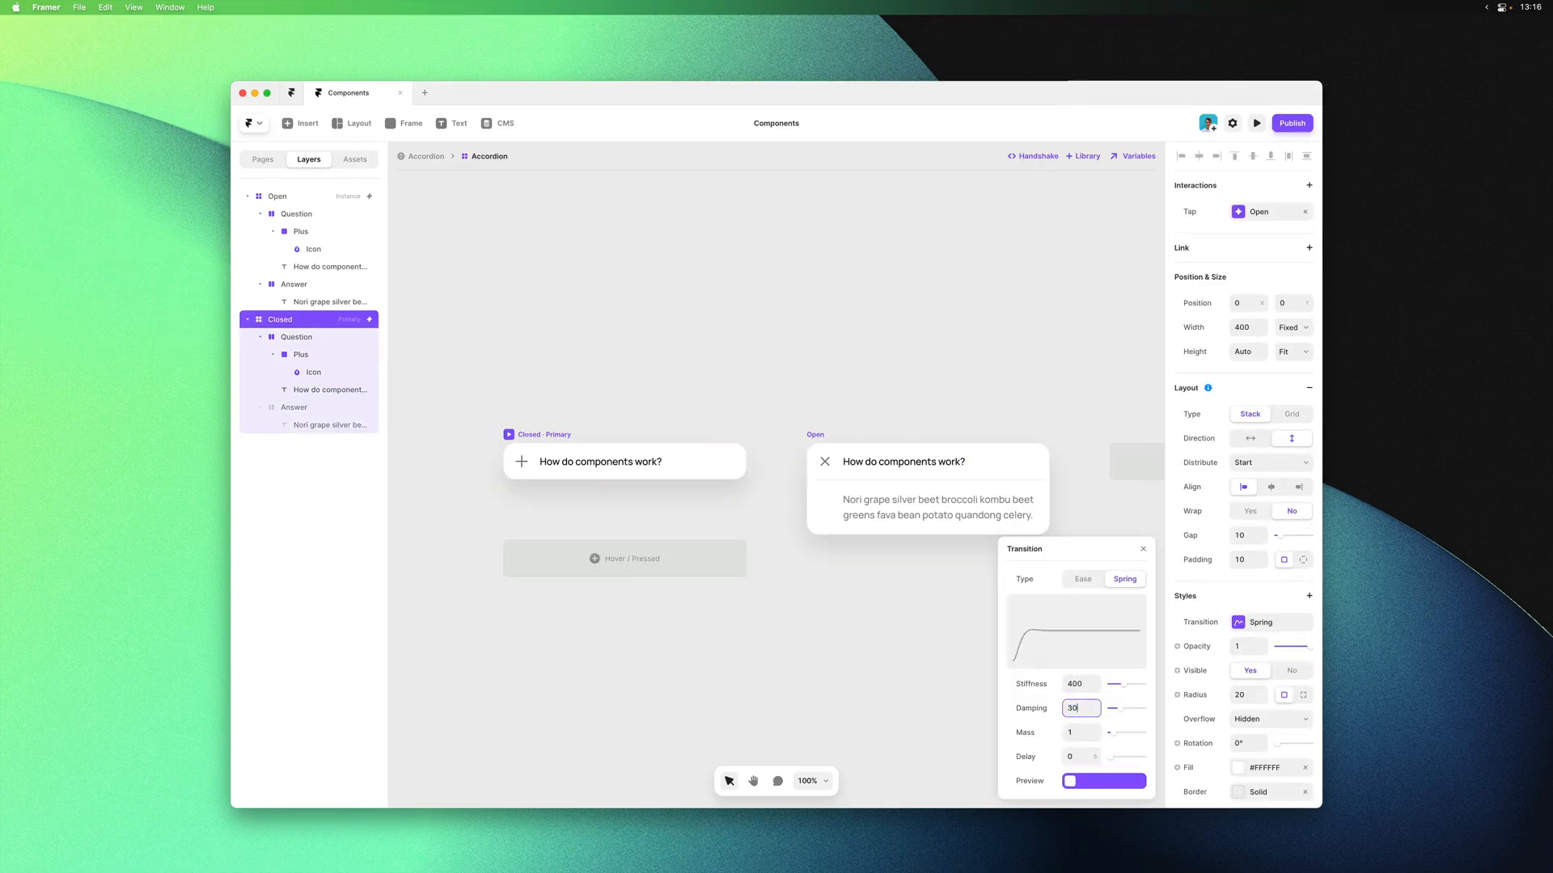
Return to the Desktop page containing the Accordion instance
click(440, 197)
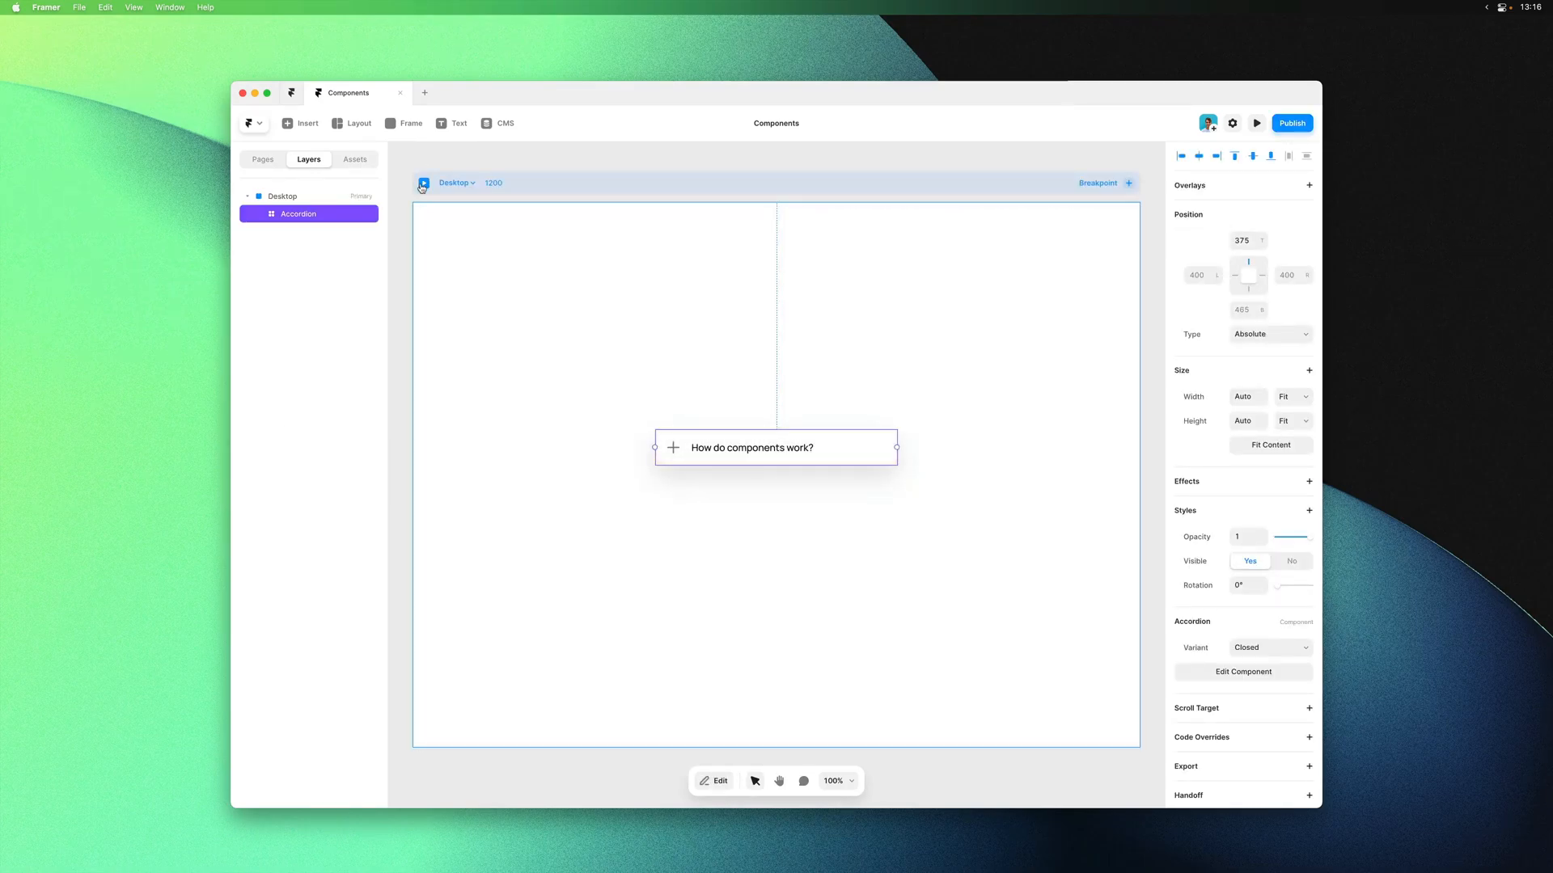
click(1256, 123)
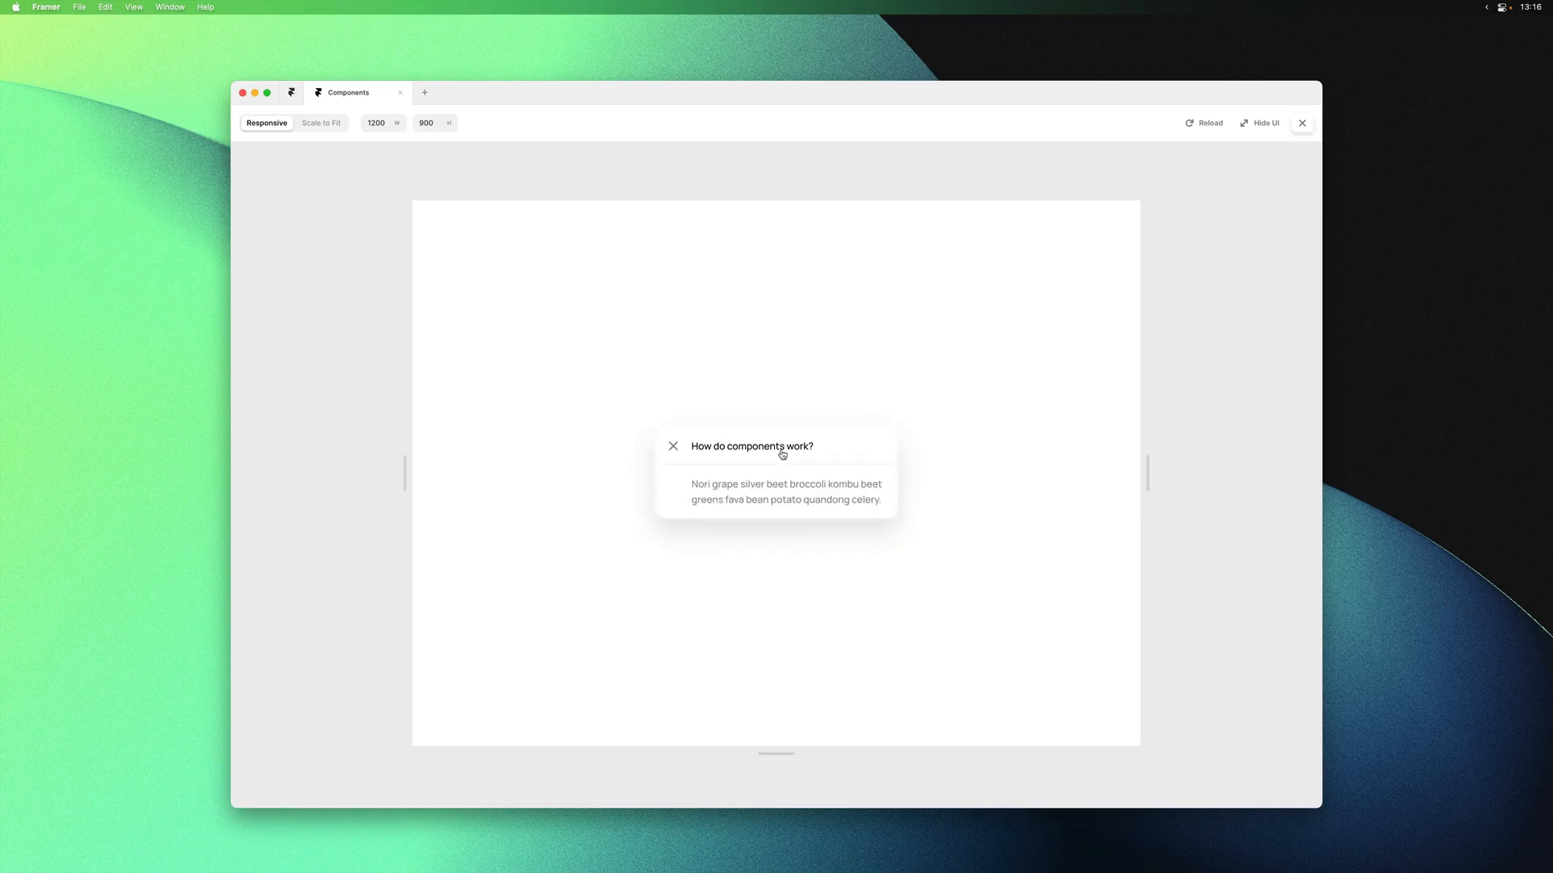
click(673, 446)
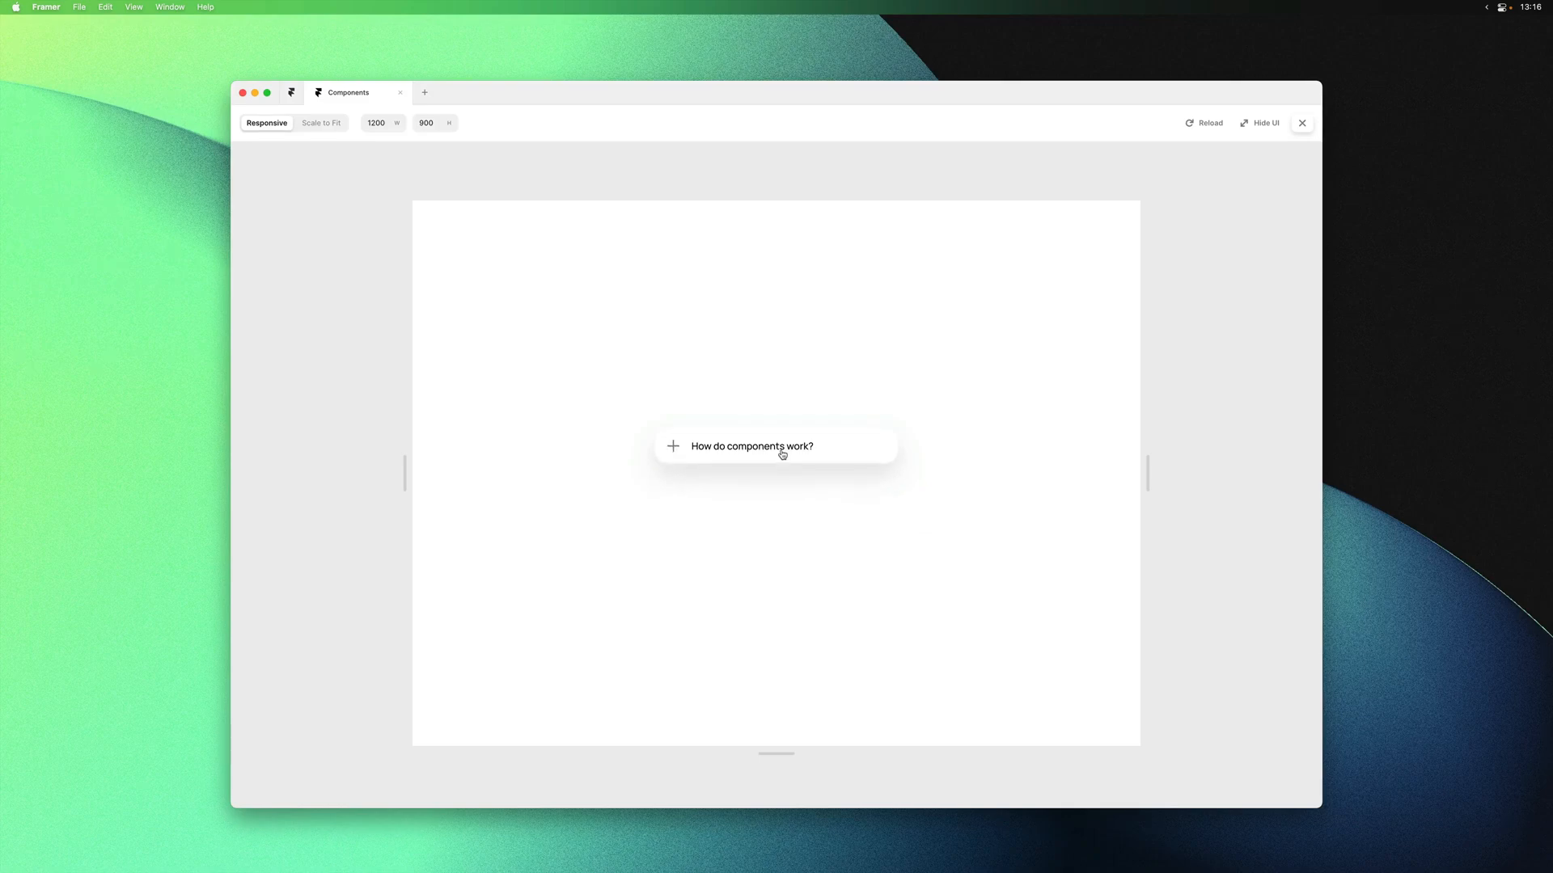
click(1301, 123)
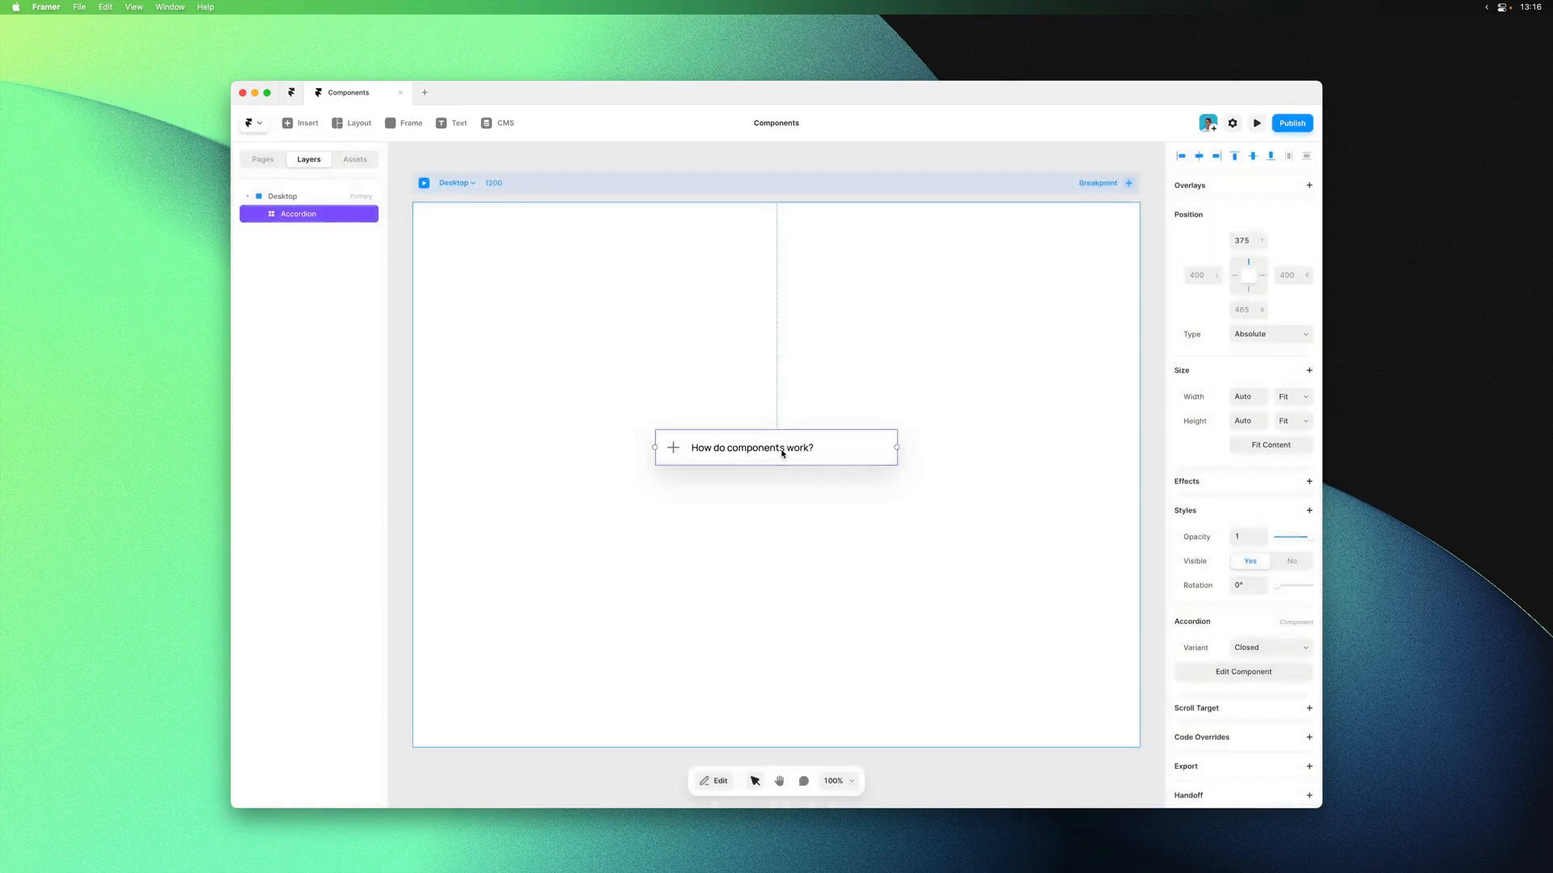